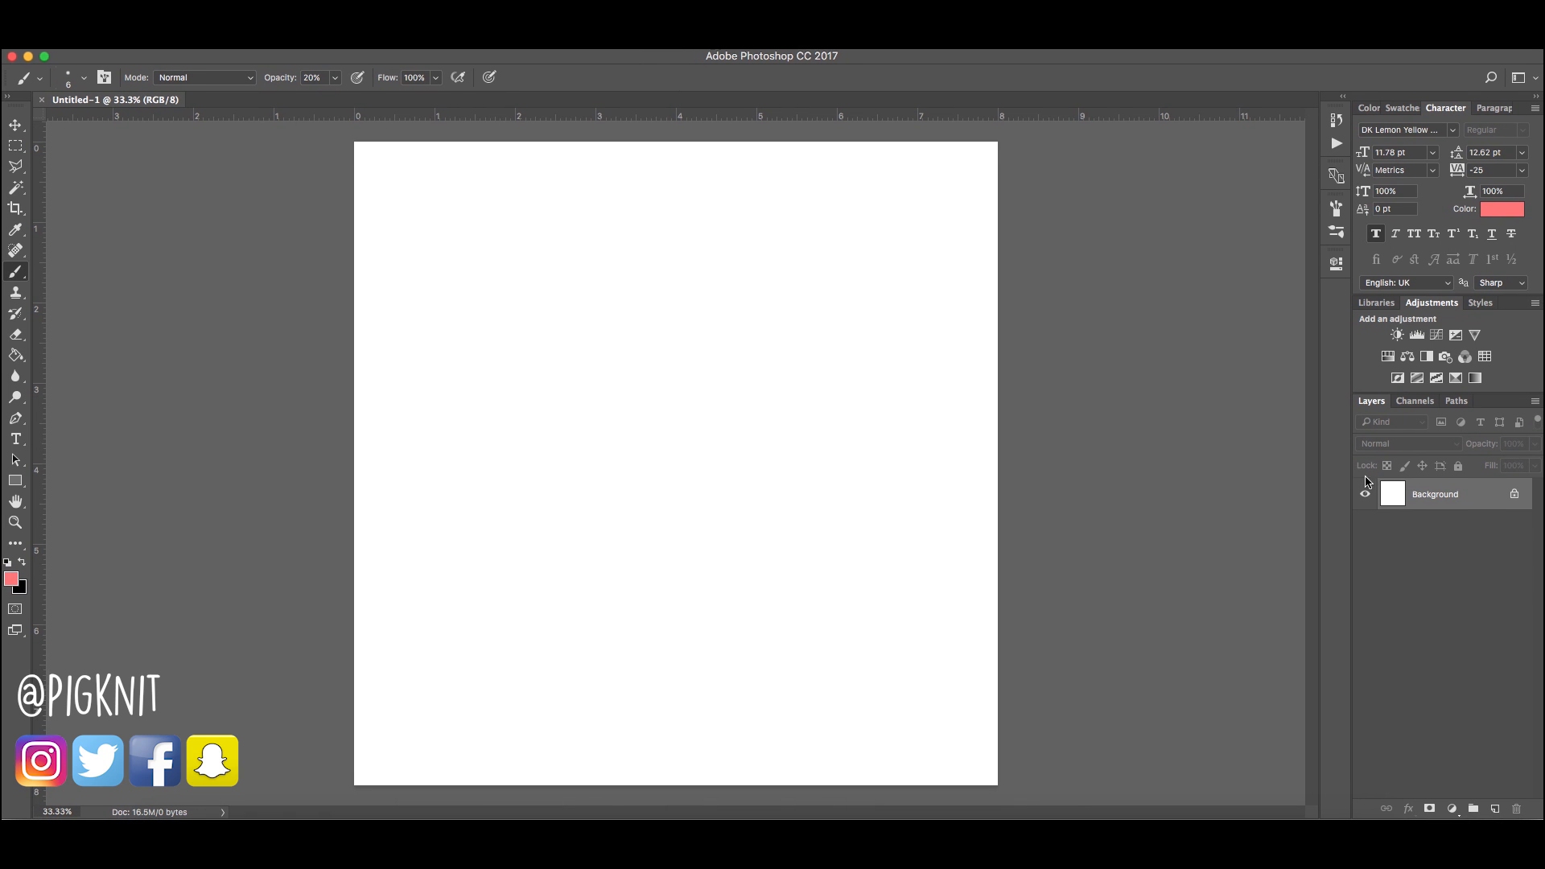
Add an empty transparent Layer 1 above the white Background for sketching
left_click(1495, 809)
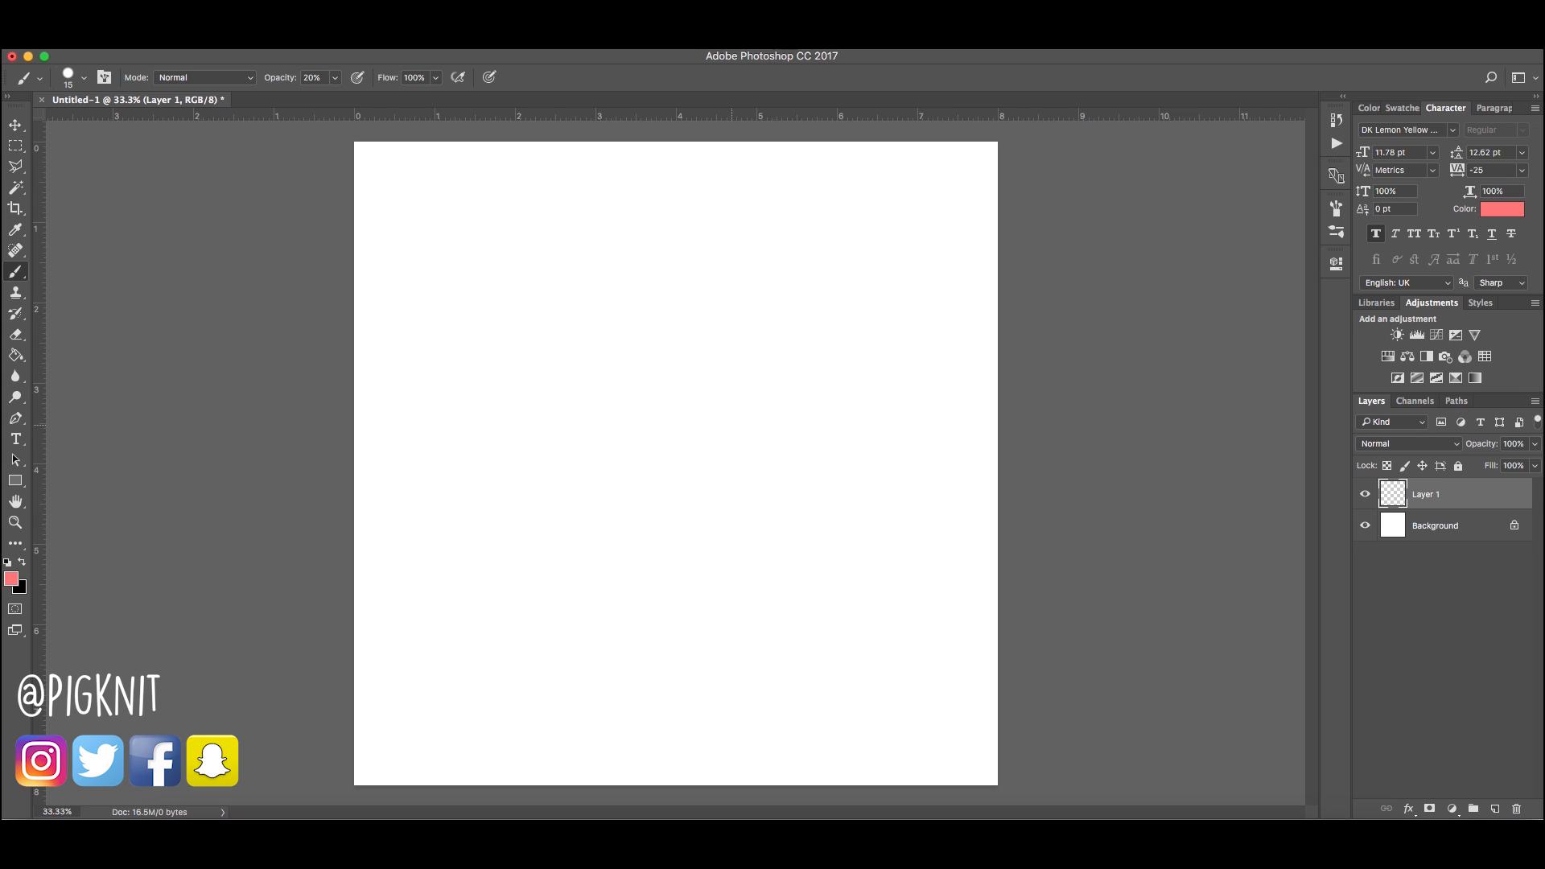
mouse_move(704, 406)
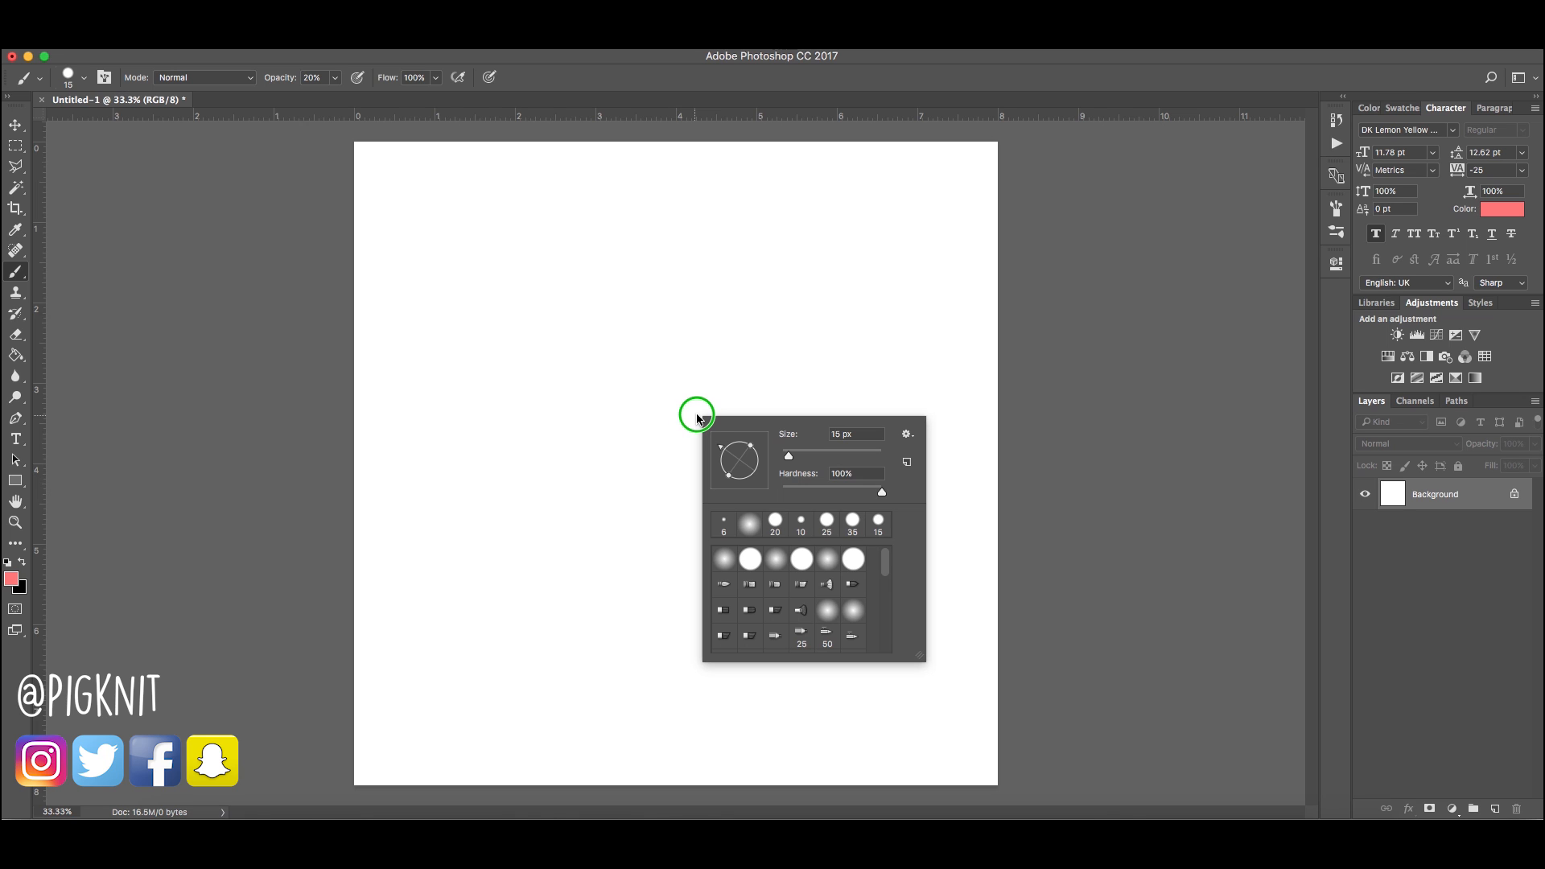
left_click(696, 416)
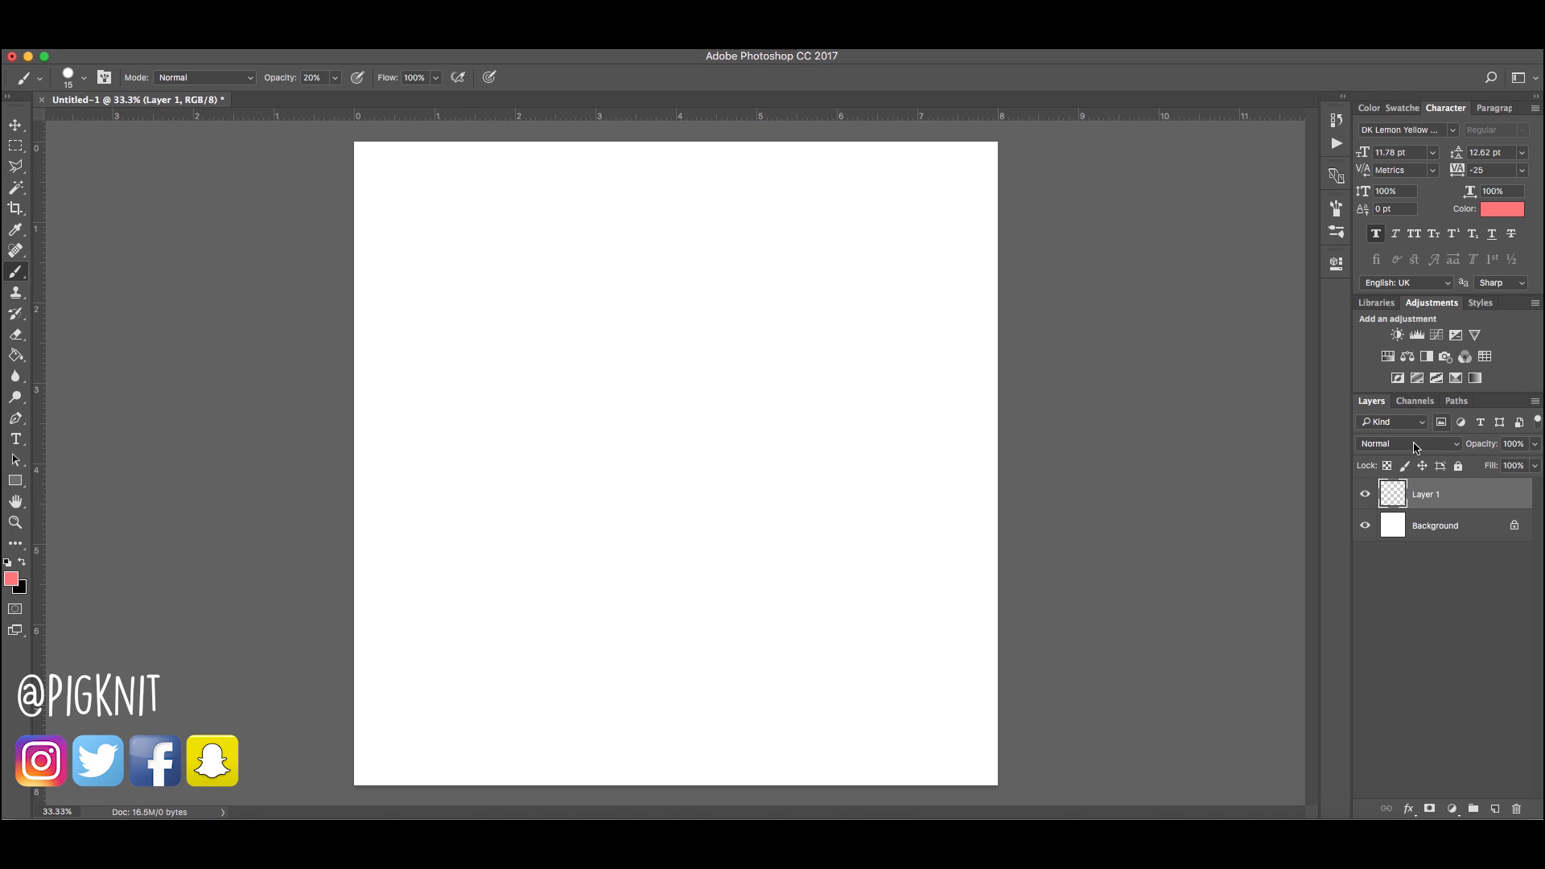
left_click(1450, 525)
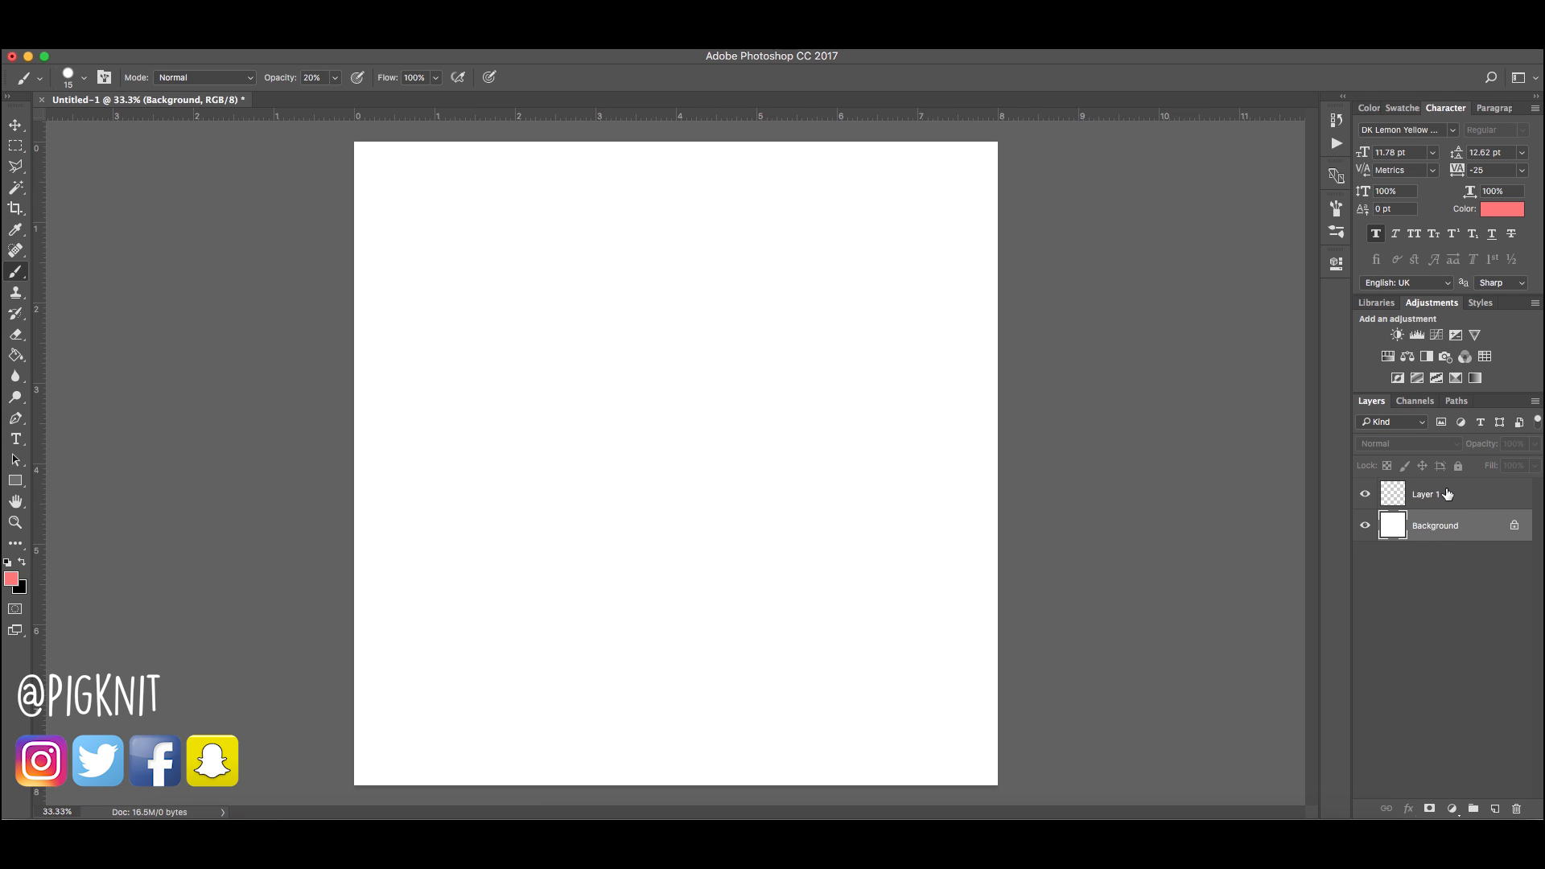
Select Layer 1 and choose a small 10 px round brush preset at low opacity
left_click(1445, 494)
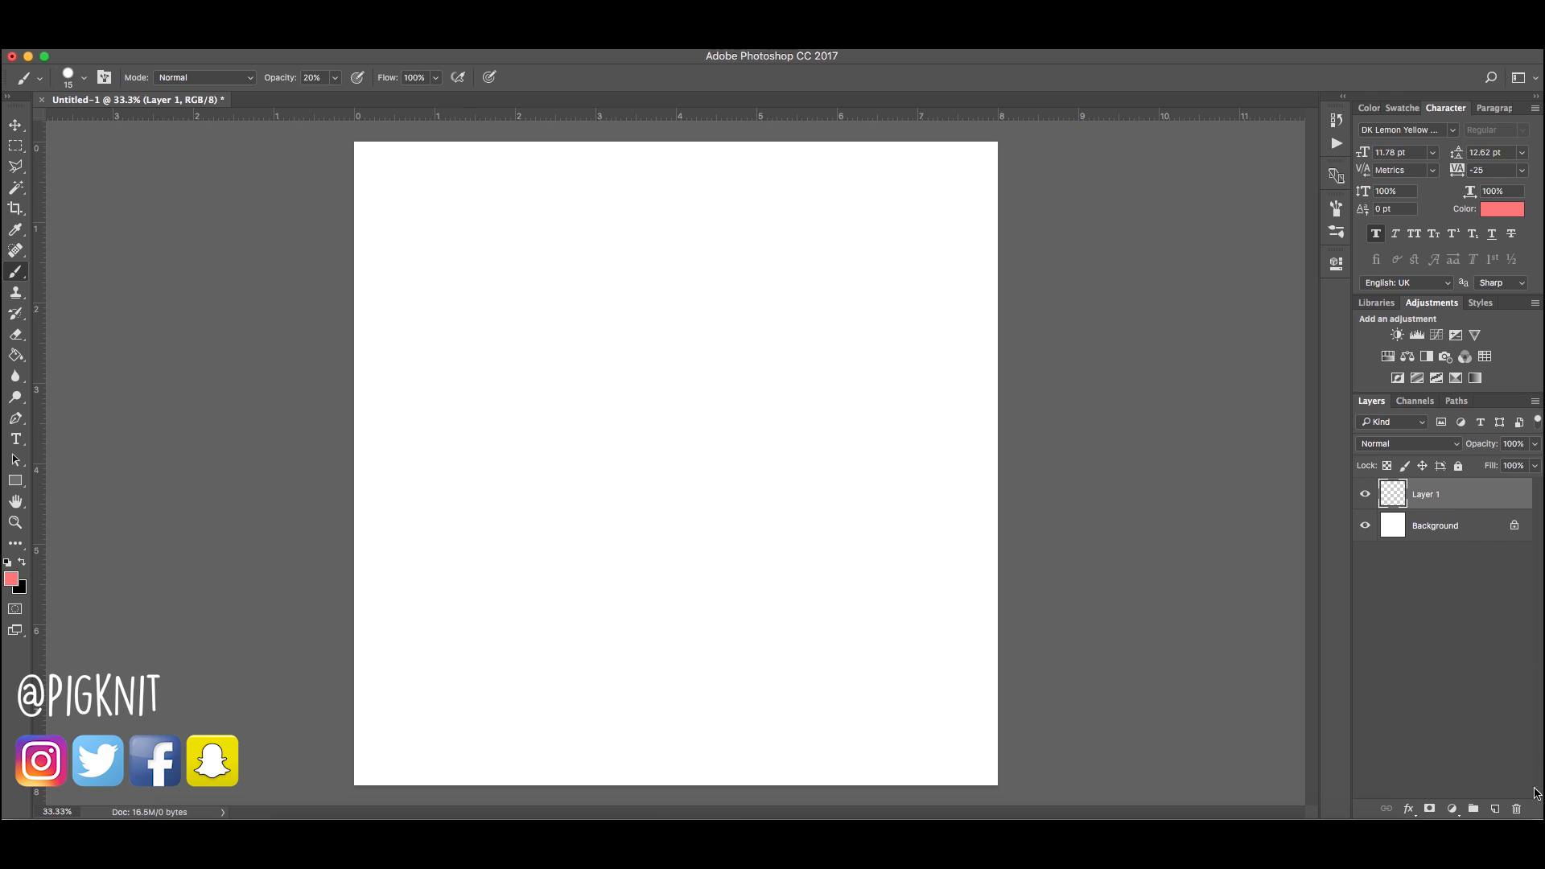
mouse_move(1439, 504)
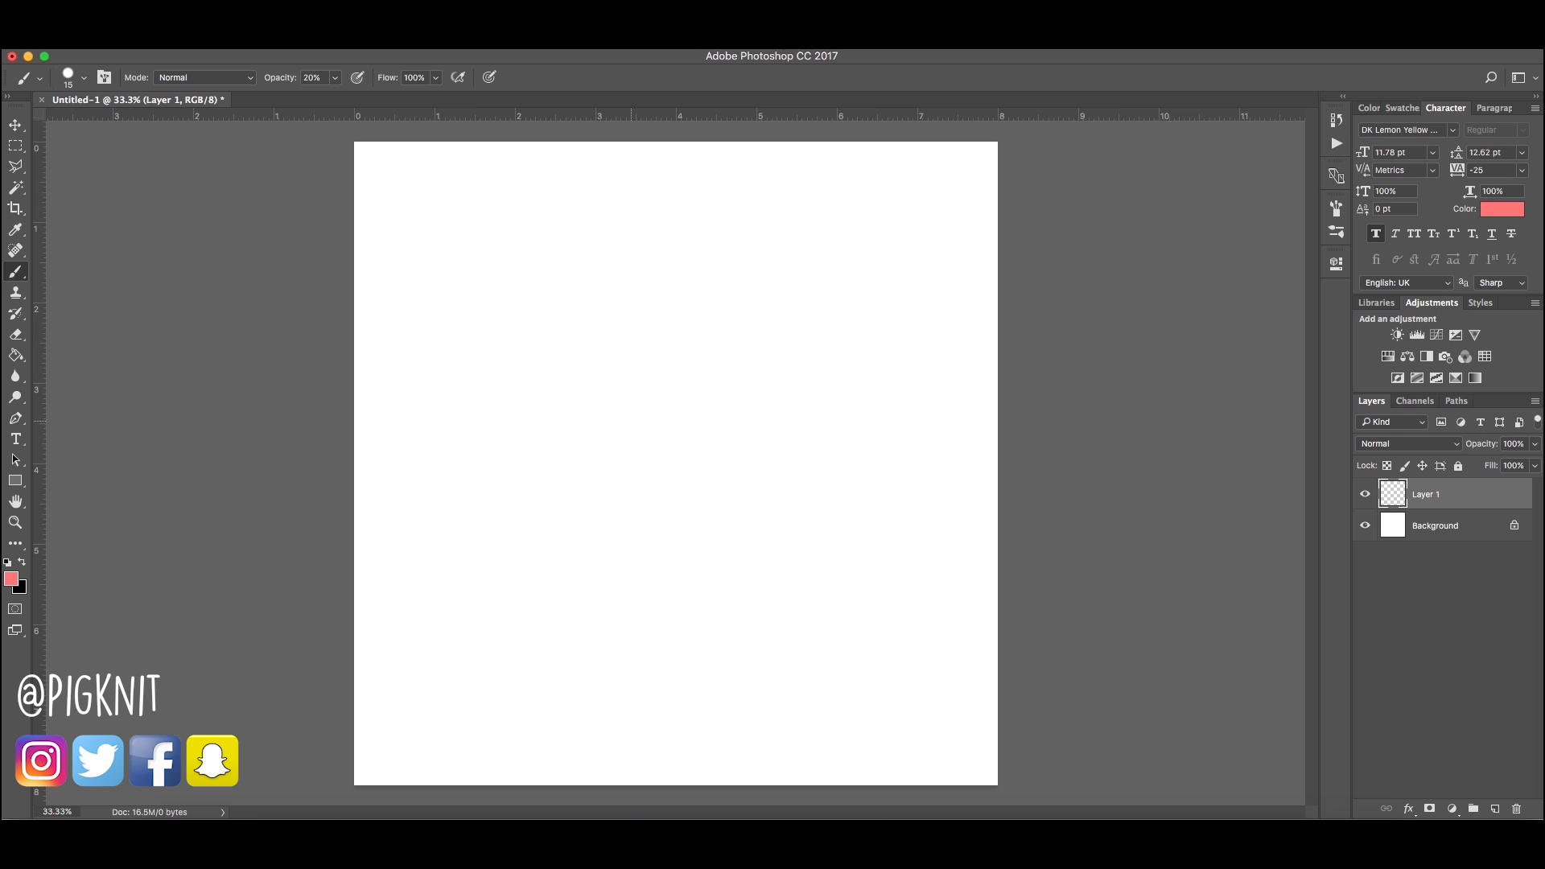
left_click(72, 77)
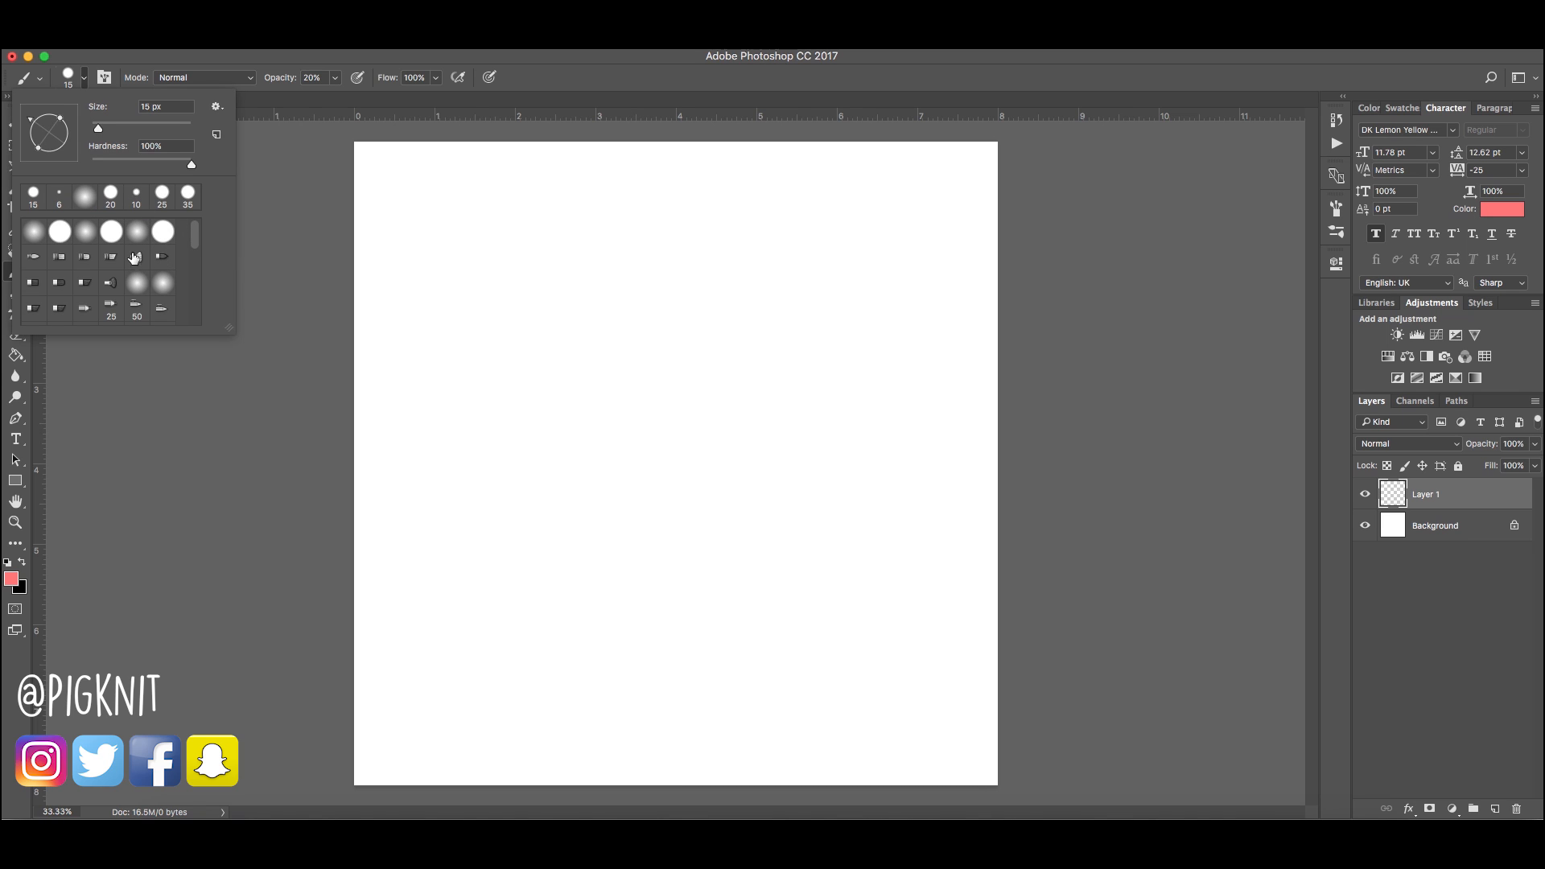
left_click(134, 191)
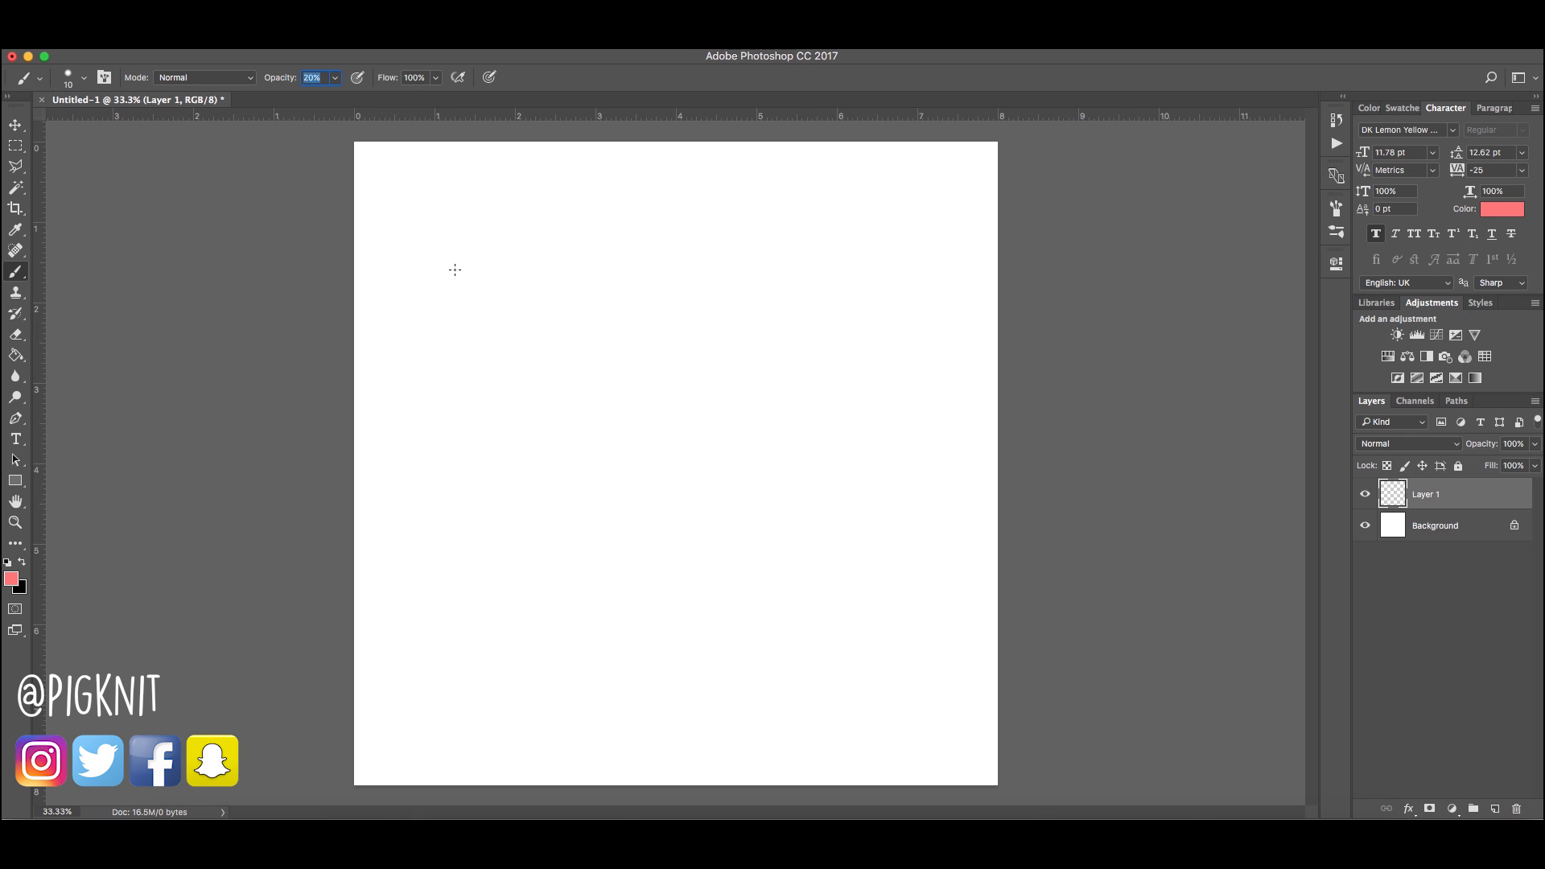
mouse_move(782, 599)
type("10")
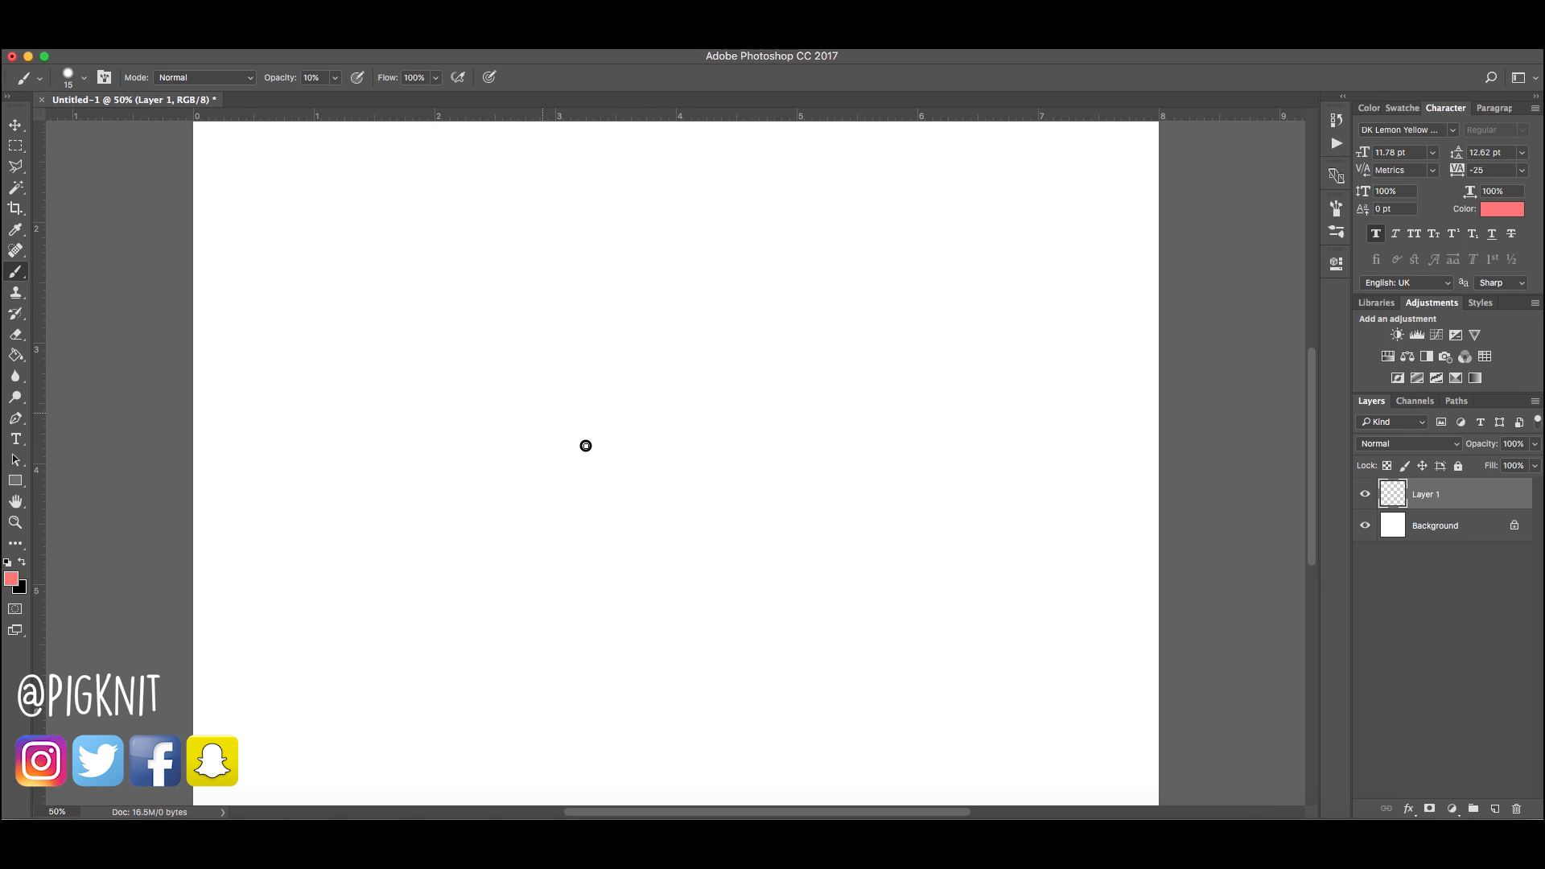
Sketch a faint pink head circle with crossing construction lines
left_click_drag(585, 444, 662, 348)
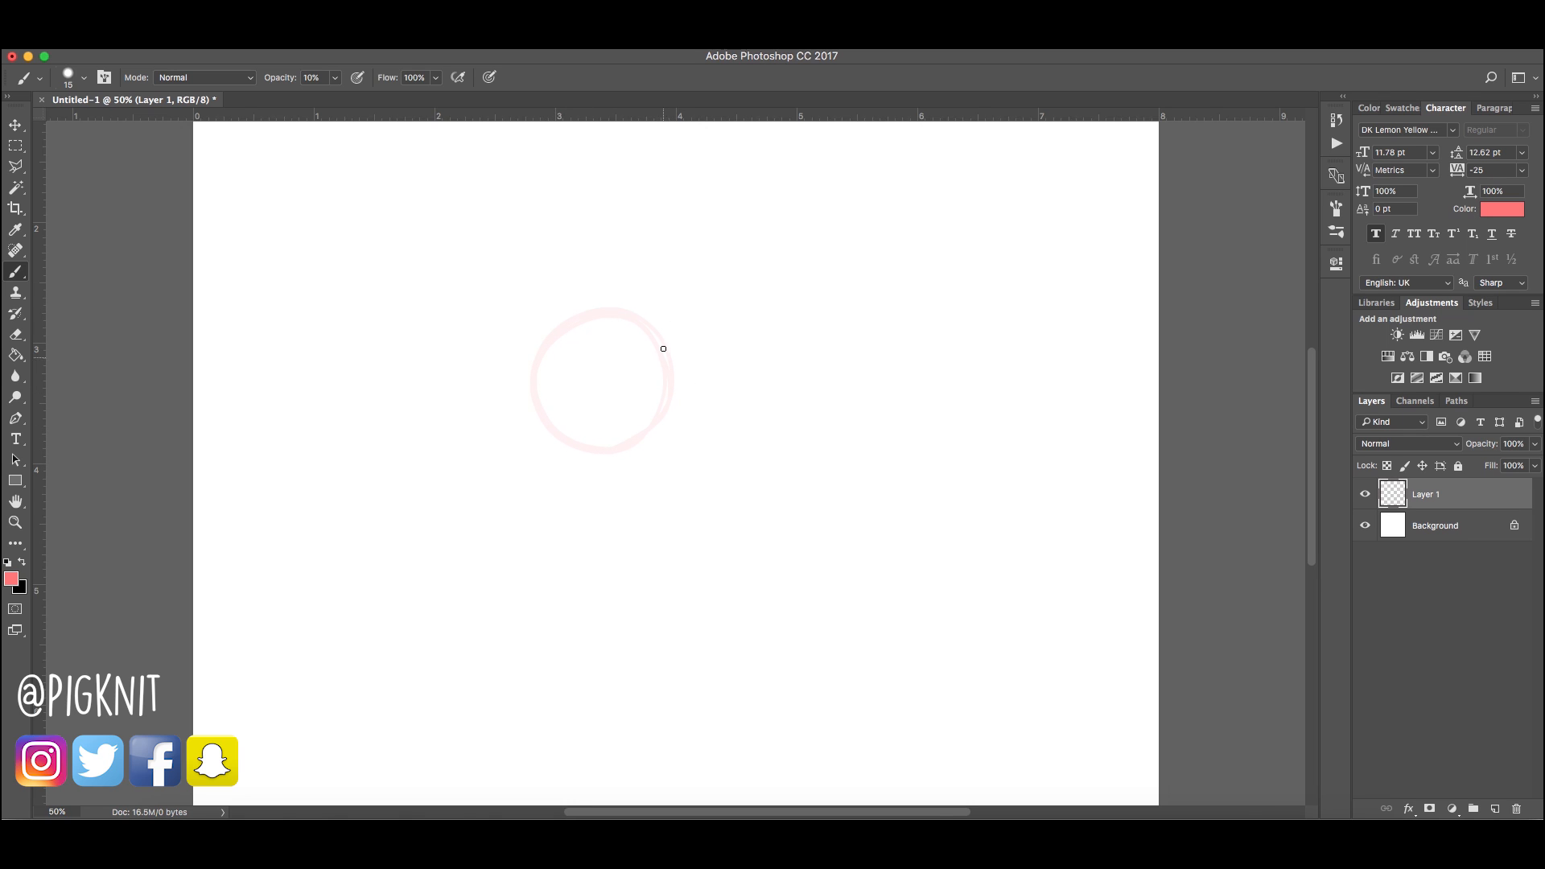
left_click_drag(662, 347, 609, 386)
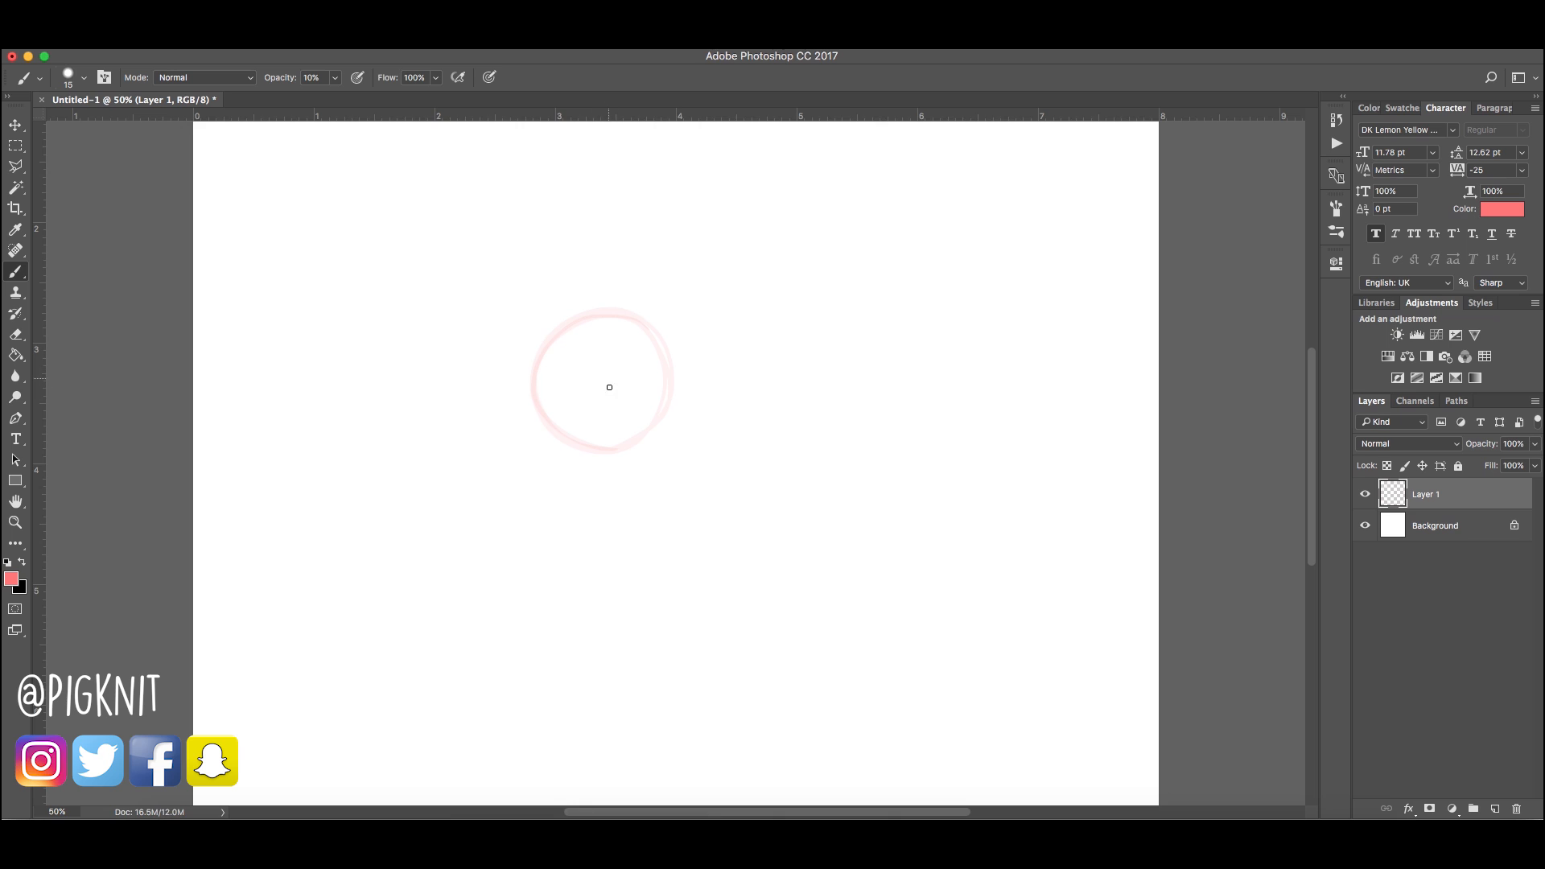
left_click_drag(629, 325, 610, 453)
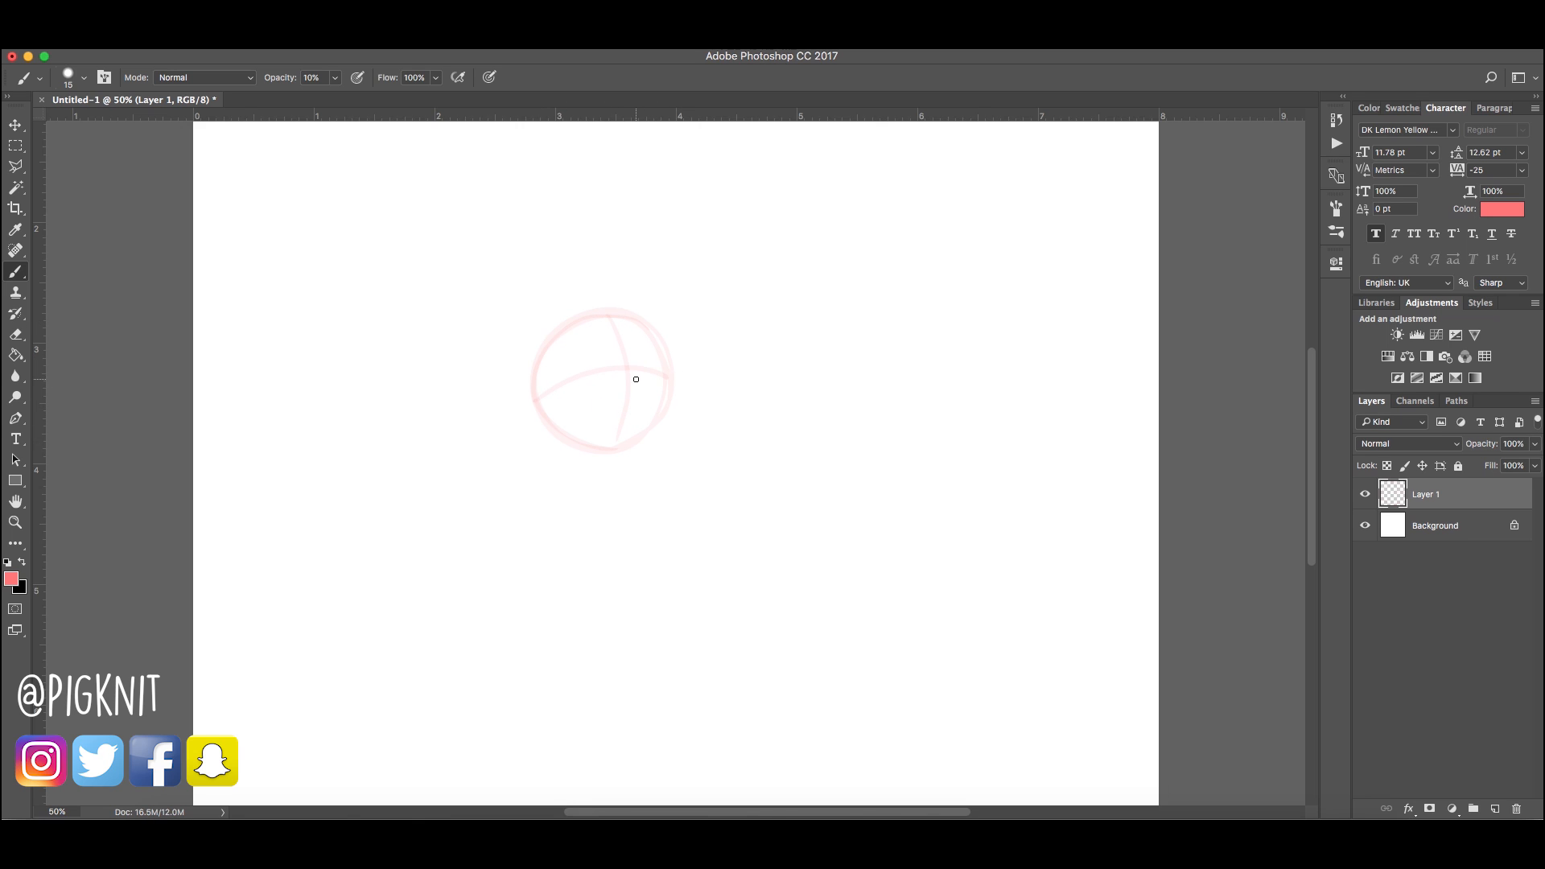
mouse_move(591, 397)
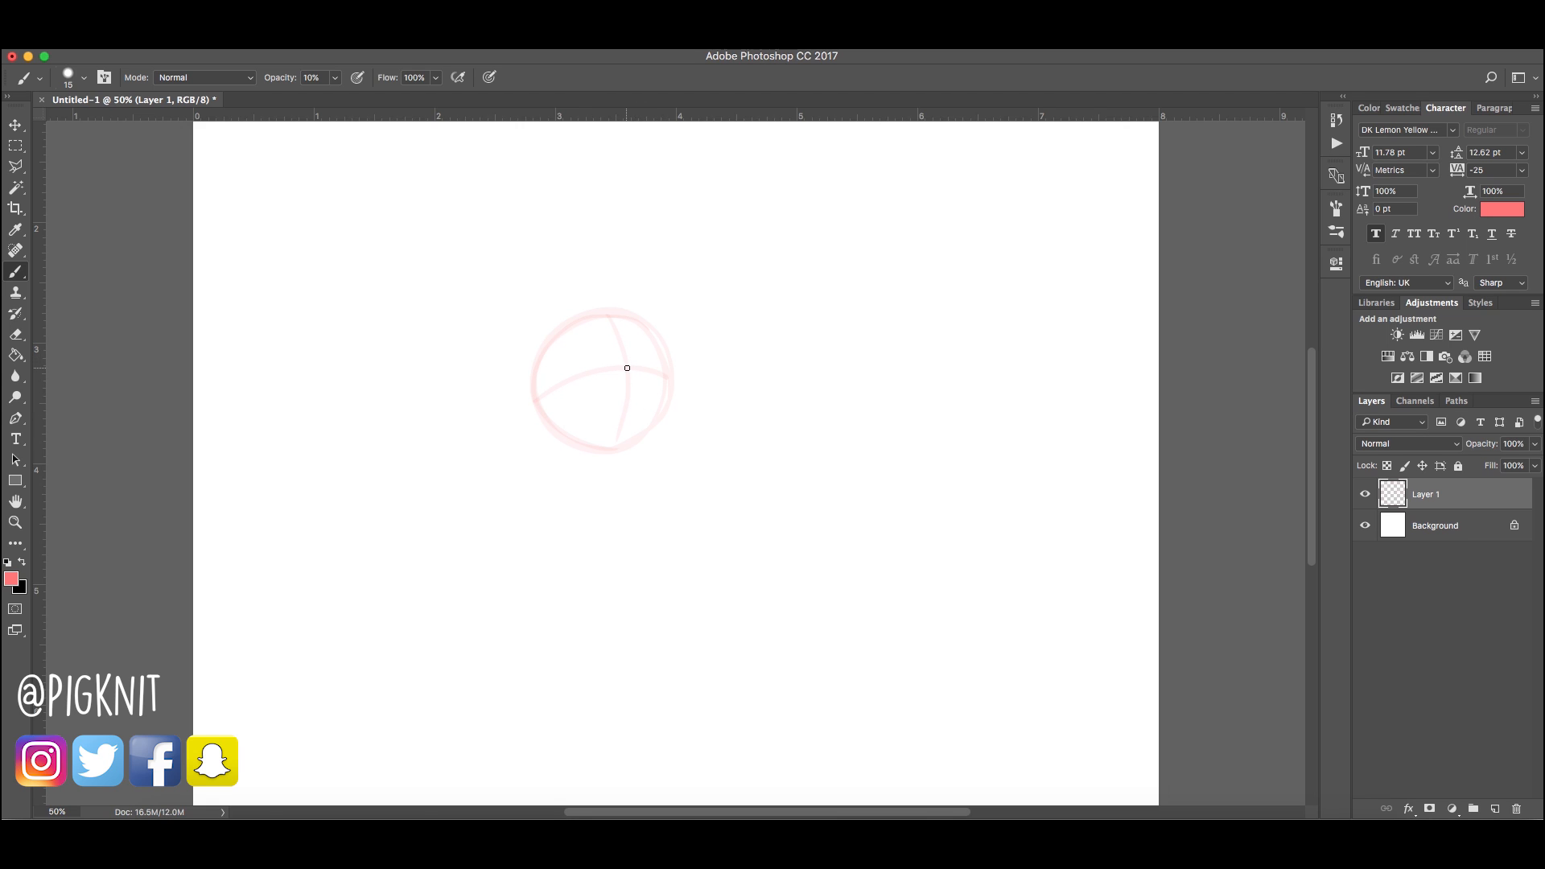
mouse_move(631, 377)
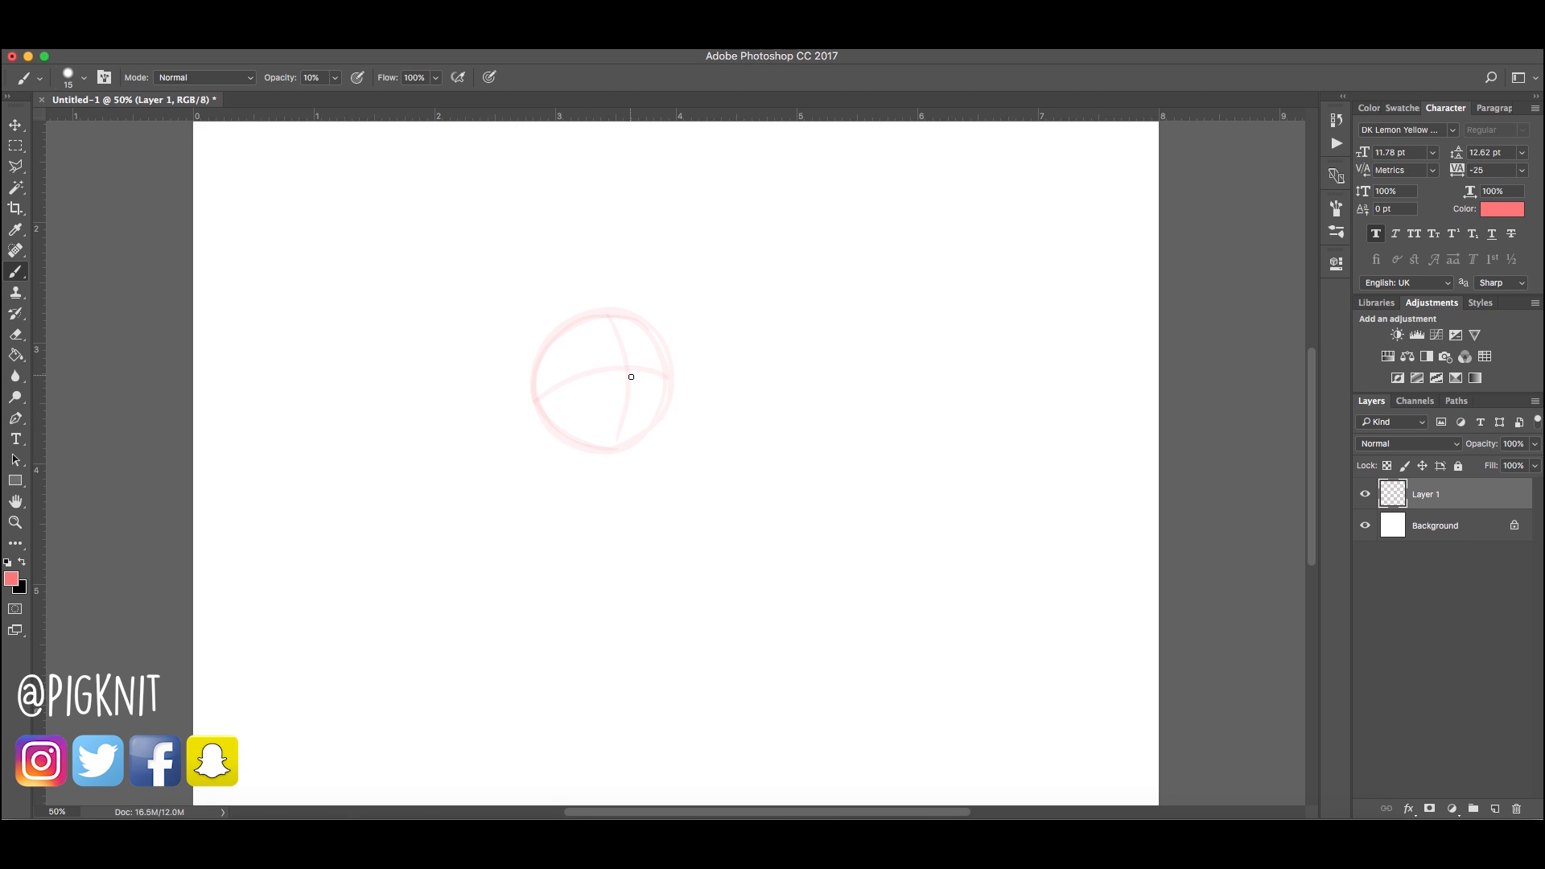
mouse_move(598, 355)
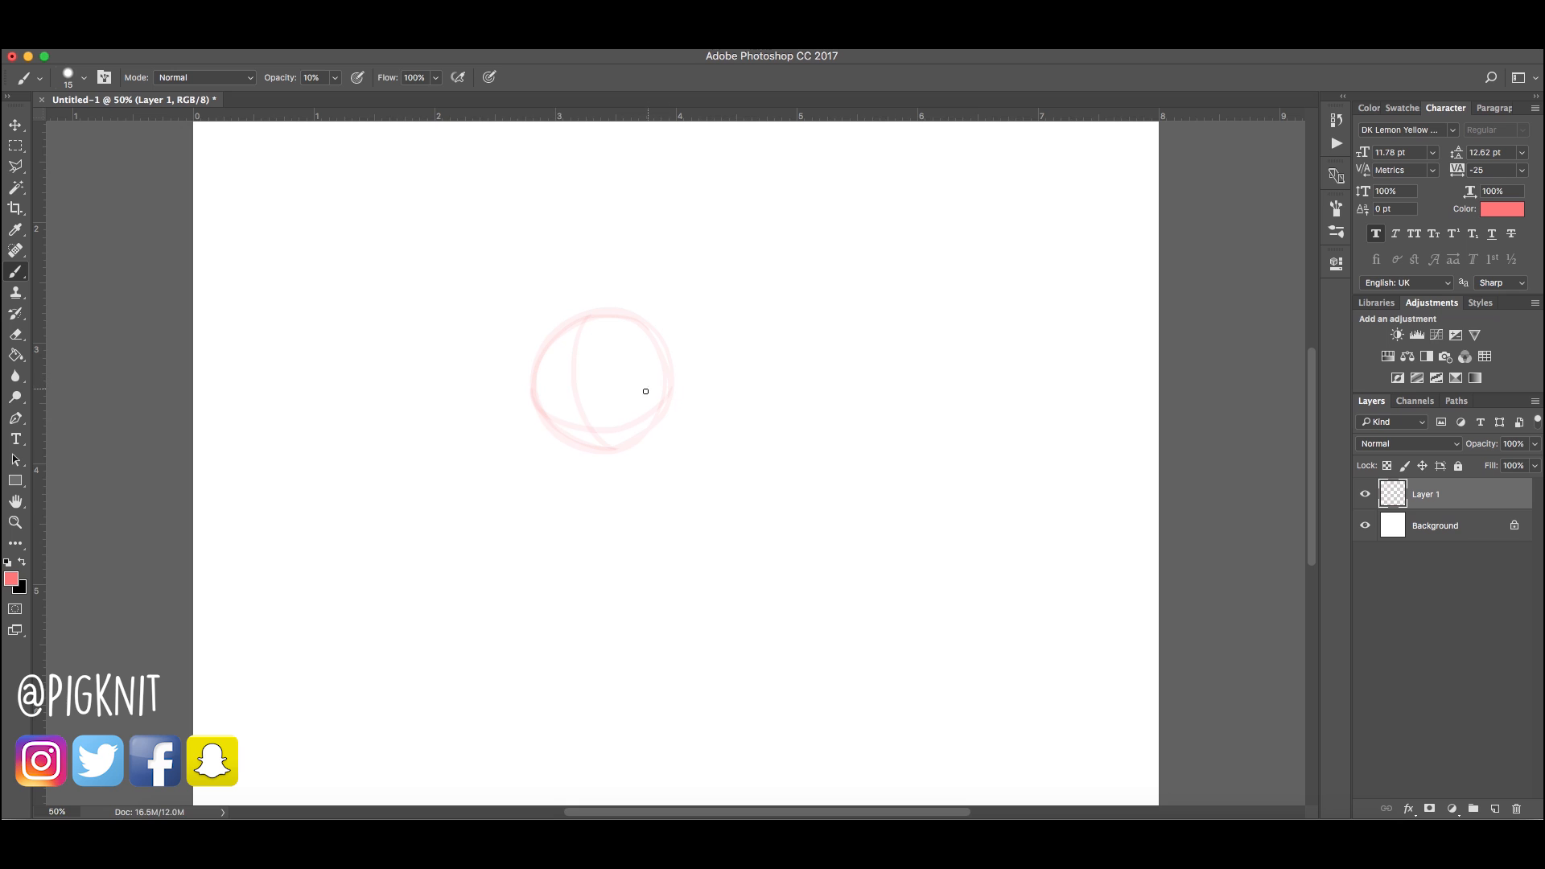
mouse_move(571, 416)
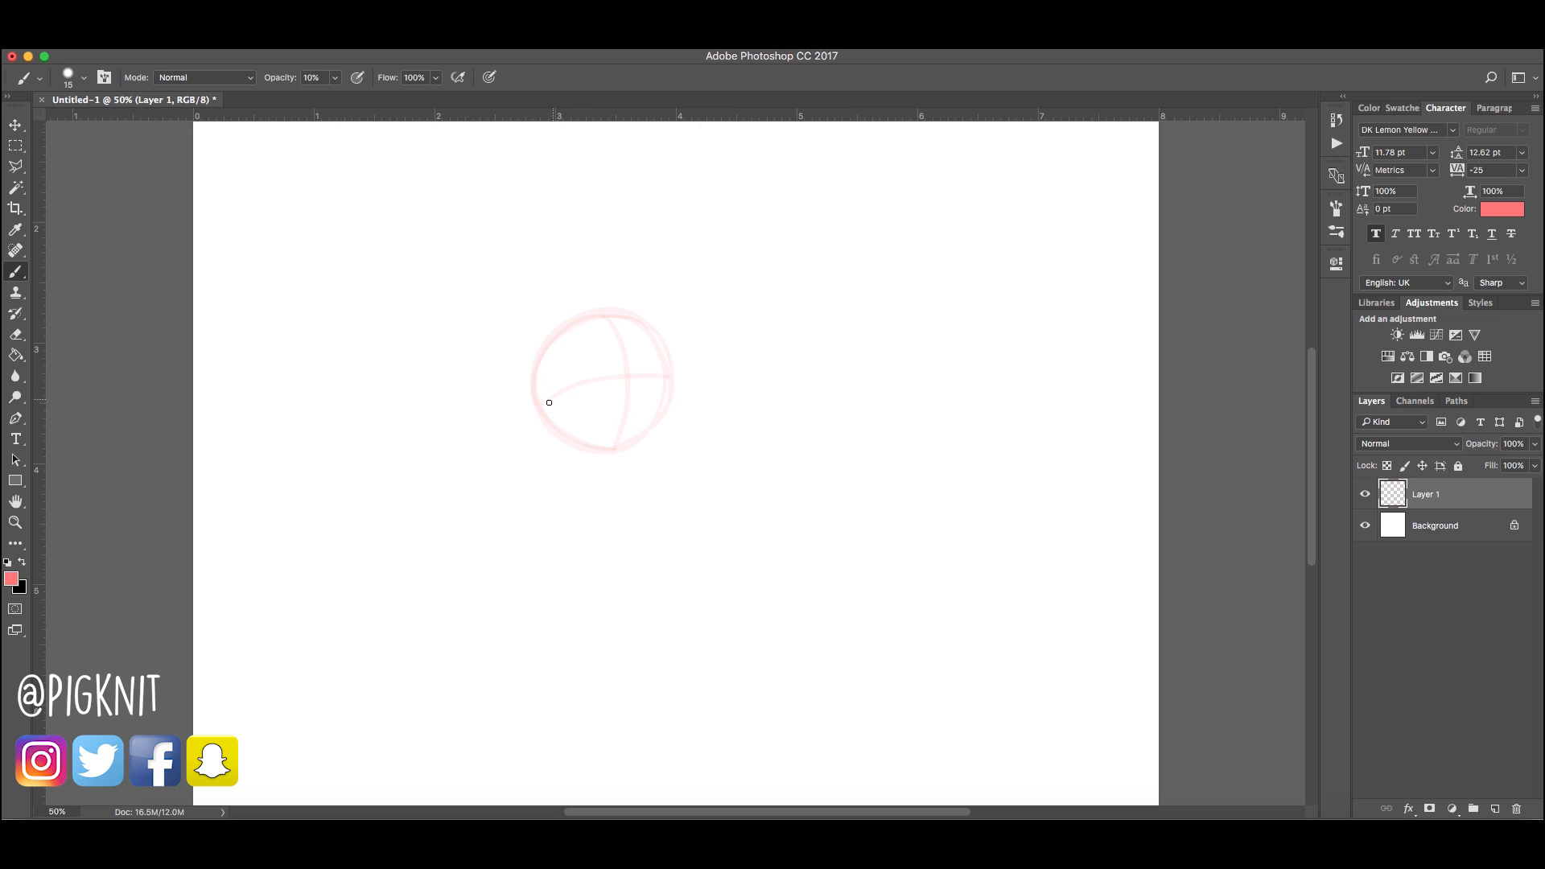
mouse_move(853, 228)
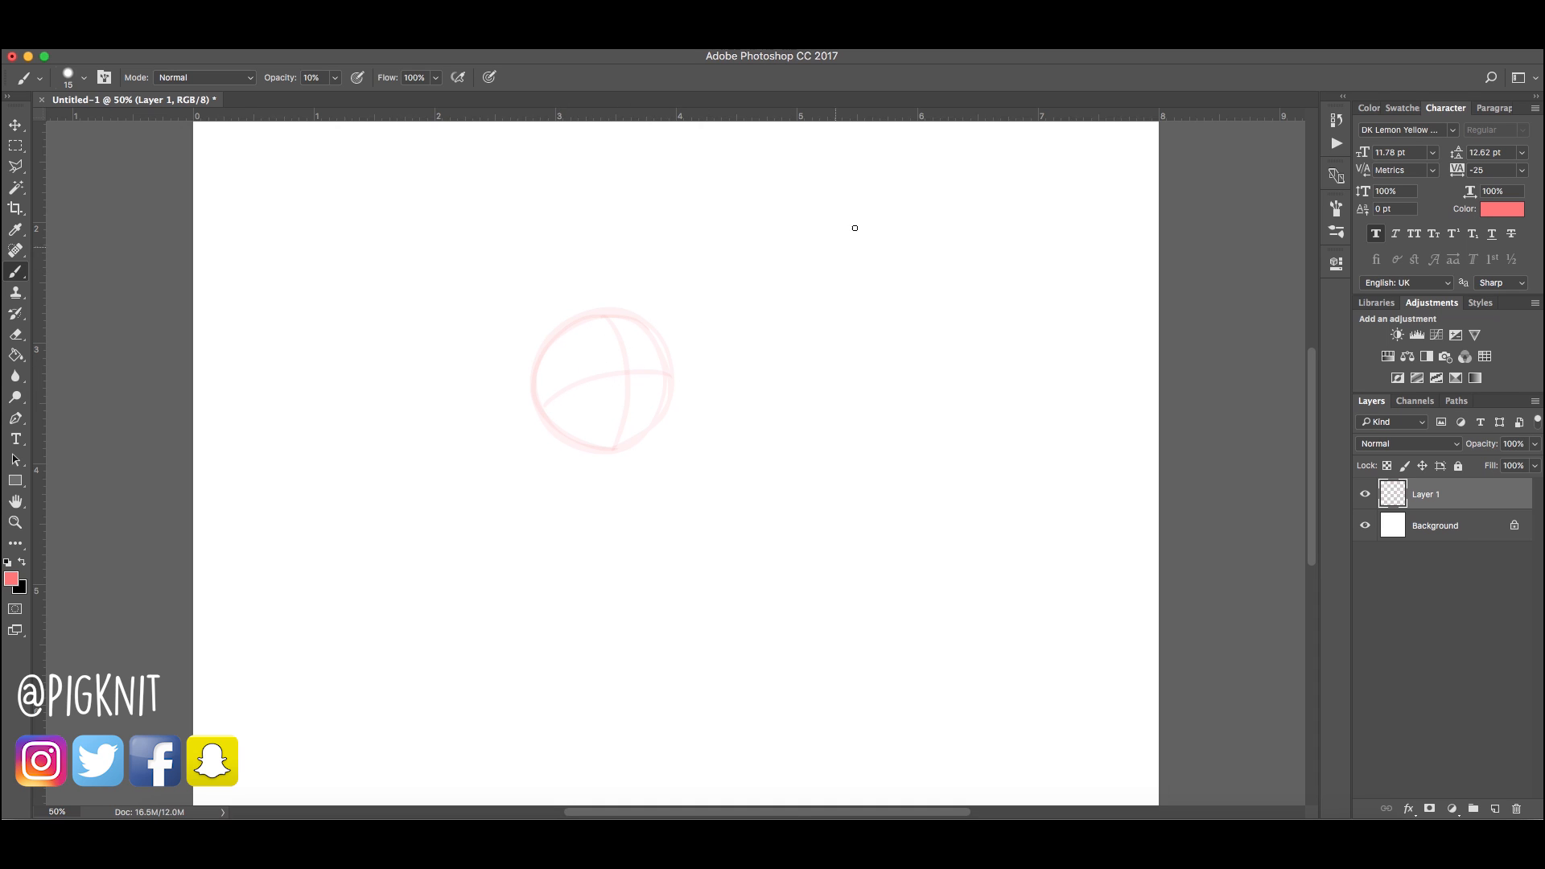
mouse_move(641, 357)
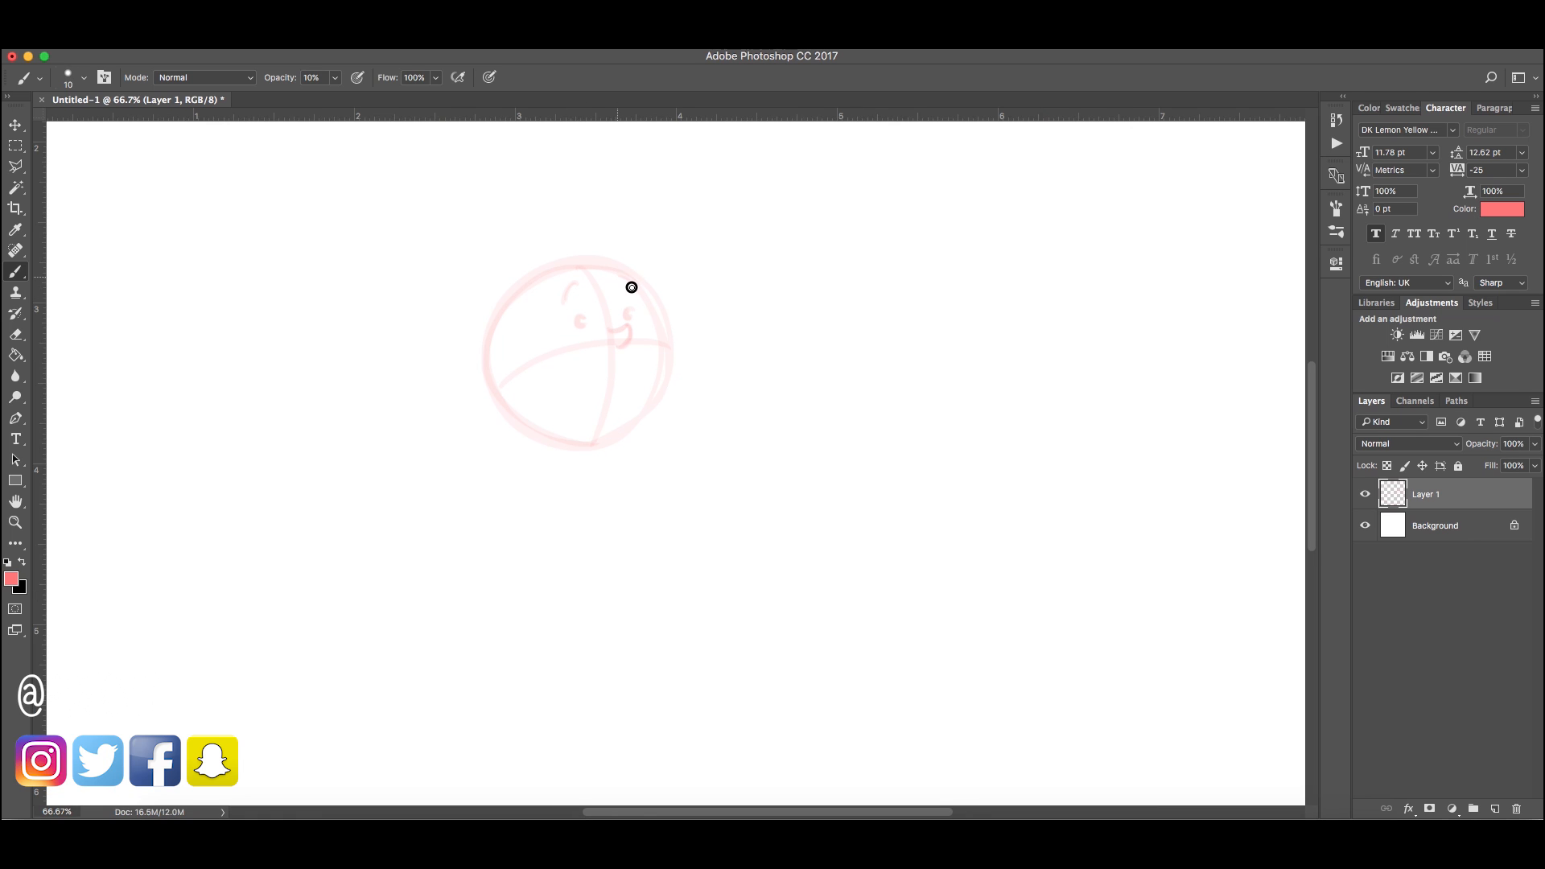
Sketch the eyes, cheek, profile, ear, puckered lips, bubble wand handle and ring, and neck
left_click_drag(630, 287, 666, 334)
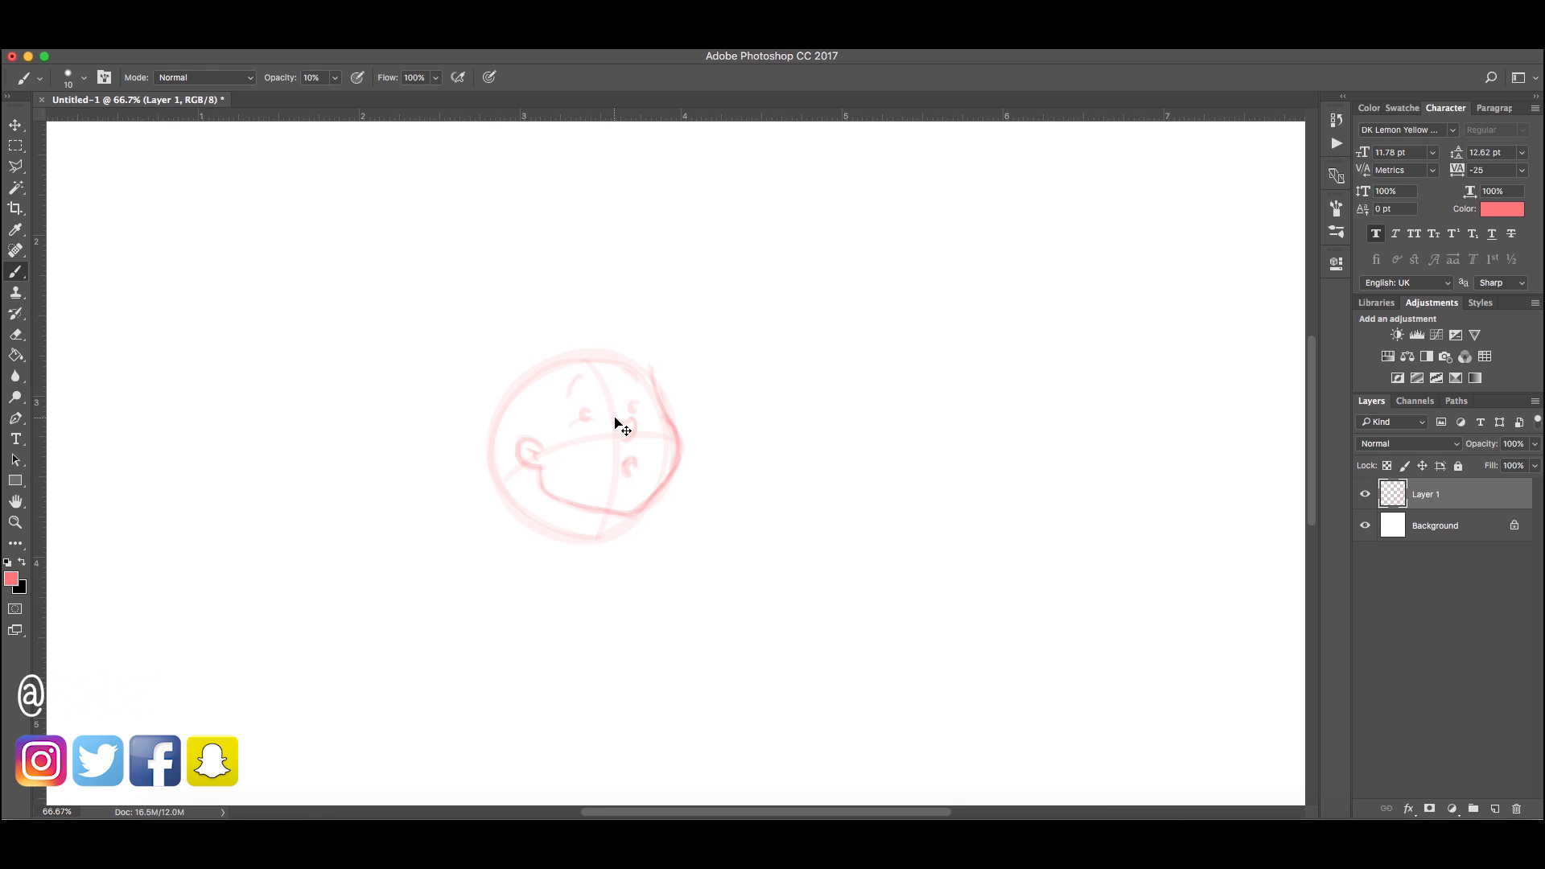
left_click_drag(616, 424, 574, 413)
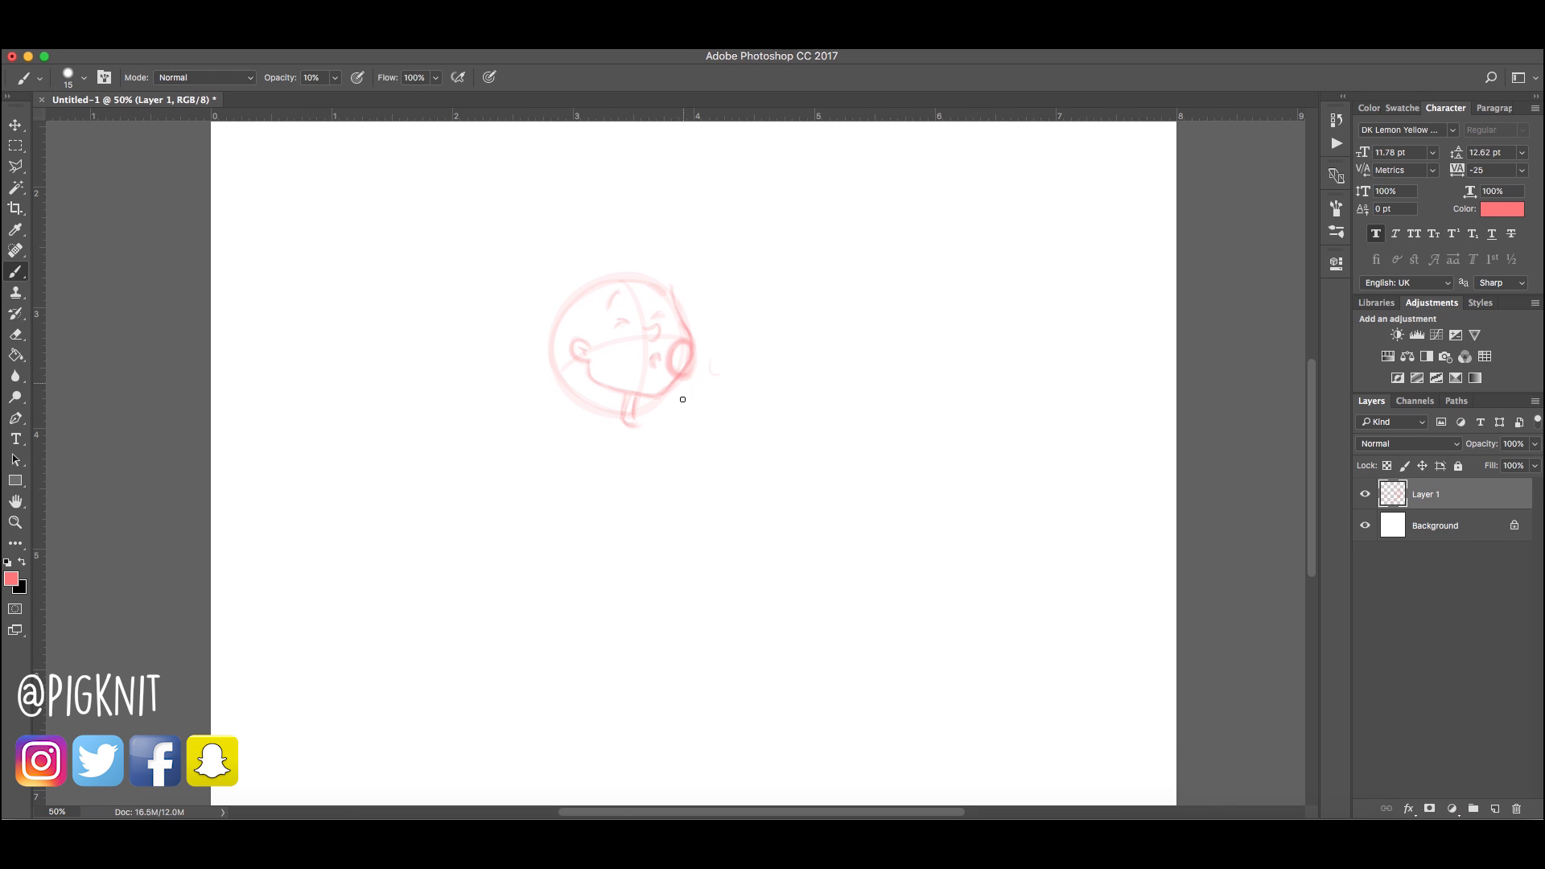
left_click_drag(682, 399, 680, 409)
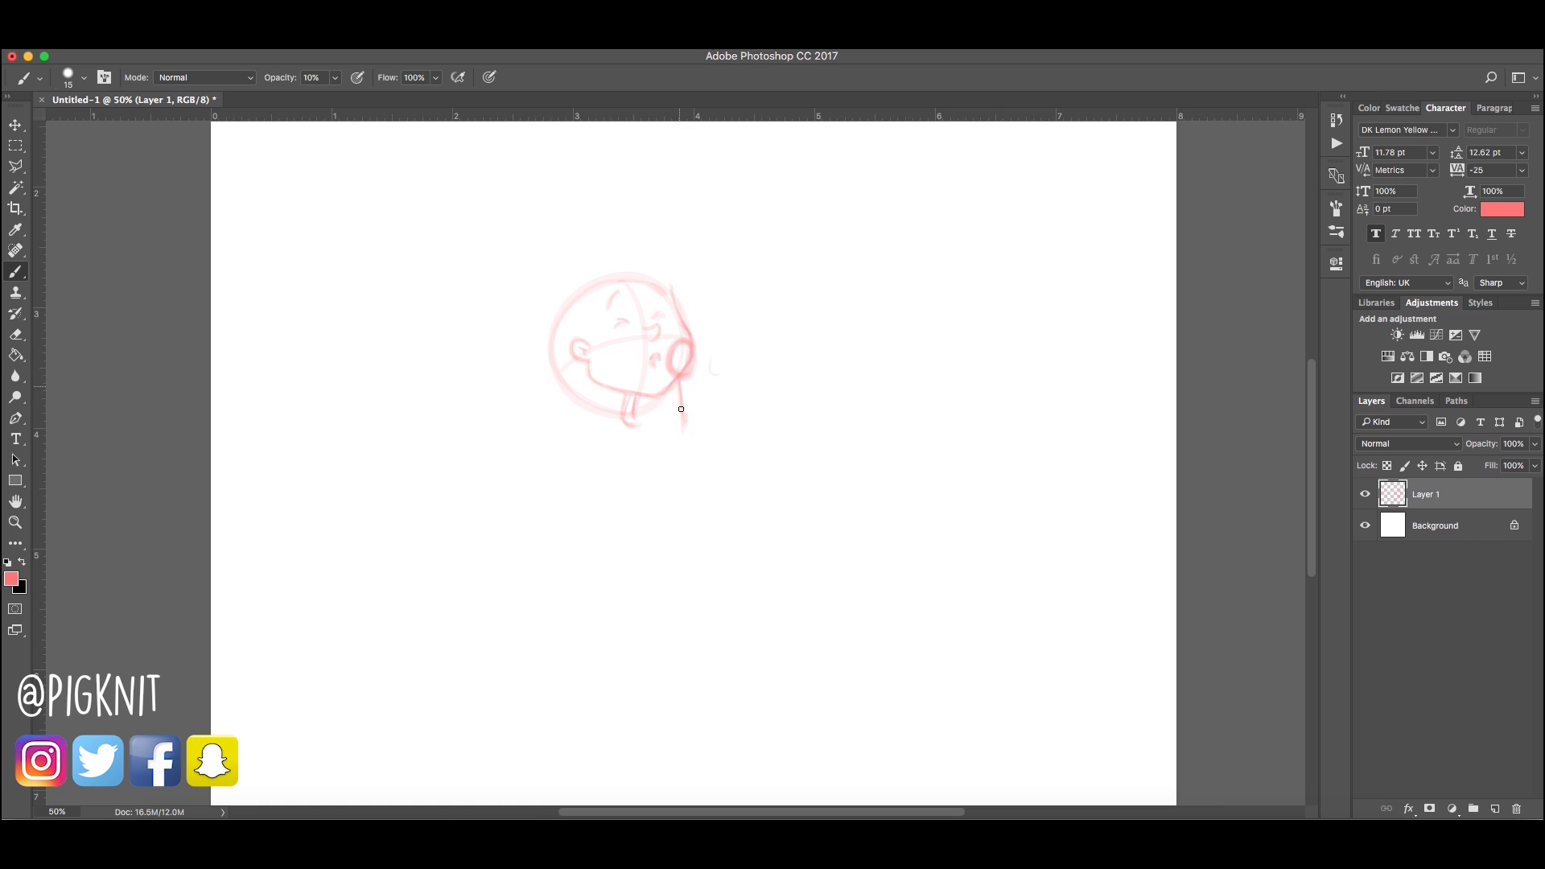
left_click_drag(679, 409, 675, 345)
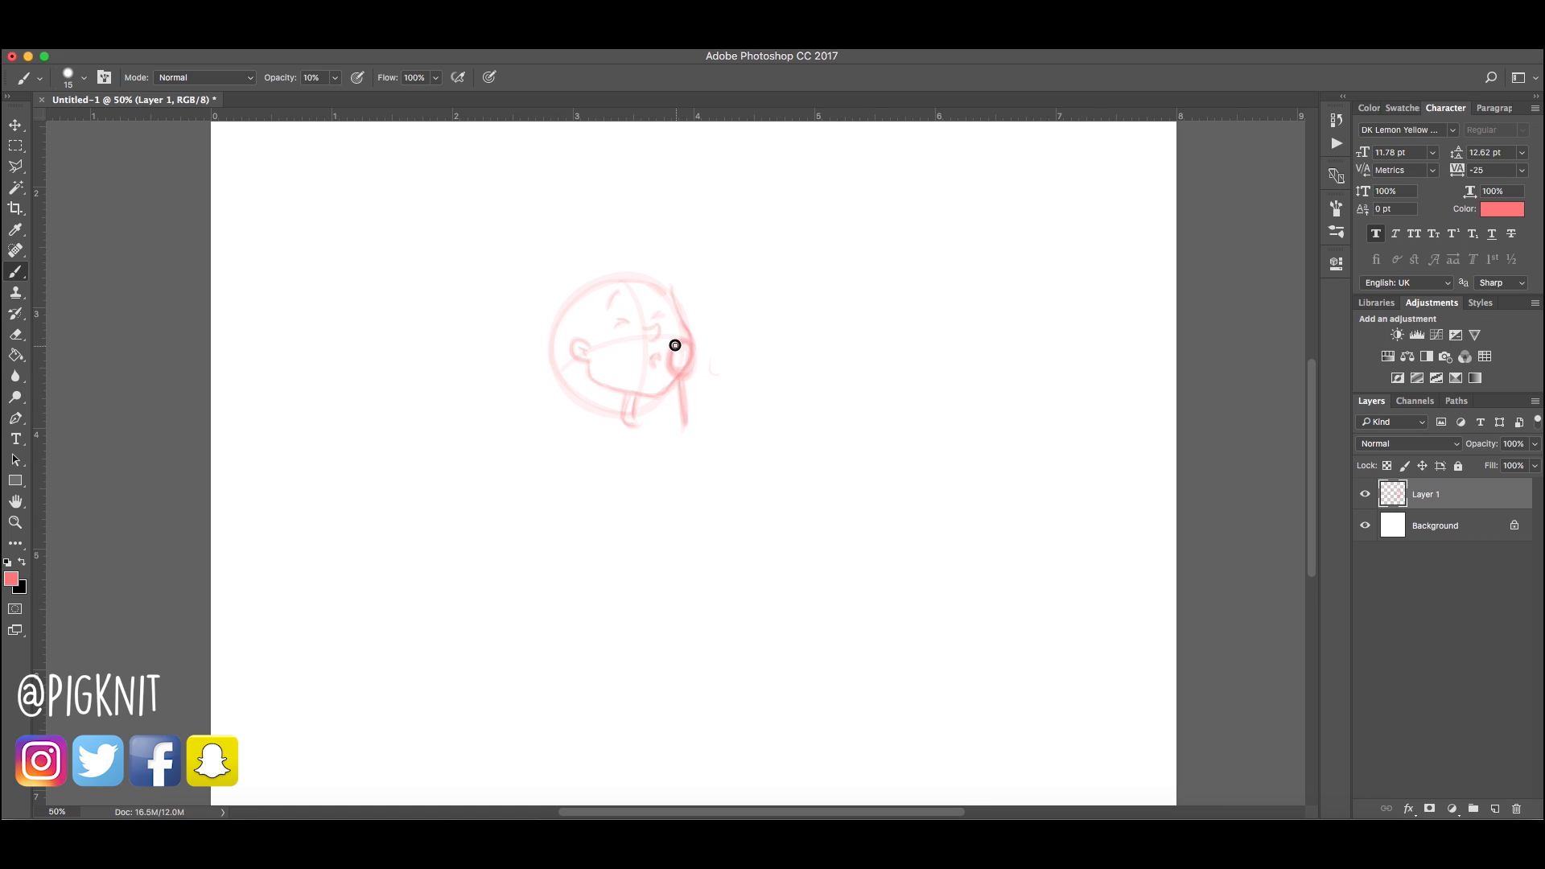
left_click_drag(675, 345, 679, 427)
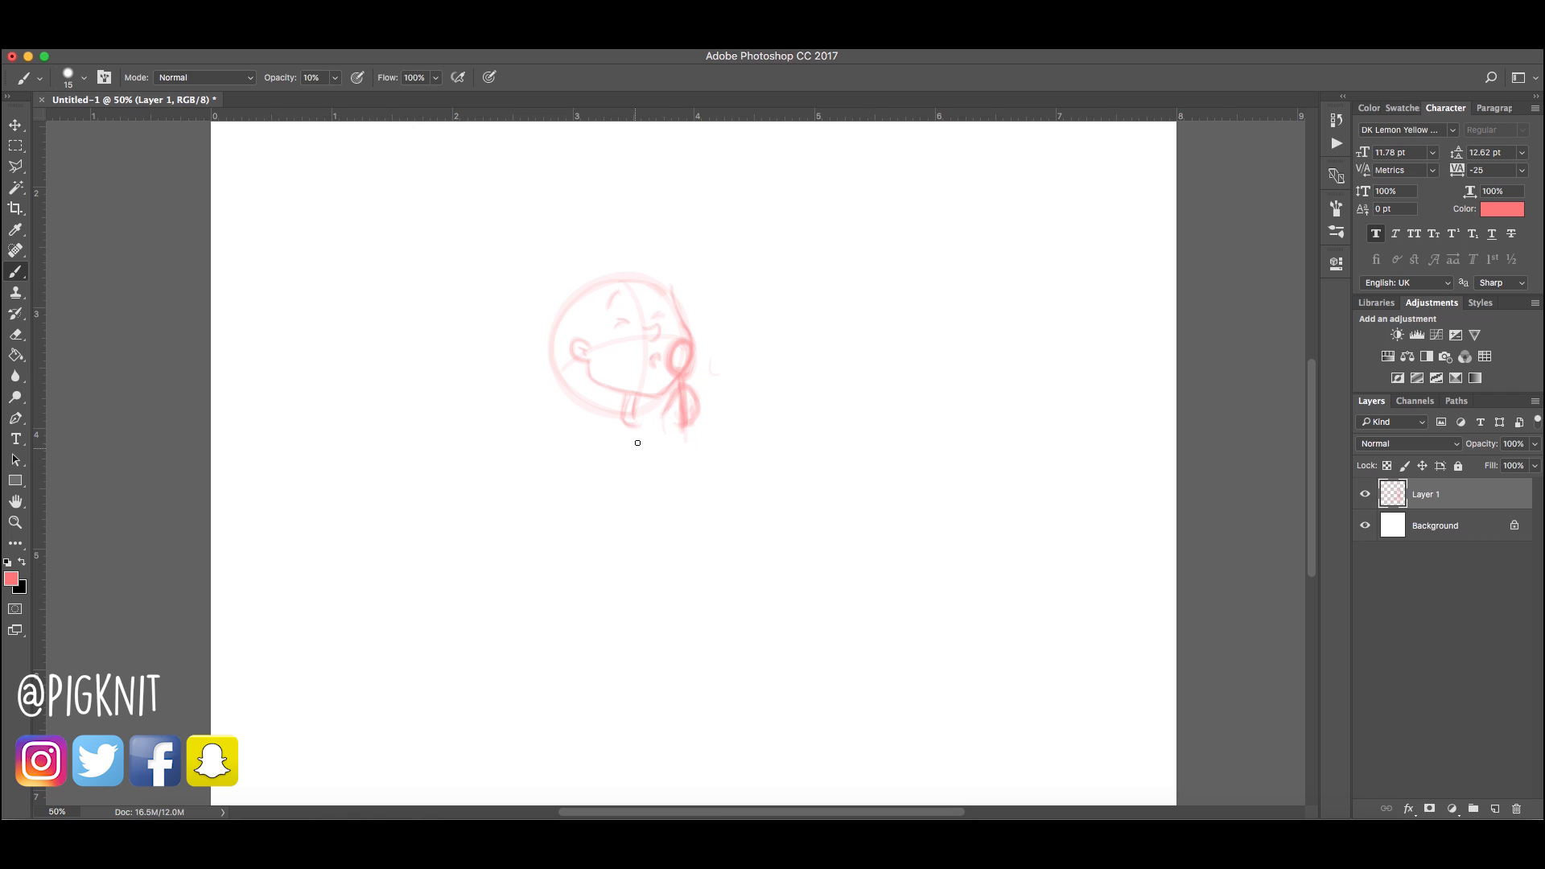
left_click_drag(631, 424, 598, 497)
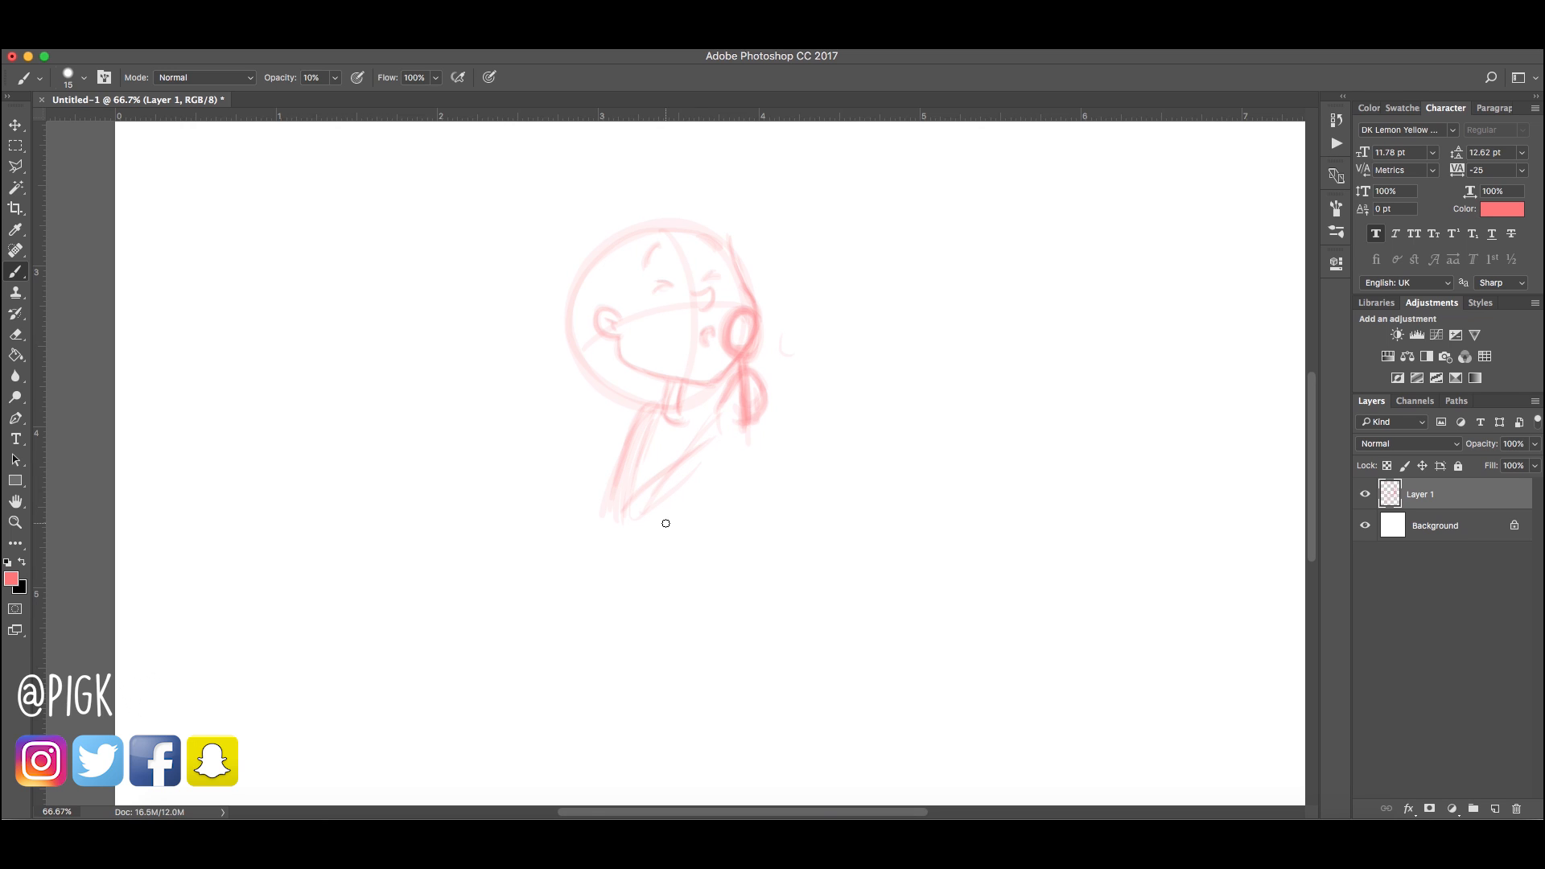
mouse_move(678, 508)
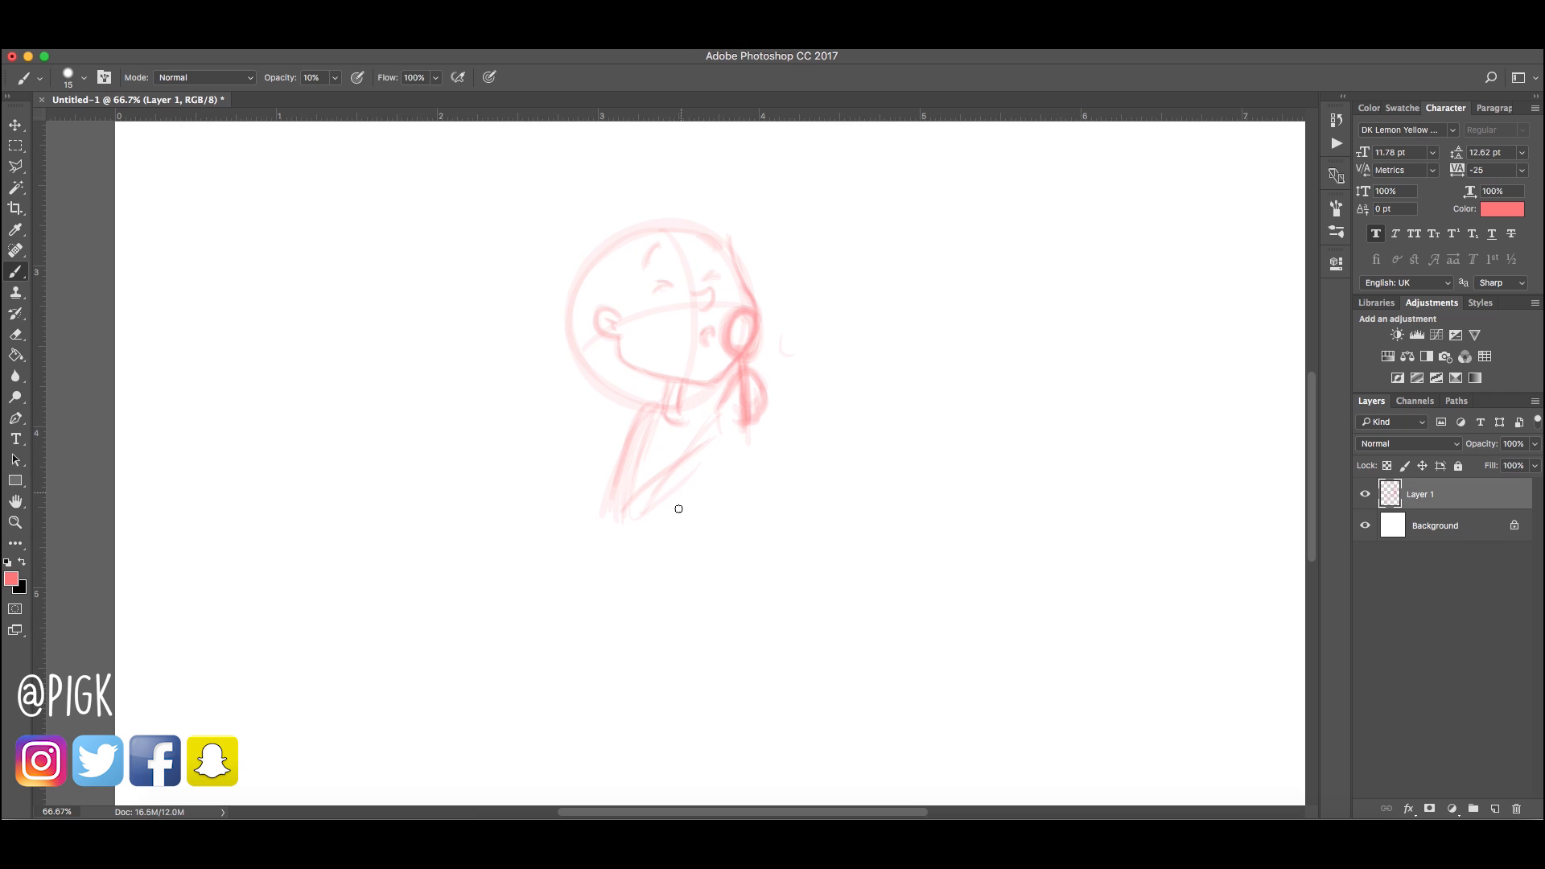
Sketch the shoulders, torso and legs, plus the outstretched hand at the arm's end
left_click_drag(678, 508, 632, 569)
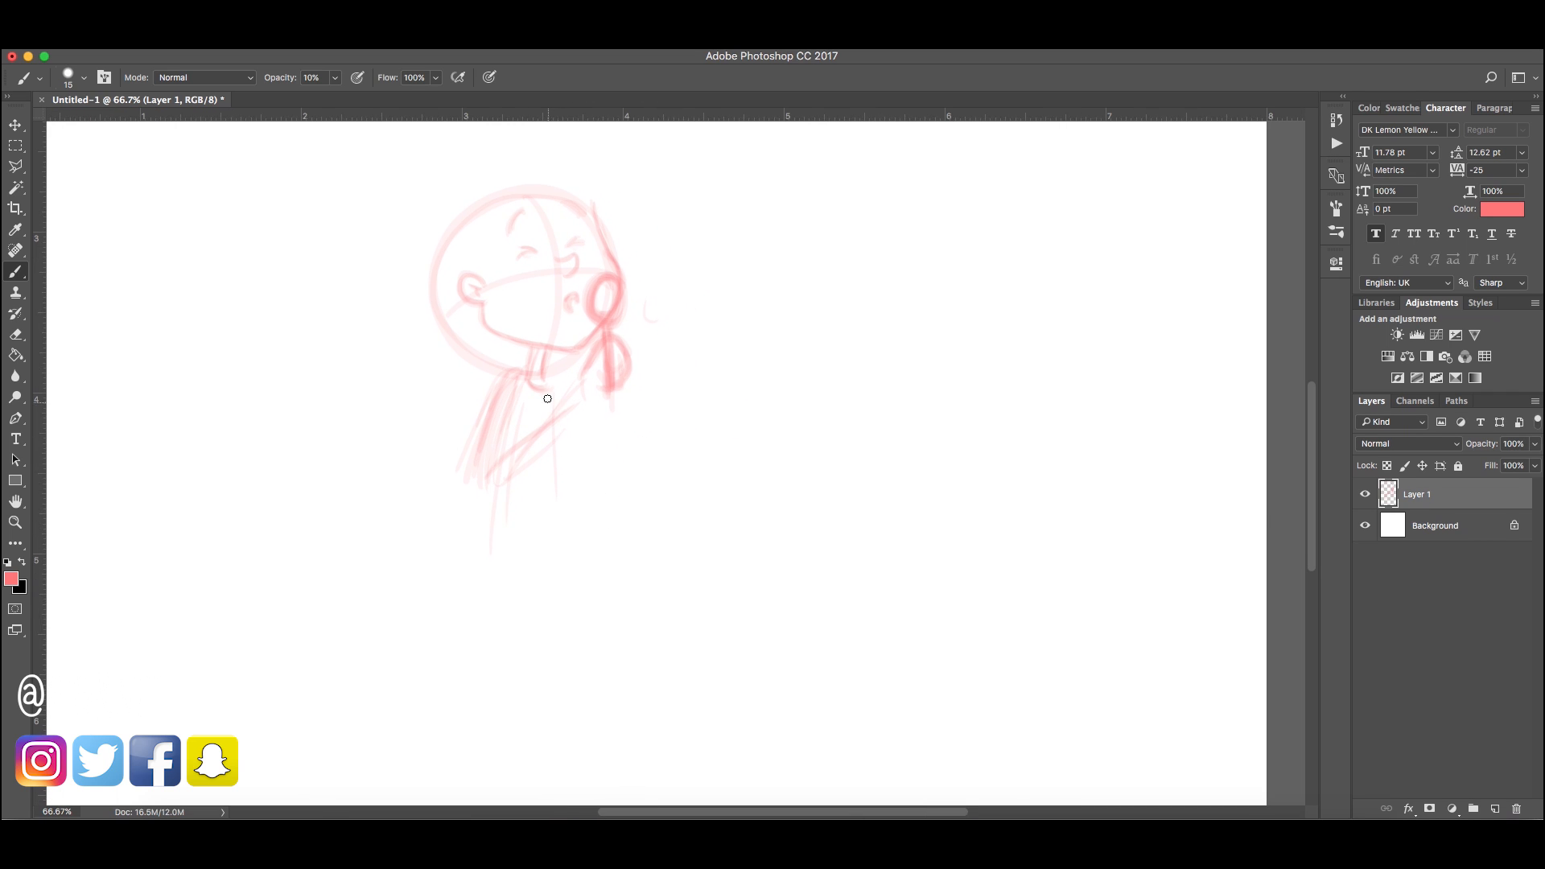
left_click_drag(547, 399, 507, 510)
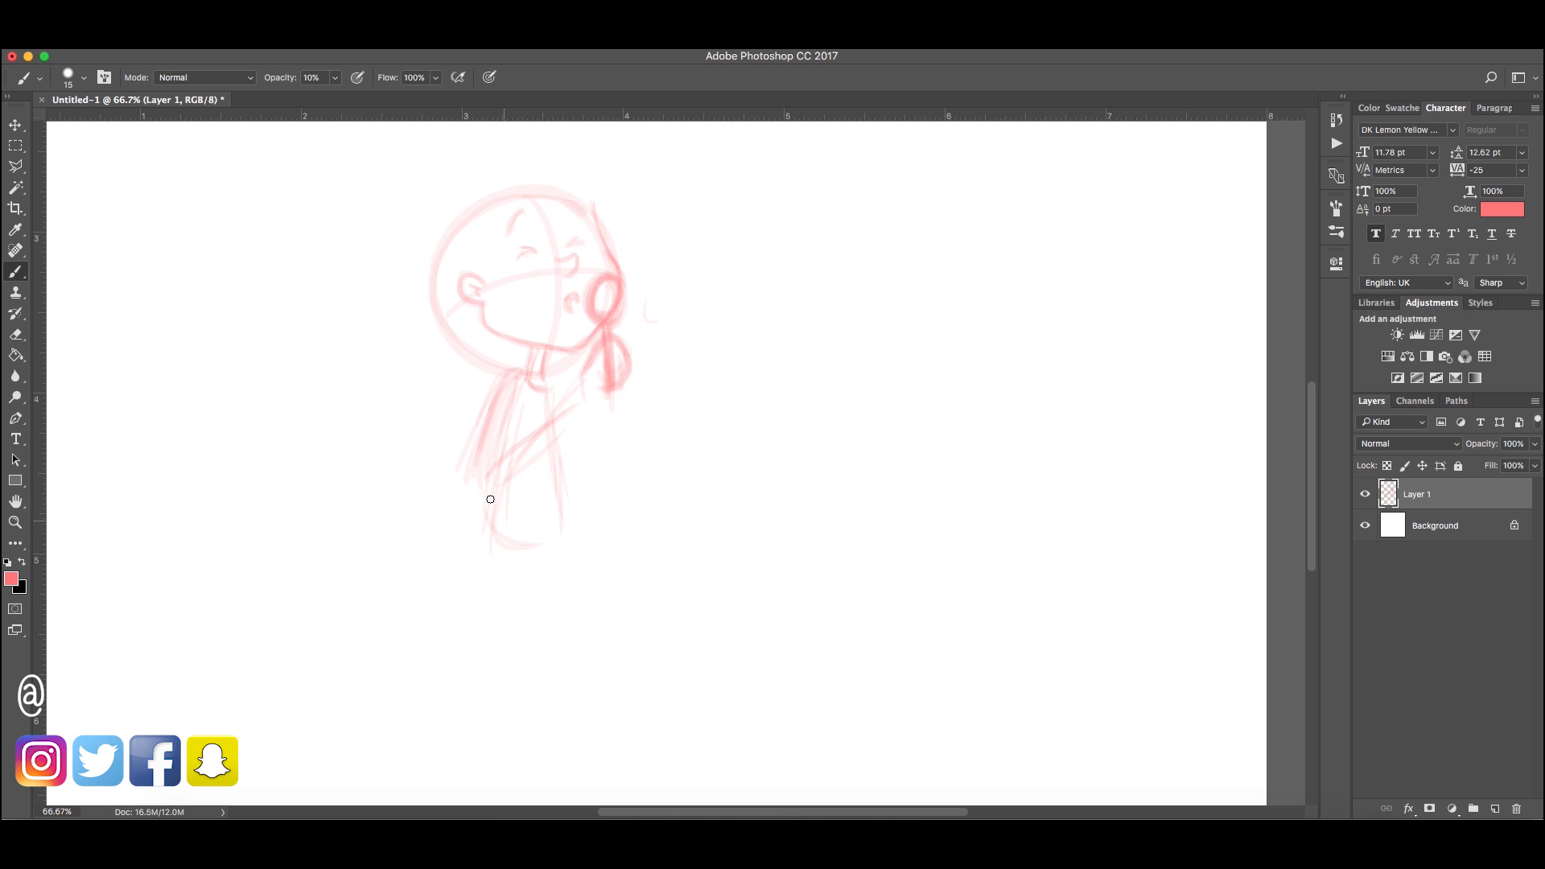
mouse_move(492, 568)
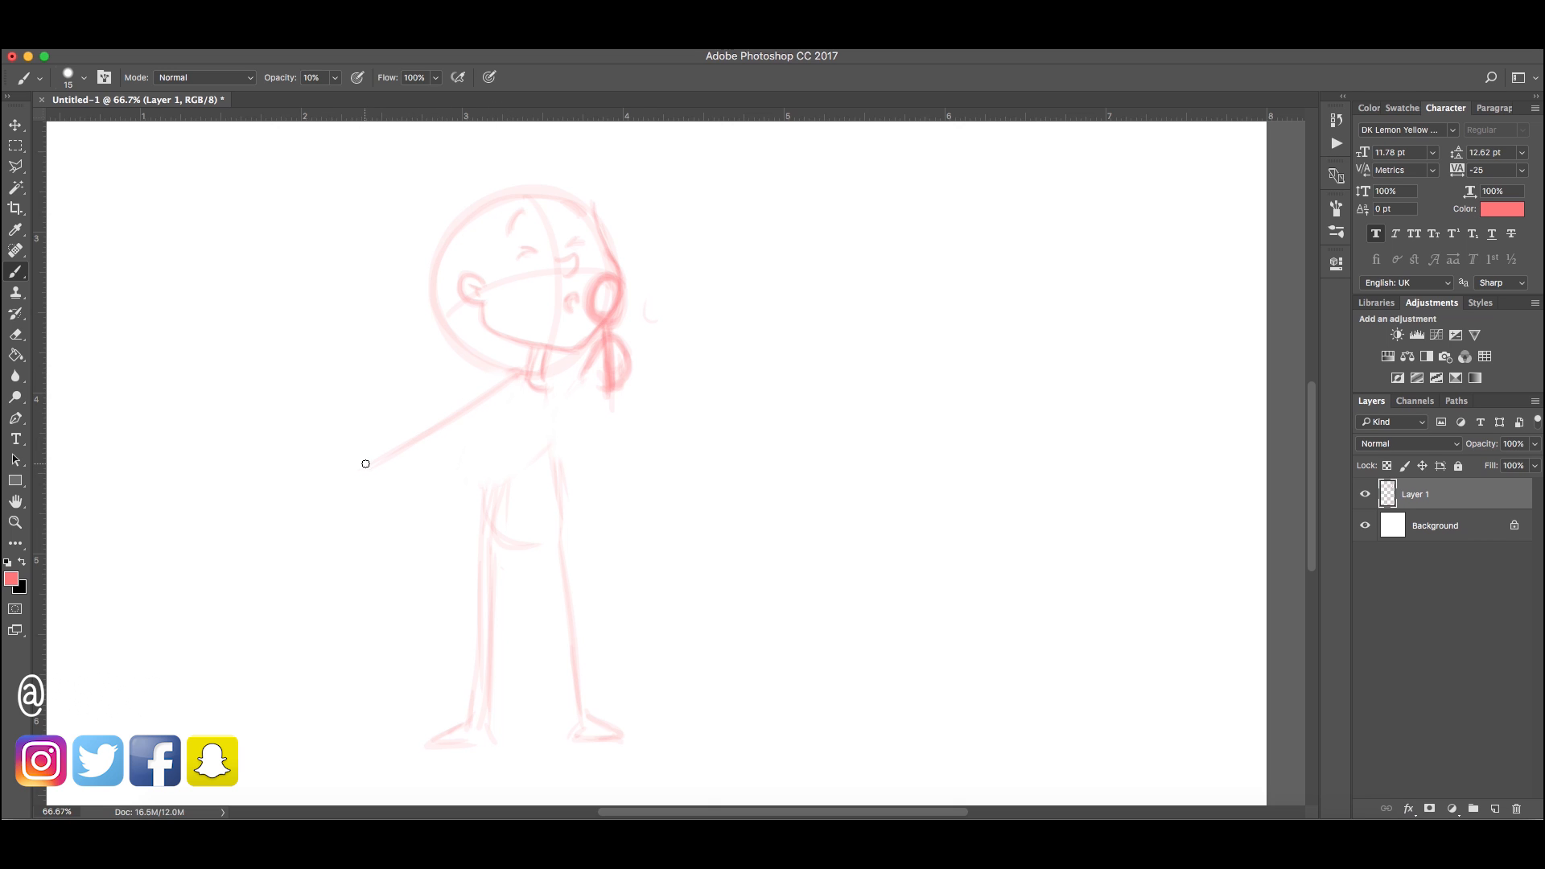
left_click_drag(370, 468, 315, 458)
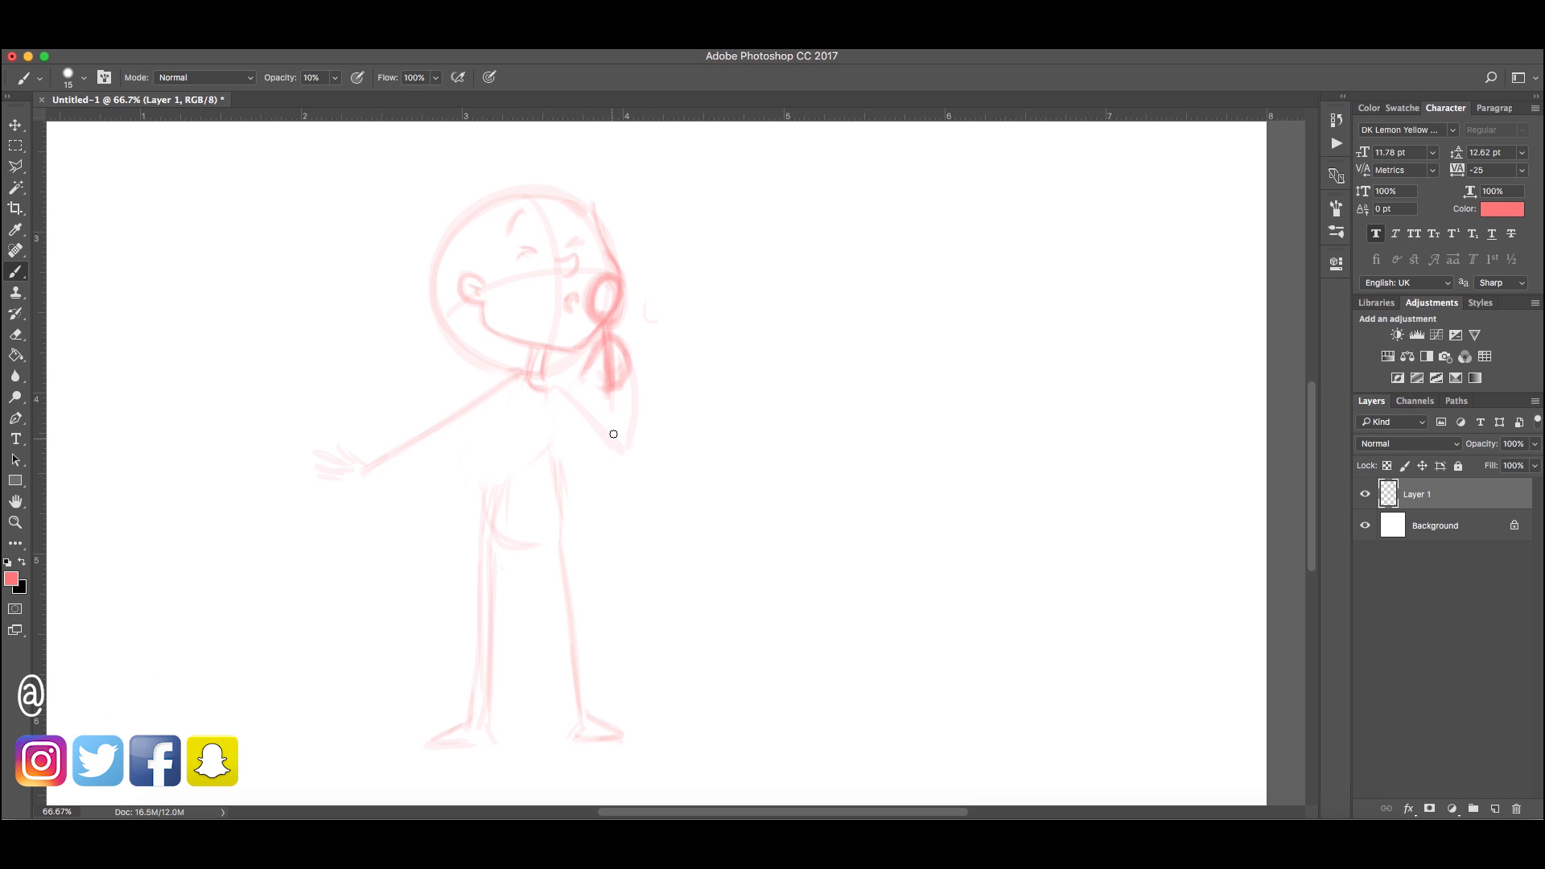
mouse_move(618, 487)
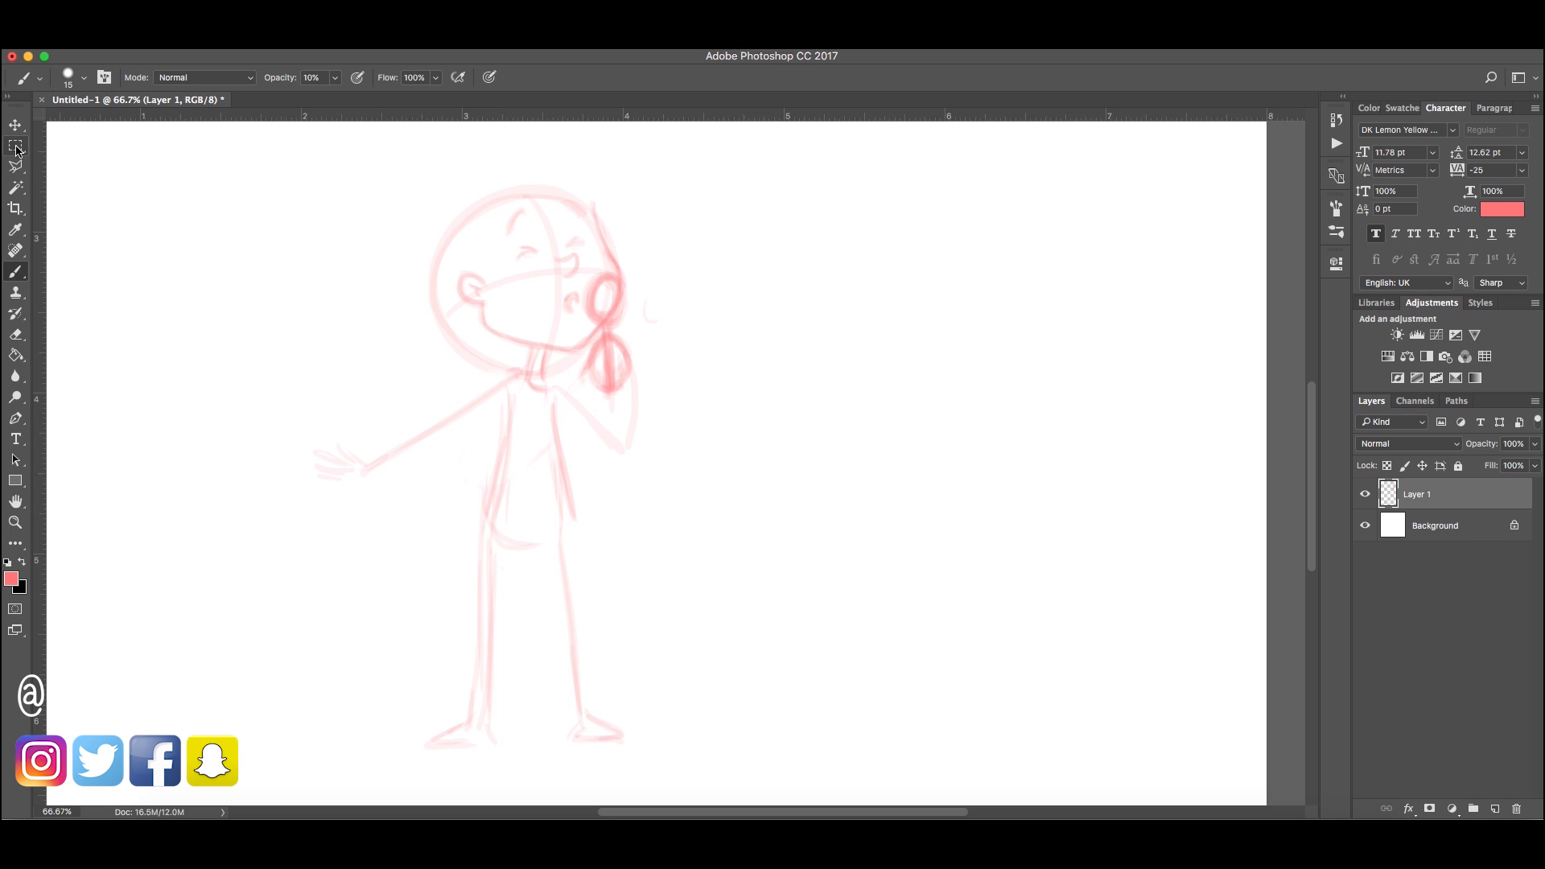
scroll("down", 3)
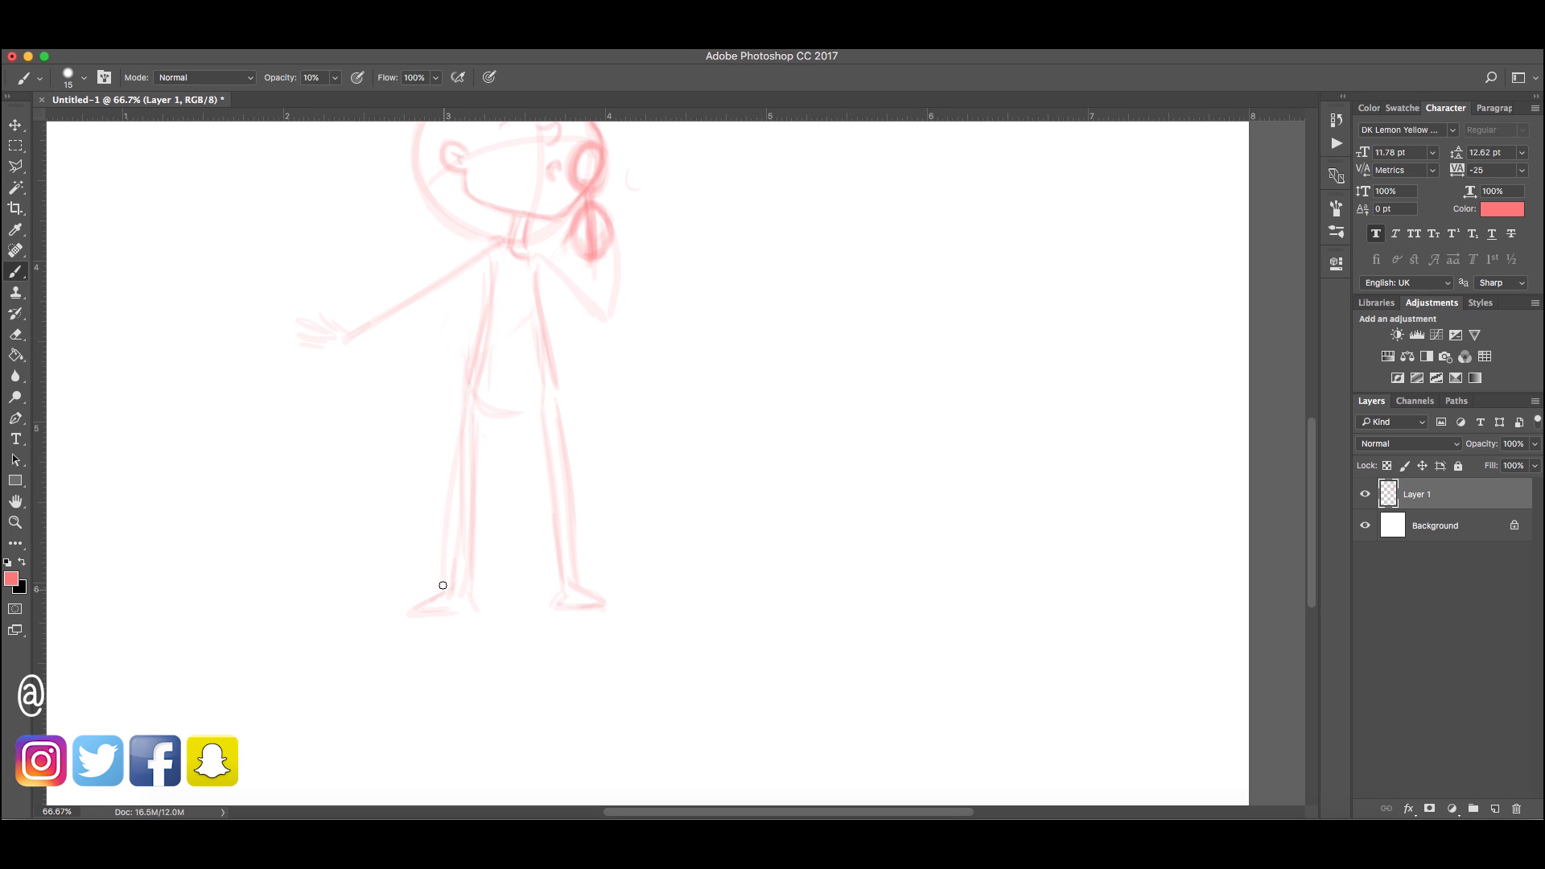
mouse_move(118, 204)
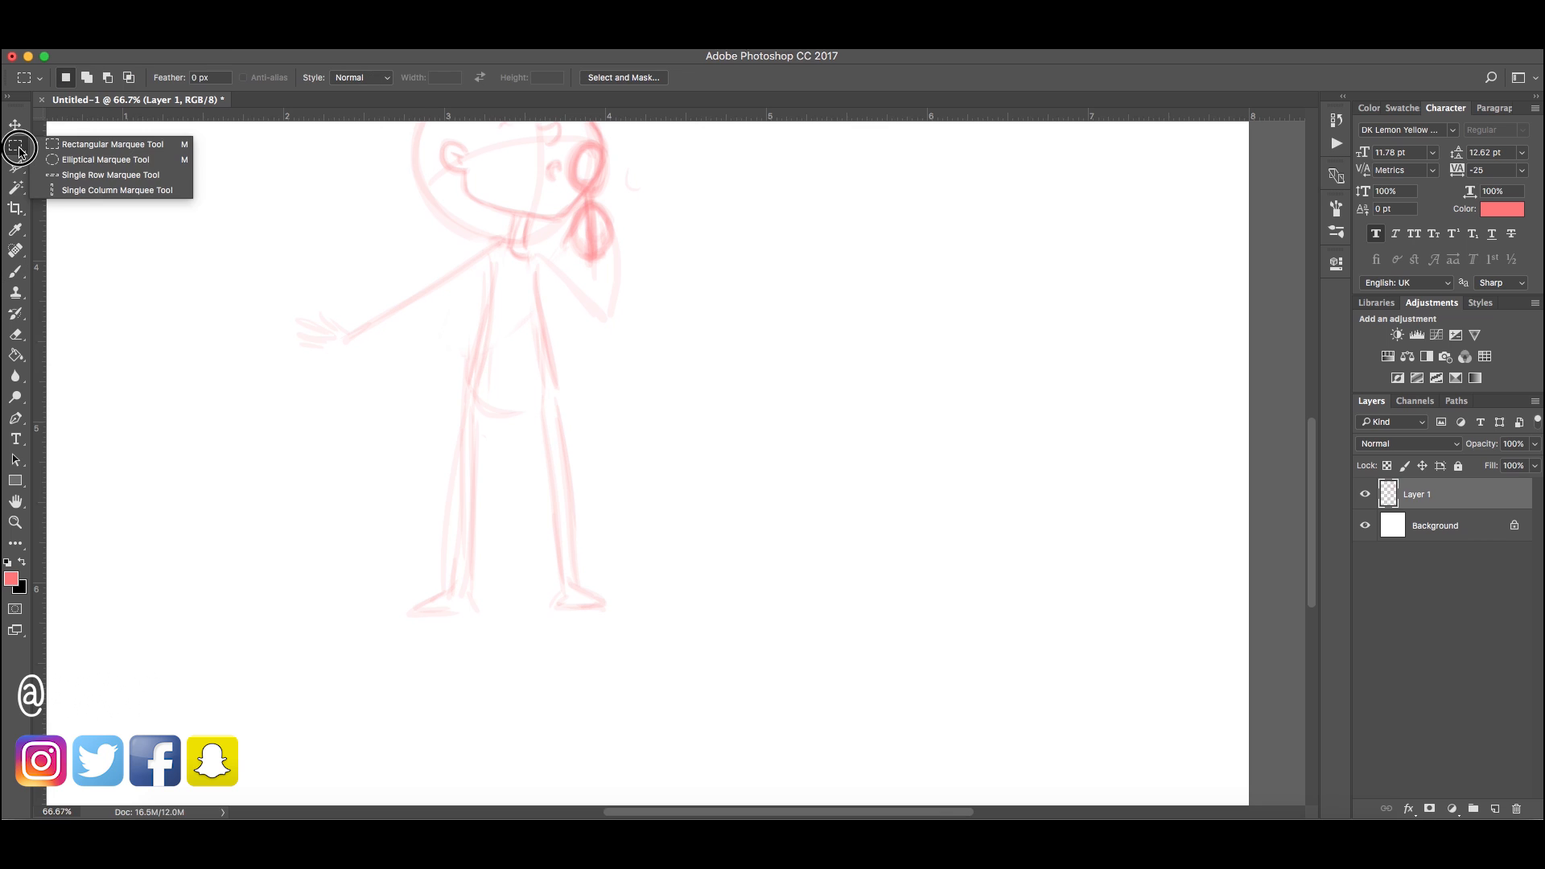
left_click(16, 145)
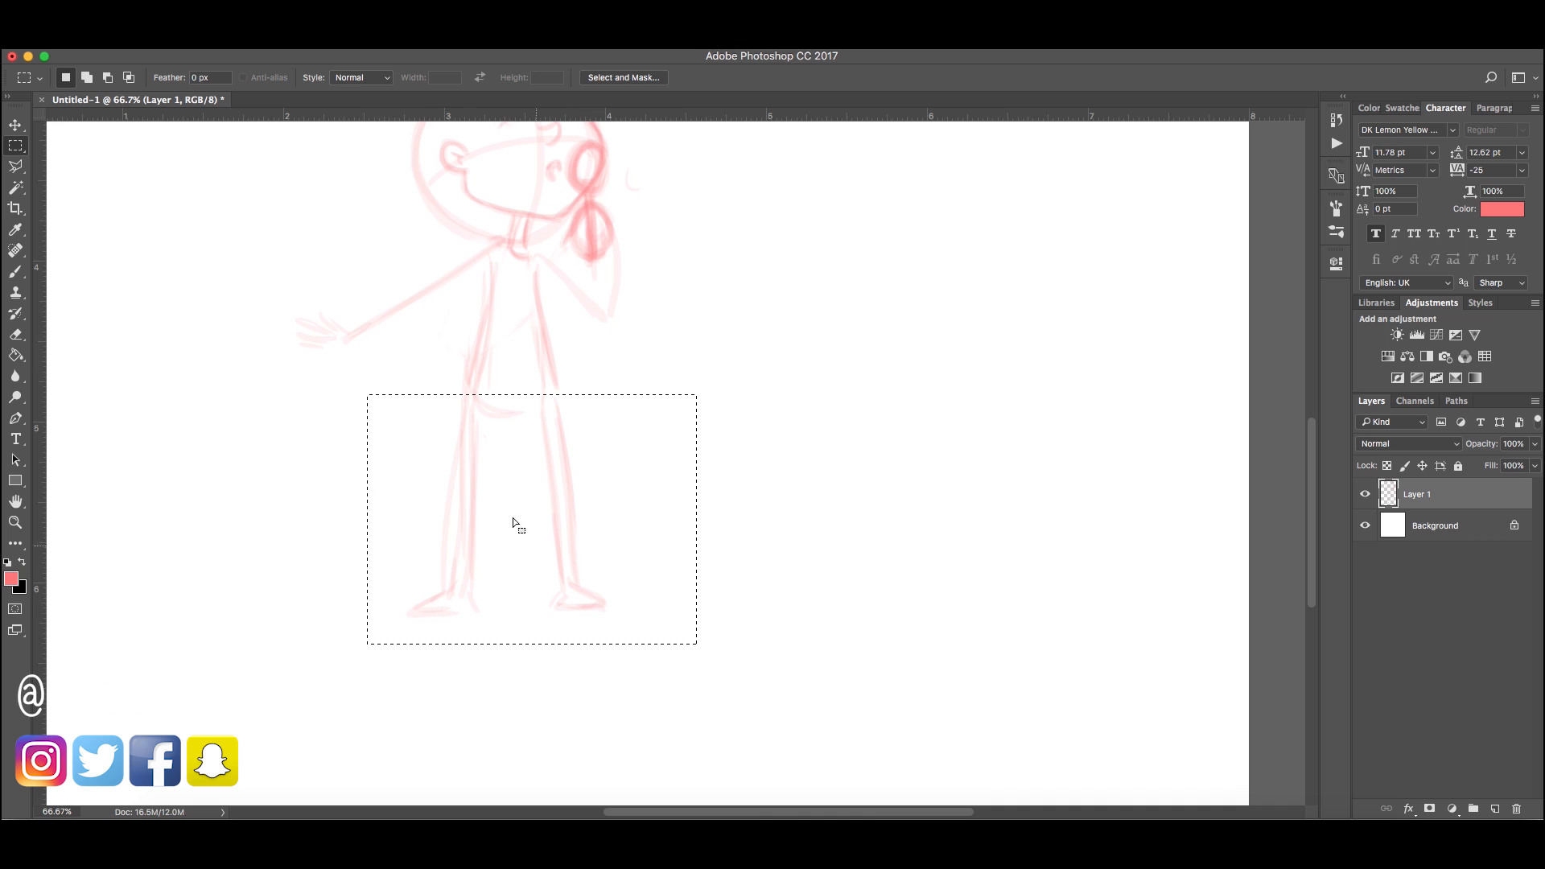
mouse_move(477, 466)
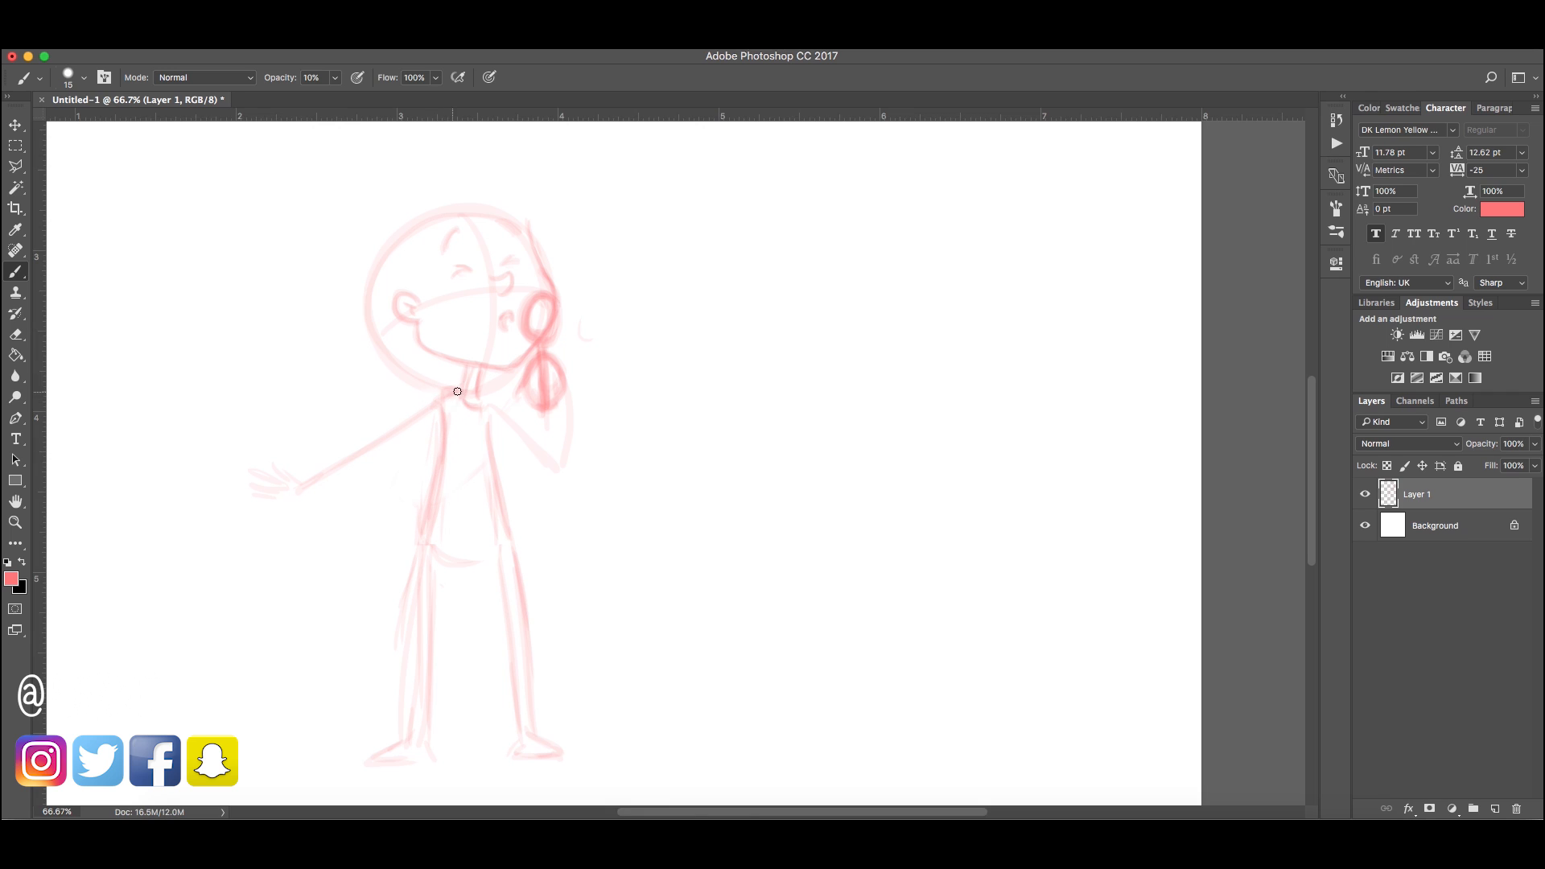
Sketch and refine the shorts, tank top and hair over the figure
left_click_drag(456, 391, 505, 537)
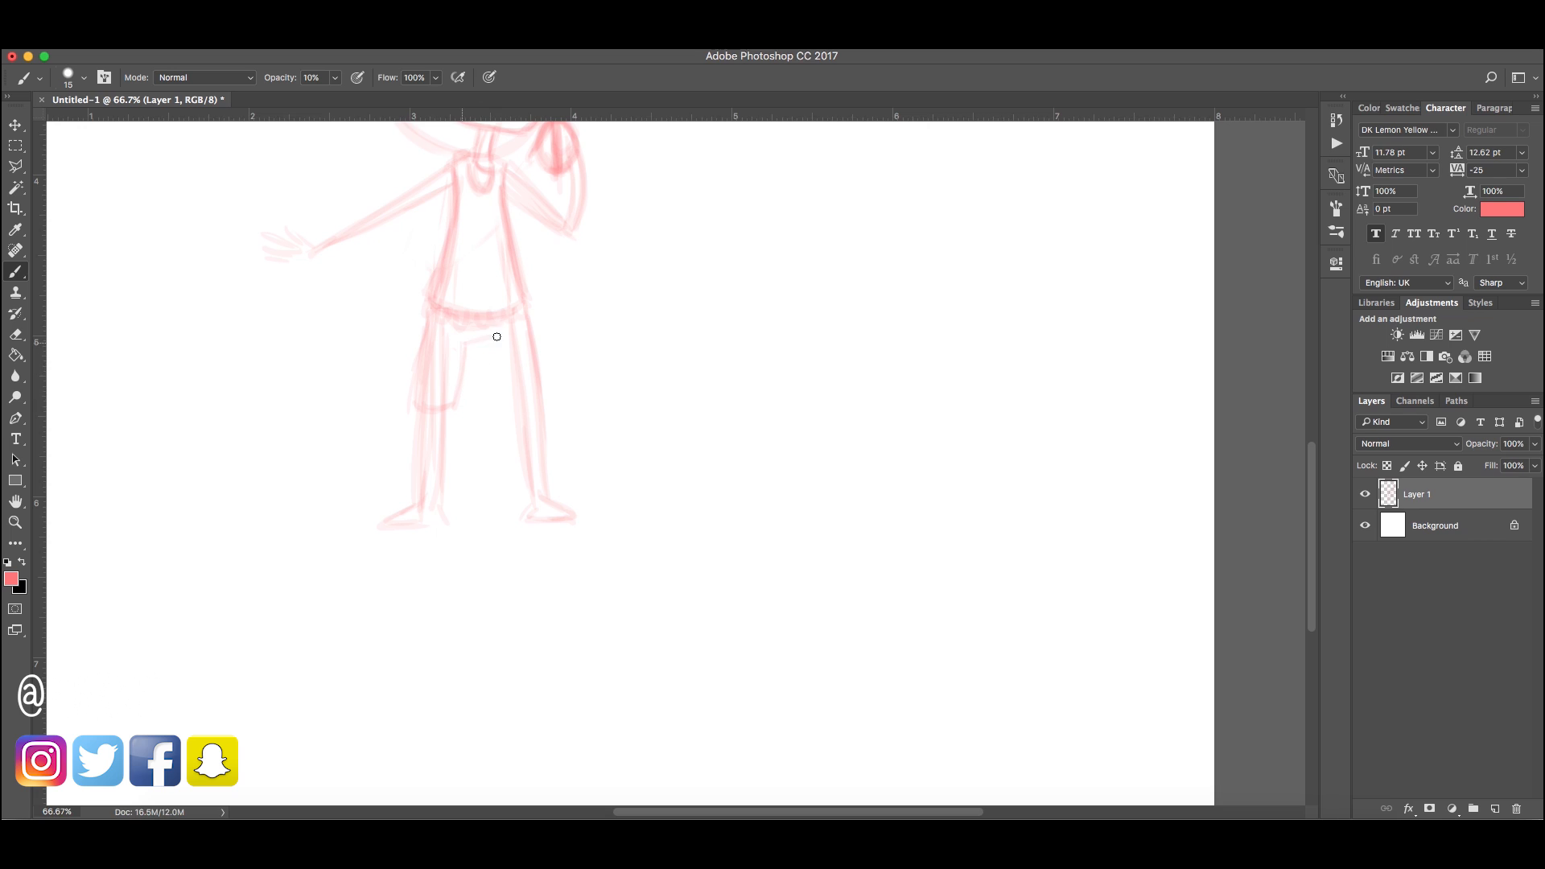
left_click_drag(495, 336, 535, 361)
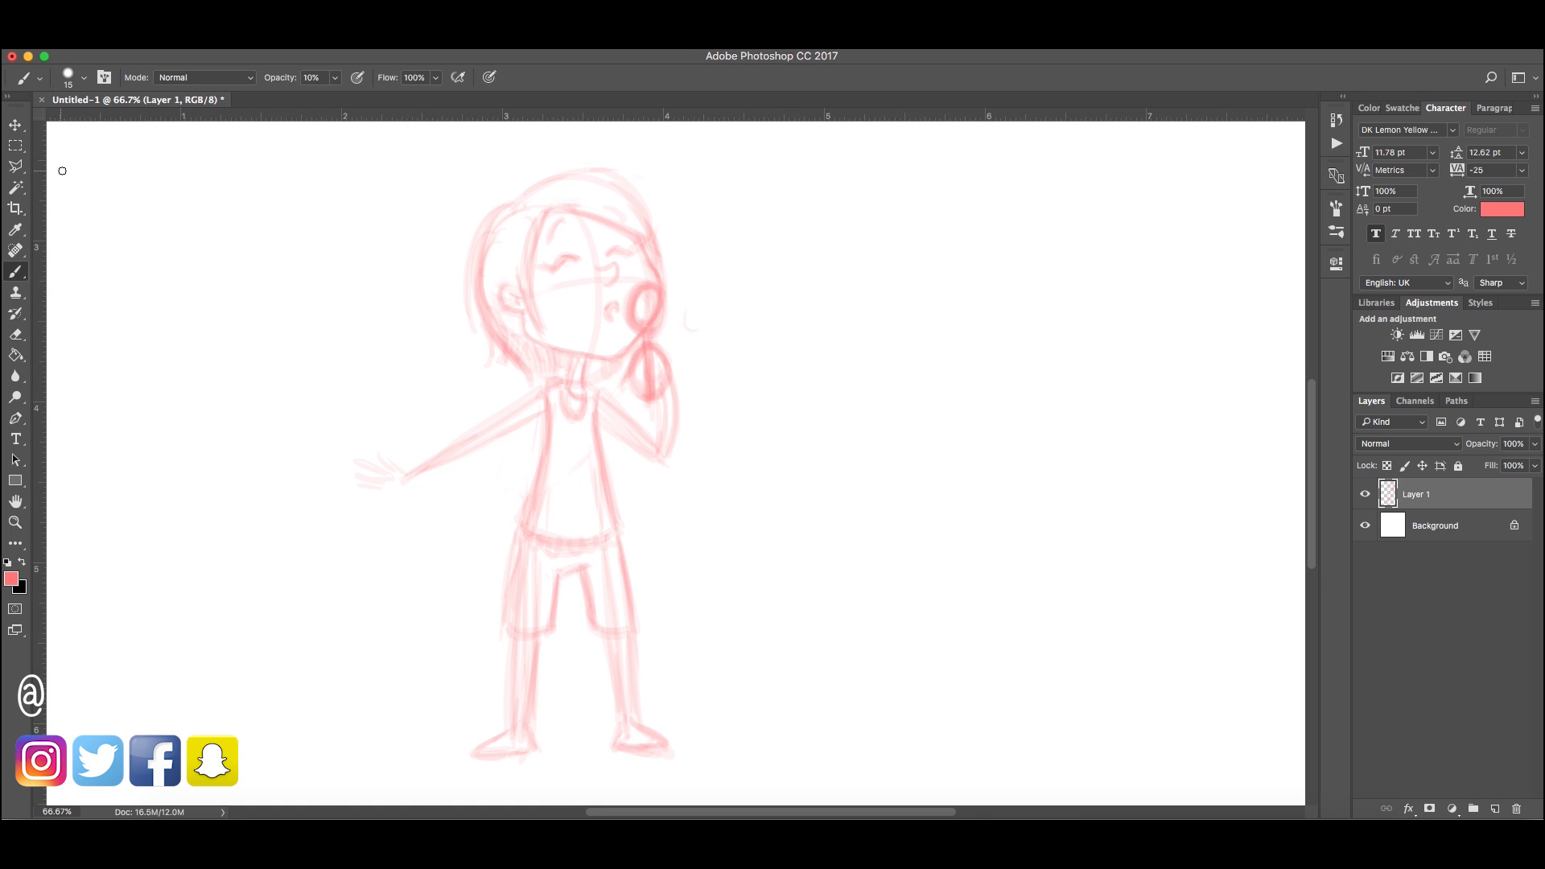
Marquee-select the bubble wand and hand, then tilt the wand toward her lips
left_click(13, 148)
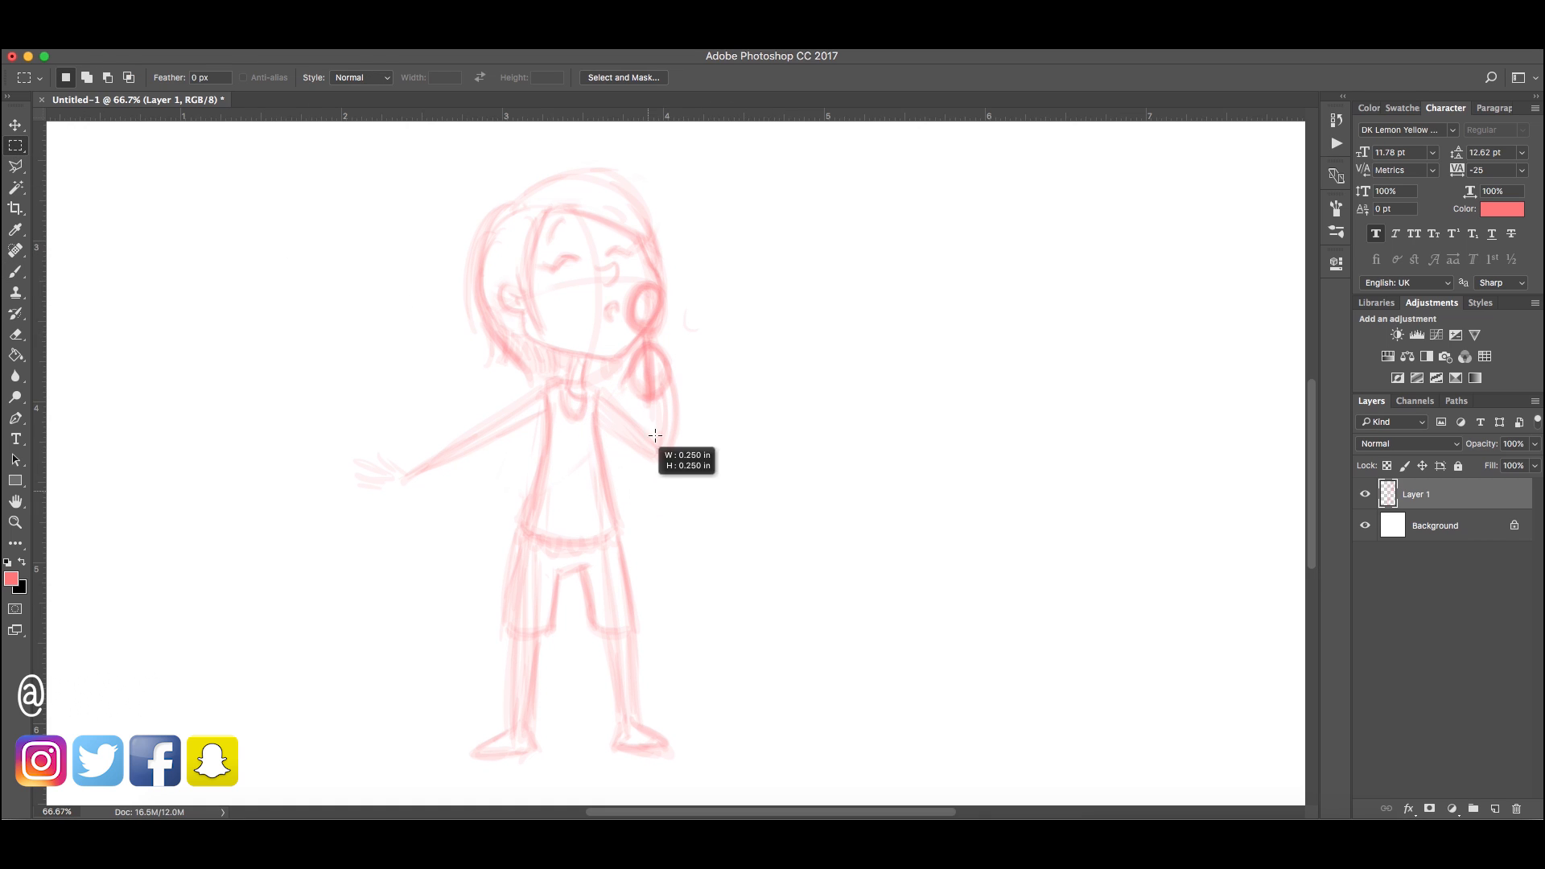
left_click_drag(624, 350, 686, 402)
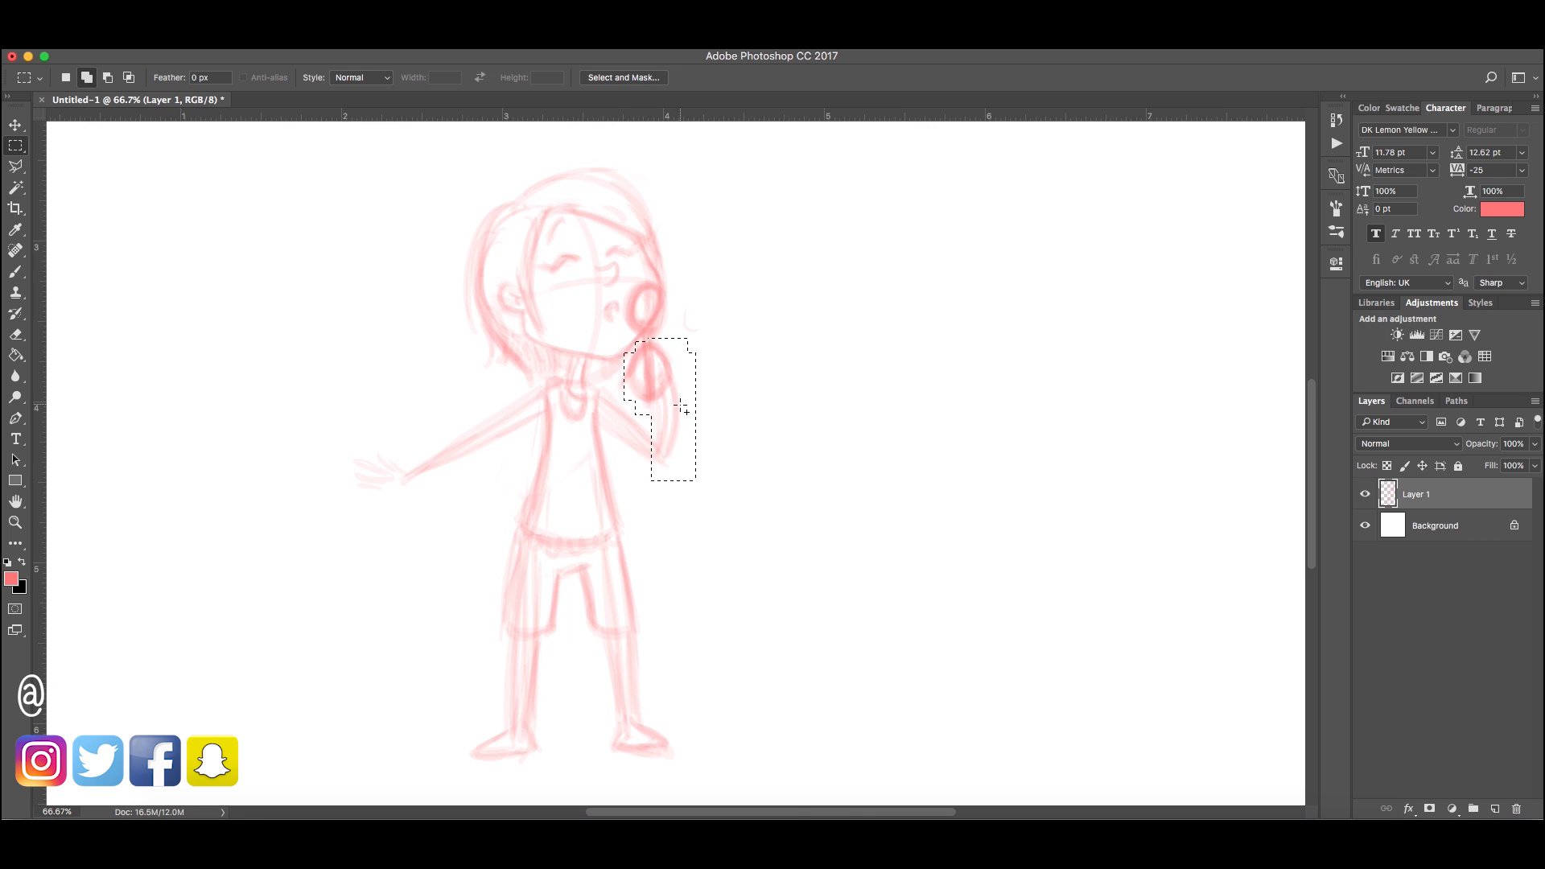
left_click_drag(660, 404, 679, 374)
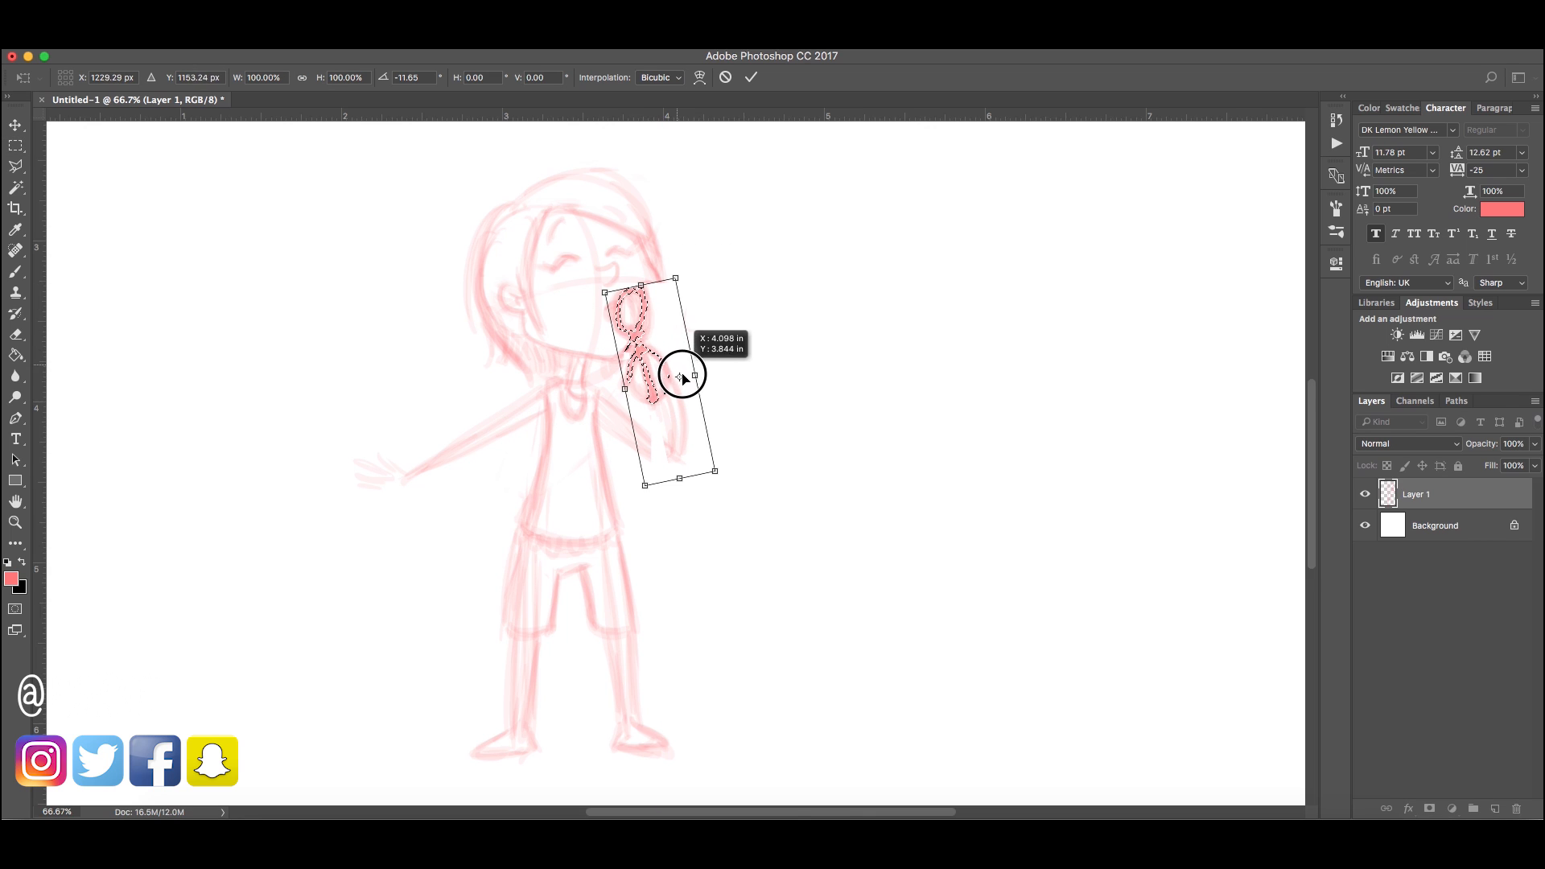
left_click_drag(683, 378, 684, 387)
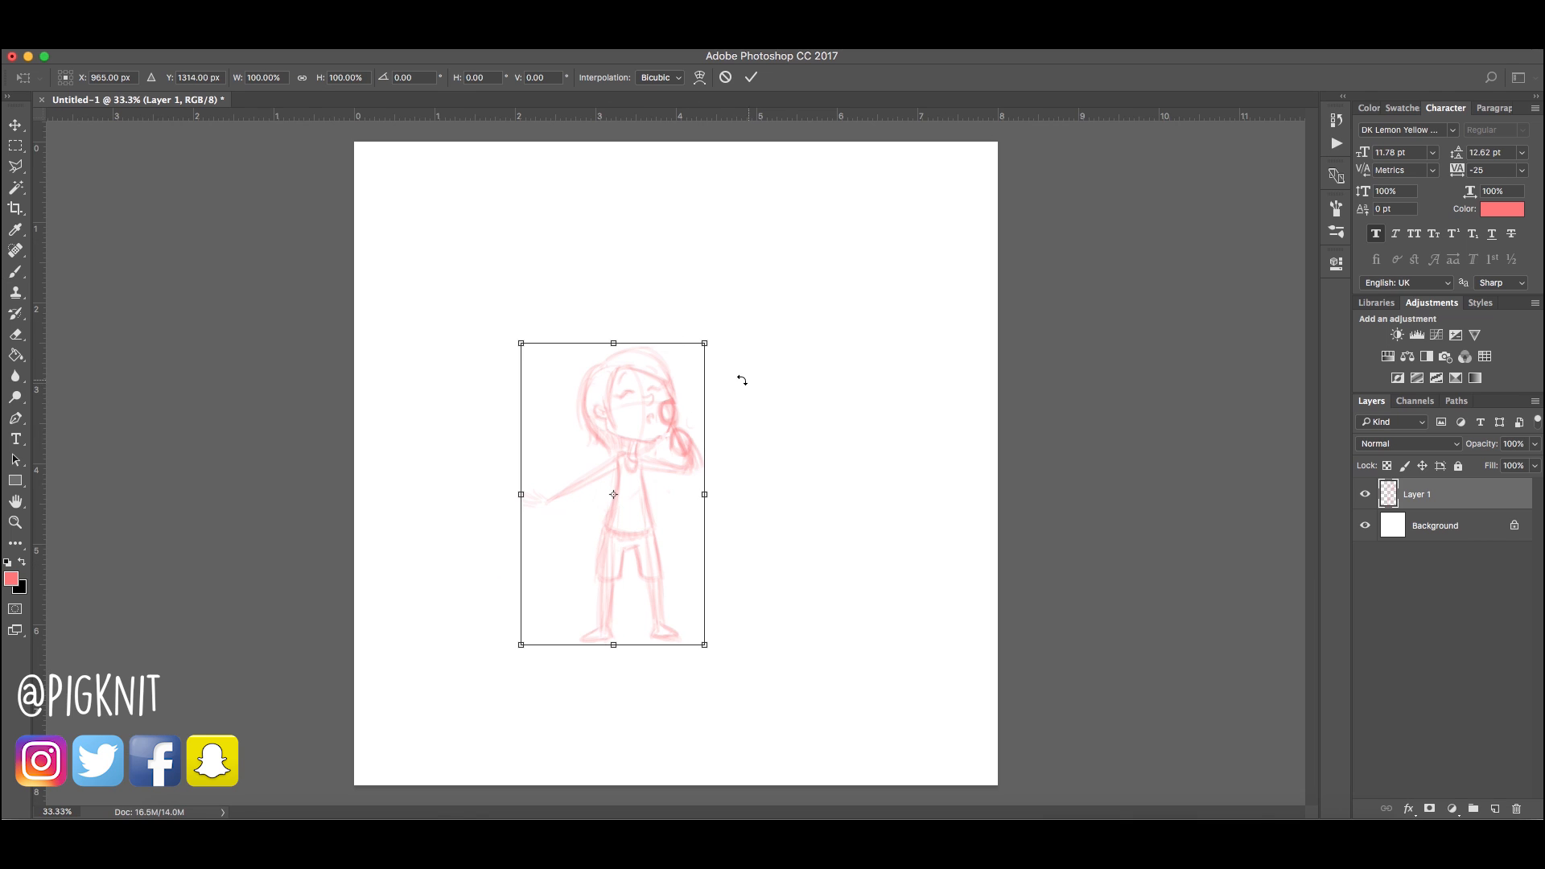
Scale the figure sketch up, centre it on the page, and commit the transform
left_click_drag(704, 343, 728, 307)
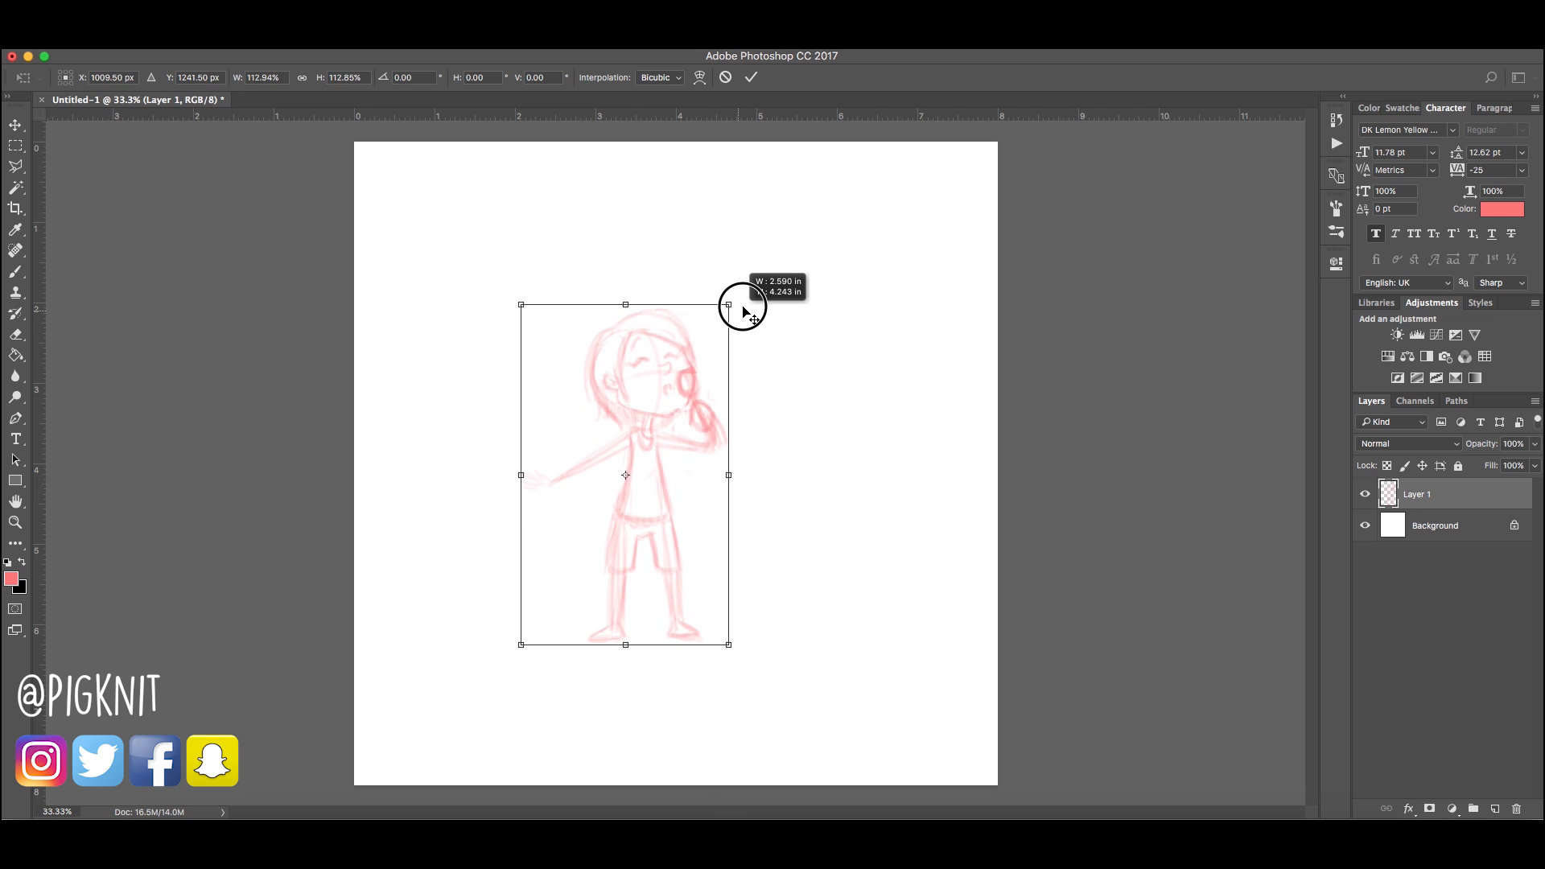
left_click_drag(741, 306, 826, 222)
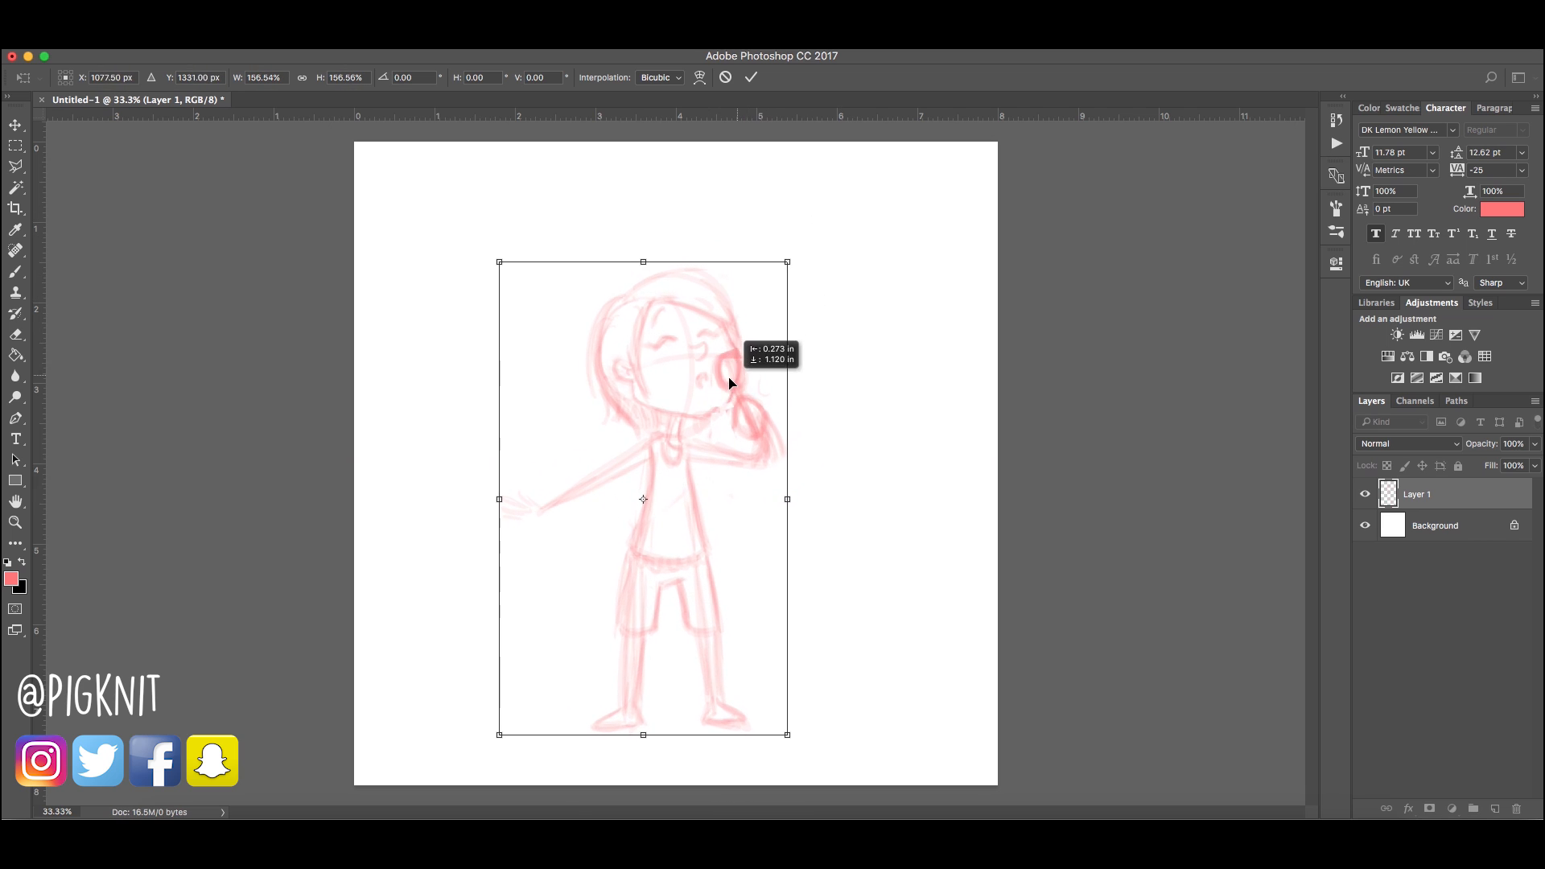
left_click_drag(786, 263, 802, 237)
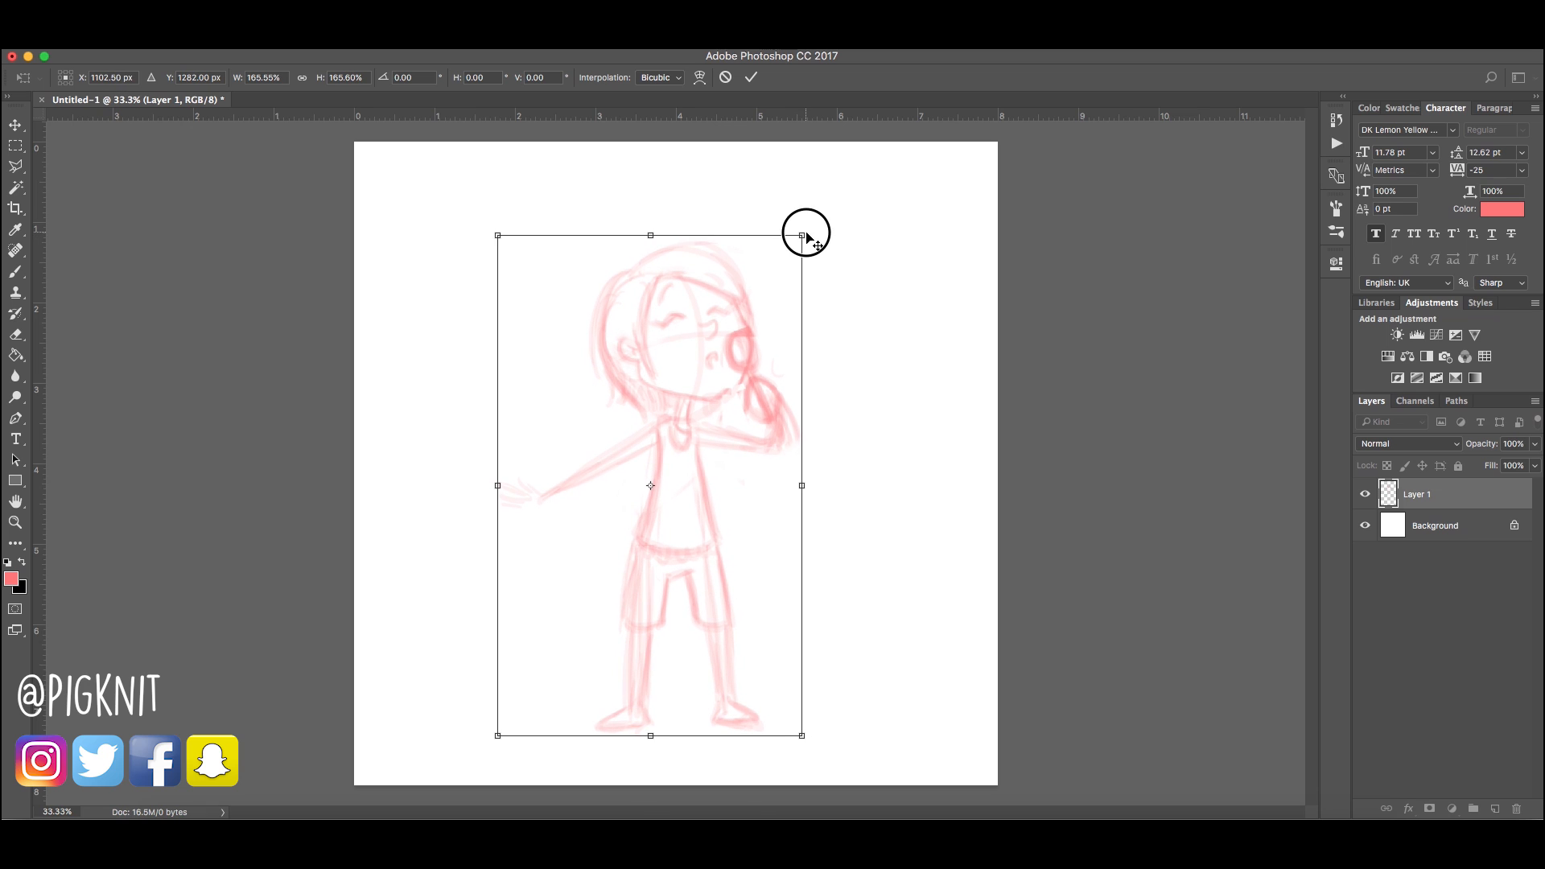
left_click_drag(800, 236, 791, 247)
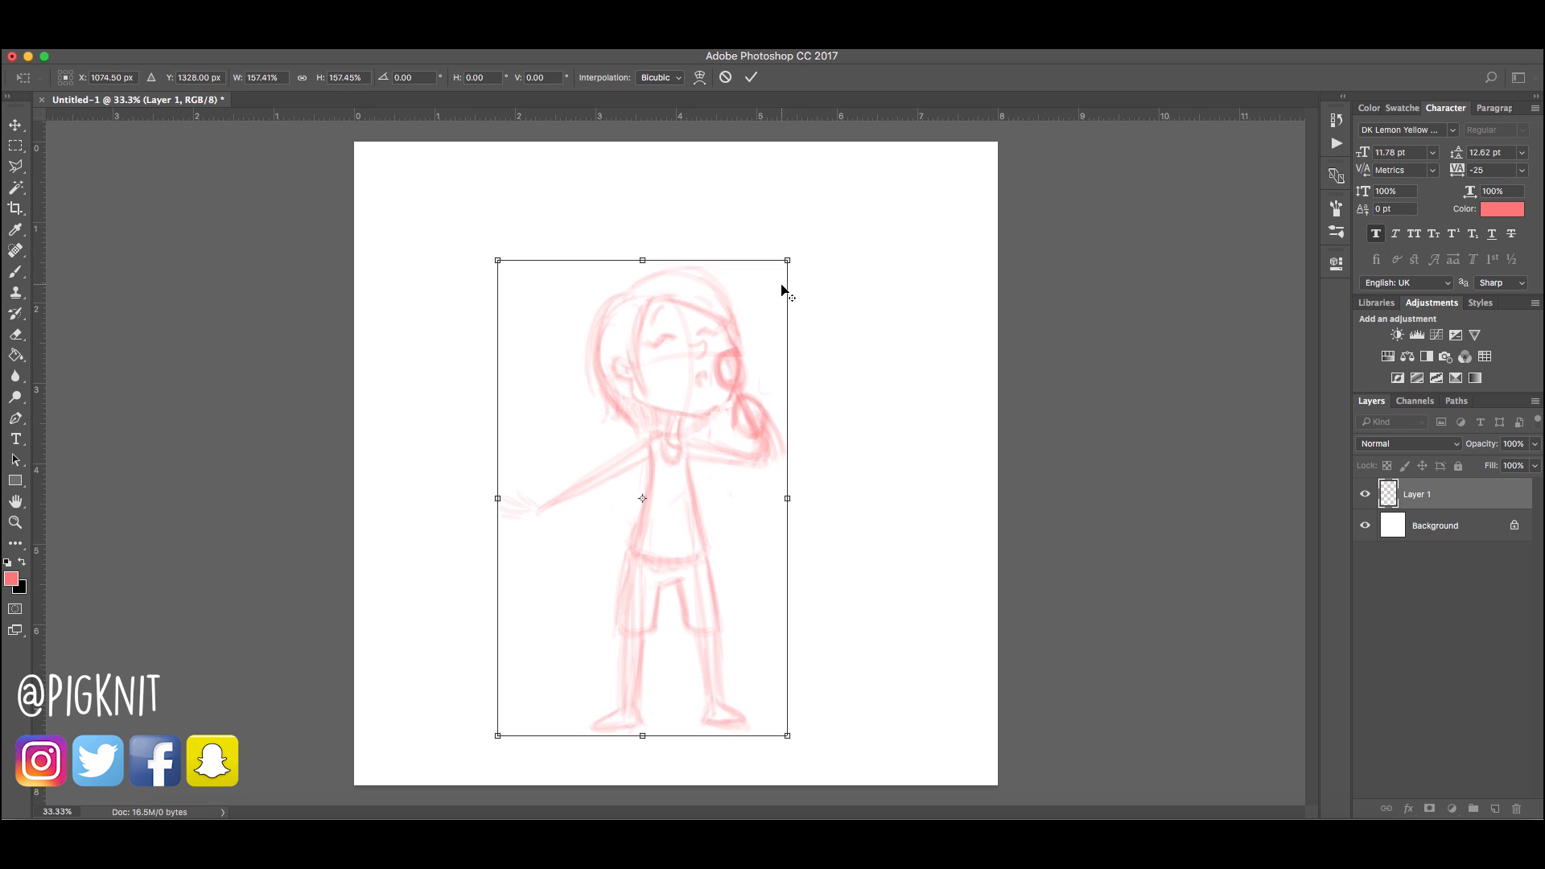
left_click_drag(785, 259, 811, 202)
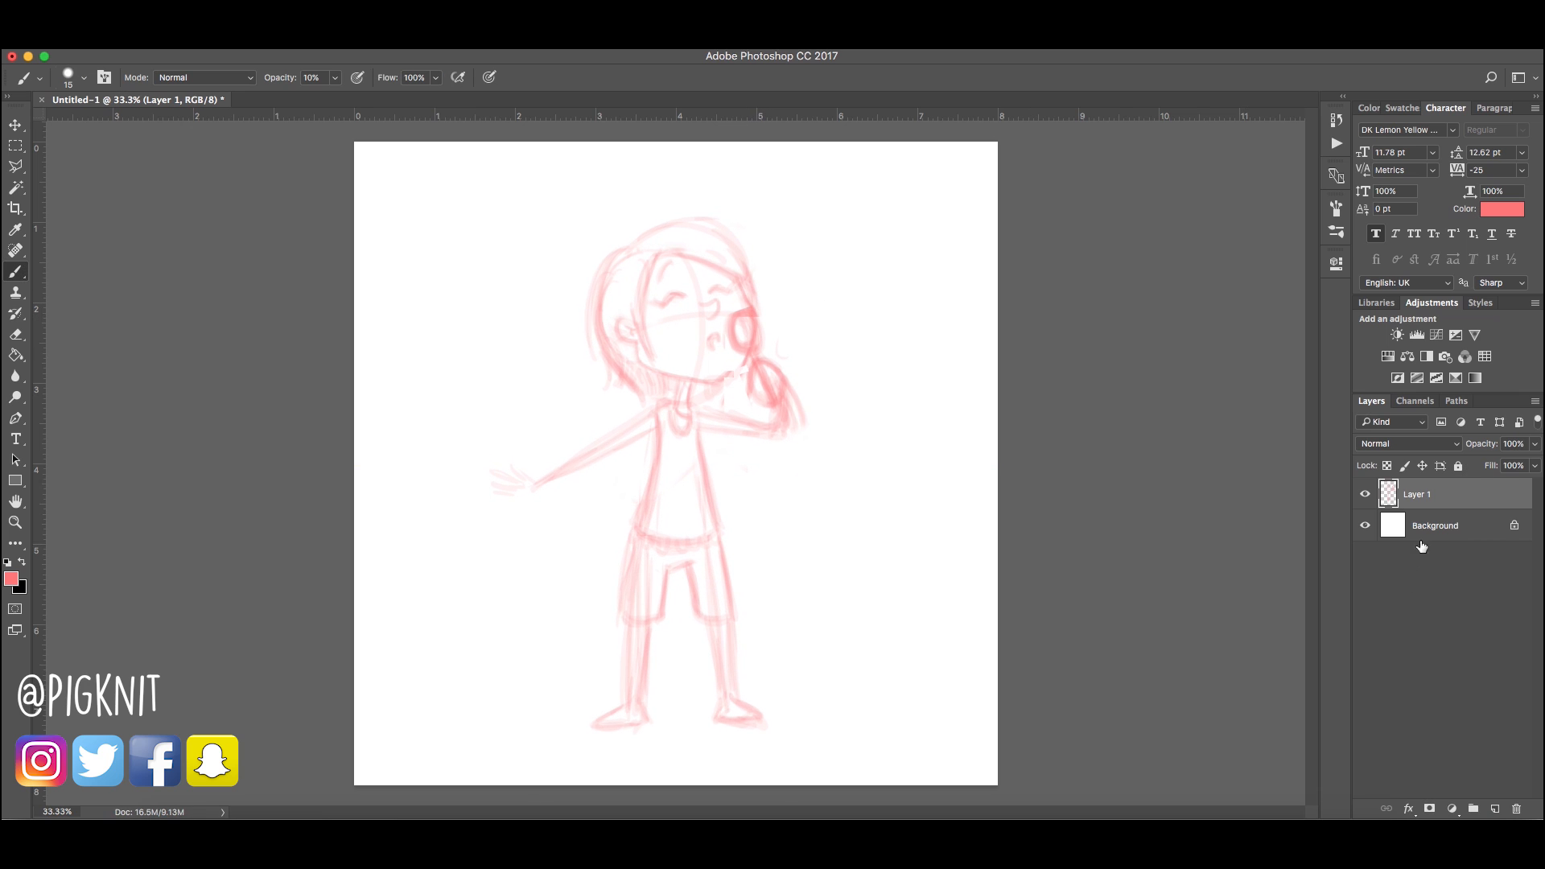
key("cmd+t")
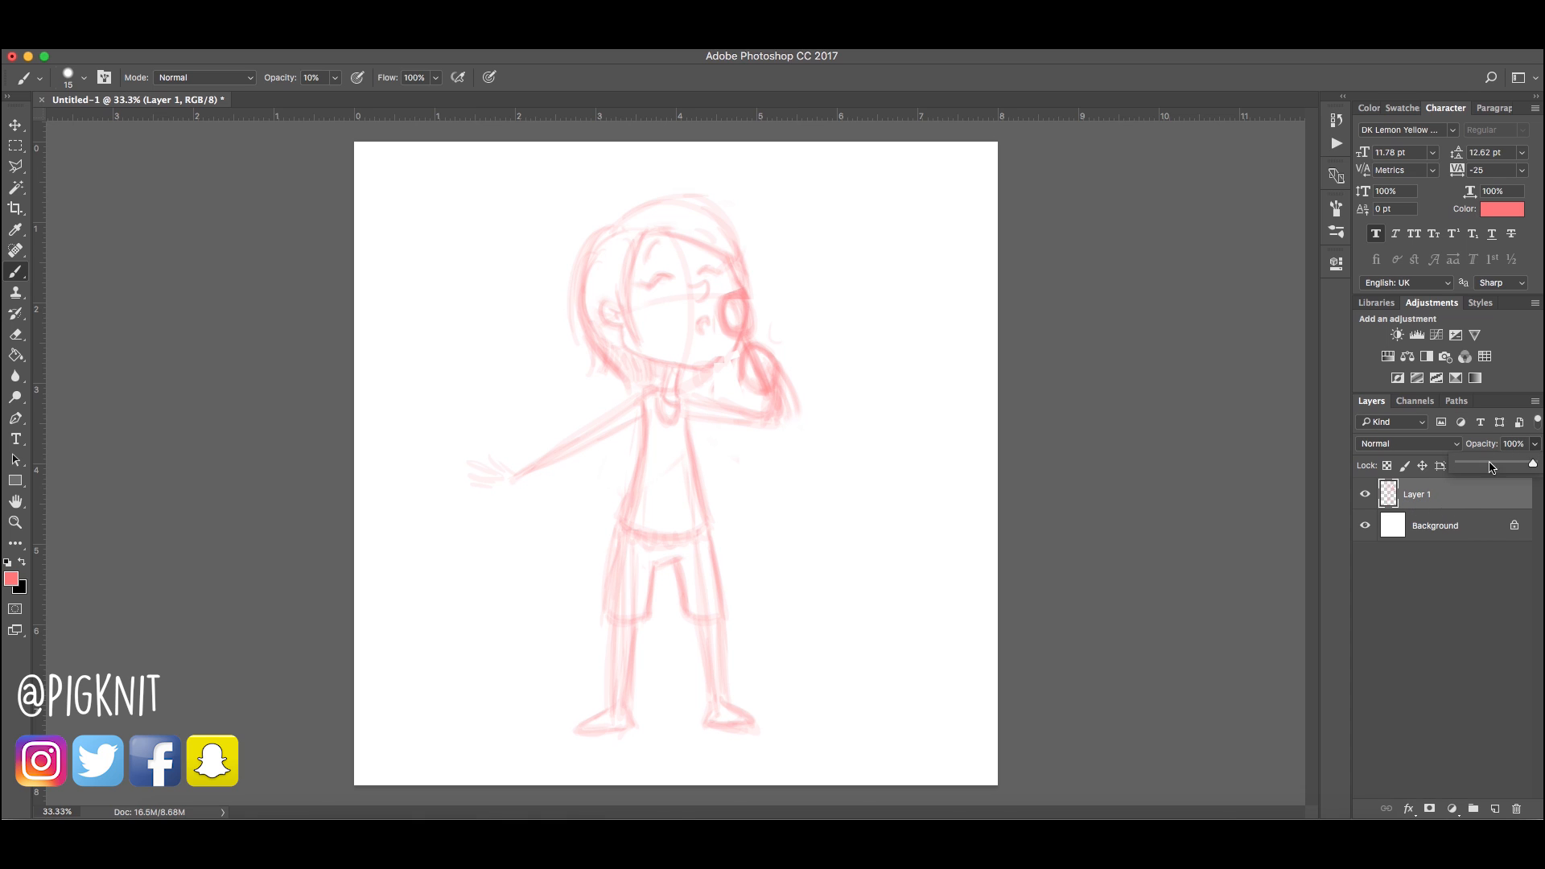
Fade the rough sketch layer and ink the nose over it
left_click_drag(1522, 464, 1505, 464)
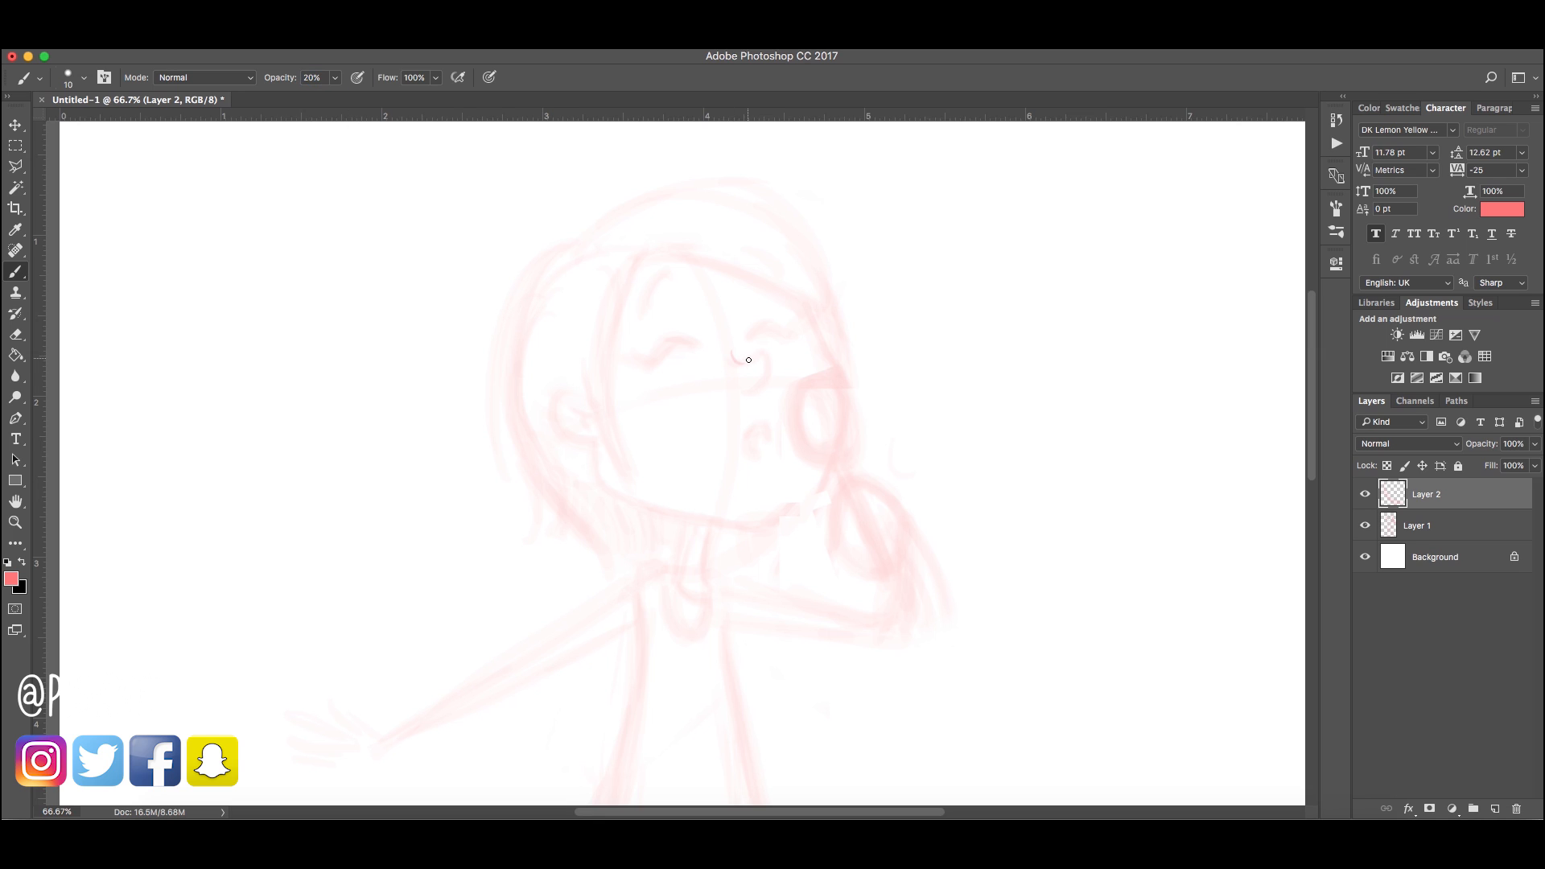
left_click(745, 362)
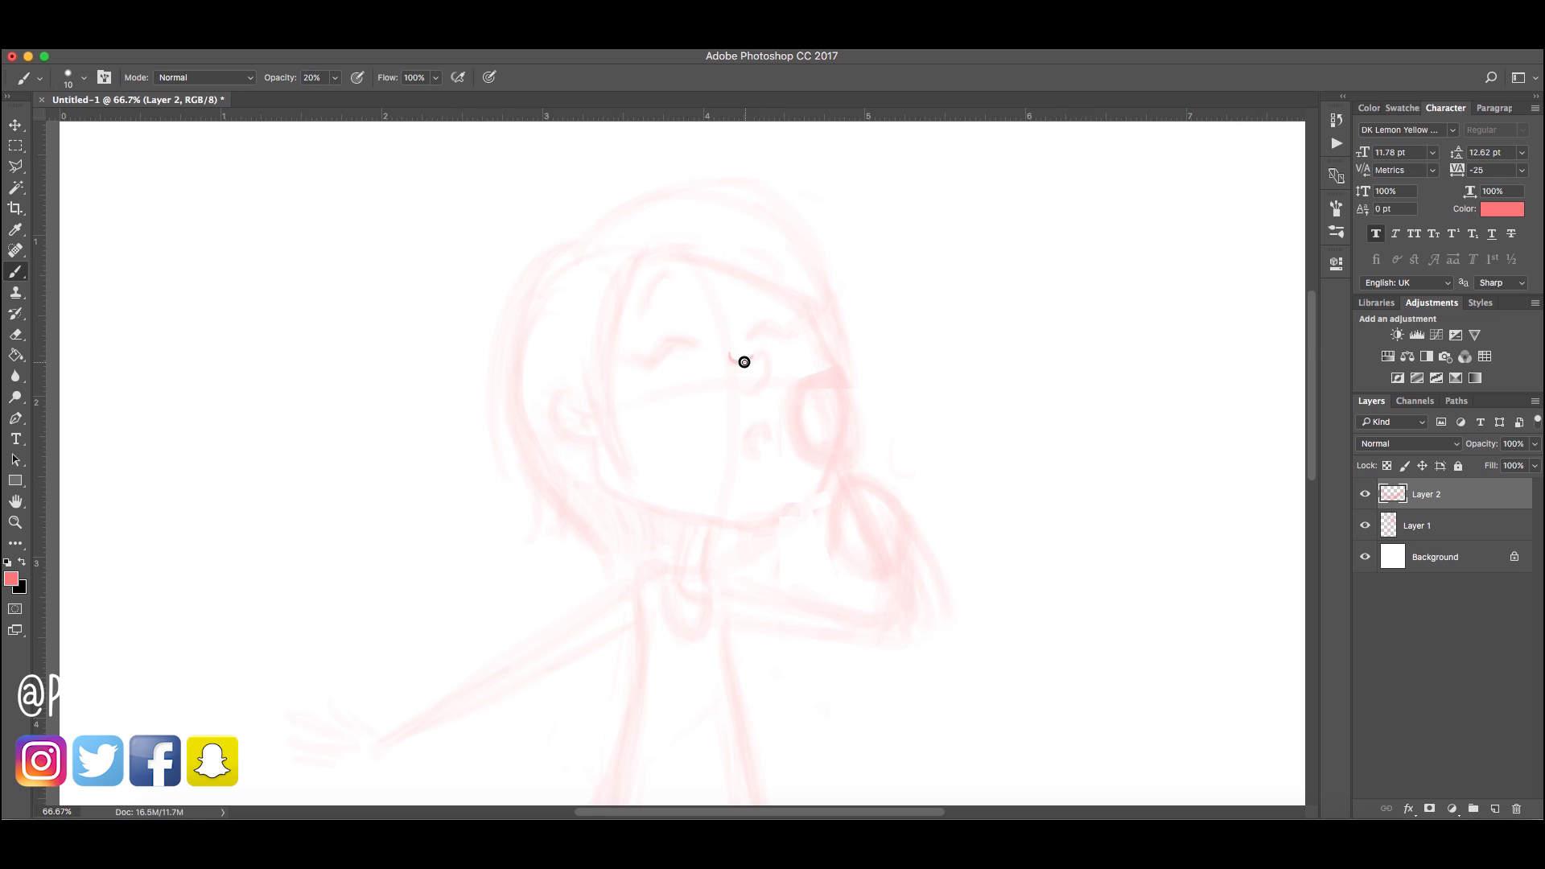
left_click_drag(729, 360, 749, 372)
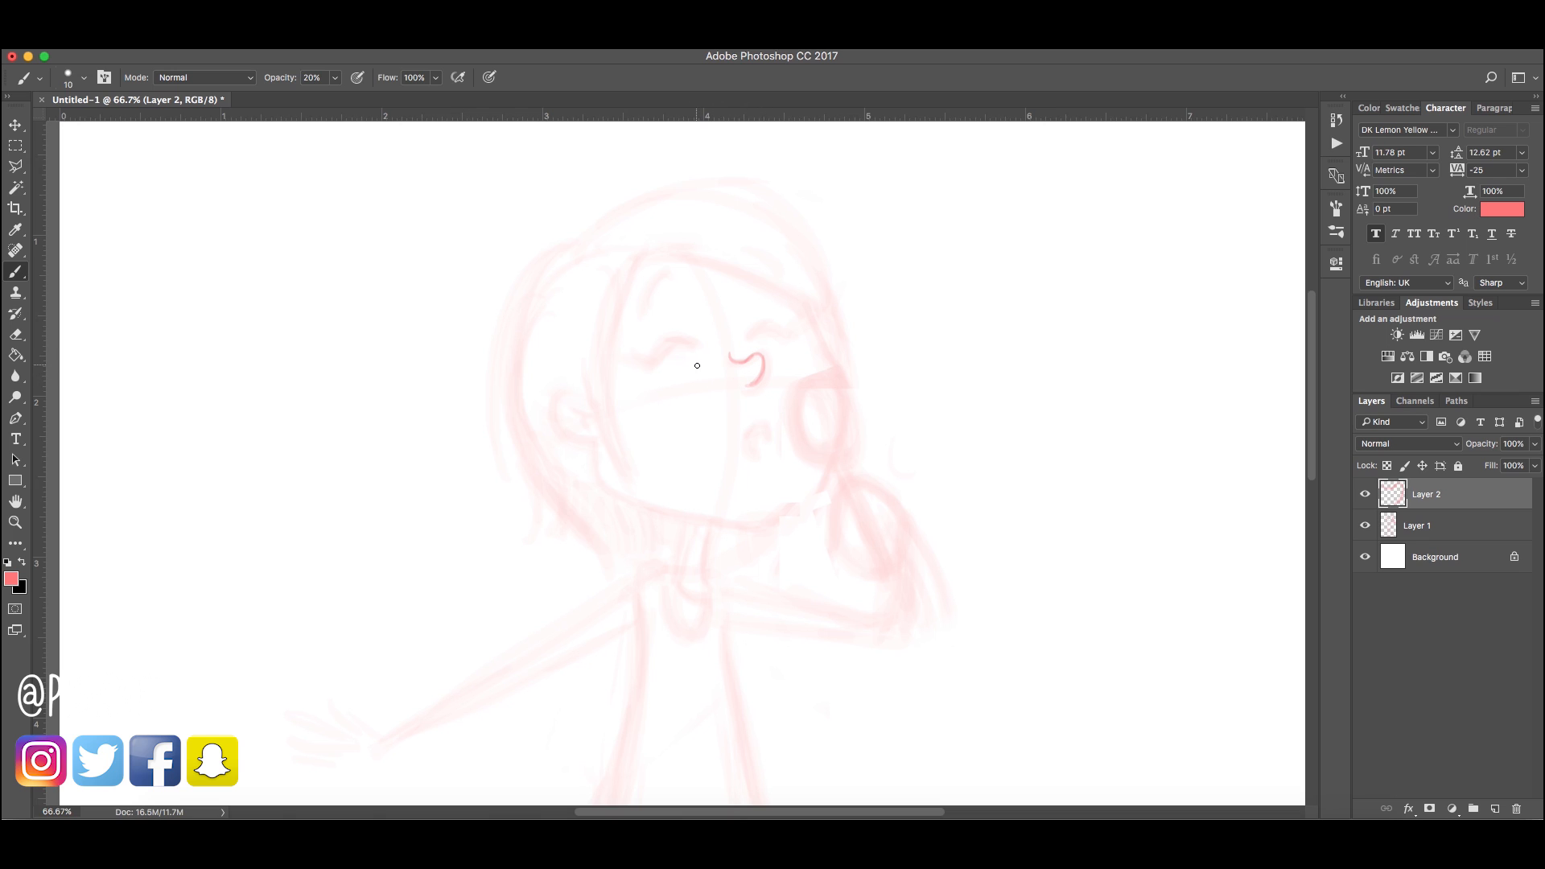
left_click_drag(697, 365, 644, 509)
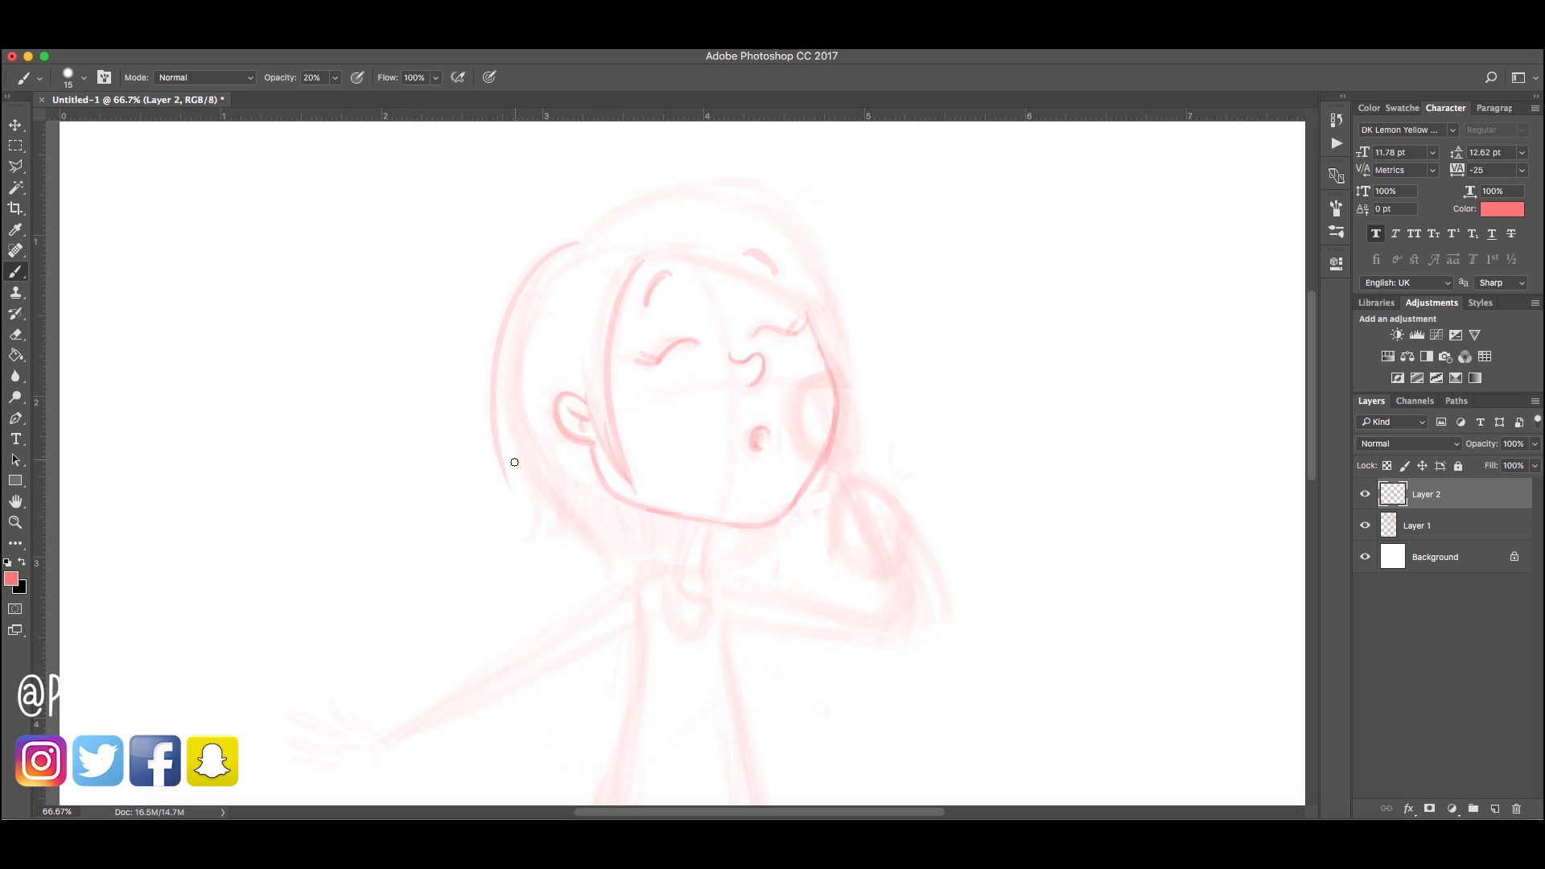
Ink the hair outline and strand tips on both sides of the jaw
left_click_drag(513, 462, 542, 575)
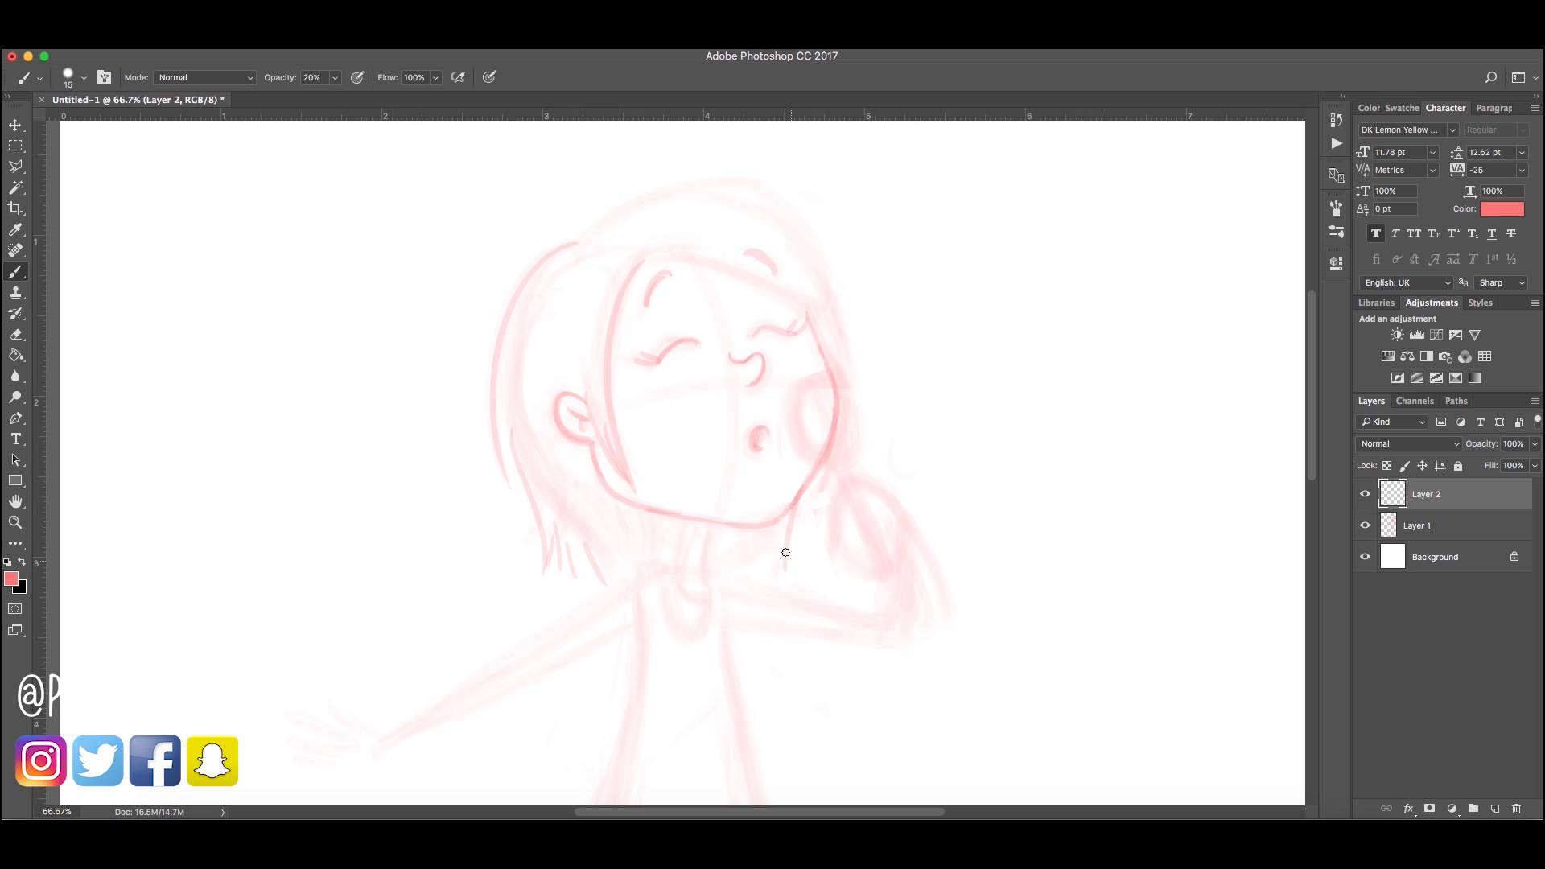
left_click_drag(784, 552, 684, 523)
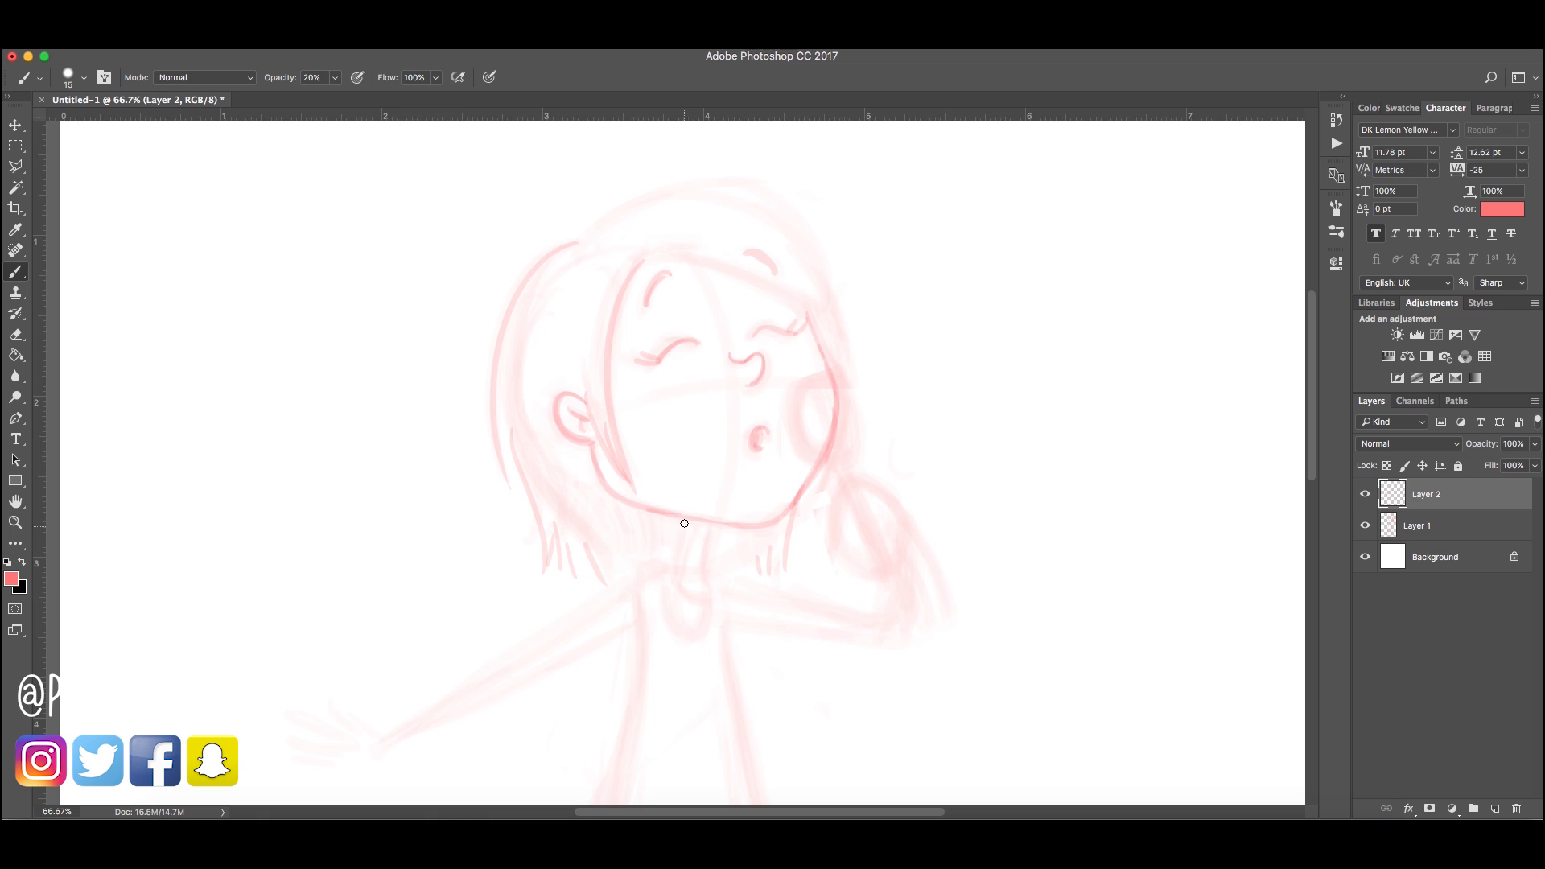
left_click_drag(684, 523, 673, 579)
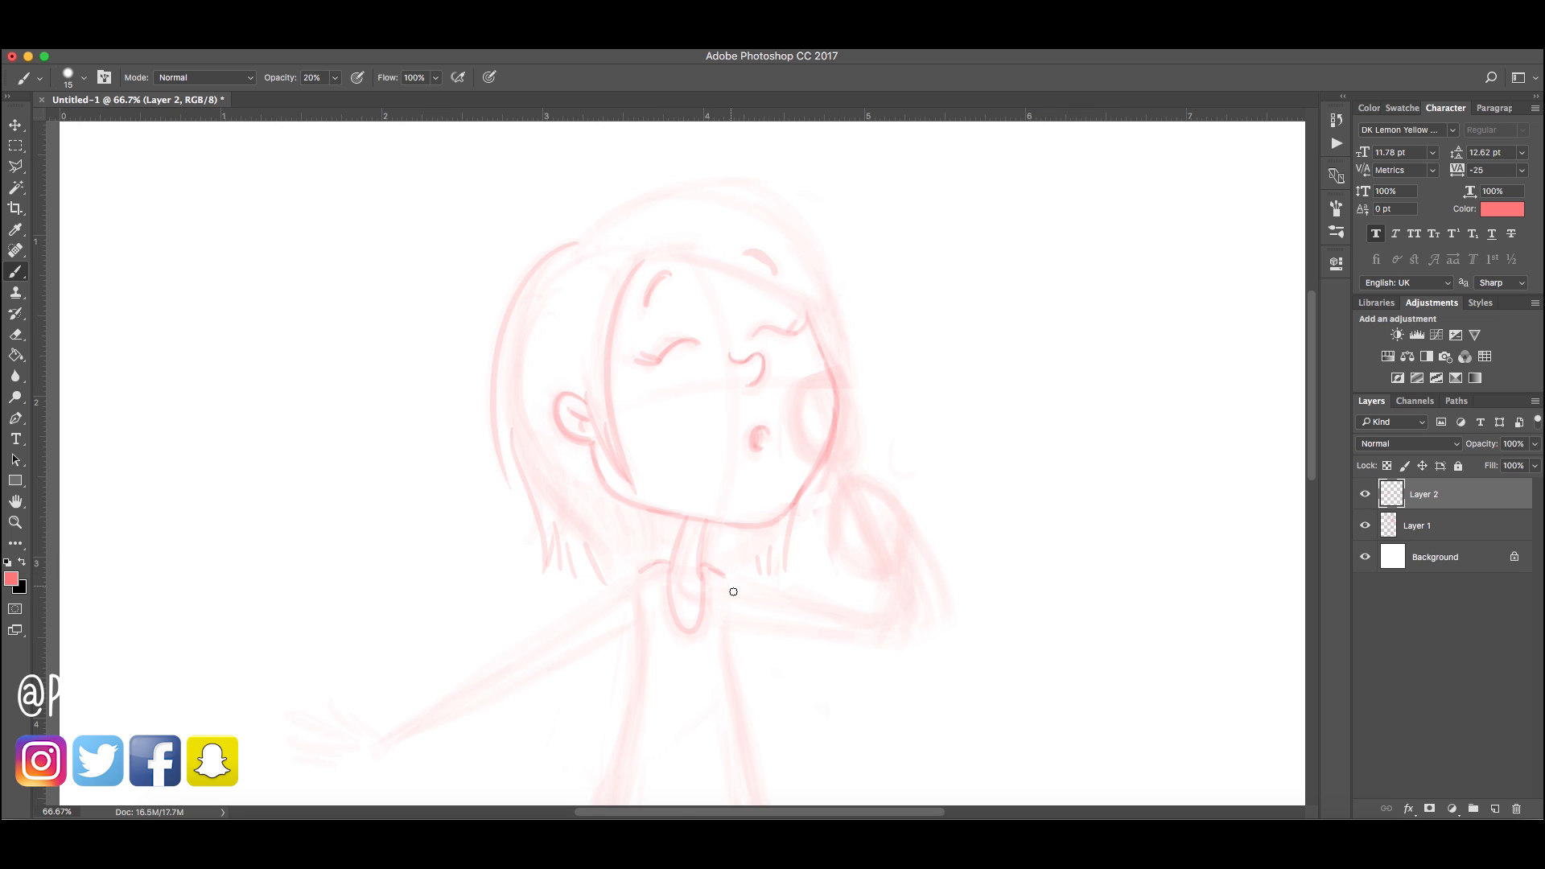
scroll("down", 3)
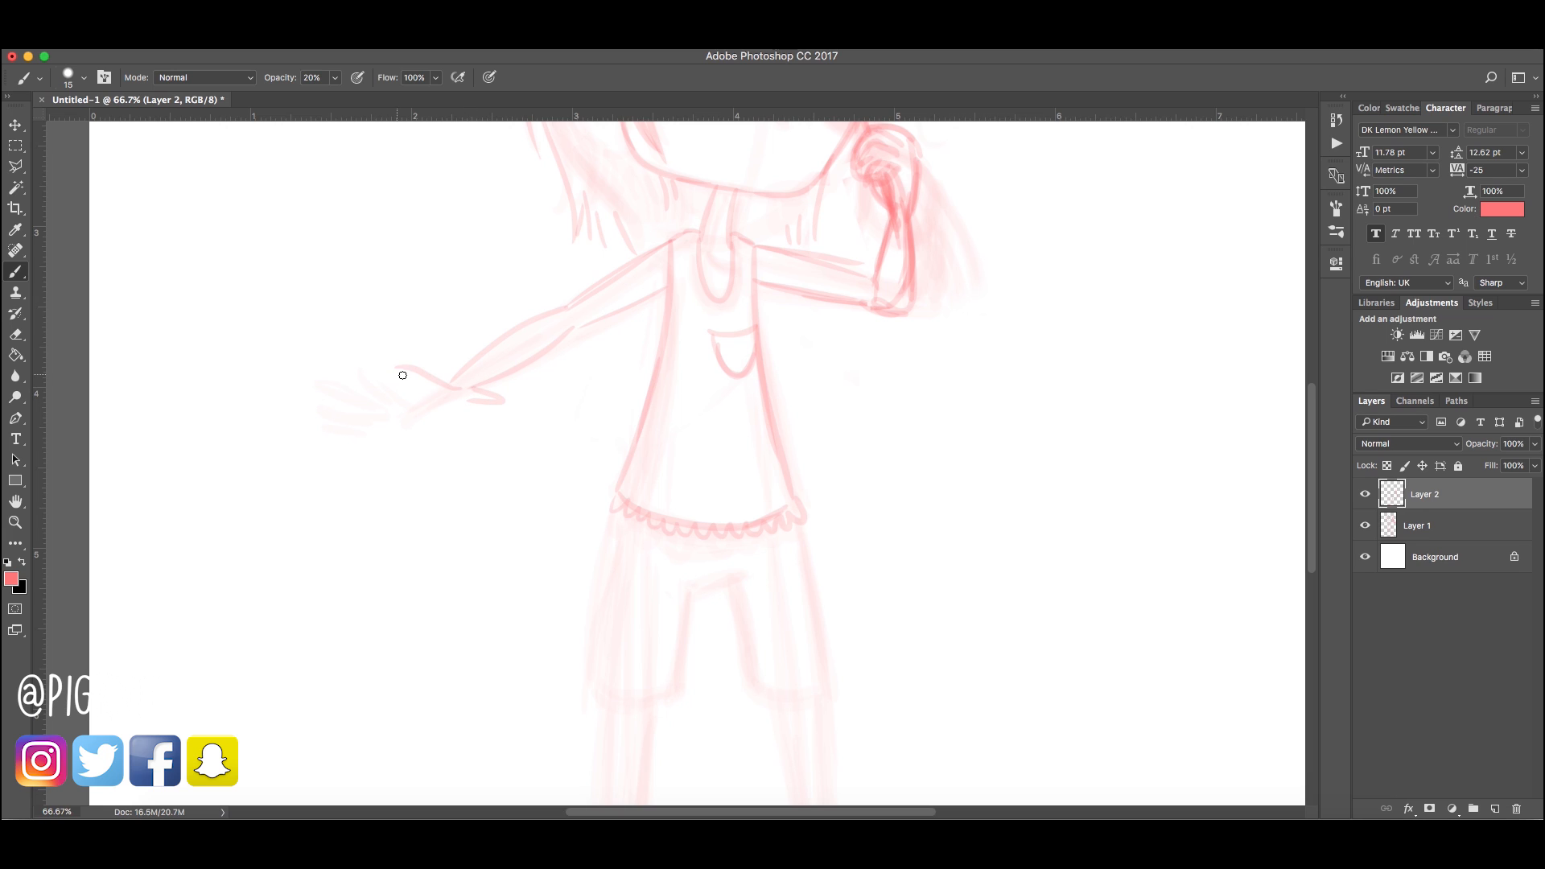
Refine the outstretched hand's fingers, forearm and underside
left_click_drag(402, 374, 442, 394)
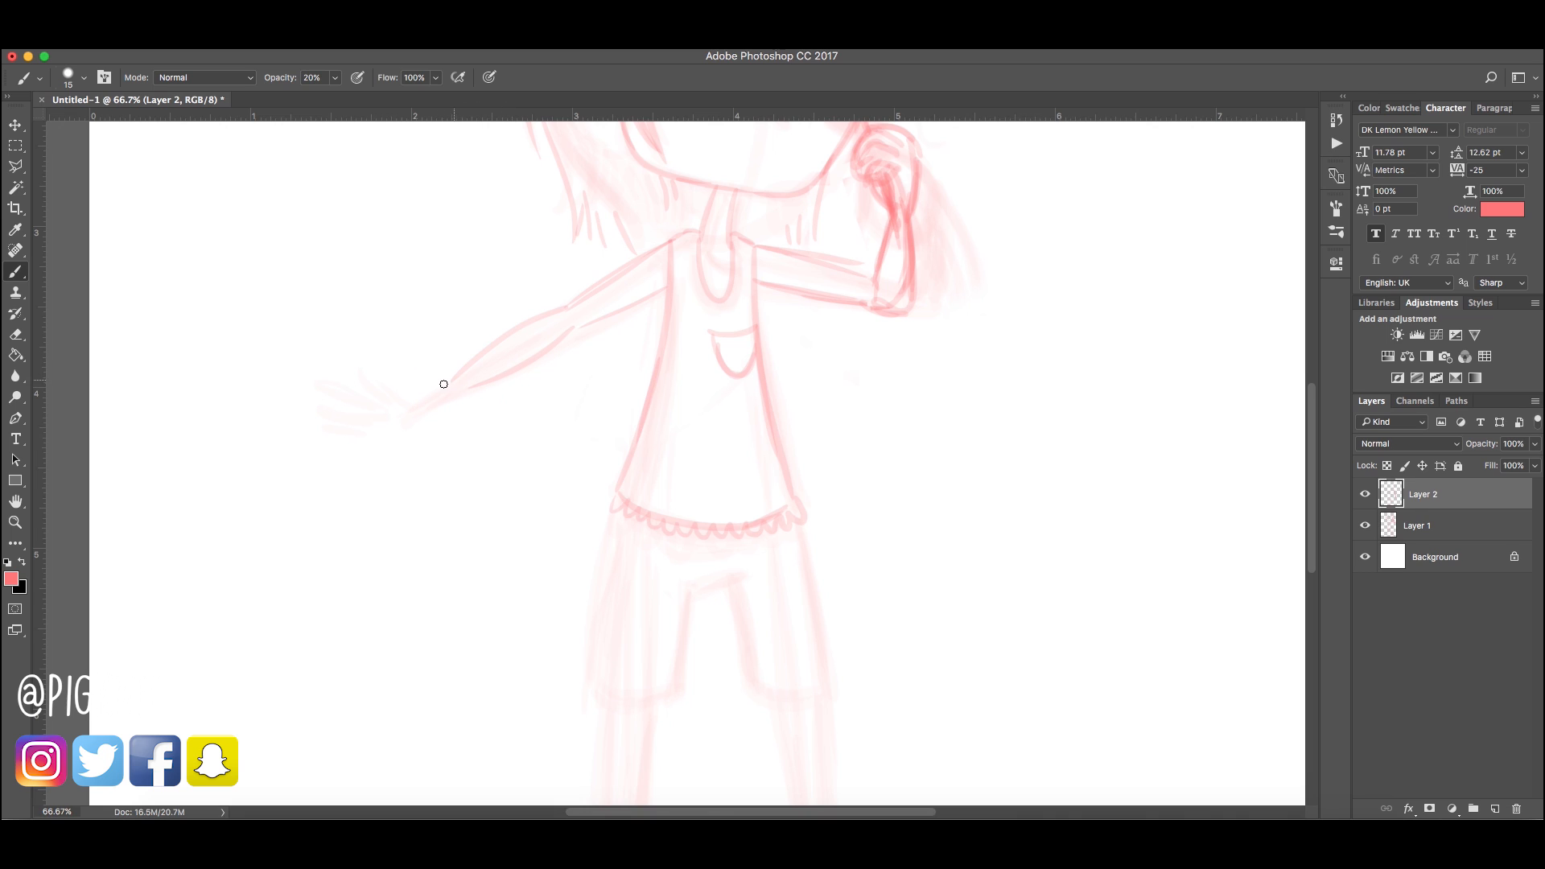
mouse_move(467, 395)
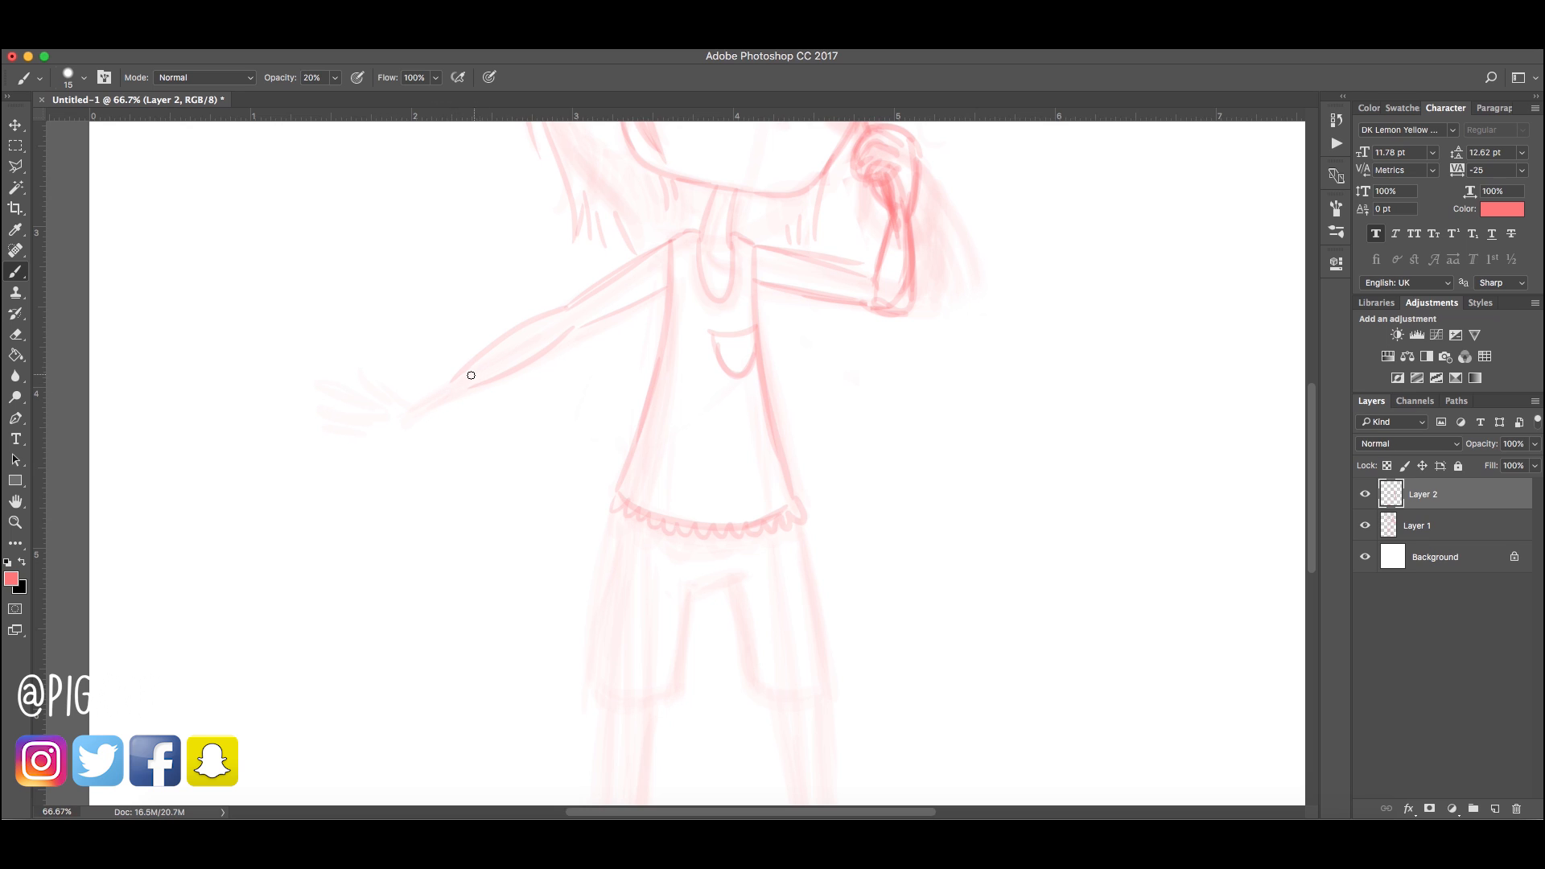
left_click_drag(470, 375, 448, 400)
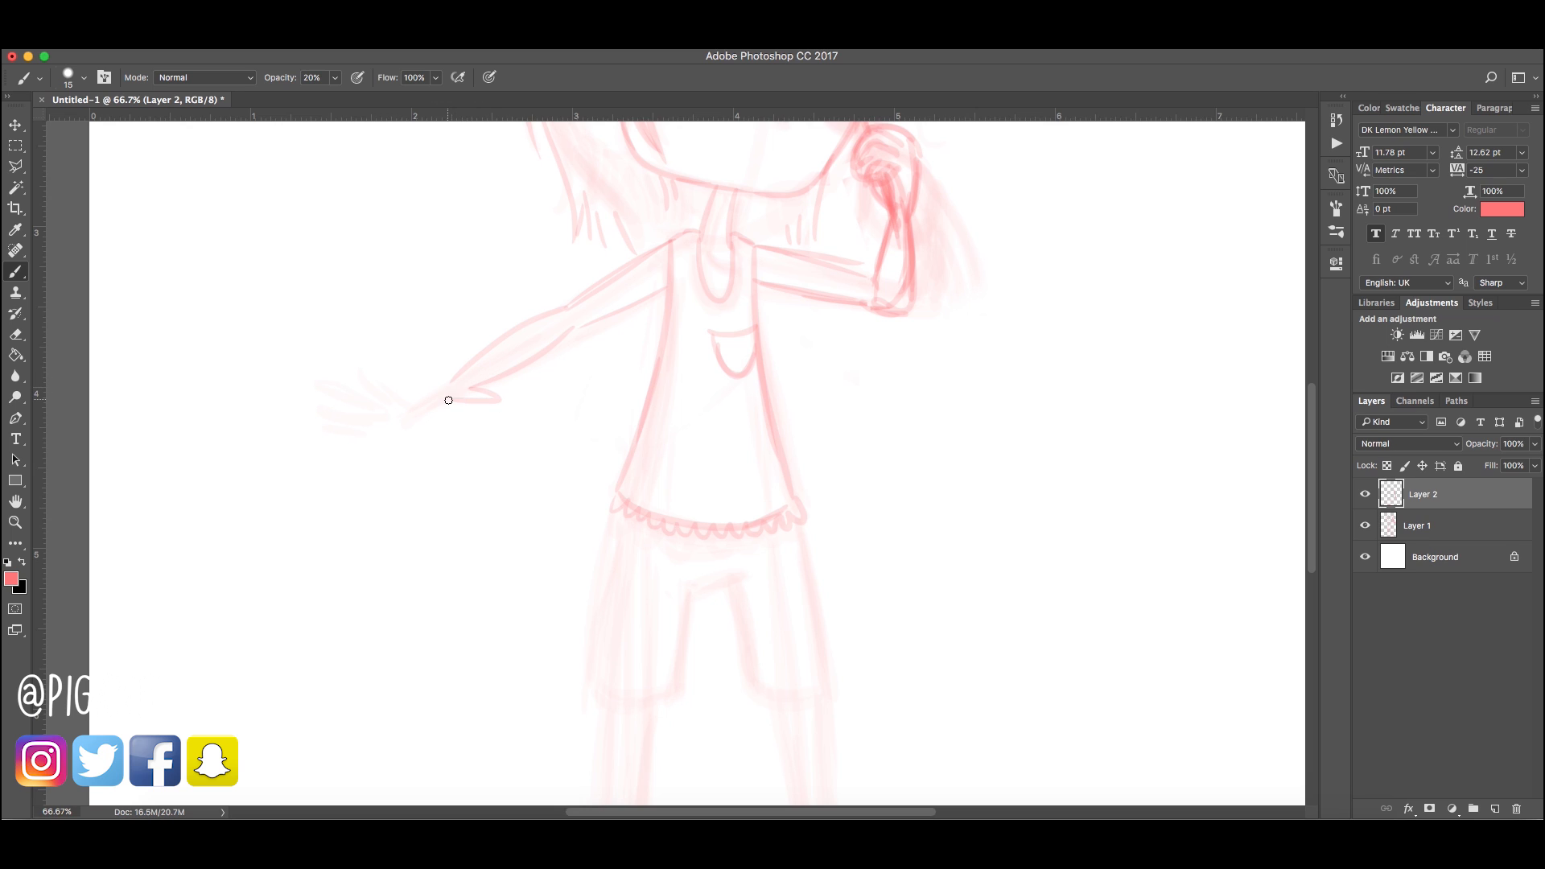
left_click_drag(448, 399, 425, 408)
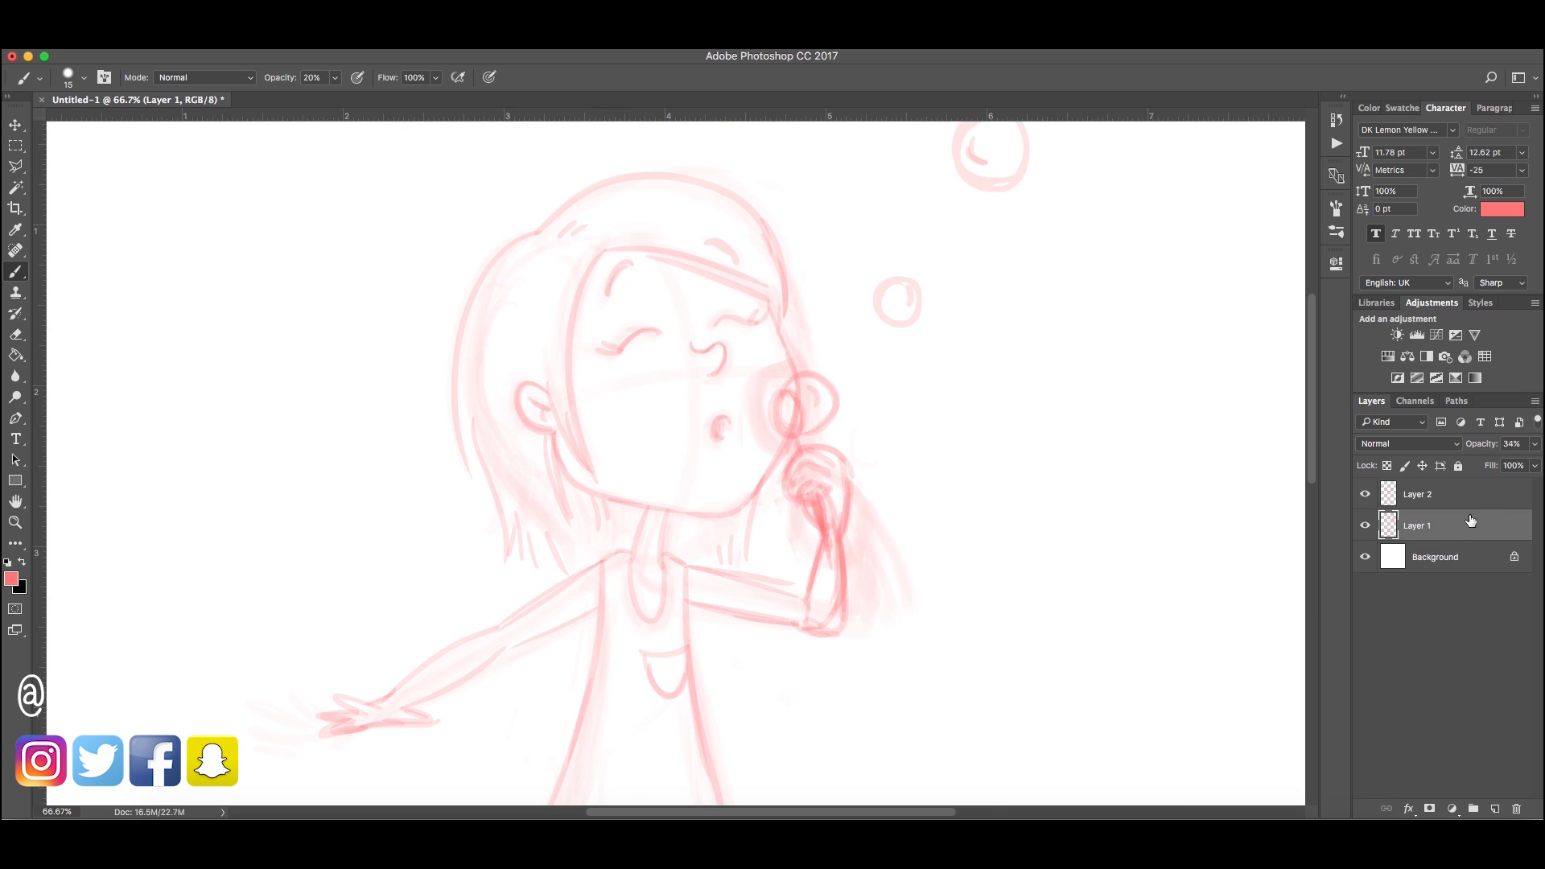
Add a layer named 'bw line art', lock both sketch layers, and set a hard opaque black brush
left_click_drag(1488, 465, 1473, 465)
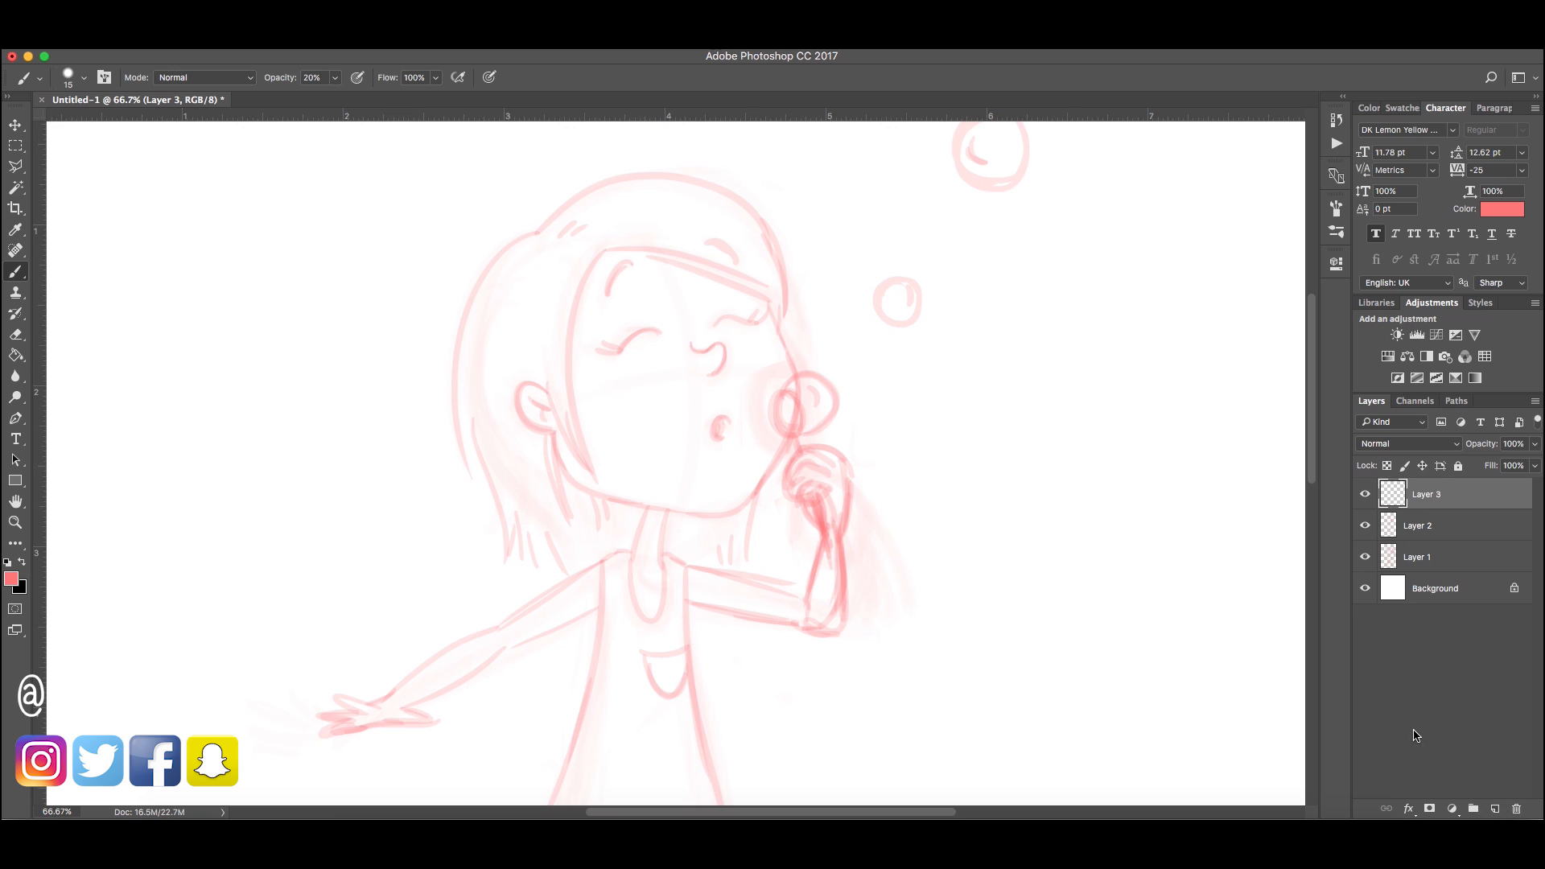
double_click(1425, 494)
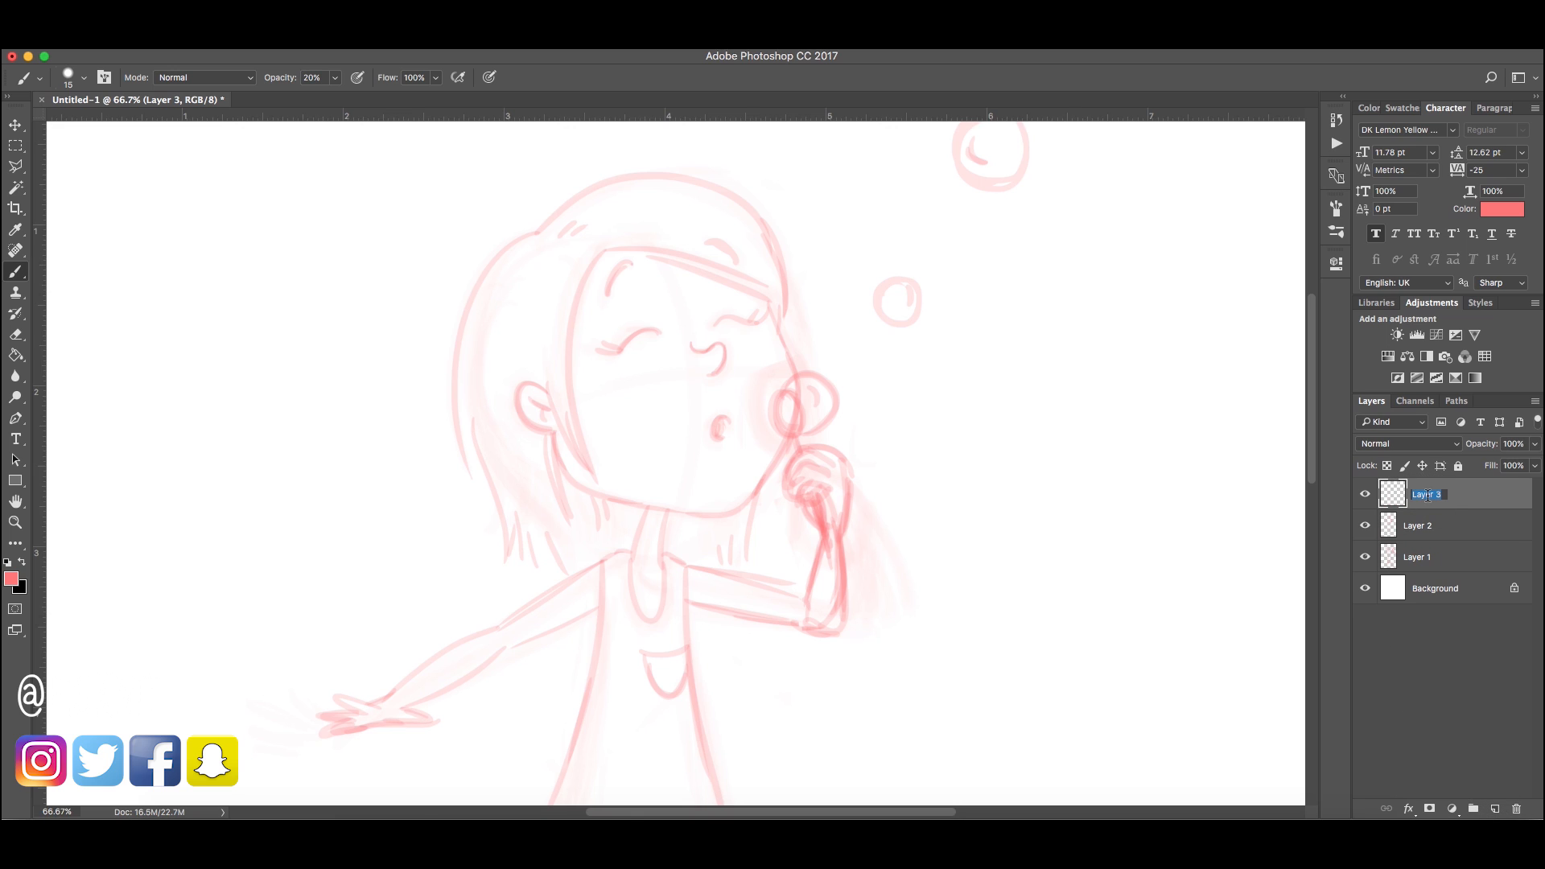
type("bw line art")
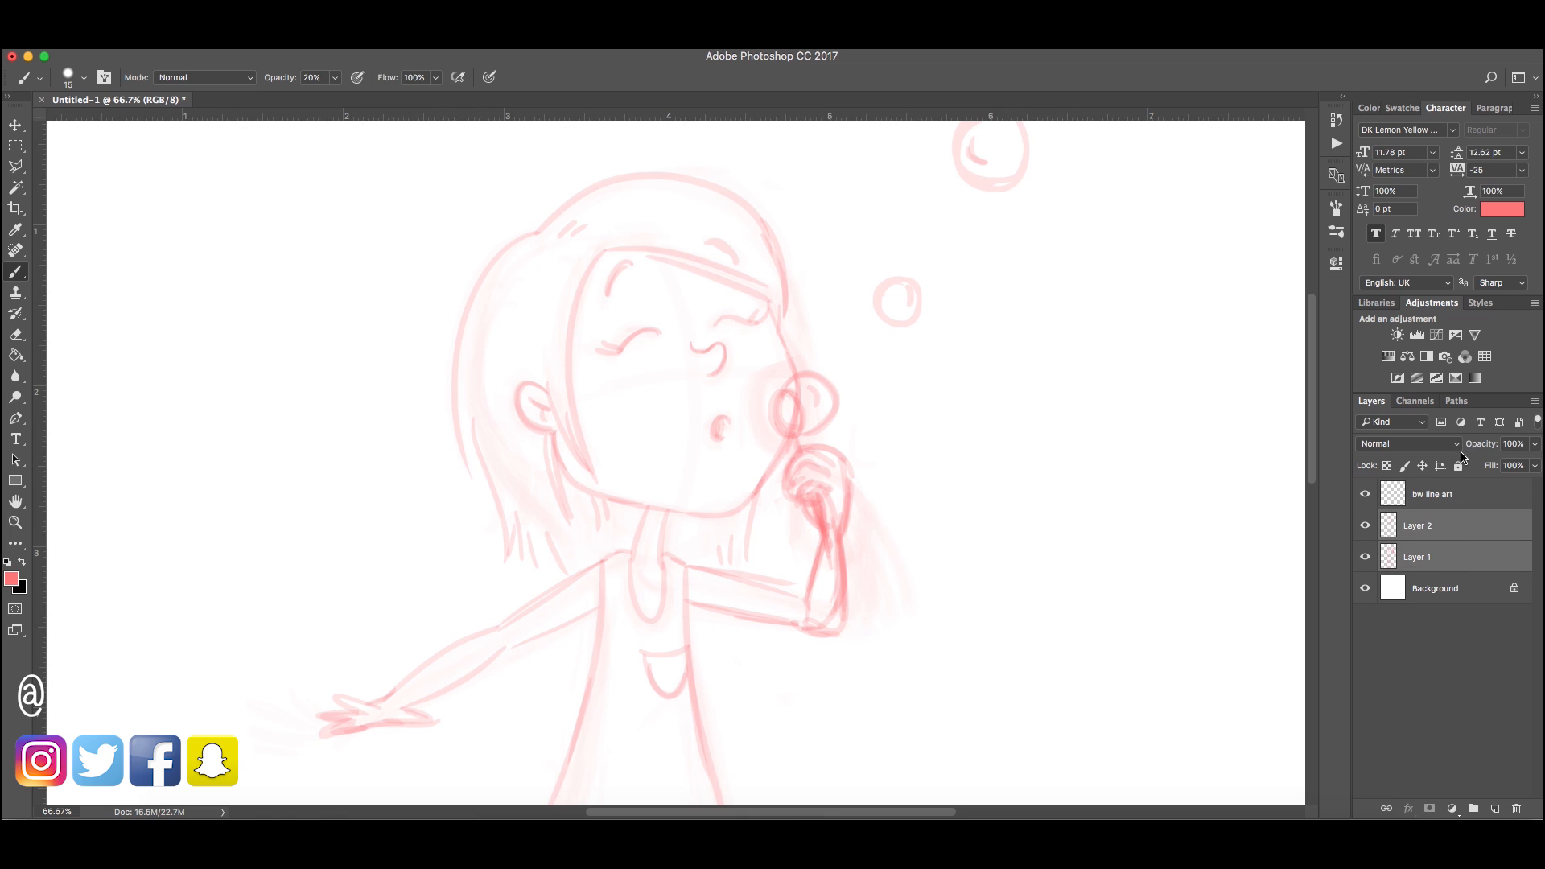
left_click(1431, 494)
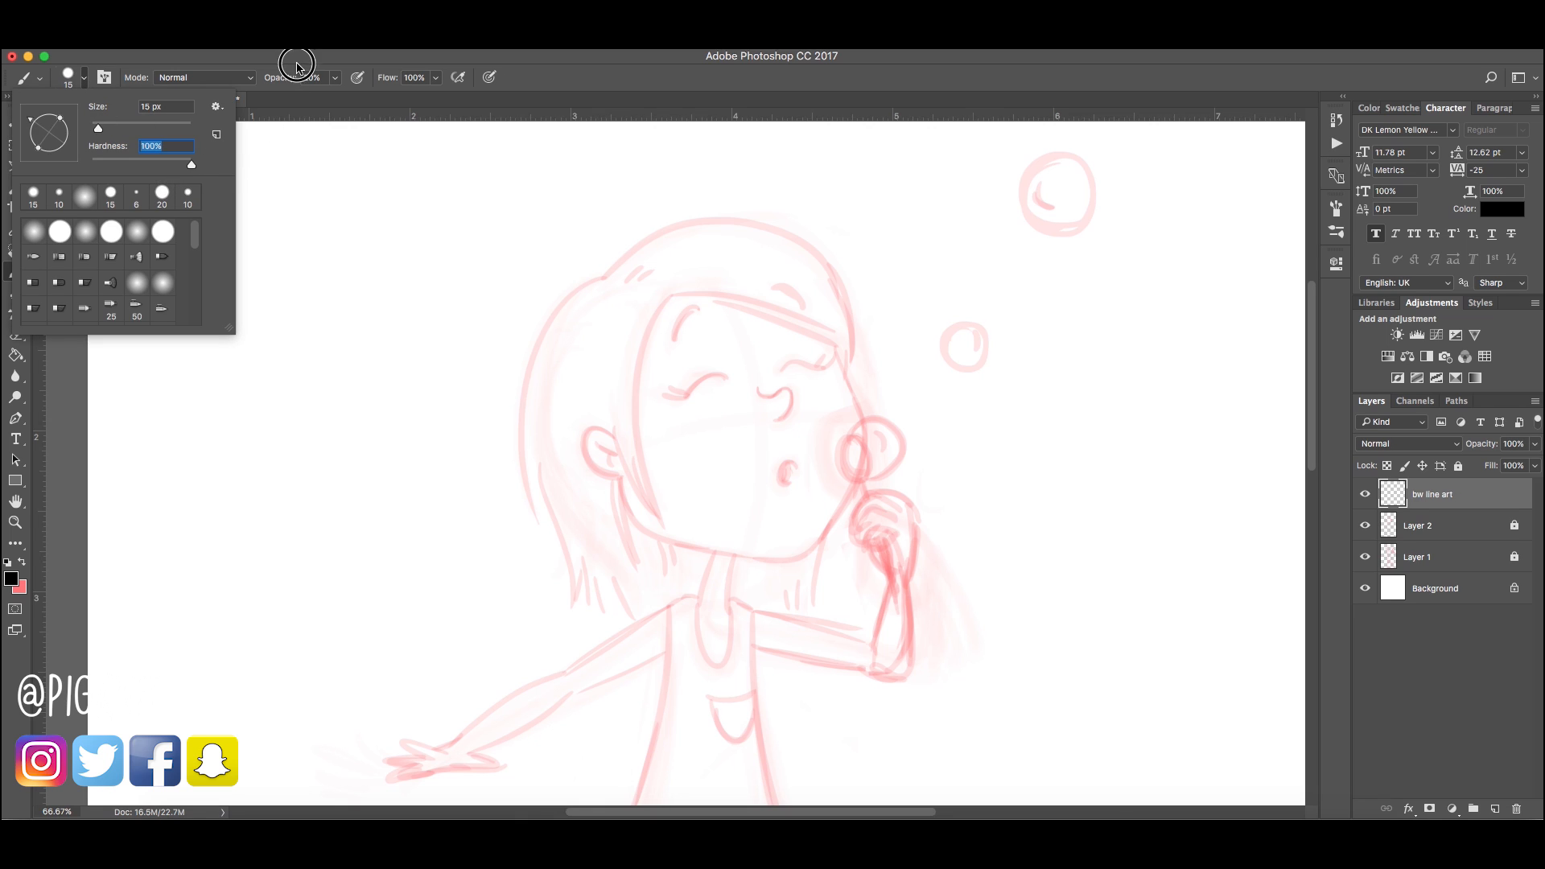
left_click(295, 66)
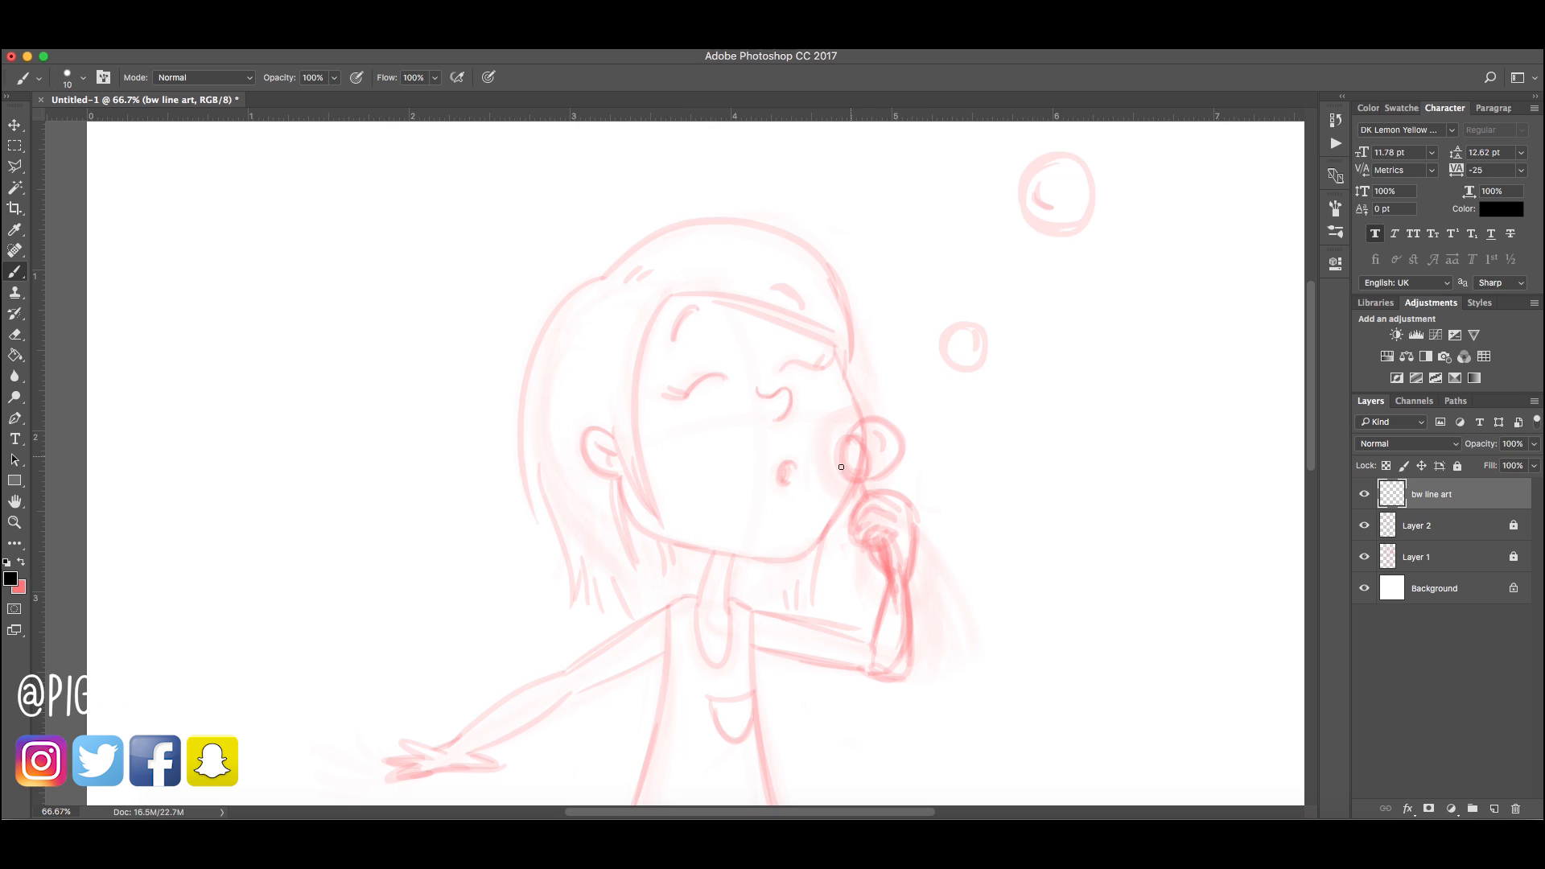
mouse_move(837, 472)
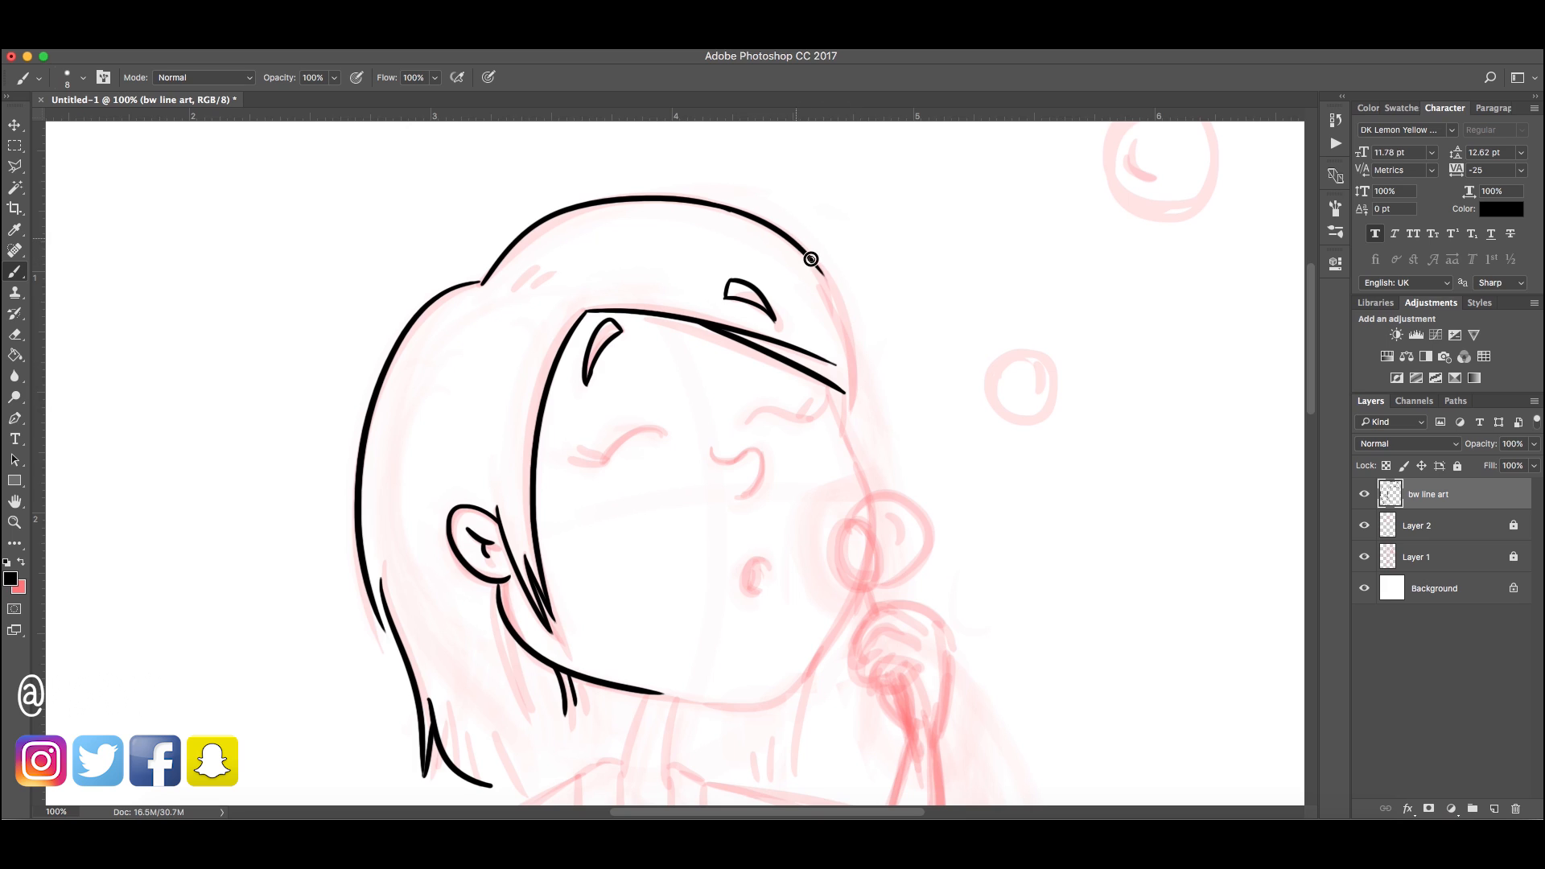
Ink black outlines of the hair, jawline, neck and forehead fringe
left_click_drag(810, 259, 859, 422)
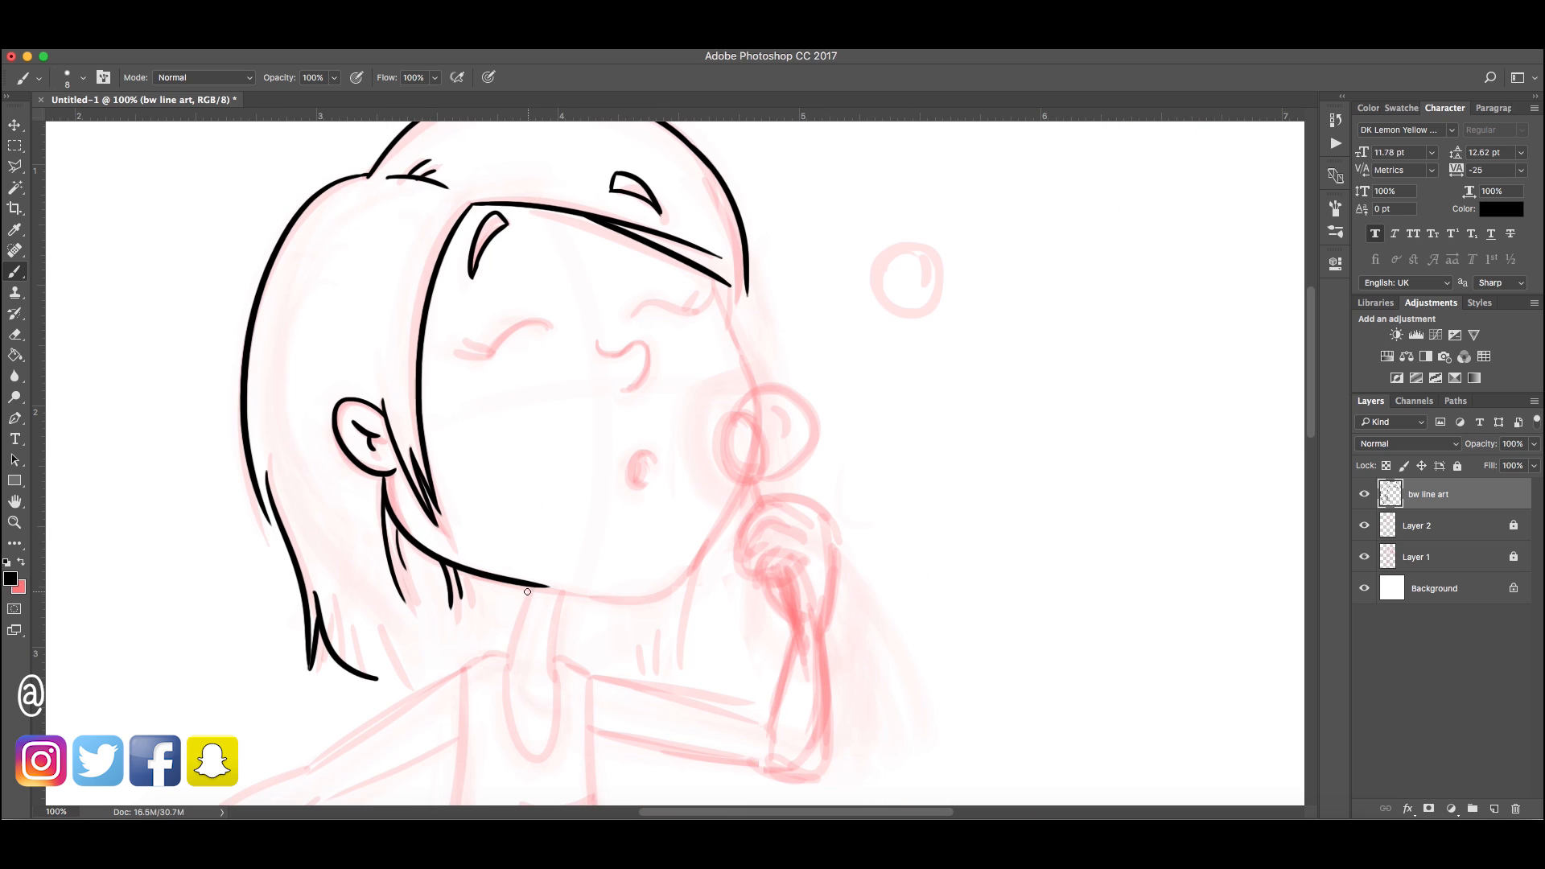
left_click_drag(527, 592, 548, 670)
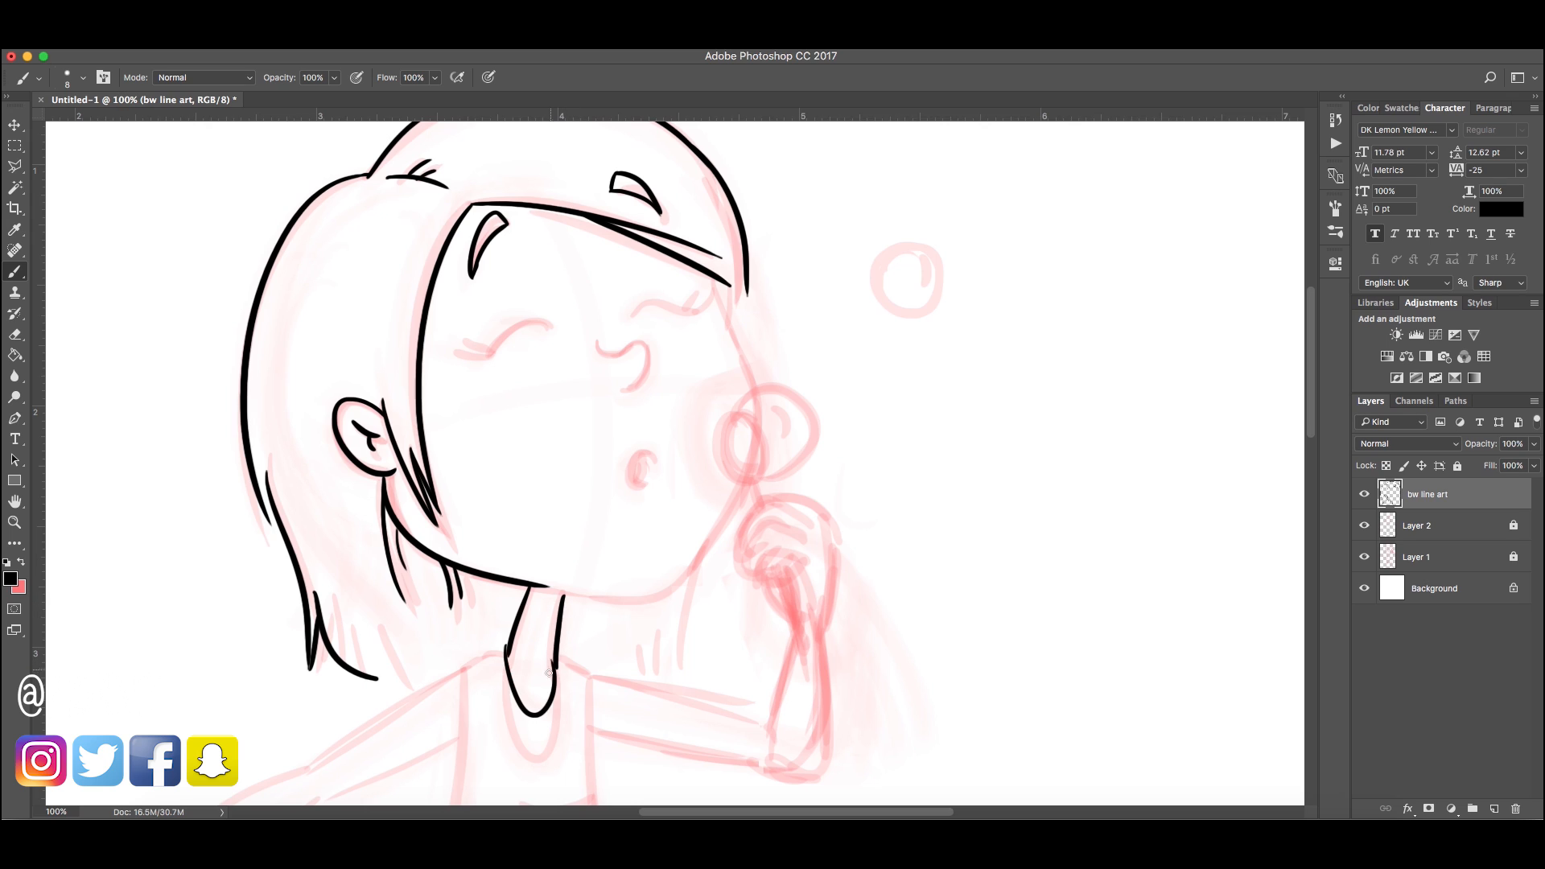
left_click_drag(547, 671, 517, 699)
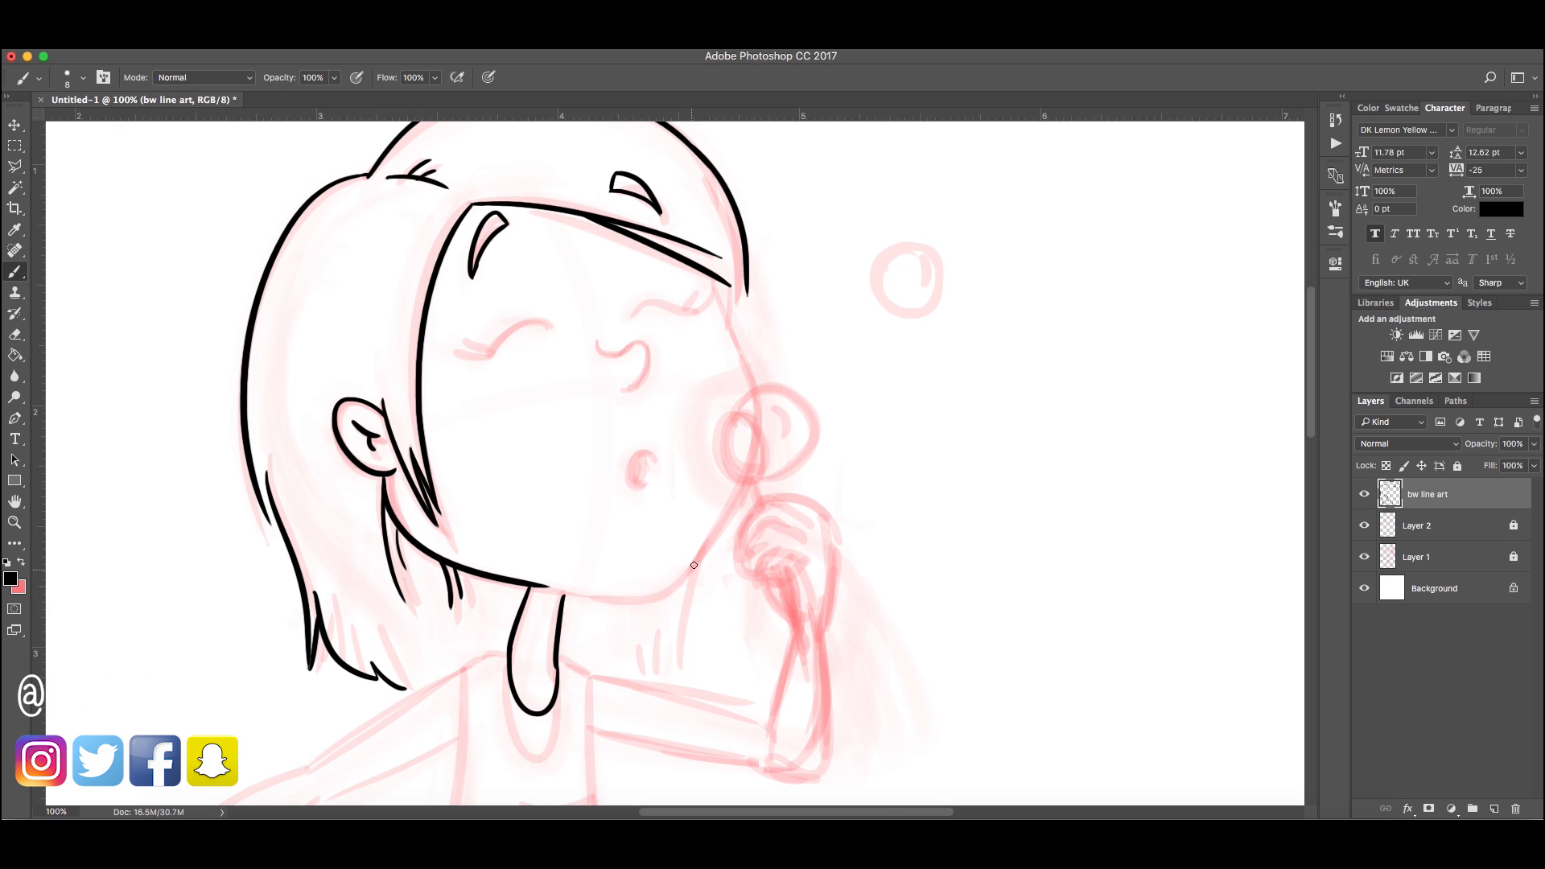
mouse_move(713, 279)
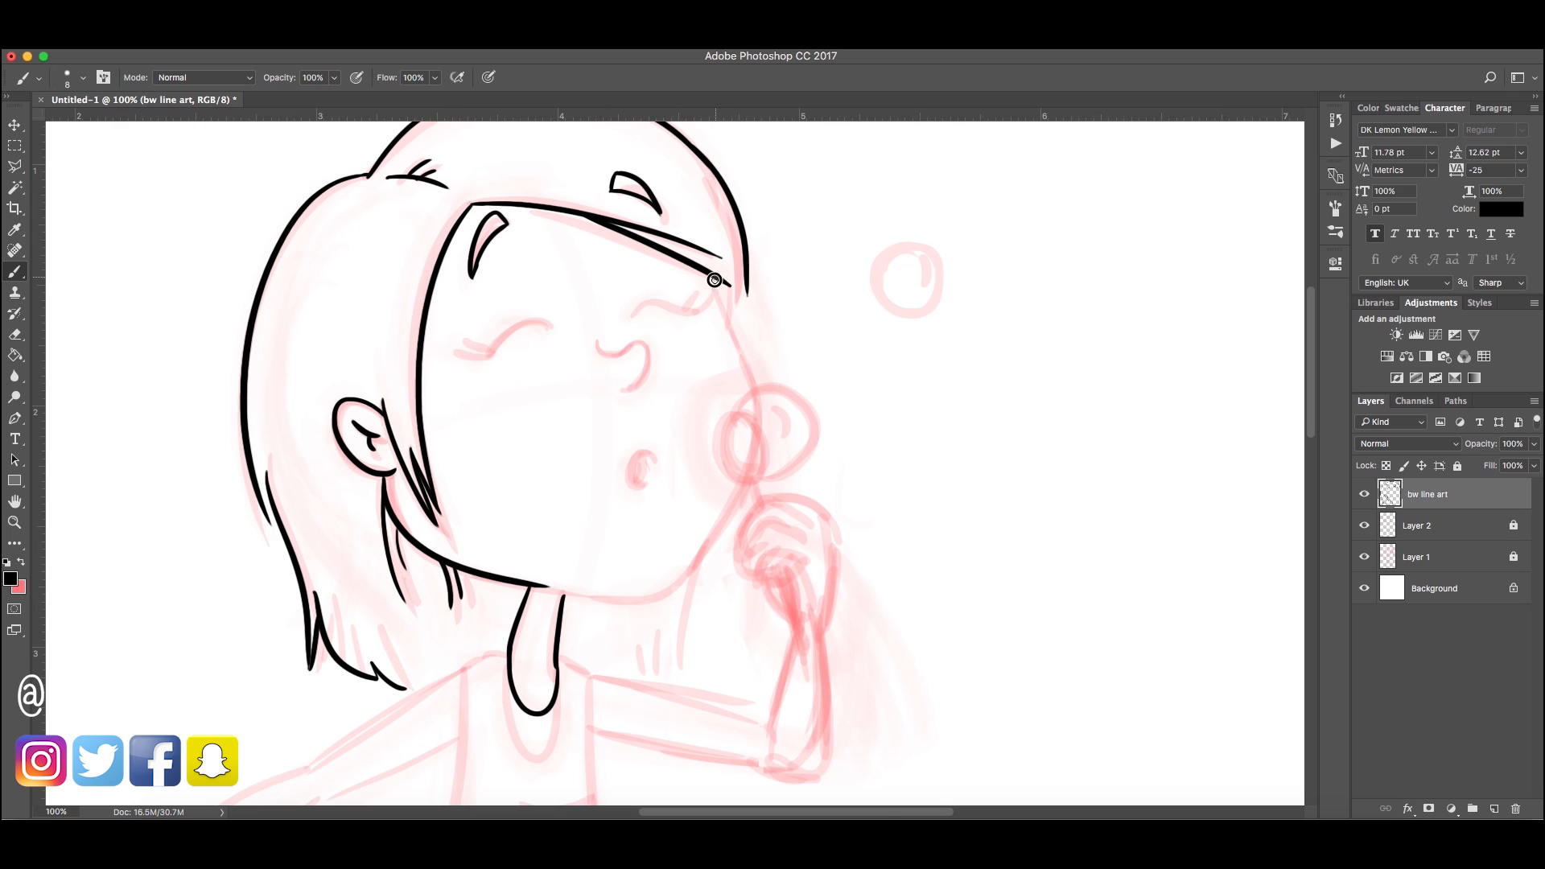
left_click_drag(714, 281, 742, 420)
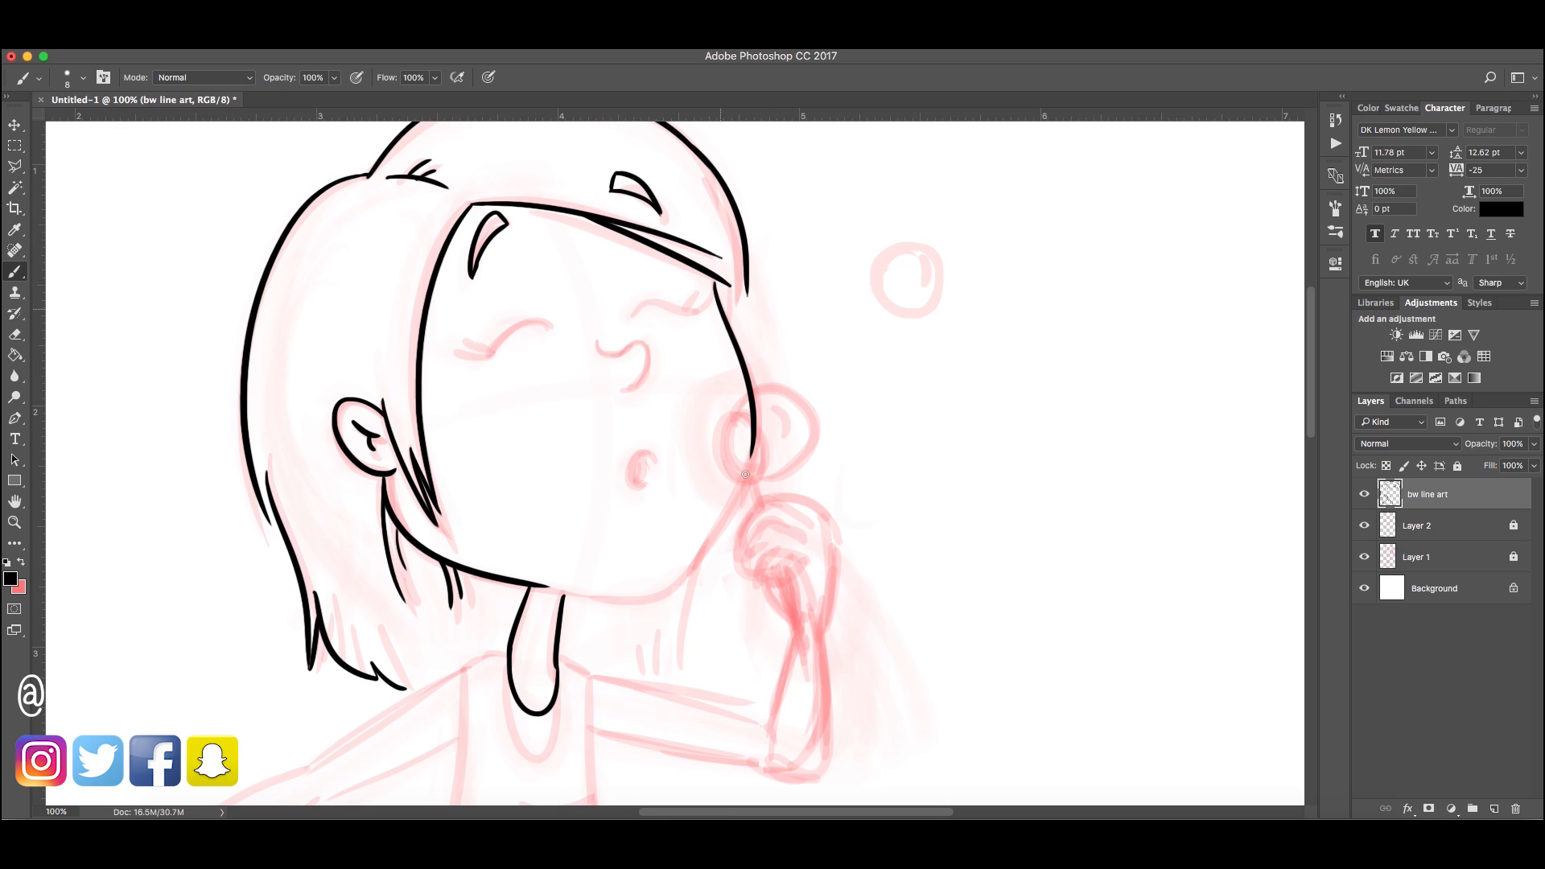
Ink the dress neckline and the side of the face
scroll("down", 3)
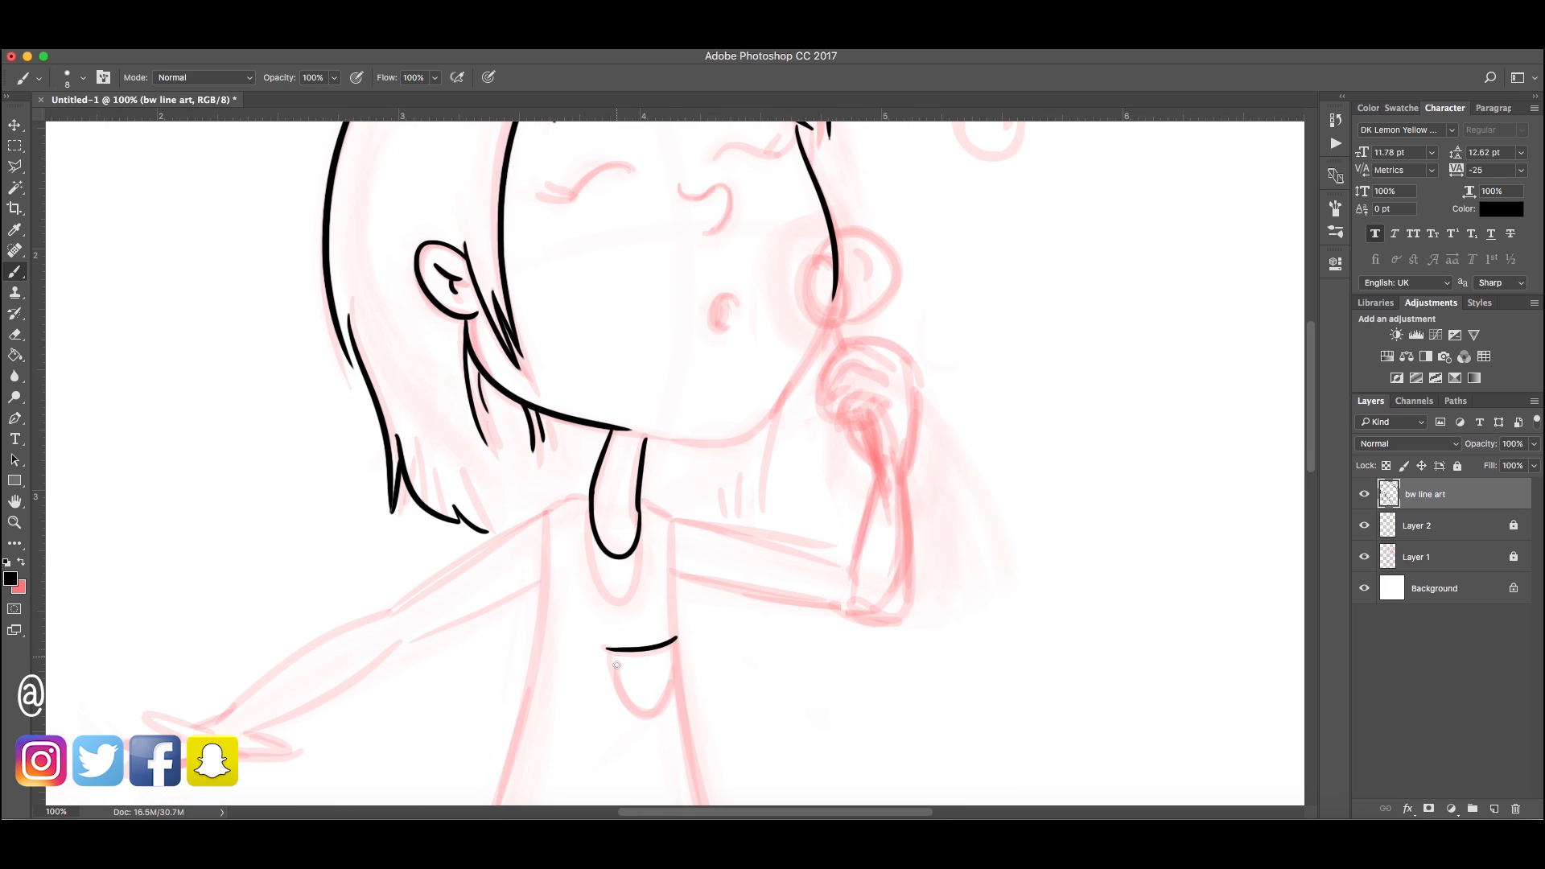
left_click_drag(615, 651, 632, 707)
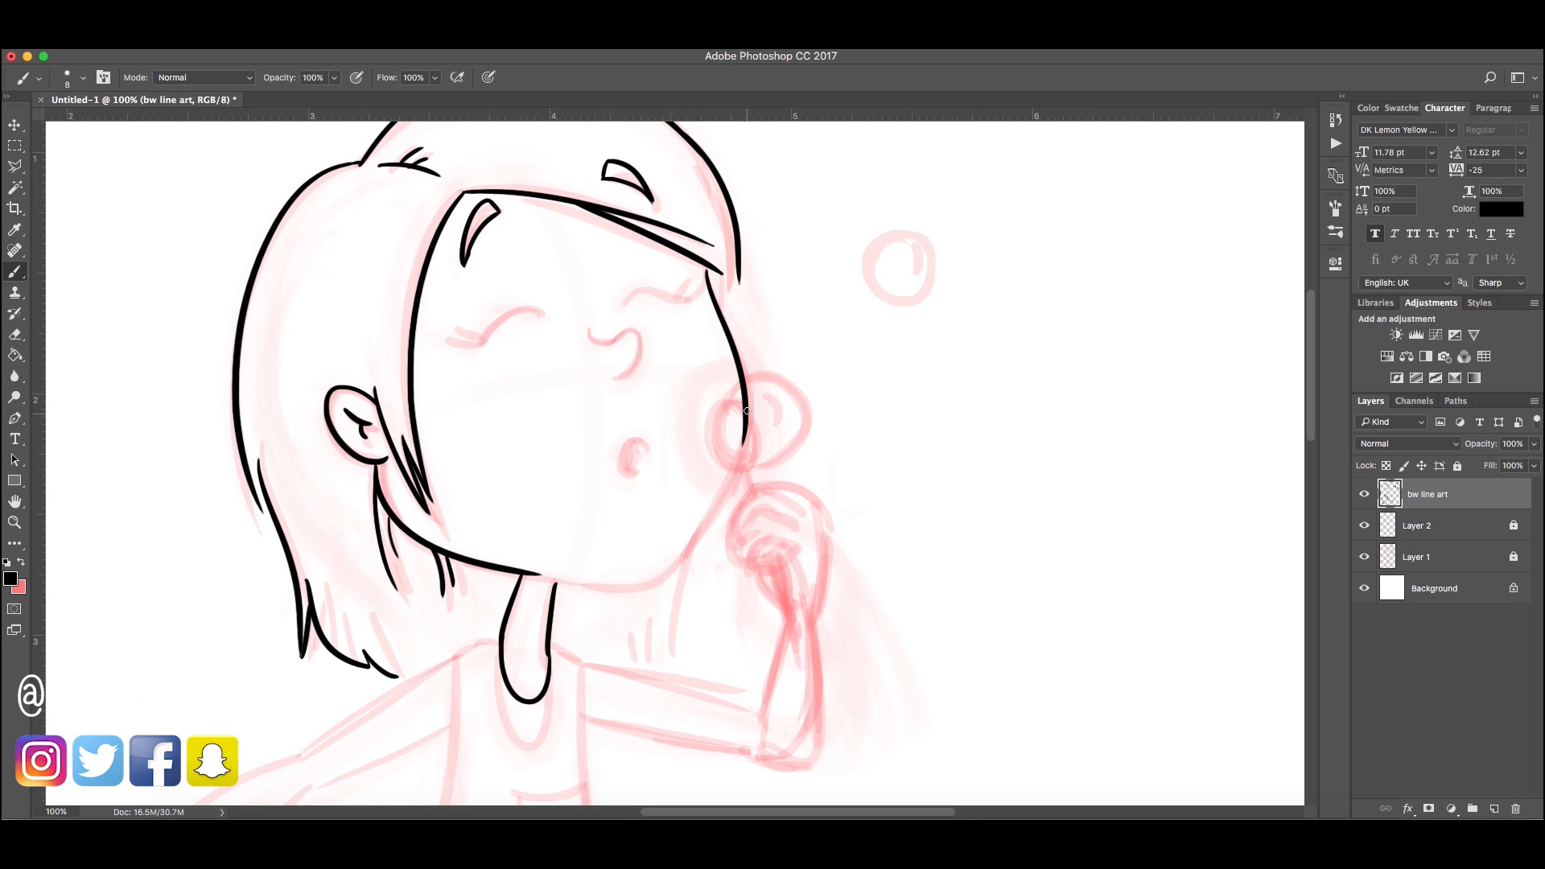
left_click_drag(729, 404, 680, 552)
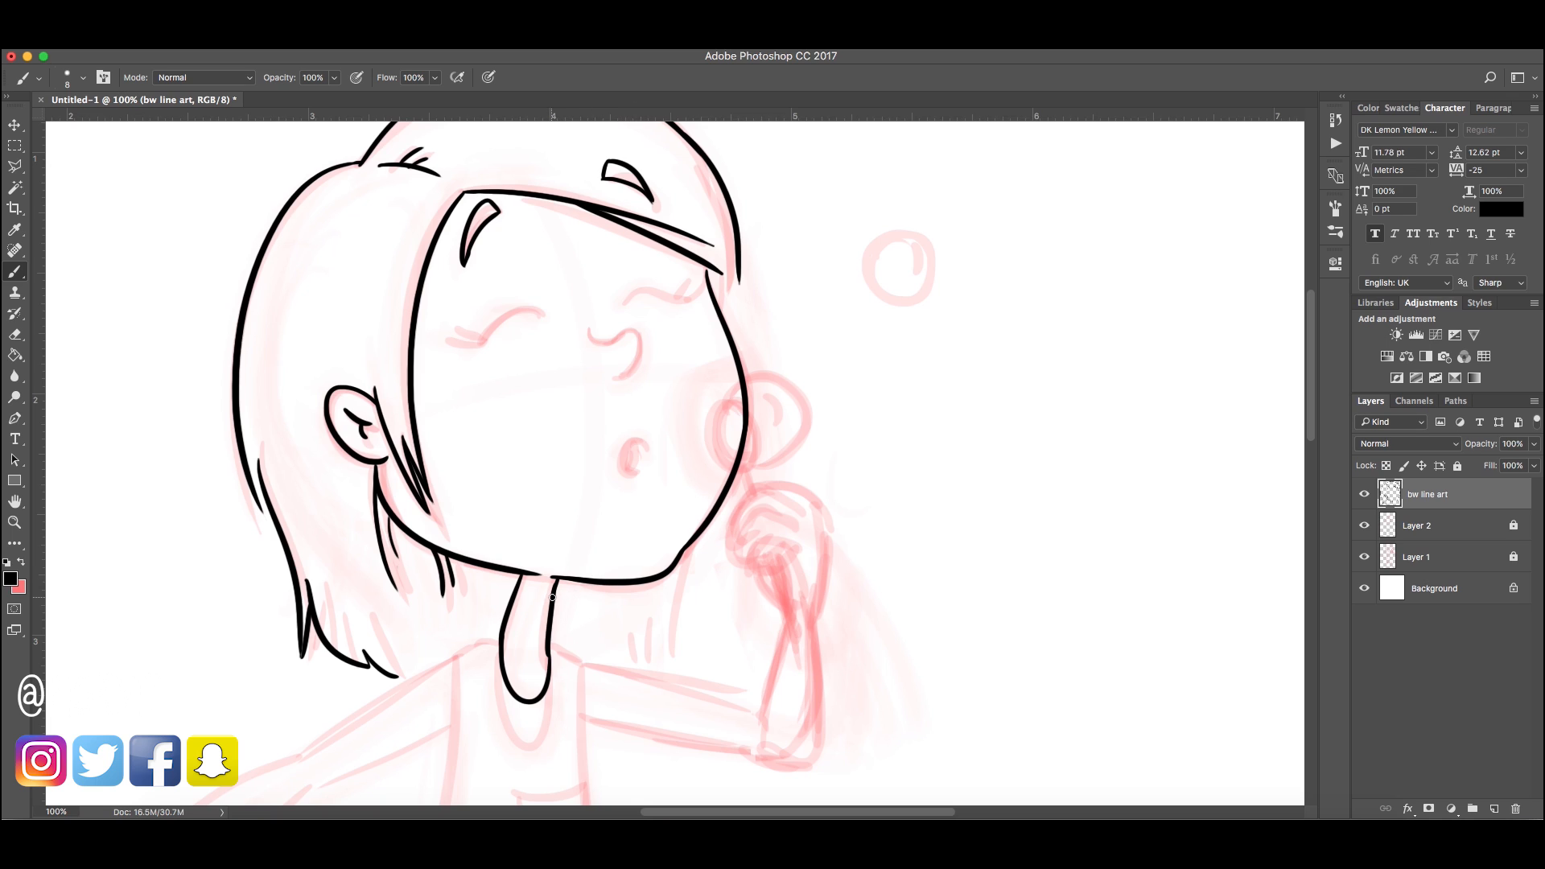
scroll("down", 3)
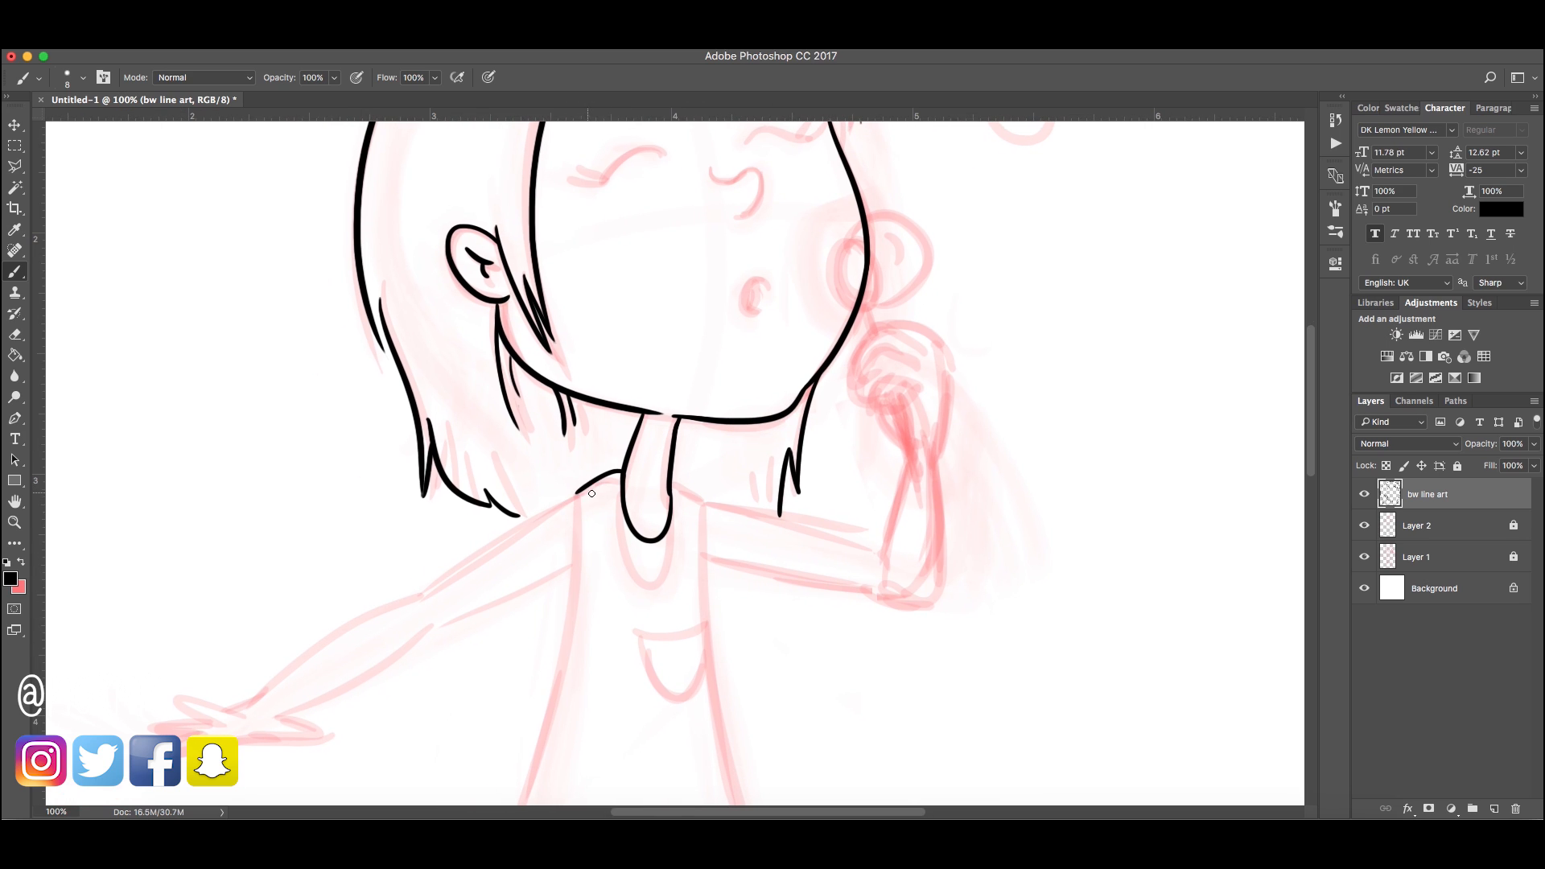
scroll("down", 3)
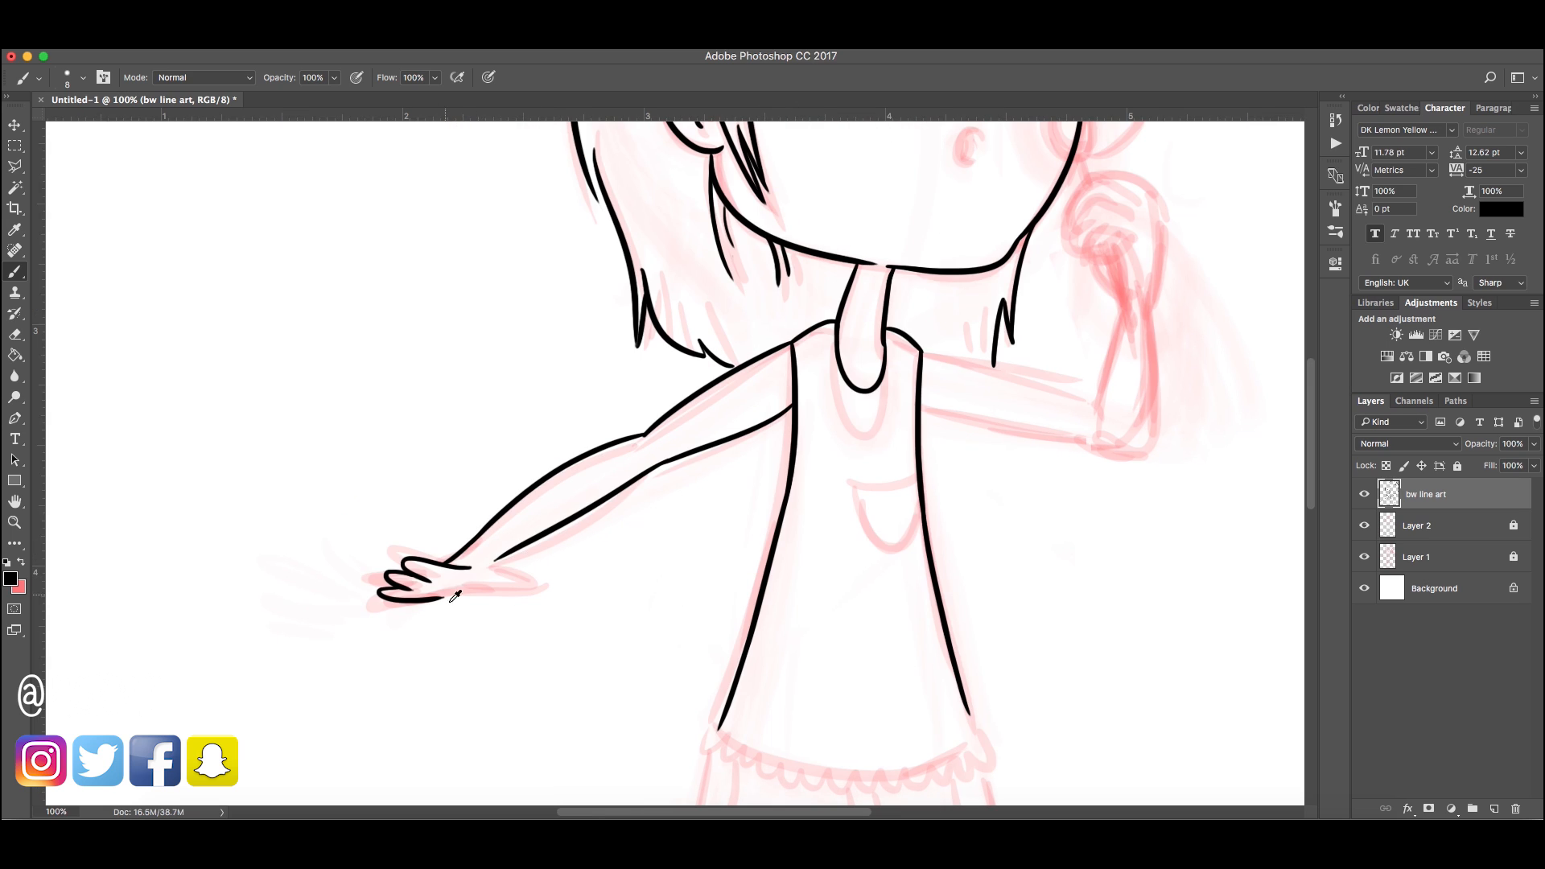
Ink the outstretched hand, select the left leg, and perspective-distort the copied leg
left_click_drag(458, 596, 490, 582)
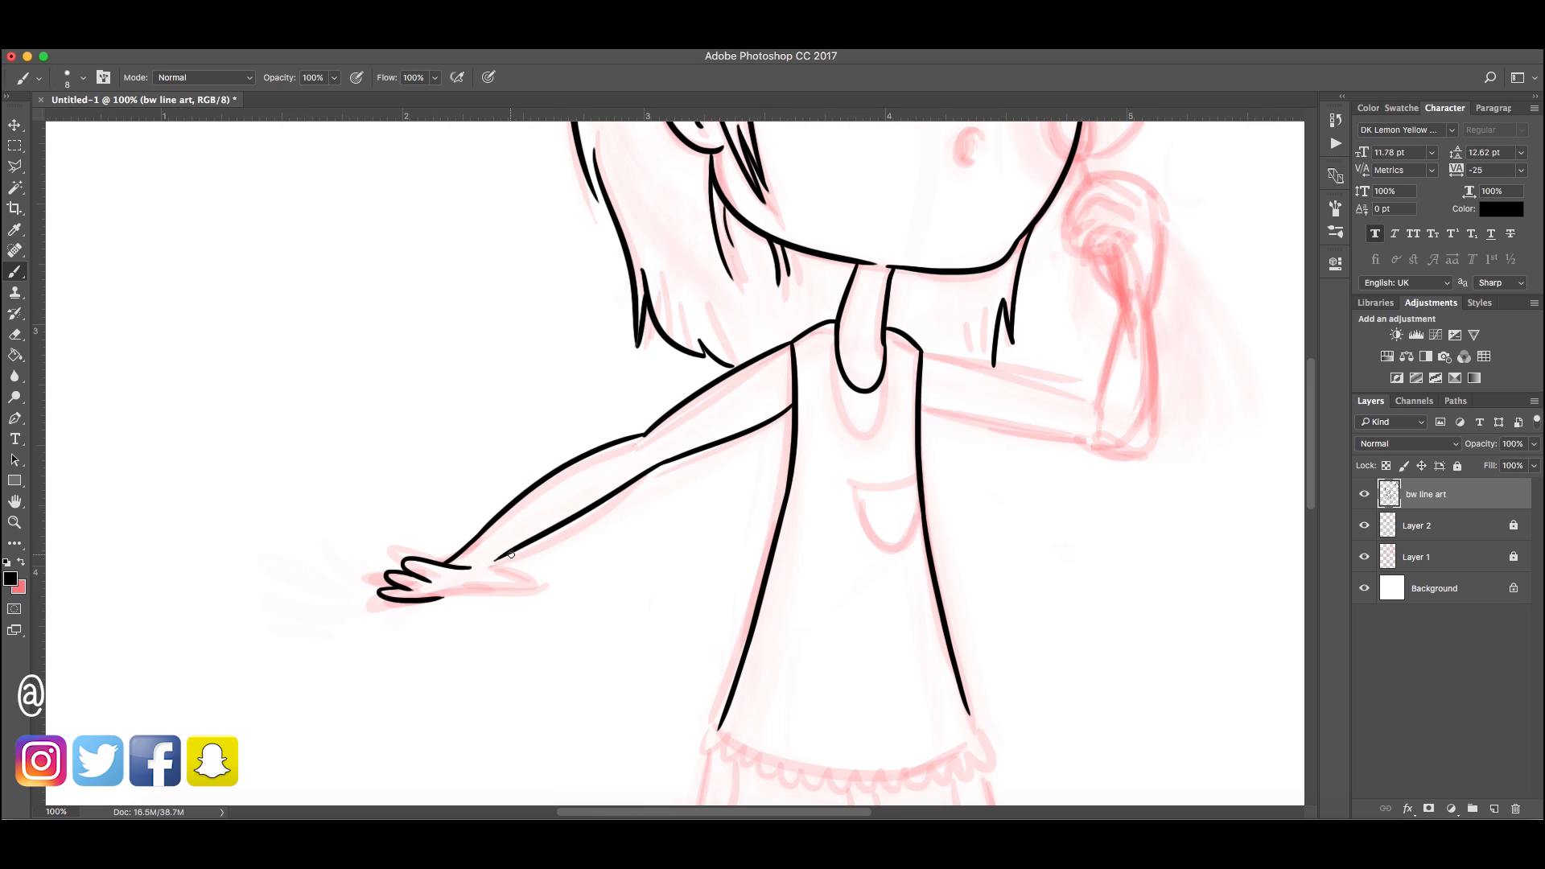
scroll("down", 3)
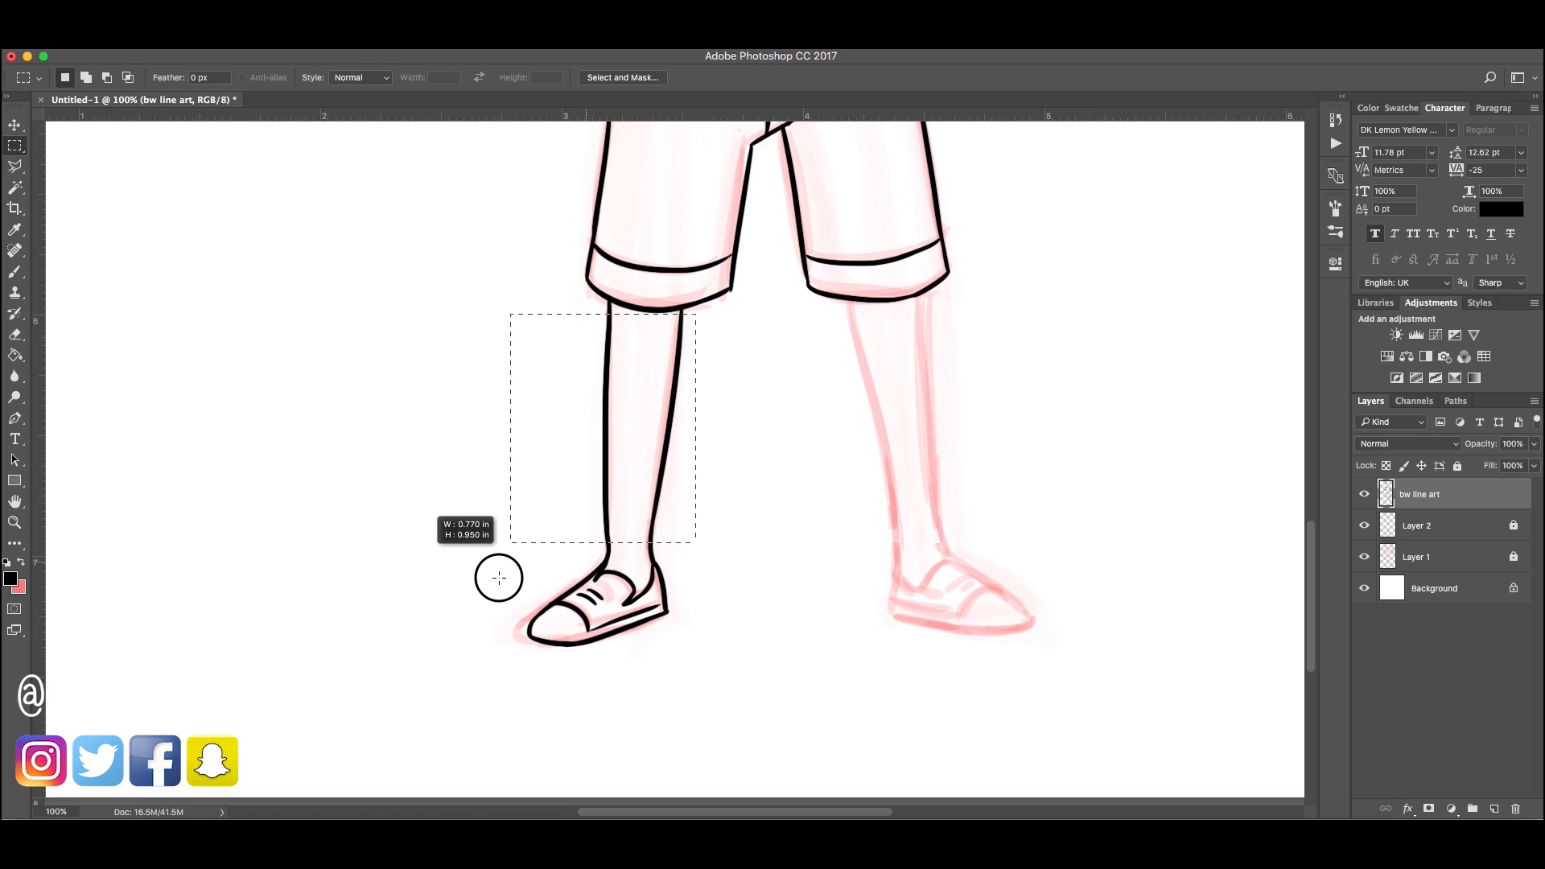
left_click(13, 126)
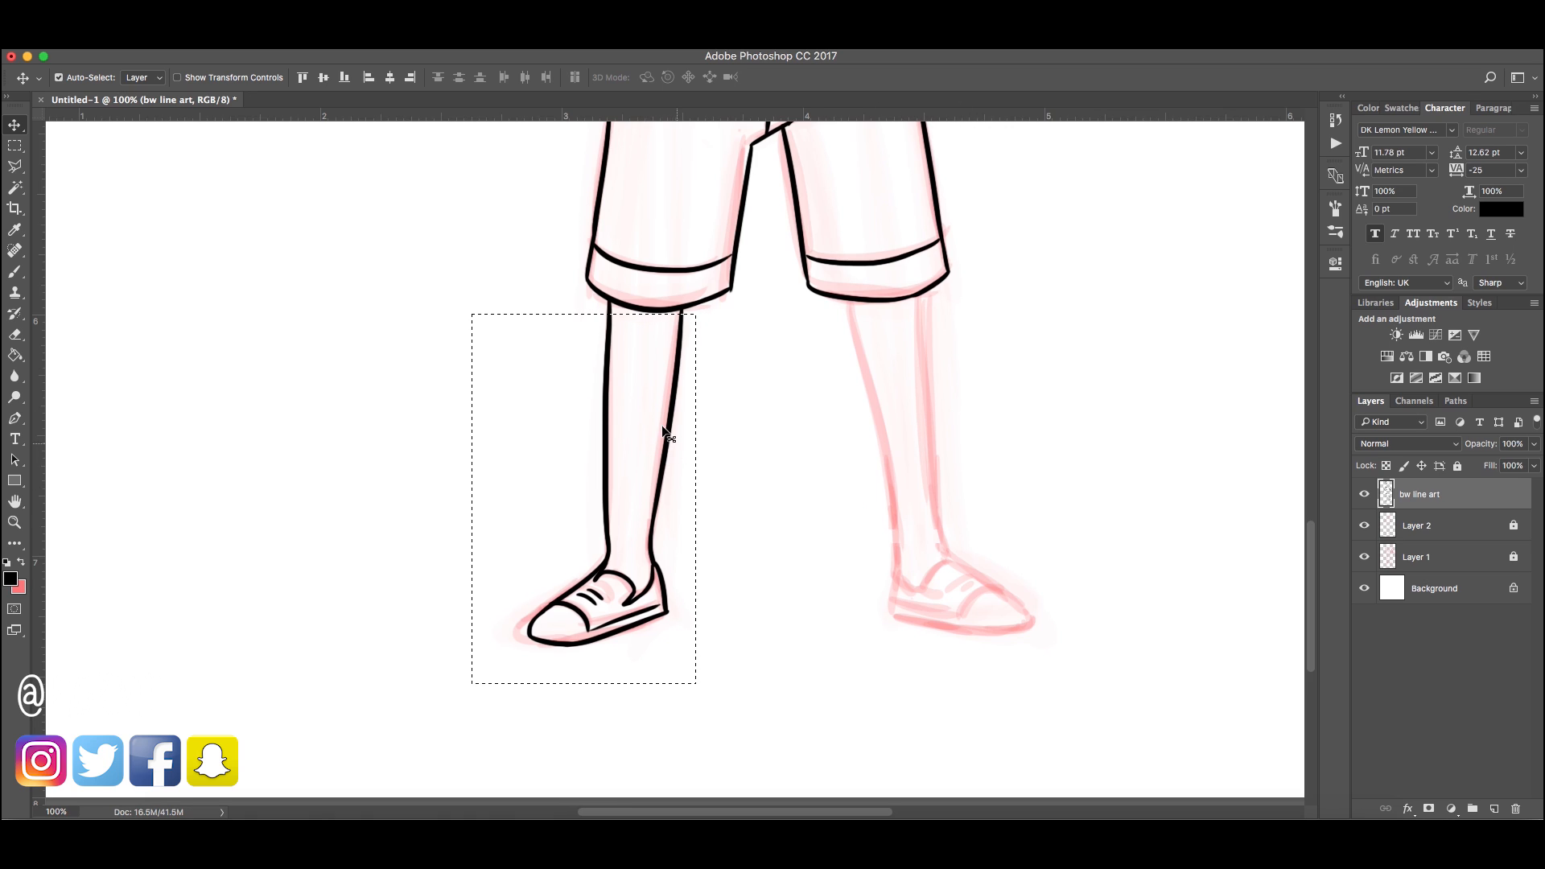
mouse_move(681, 478)
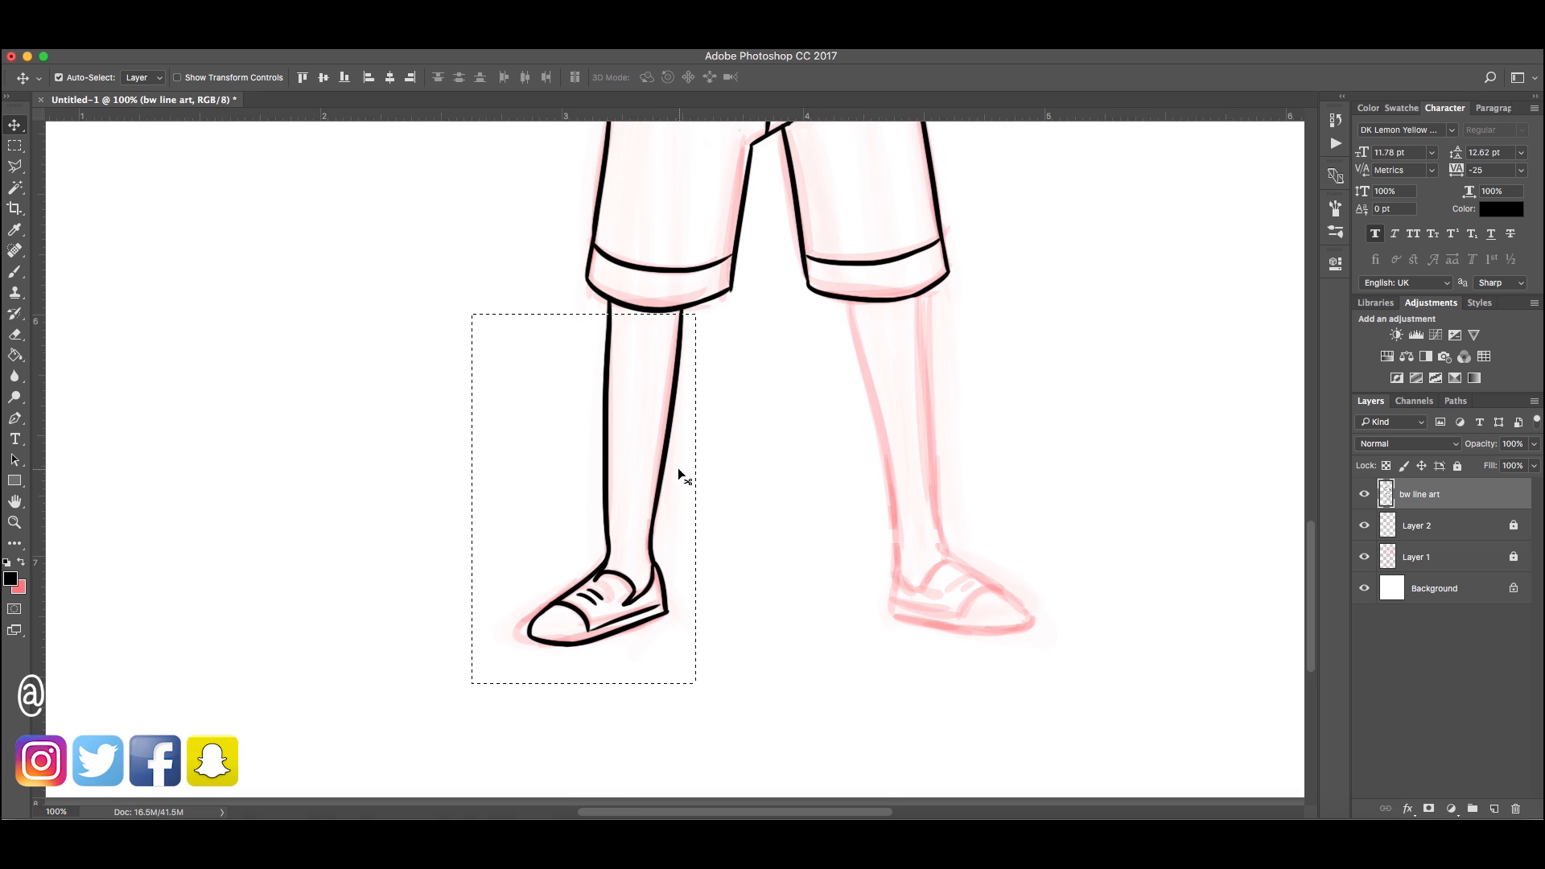
mouse_move(675, 476)
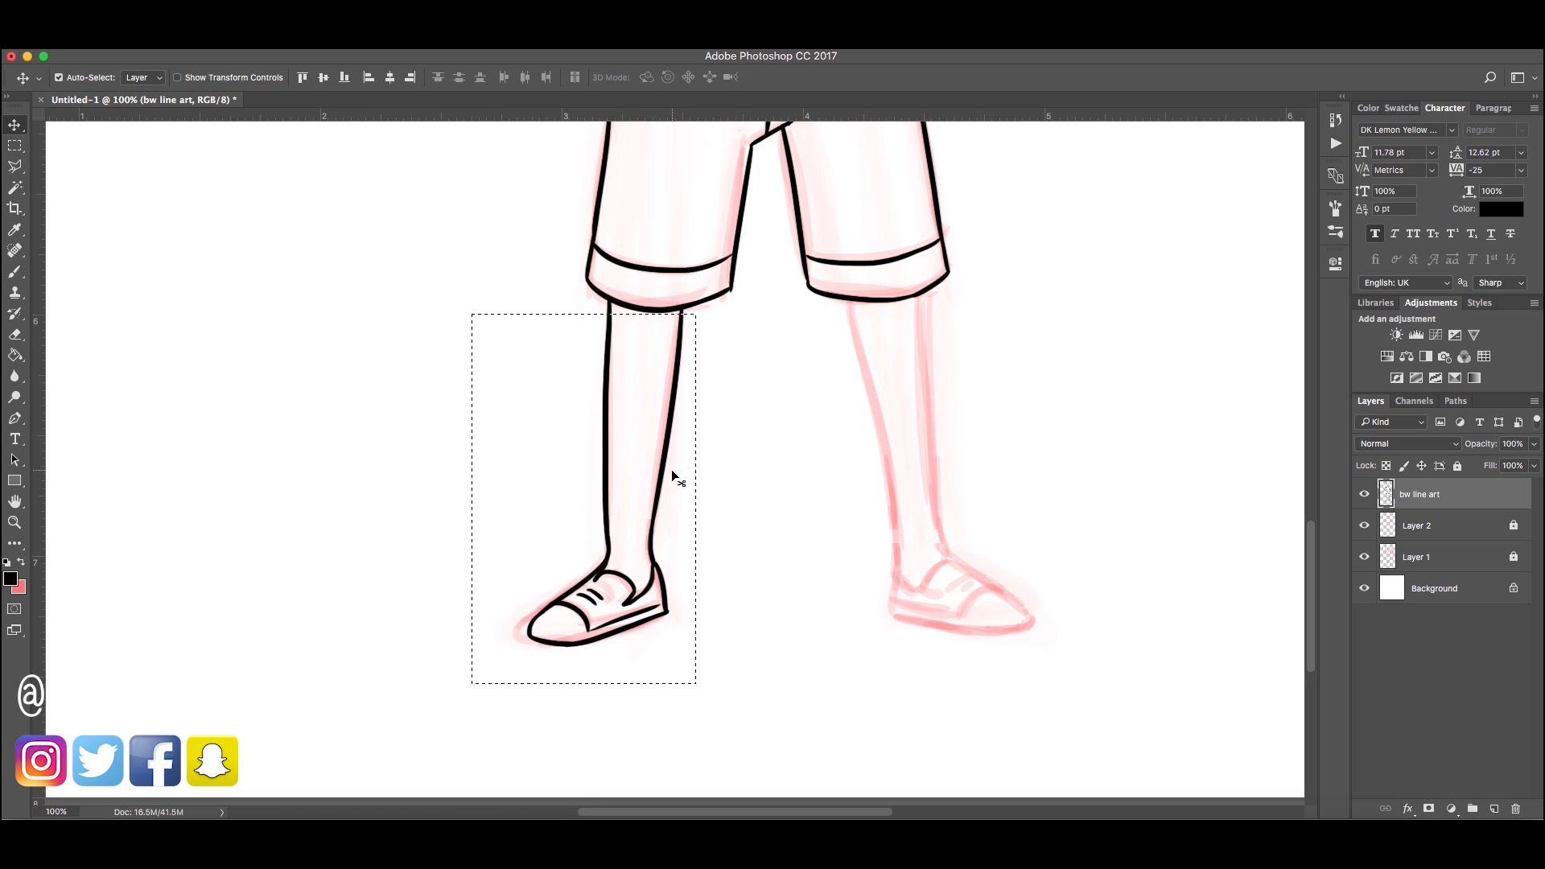
mouse_move(669, 445)
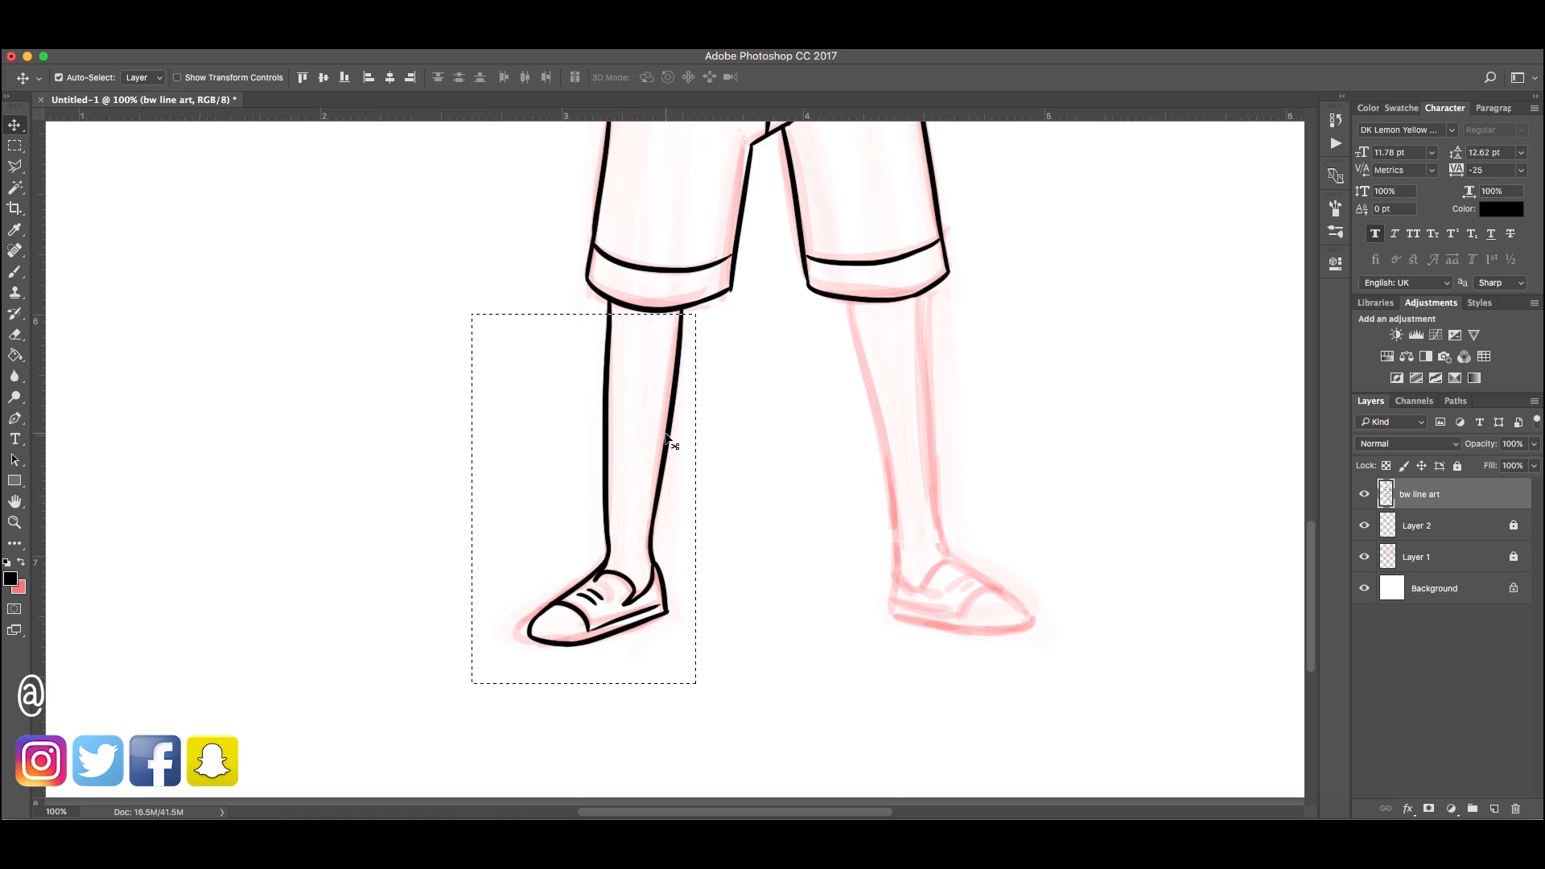
mouse_move(672, 438)
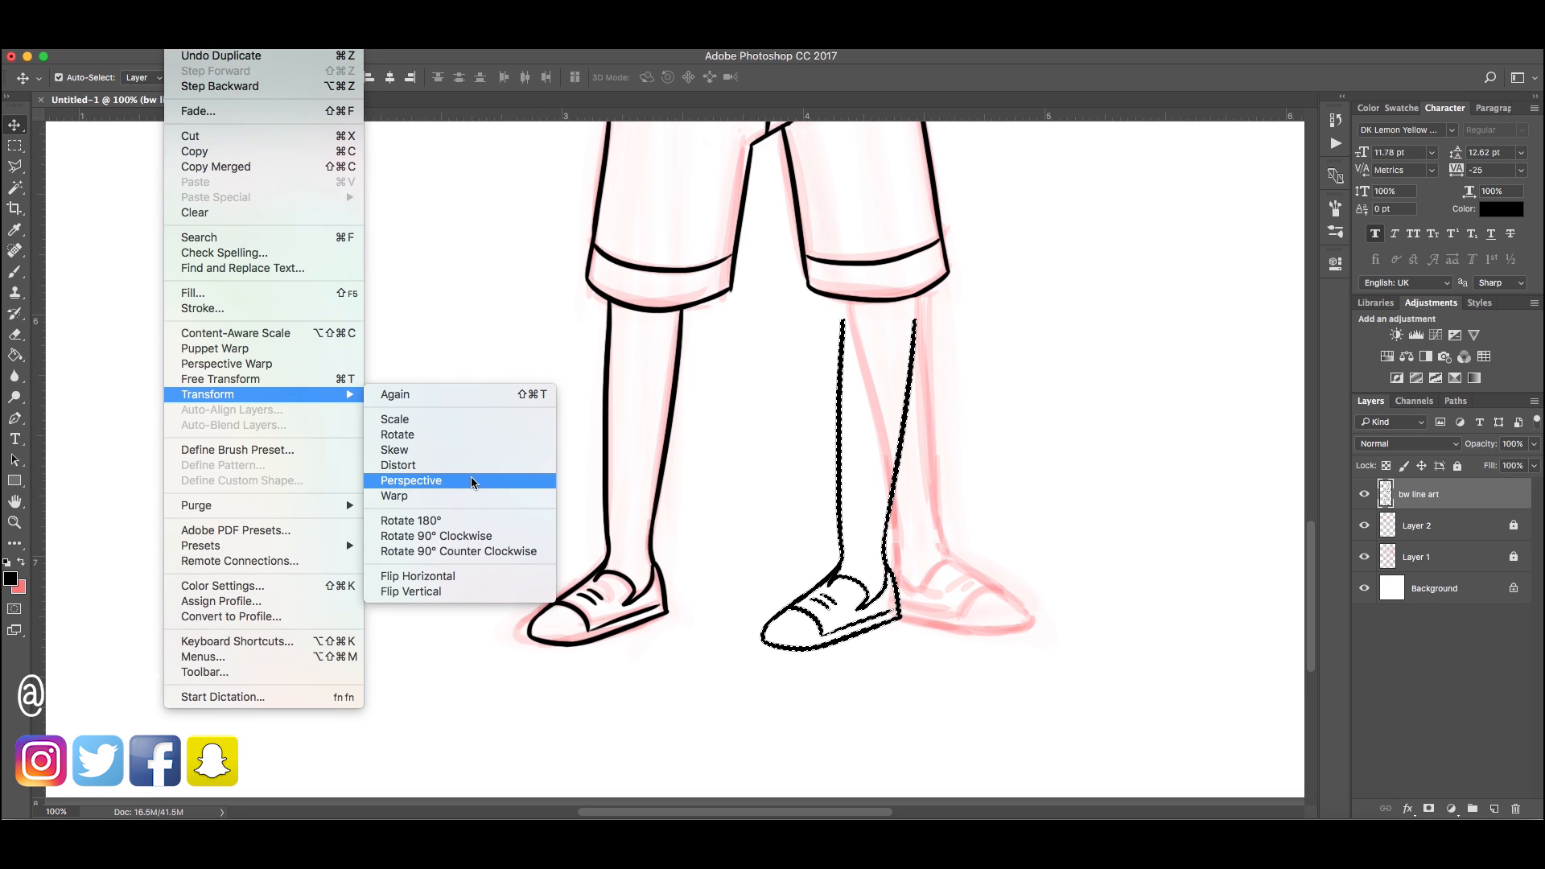
left_click(410, 480)
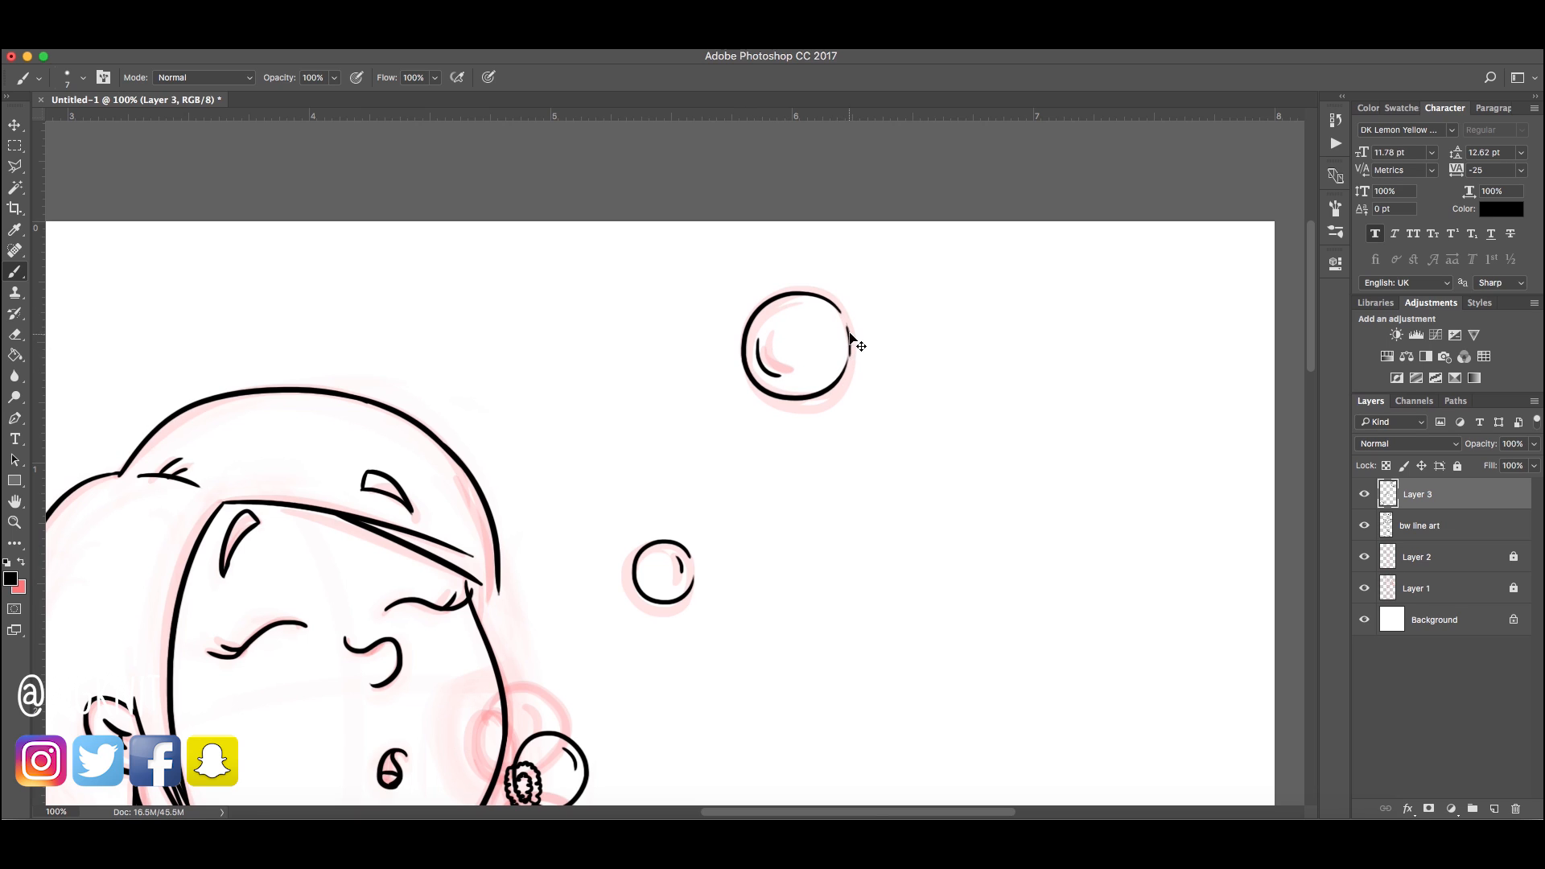
mouse_move(847, 352)
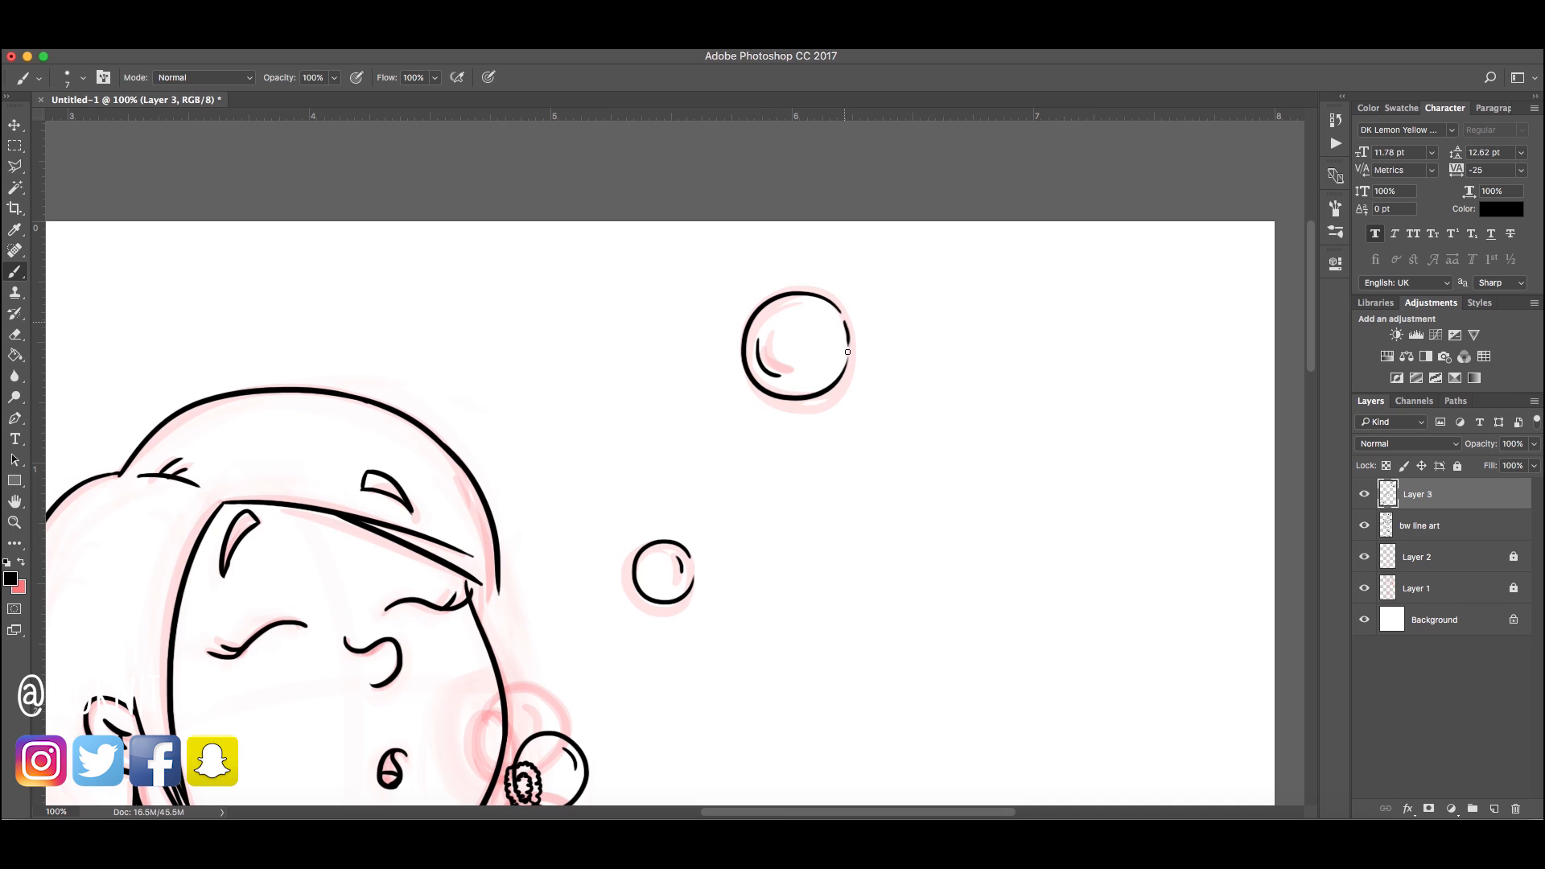
mouse_move(843, 372)
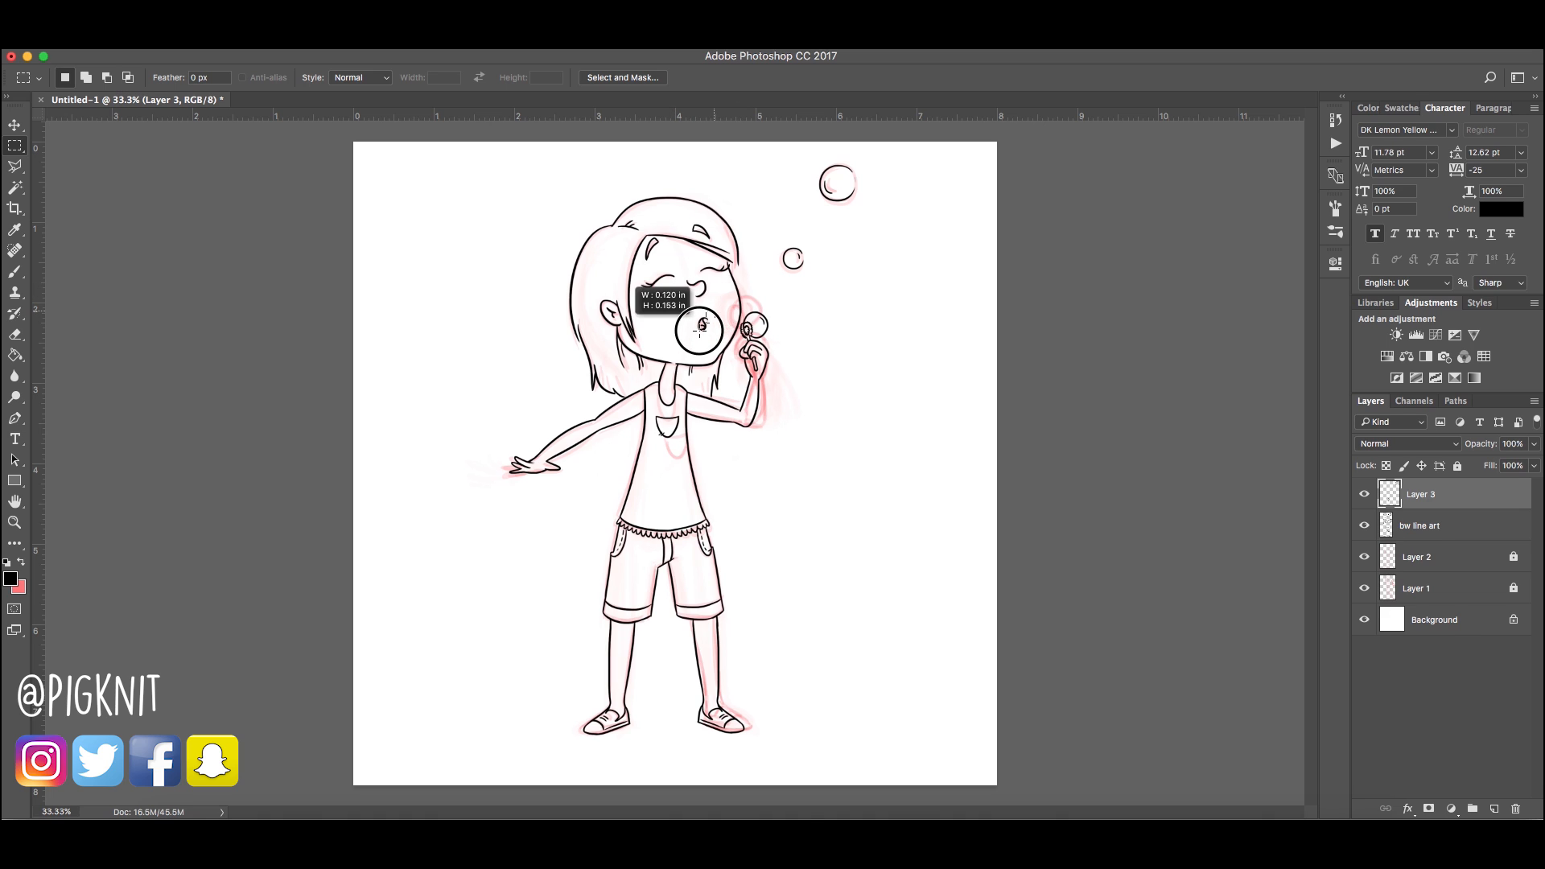
Select the bw line art layer and delete sketch layers Layer 1 and Layer 2
left_click(12, 128)
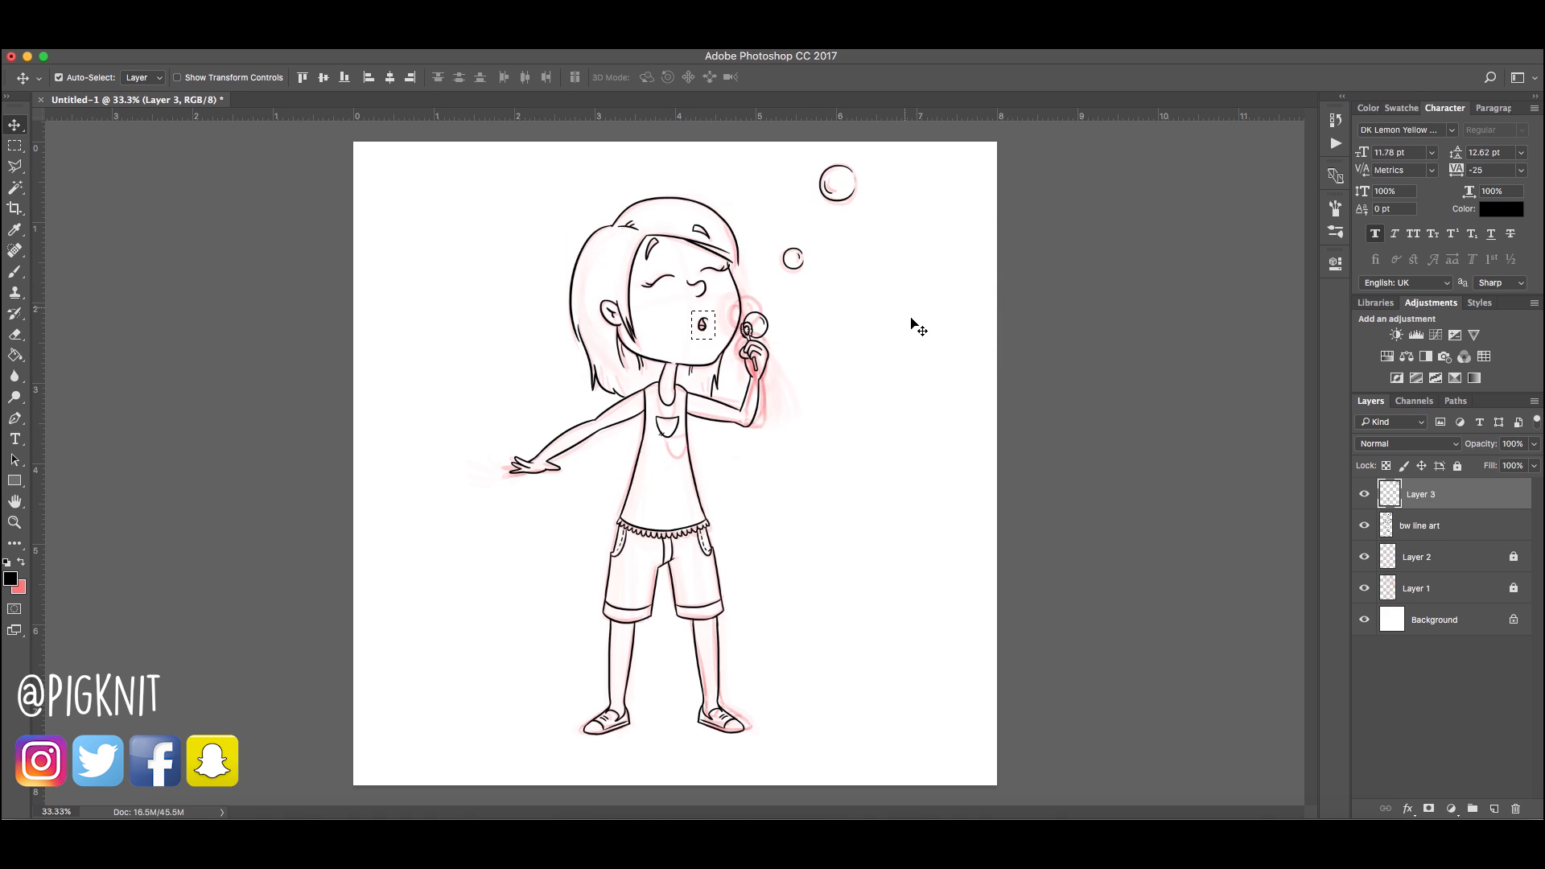
left_click(1419, 525)
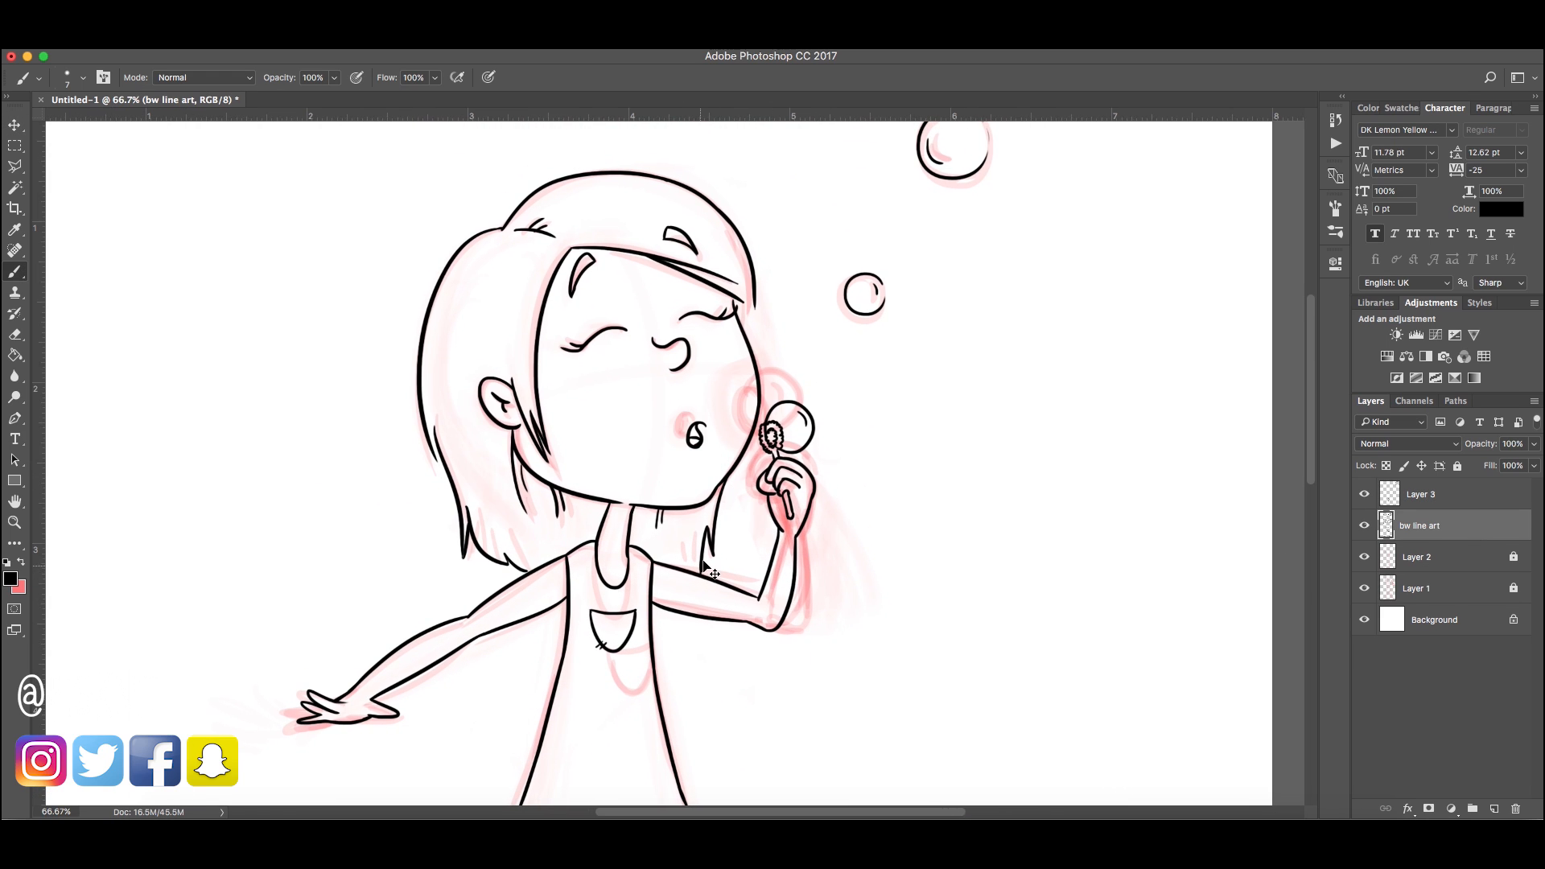
left_click(1416, 588)
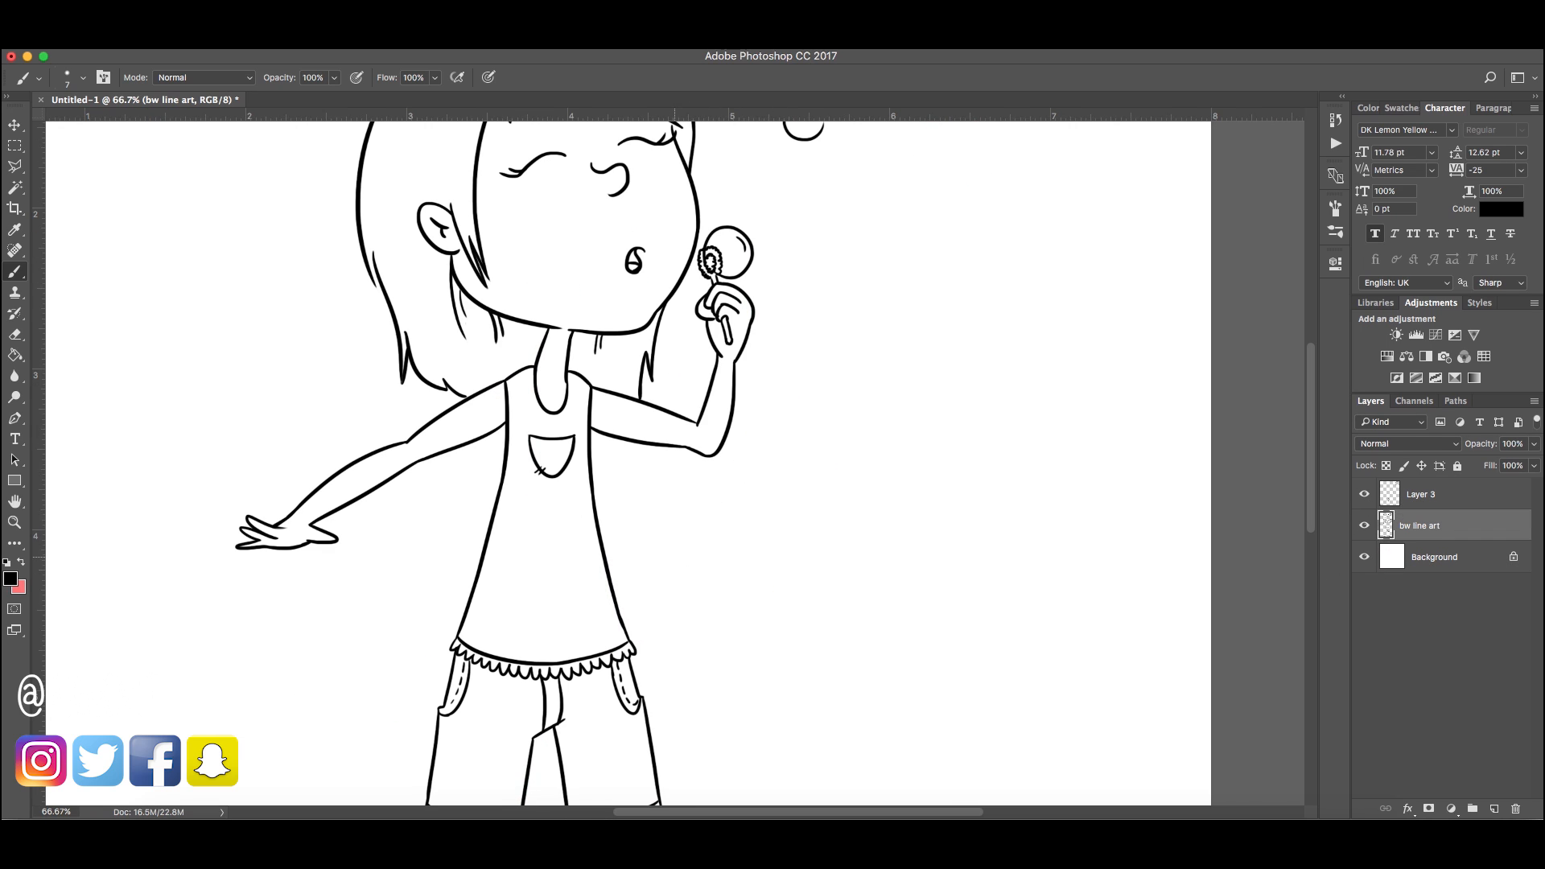
scroll("down", 3)
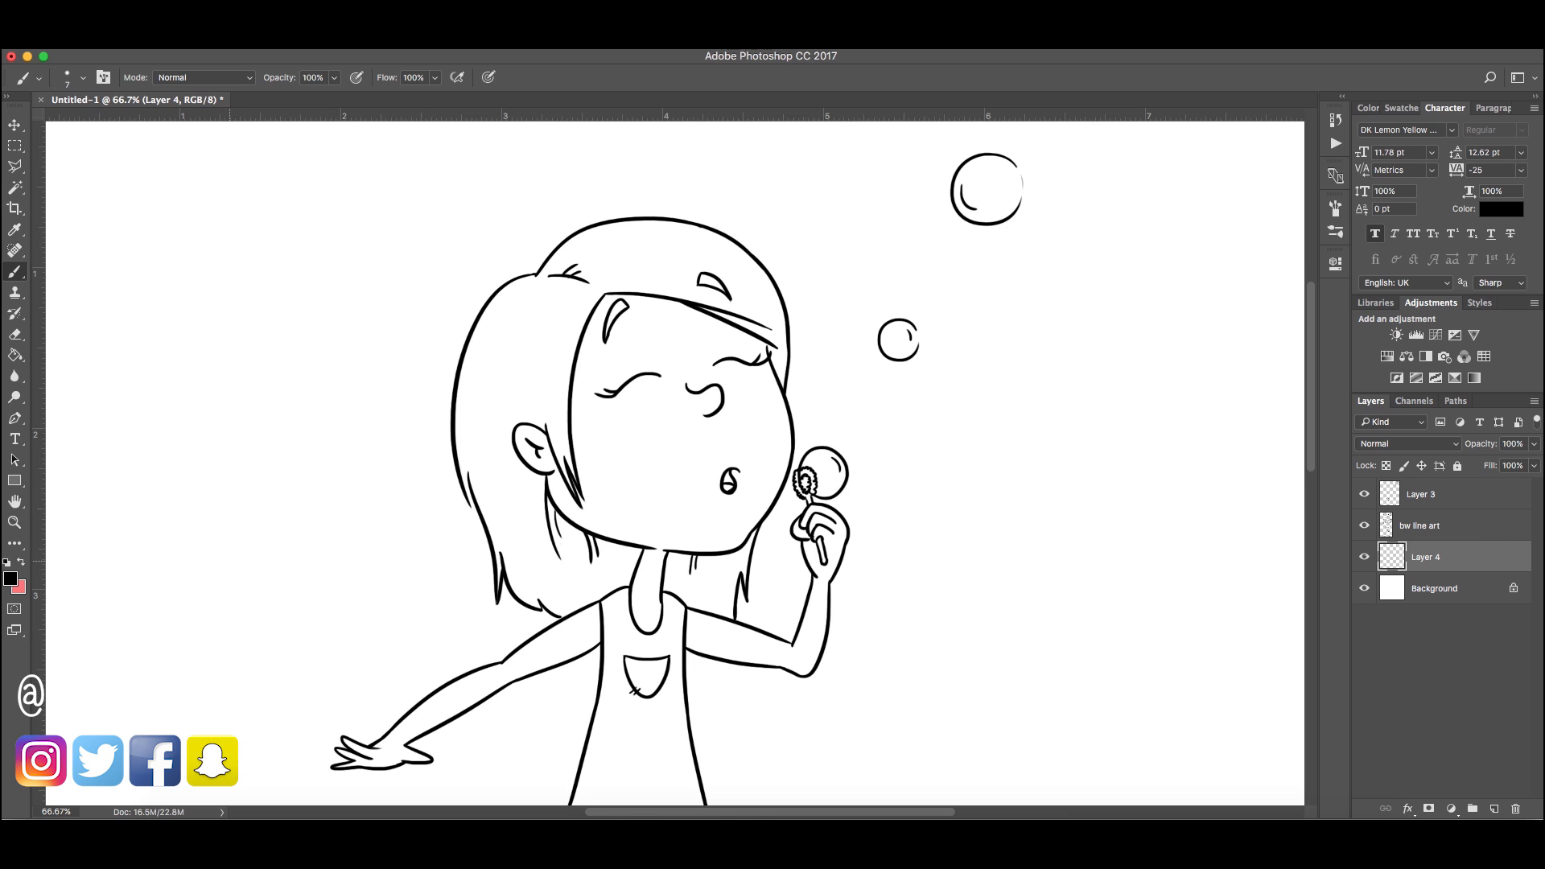
Pick coral pink #ff7777 as the paint colour in the Color Picker
left_click(9, 581)
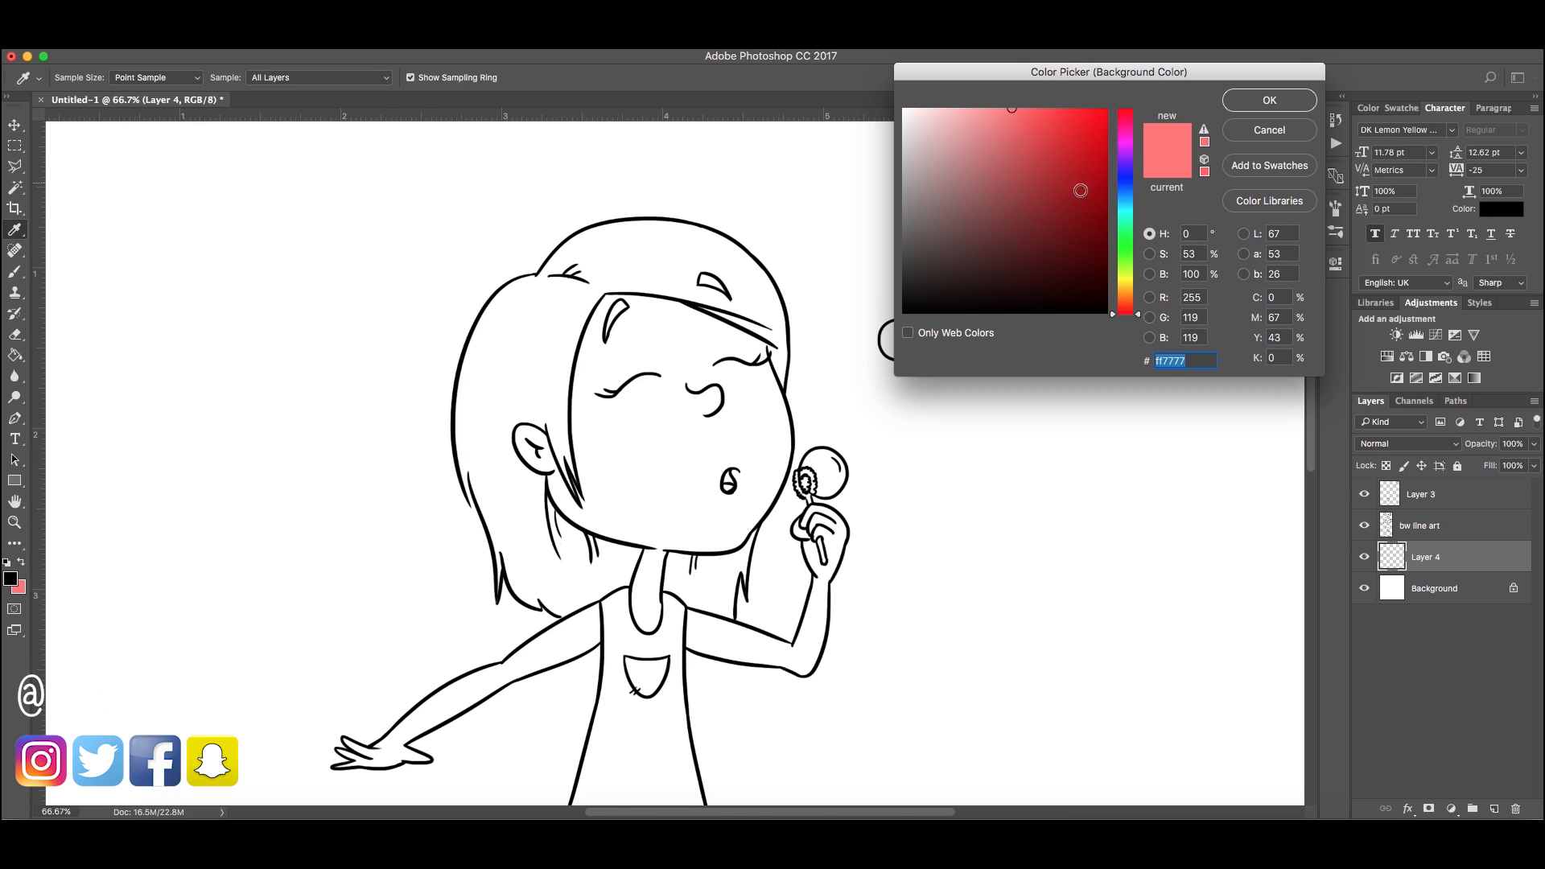
left_click(1092, 158)
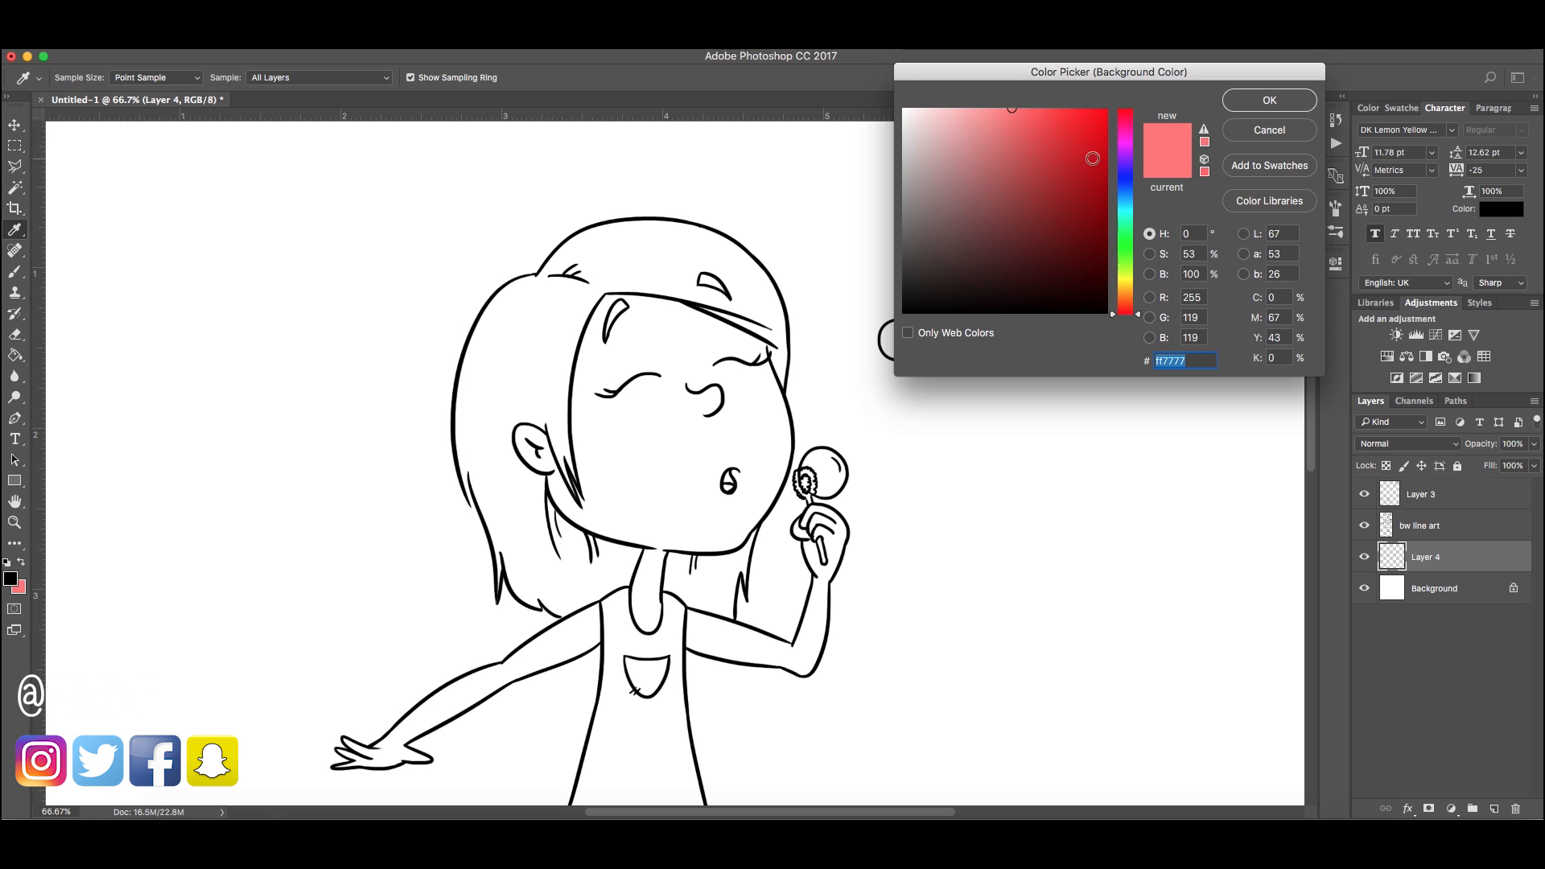
left_click(1042, 127)
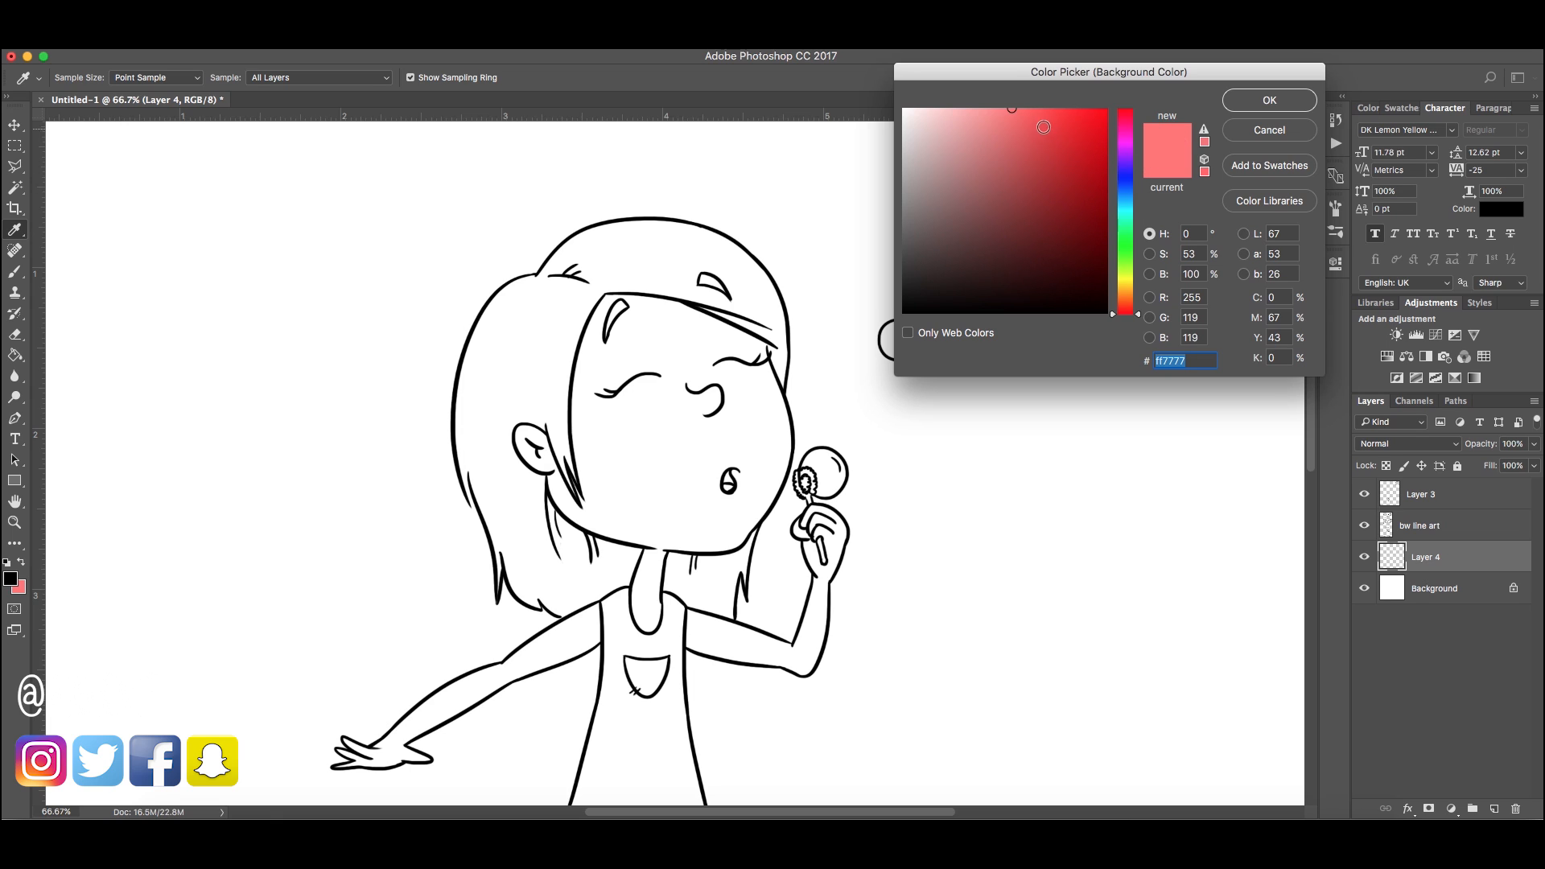
left_click(1269, 99)
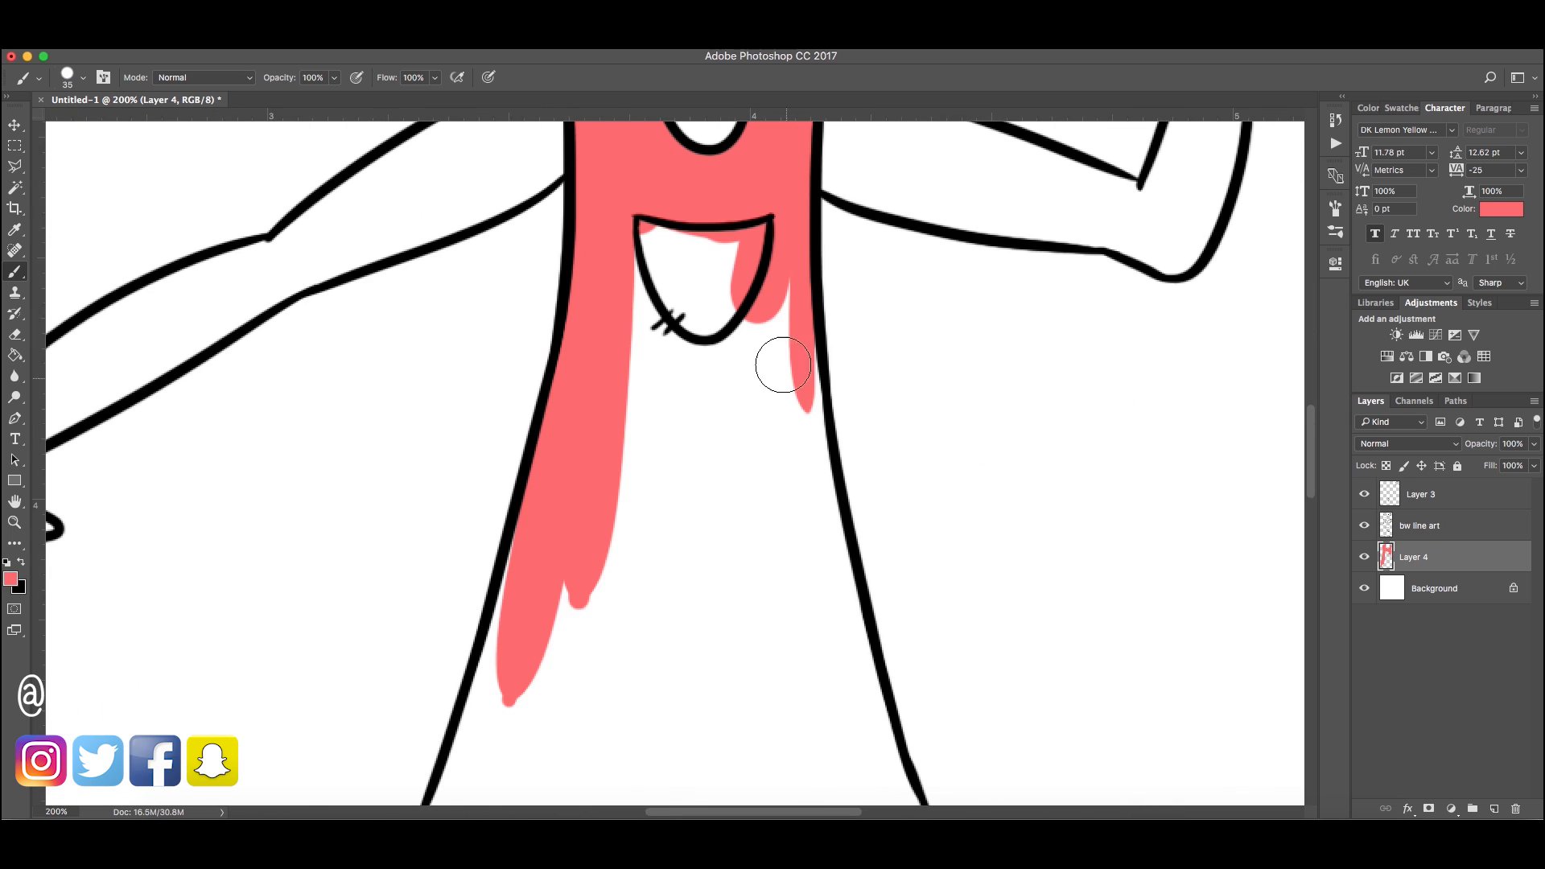
Paint the whole tank top coral on Layer 4
left_click_drag(789, 374, 877, 749)
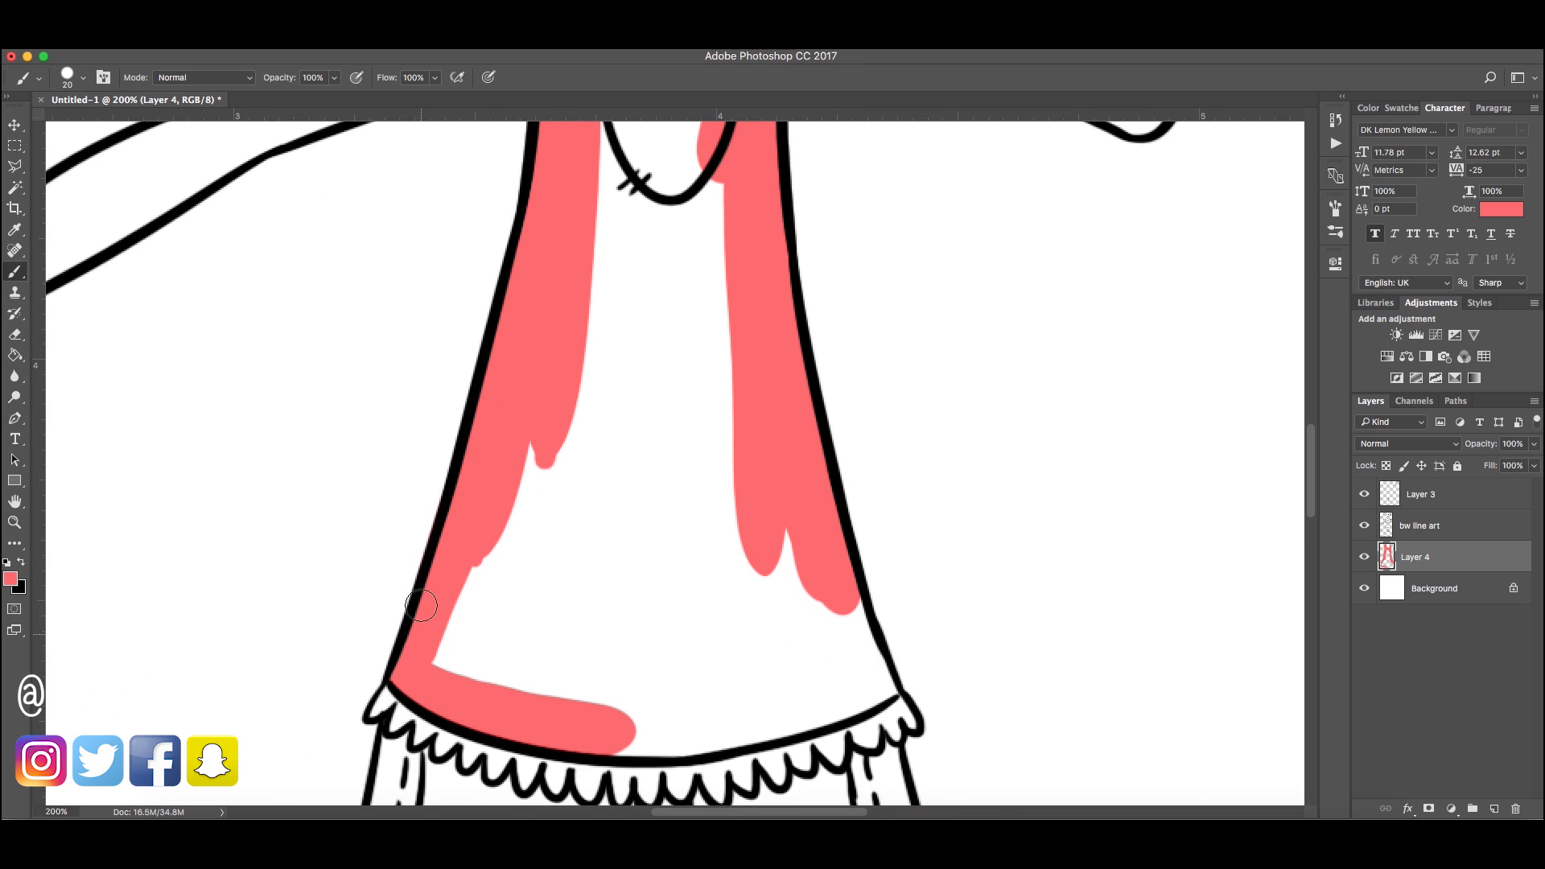
mouse_move(675, 744)
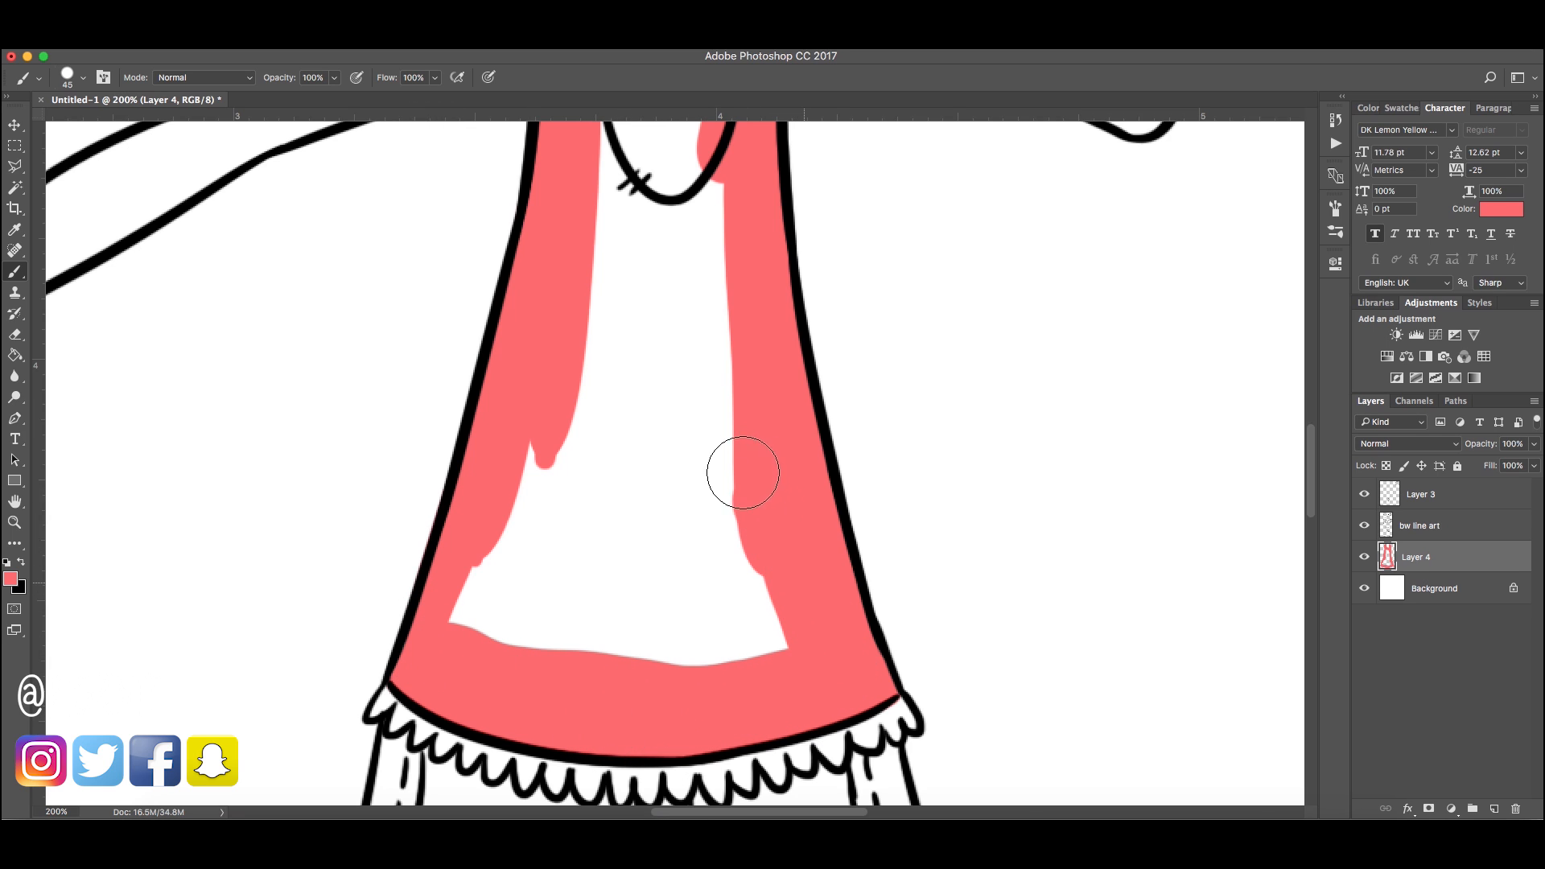
left_click_drag(742, 473, 581, 478)
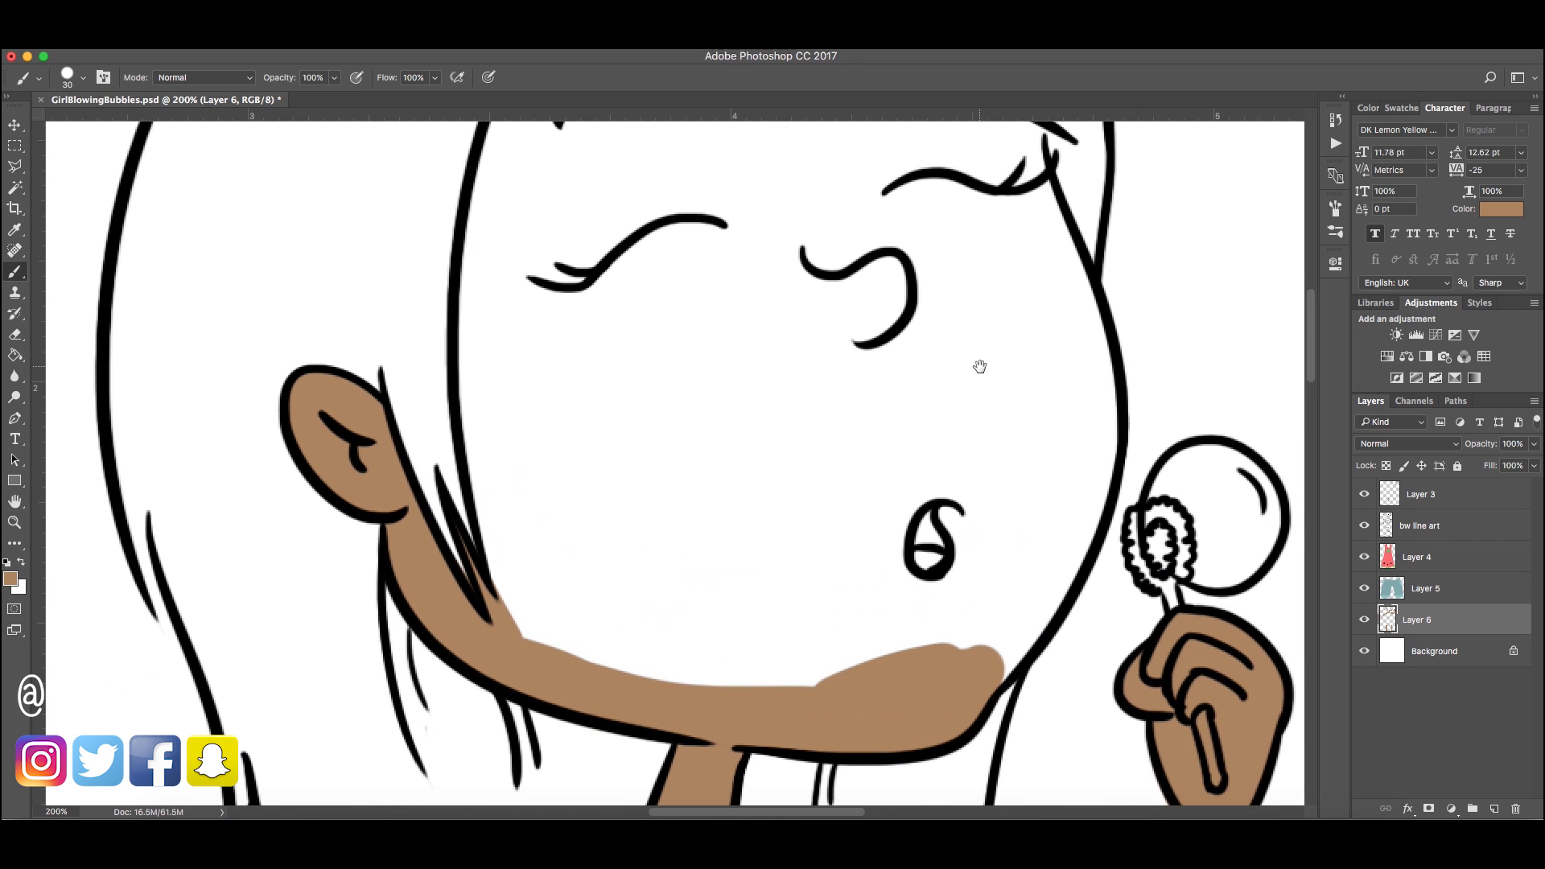
mouse_move(939, 466)
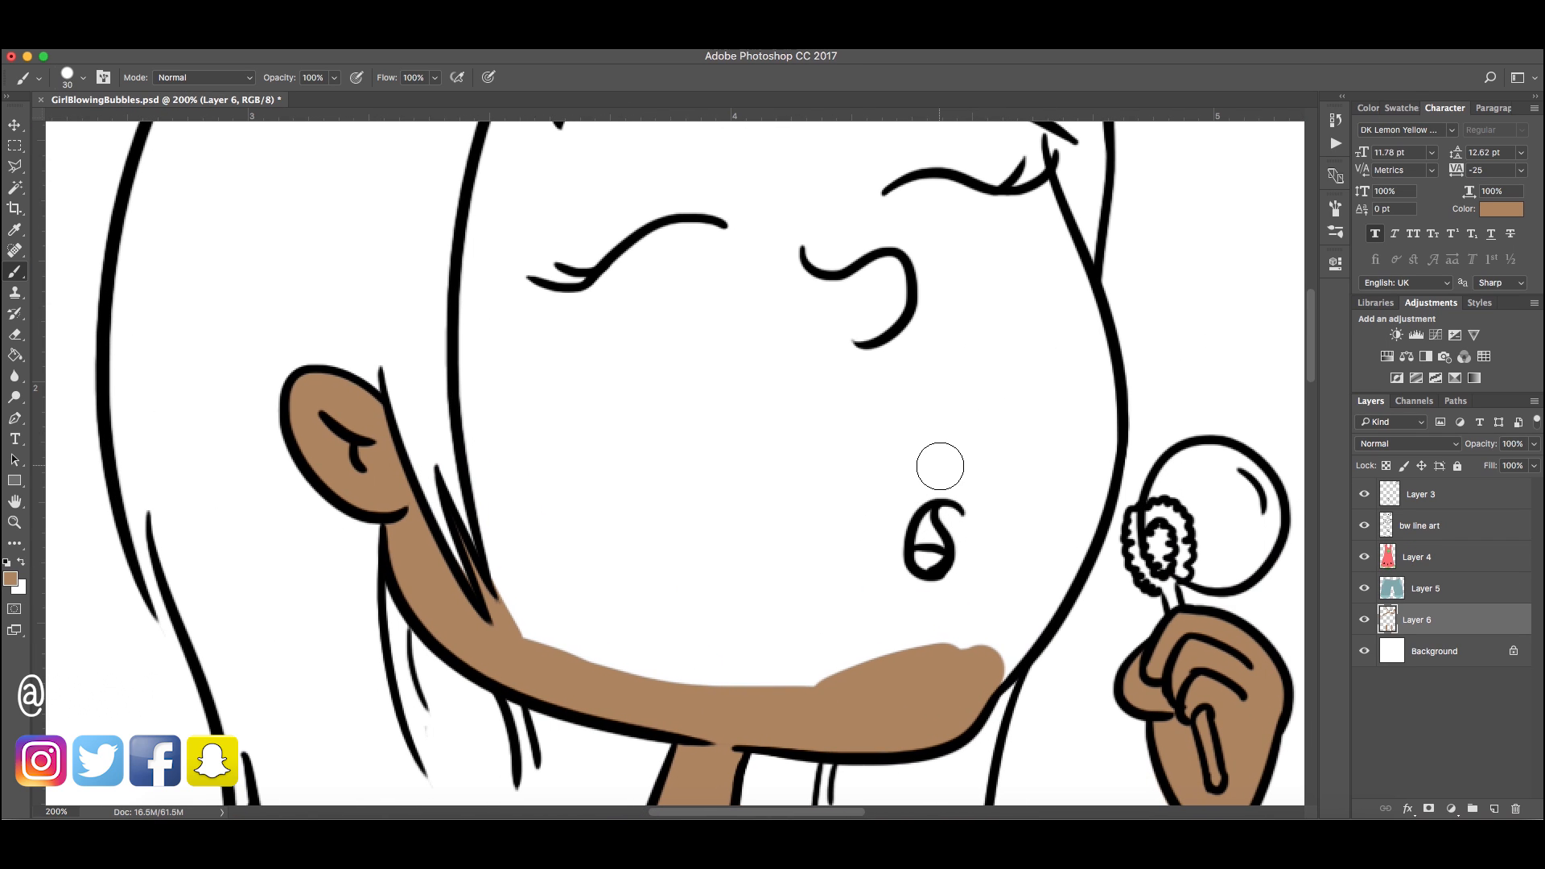
mouse_move(992, 403)
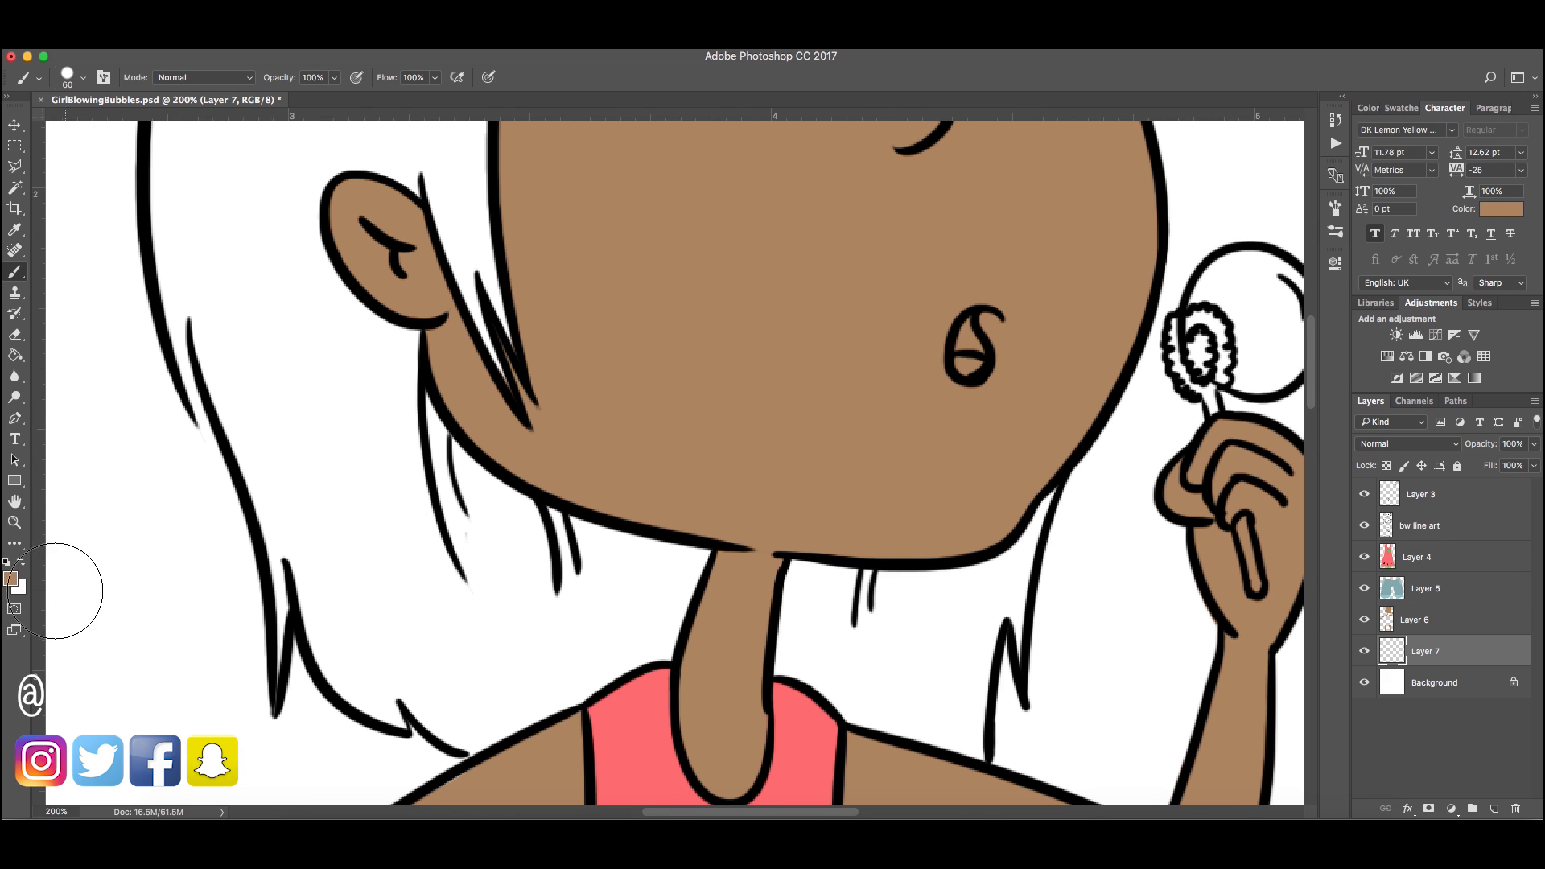
Choose dark plum #642c4e and brush it over the hair behind the neck
left_click(10, 576)
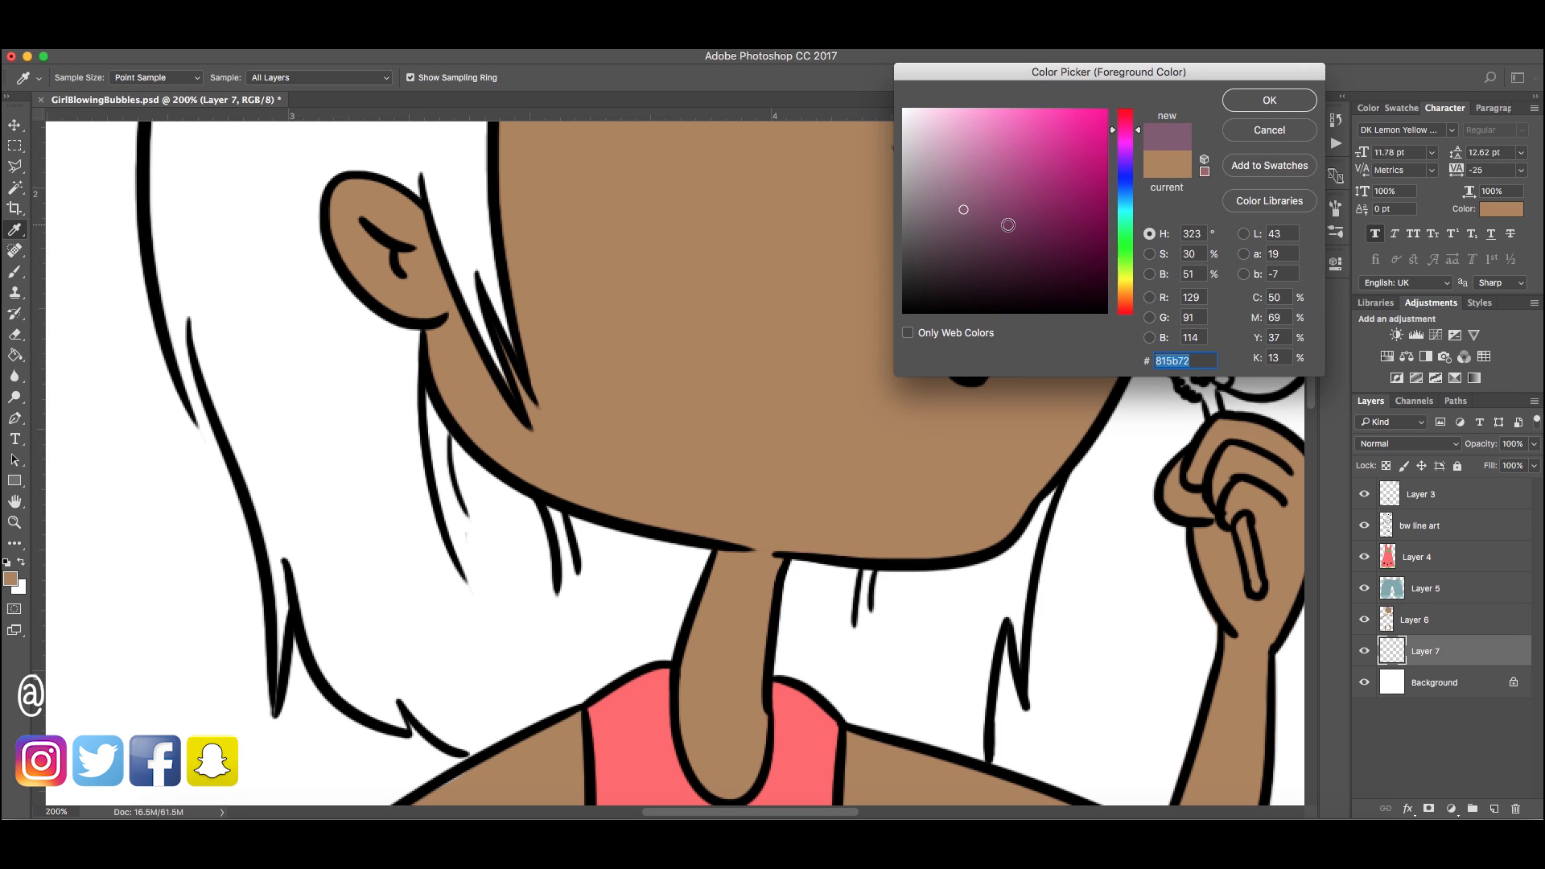
left_click(1018, 232)
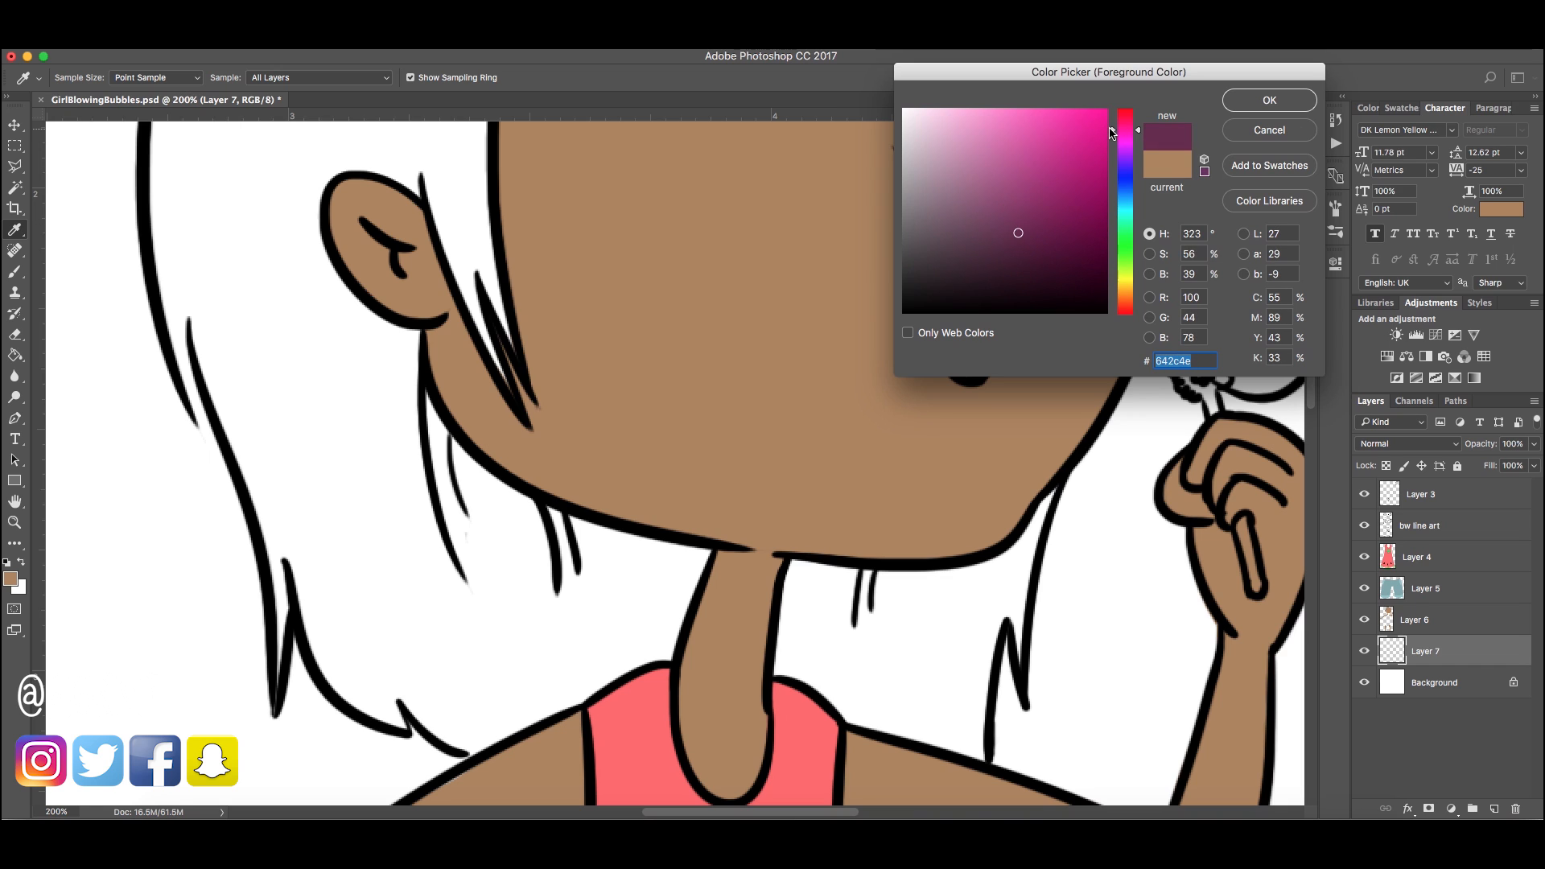
left_click(1269, 100)
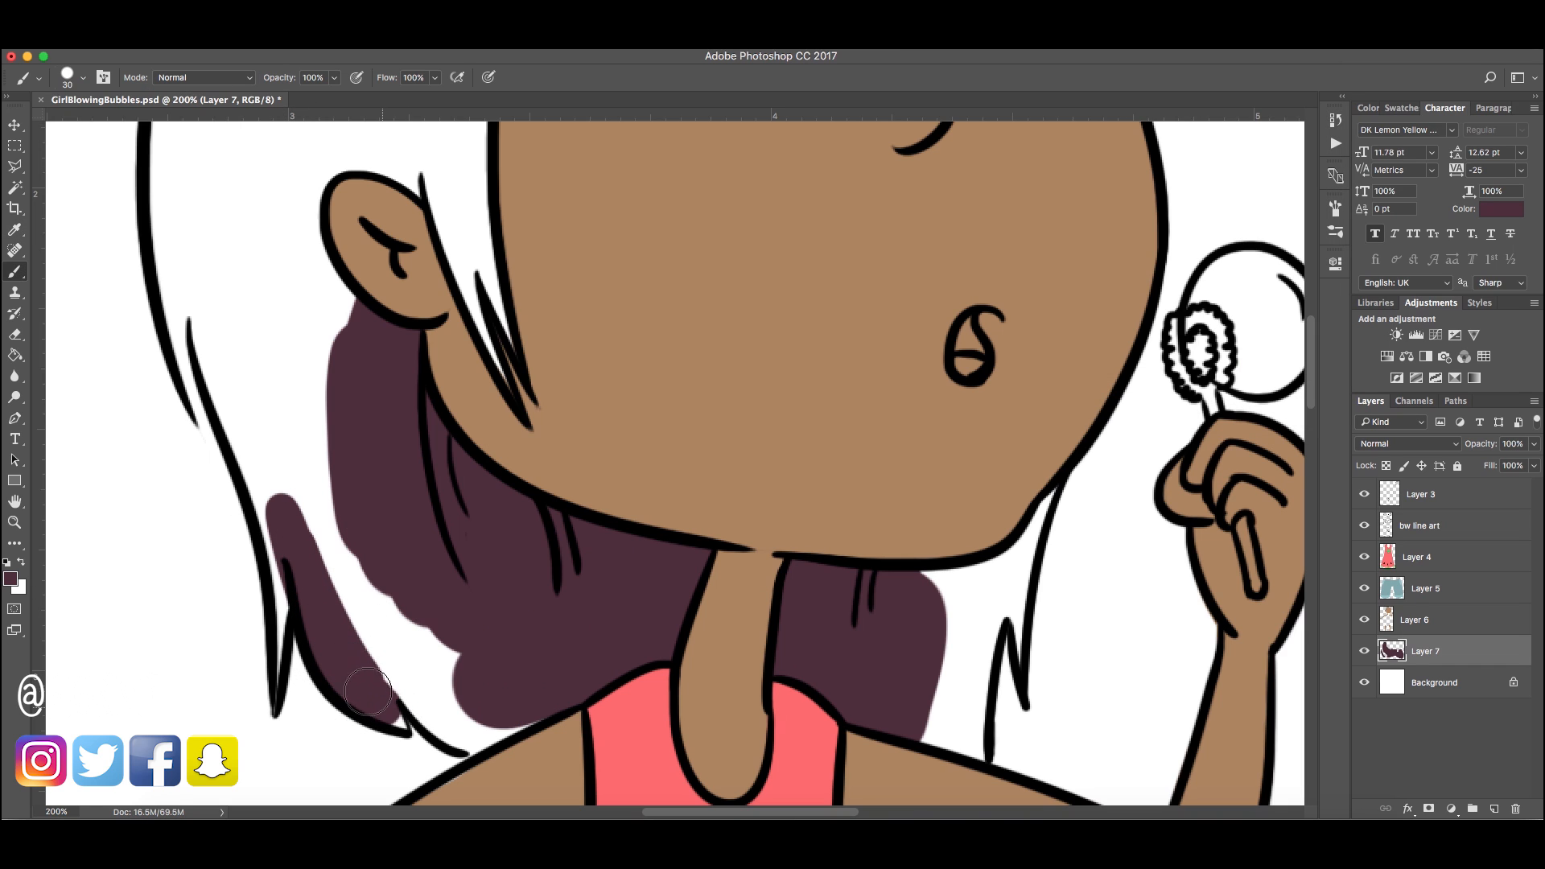
left_click_drag(370, 690, 484, 747)
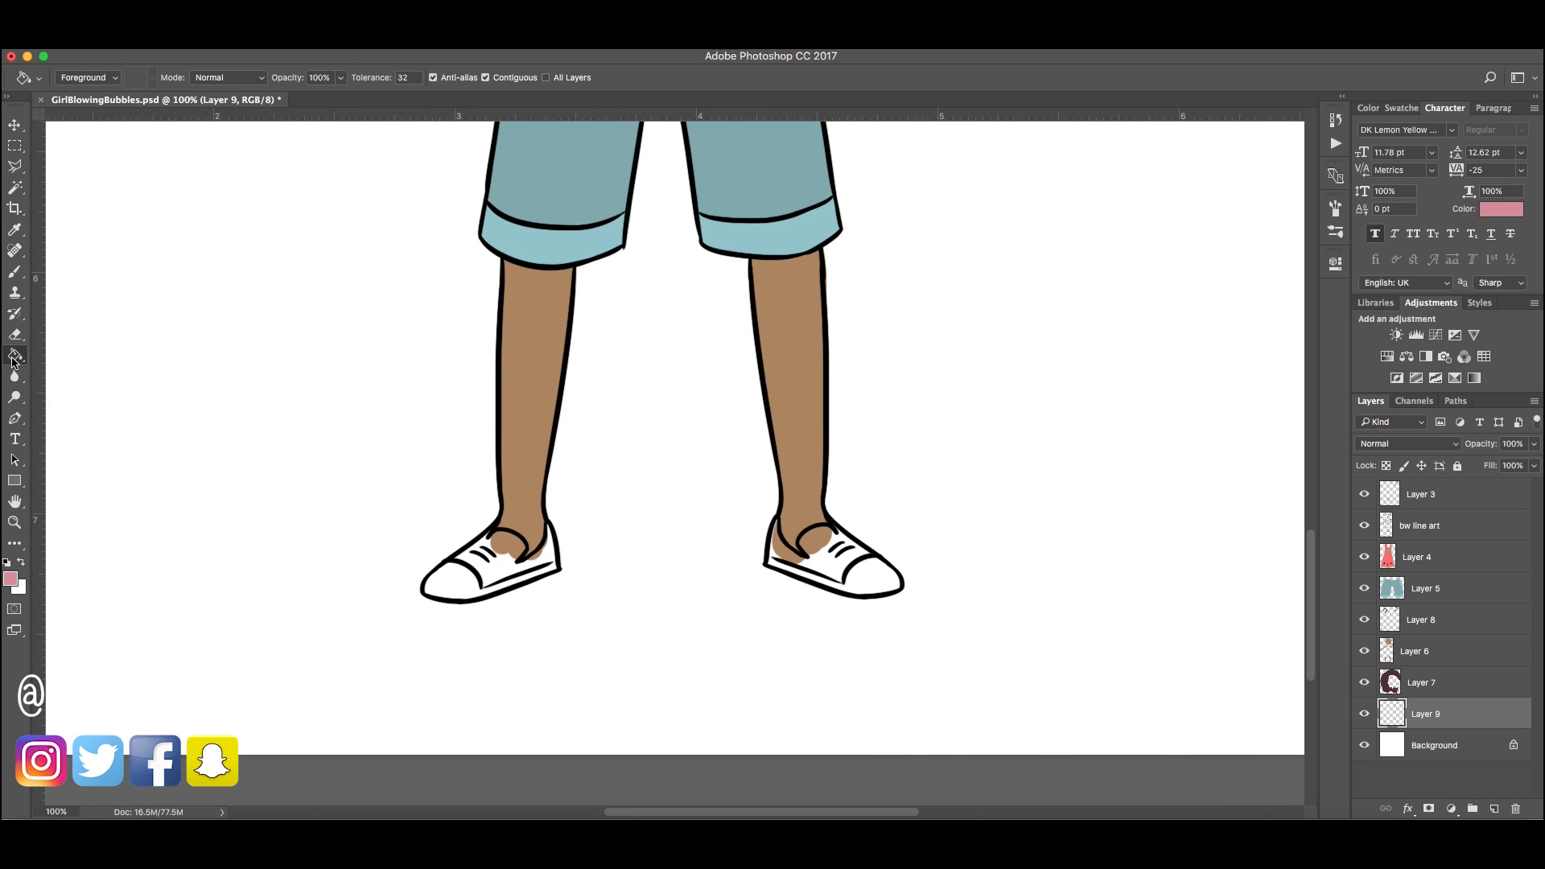
Set a green foreground colour for the watermelon pocket and trim
left_click(12, 583)
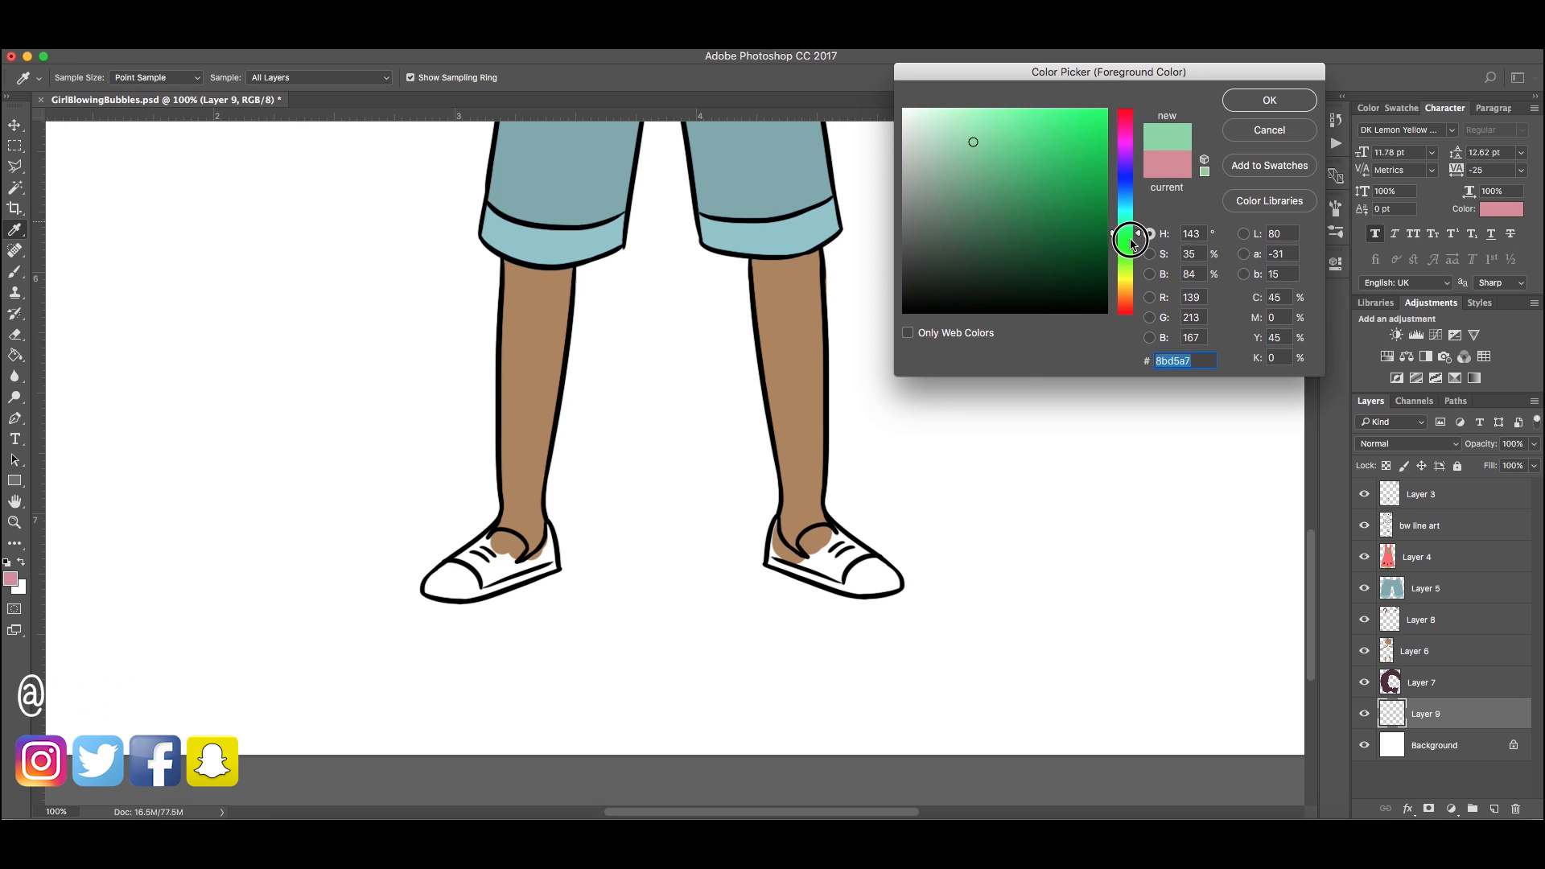
left_click(1269, 99)
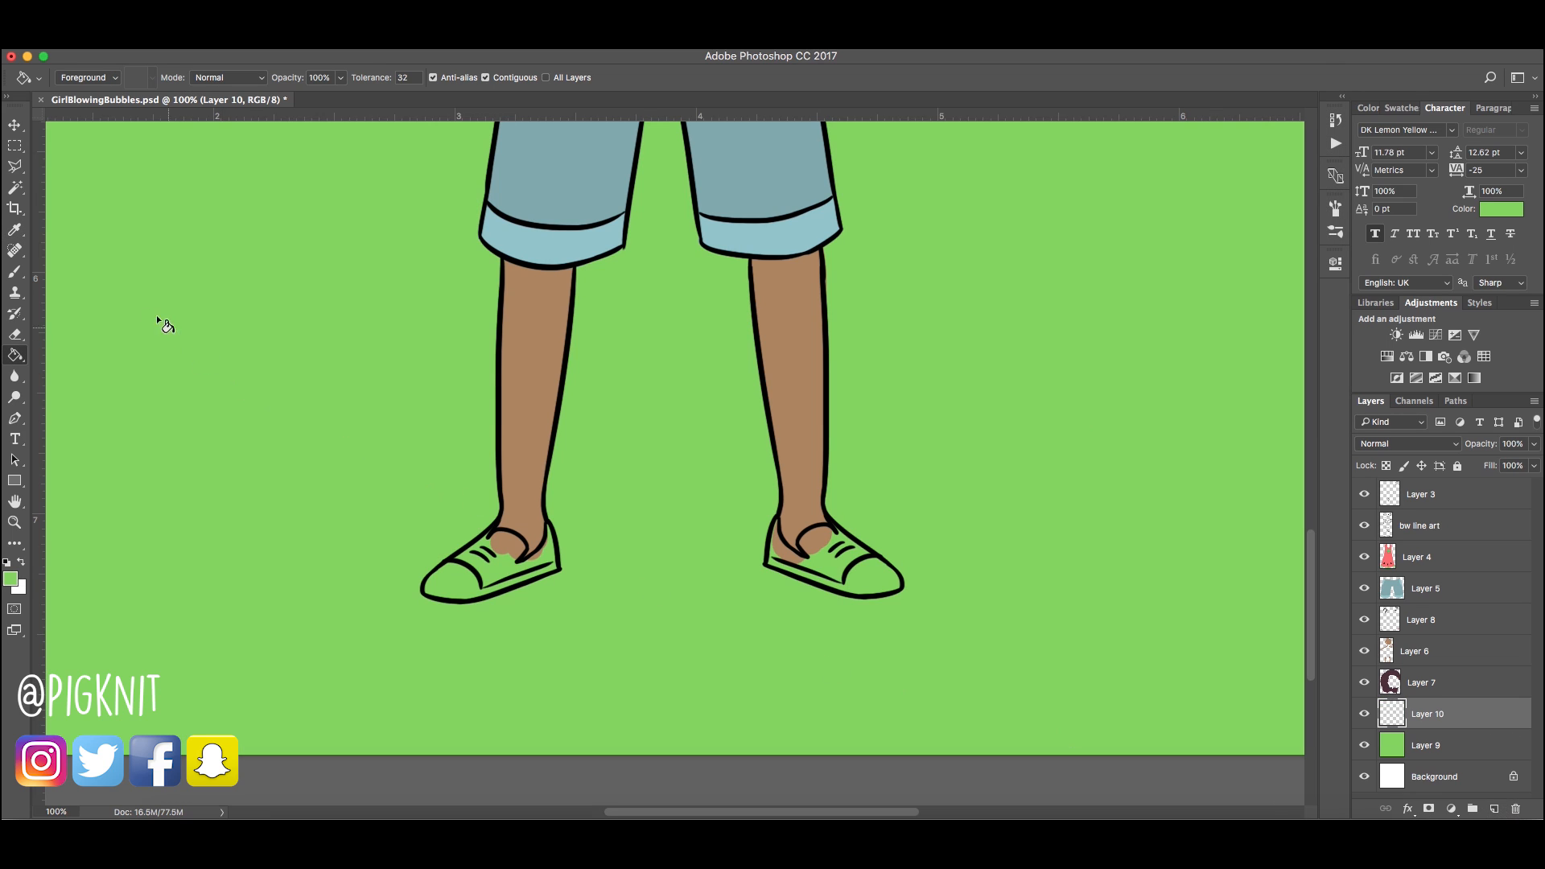
left_click(13, 272)
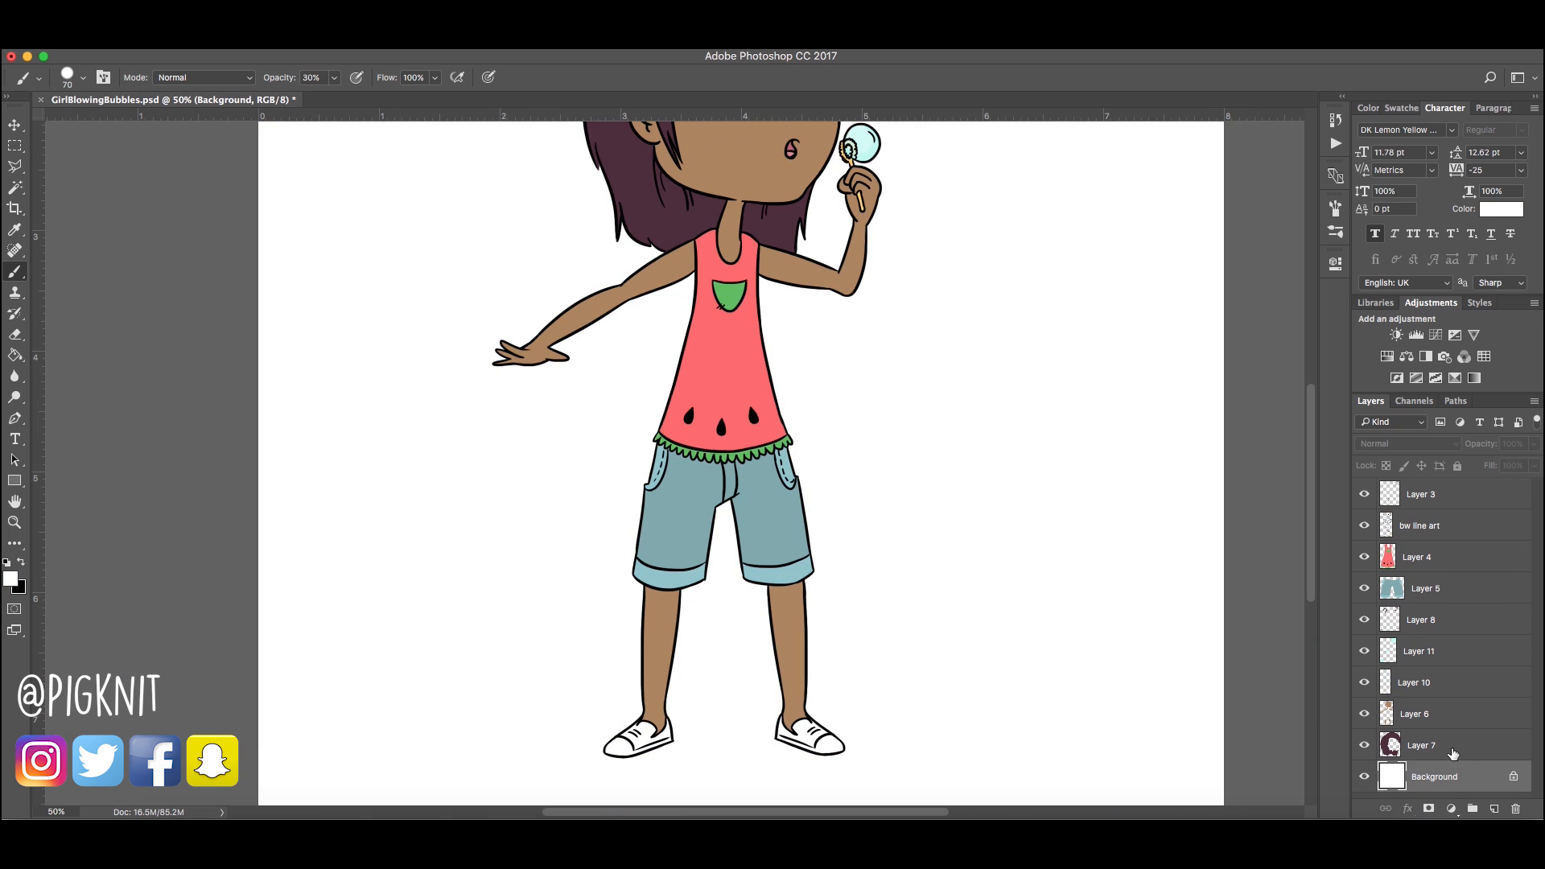
mouse_move(1489, 763)
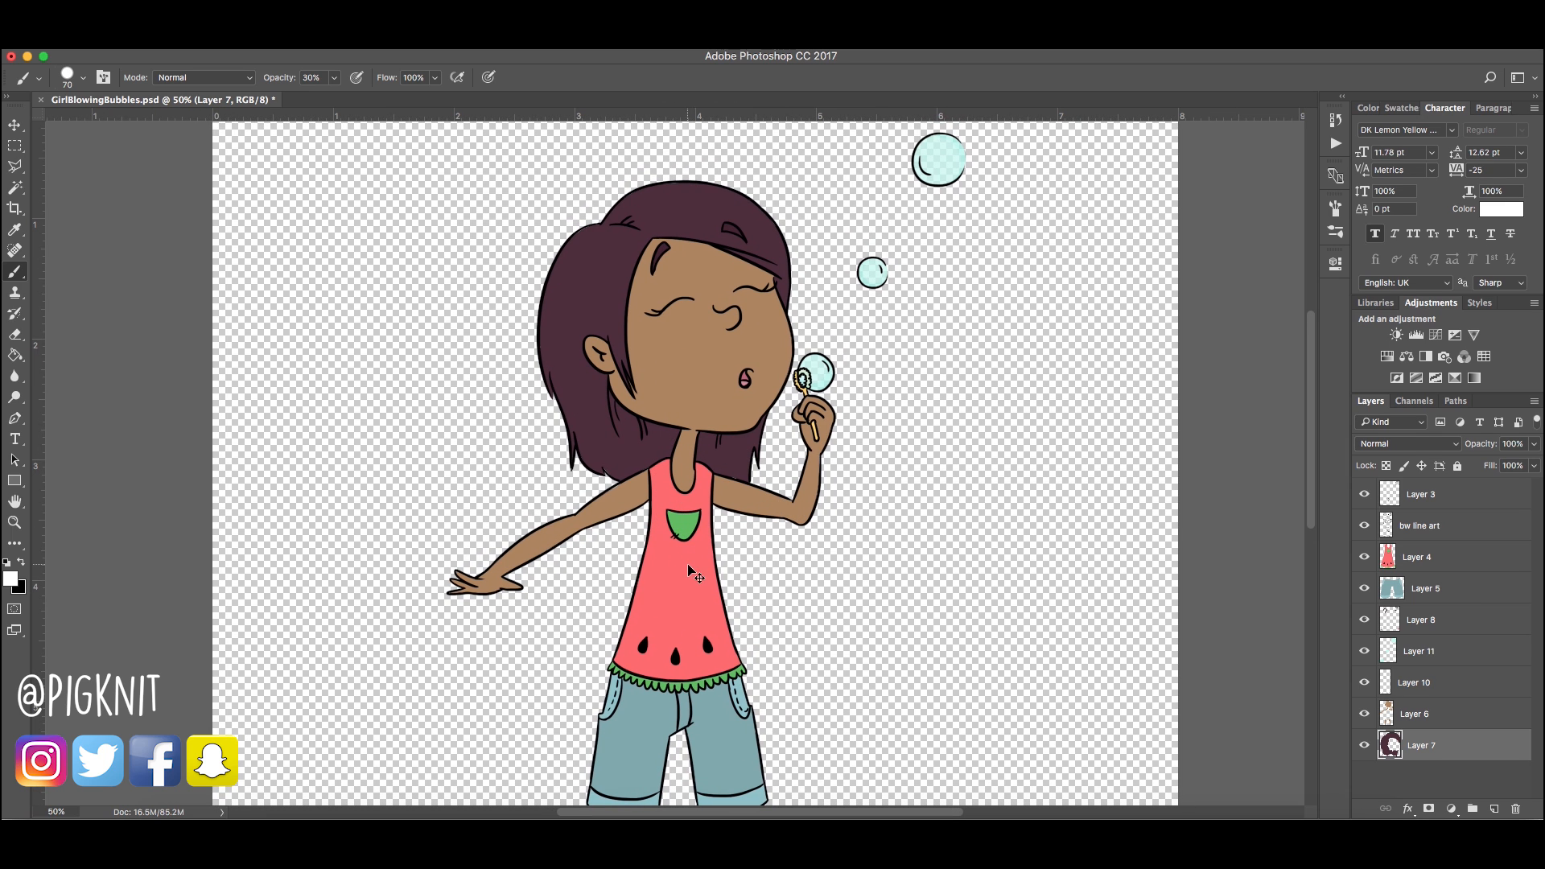
mouse_move(1422, 634)
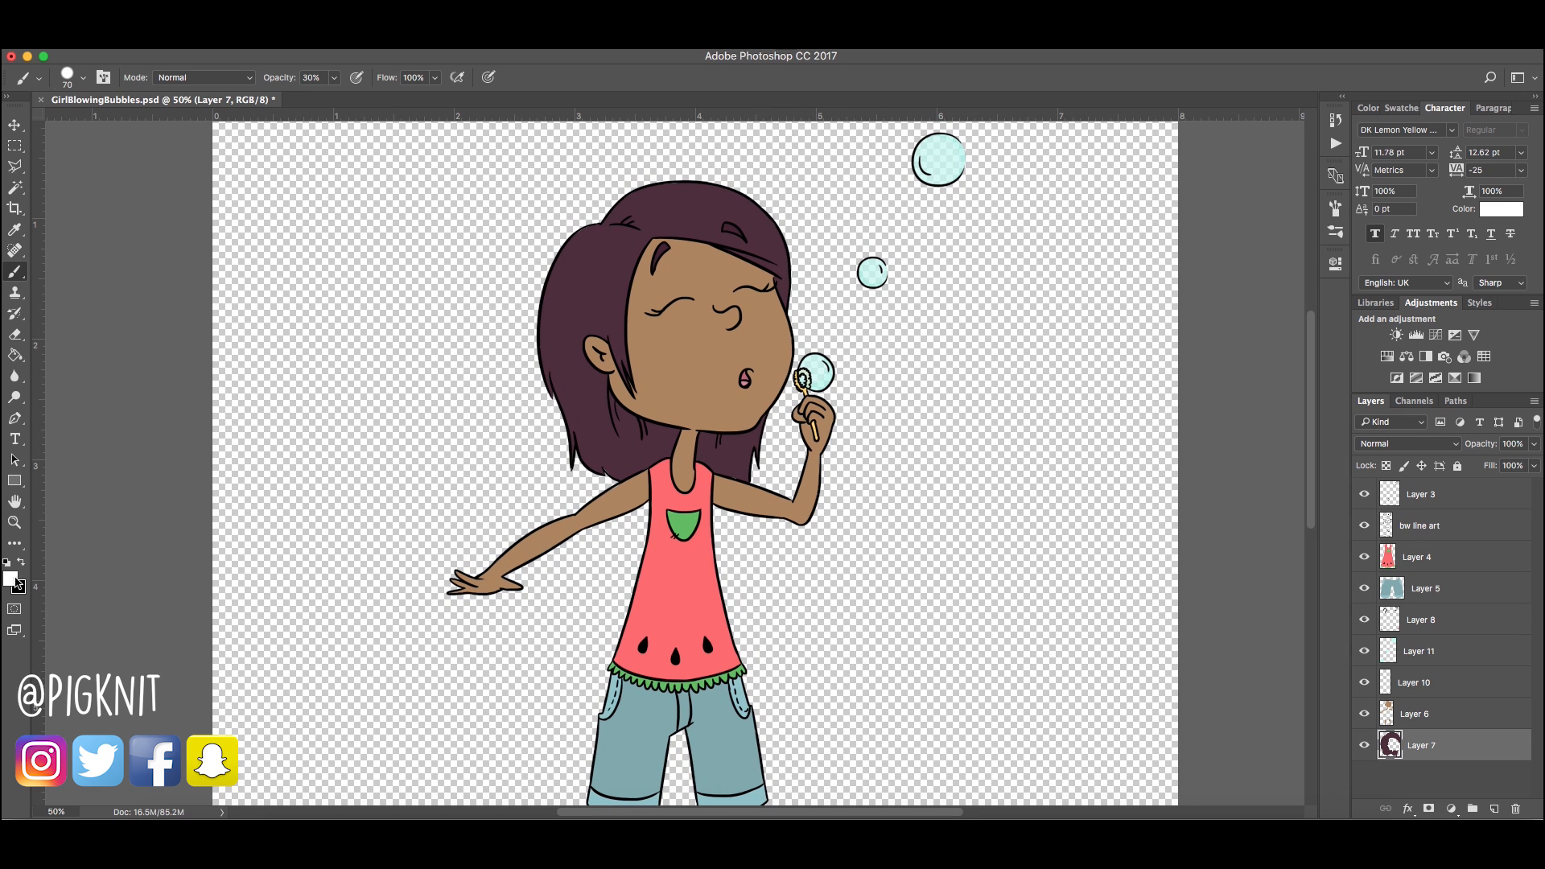
Pick a warm peachy-pink, paint the cheeks, and lower the blush layer's opacity
left_click(9, 578)
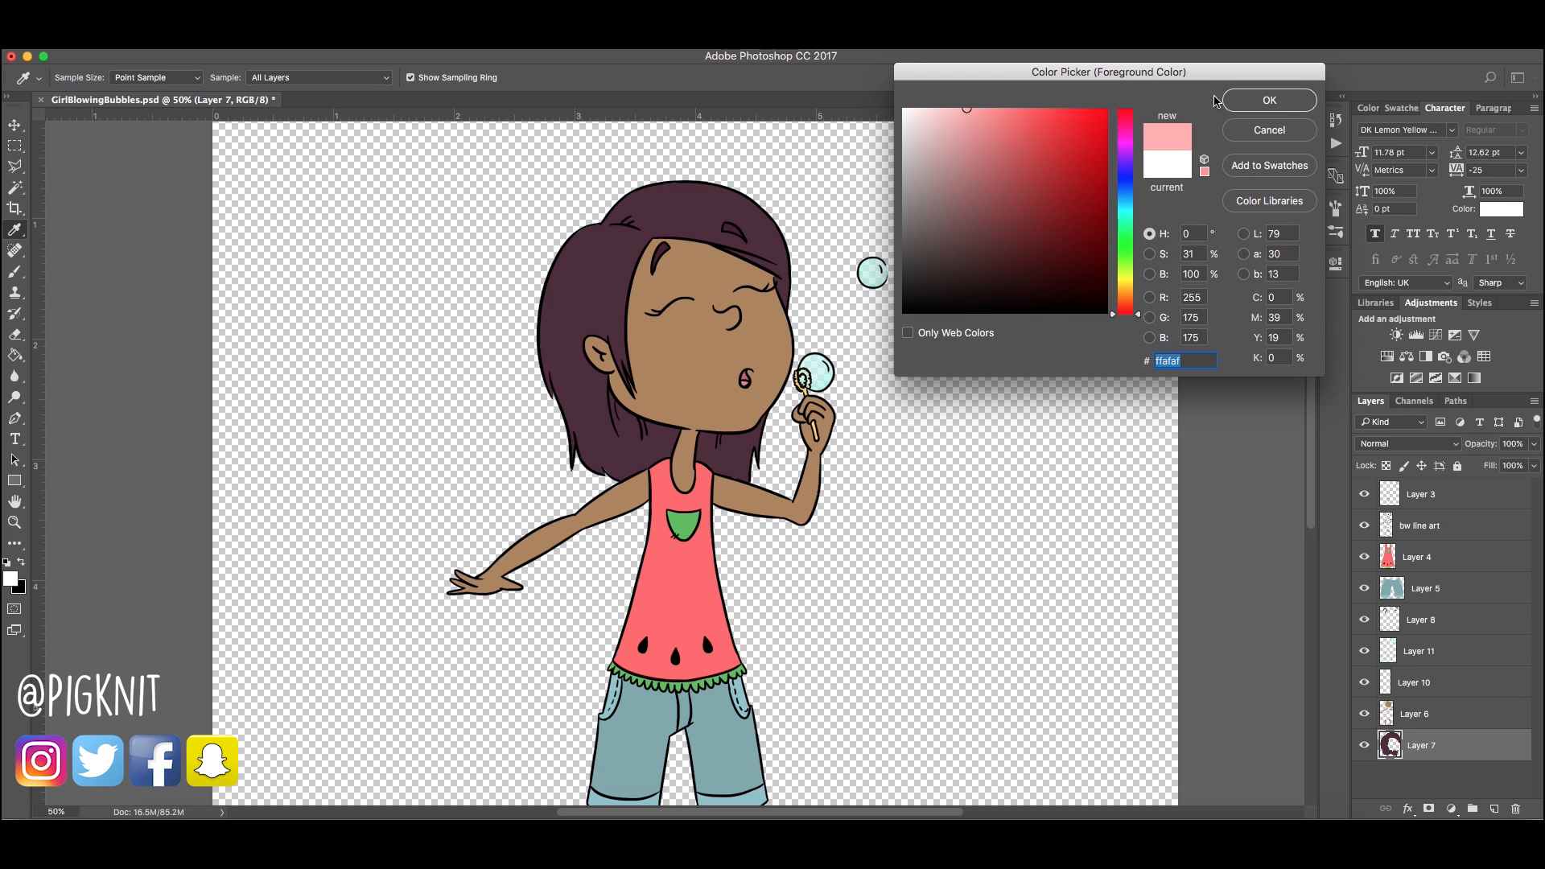
mouse_move(1262, 90)
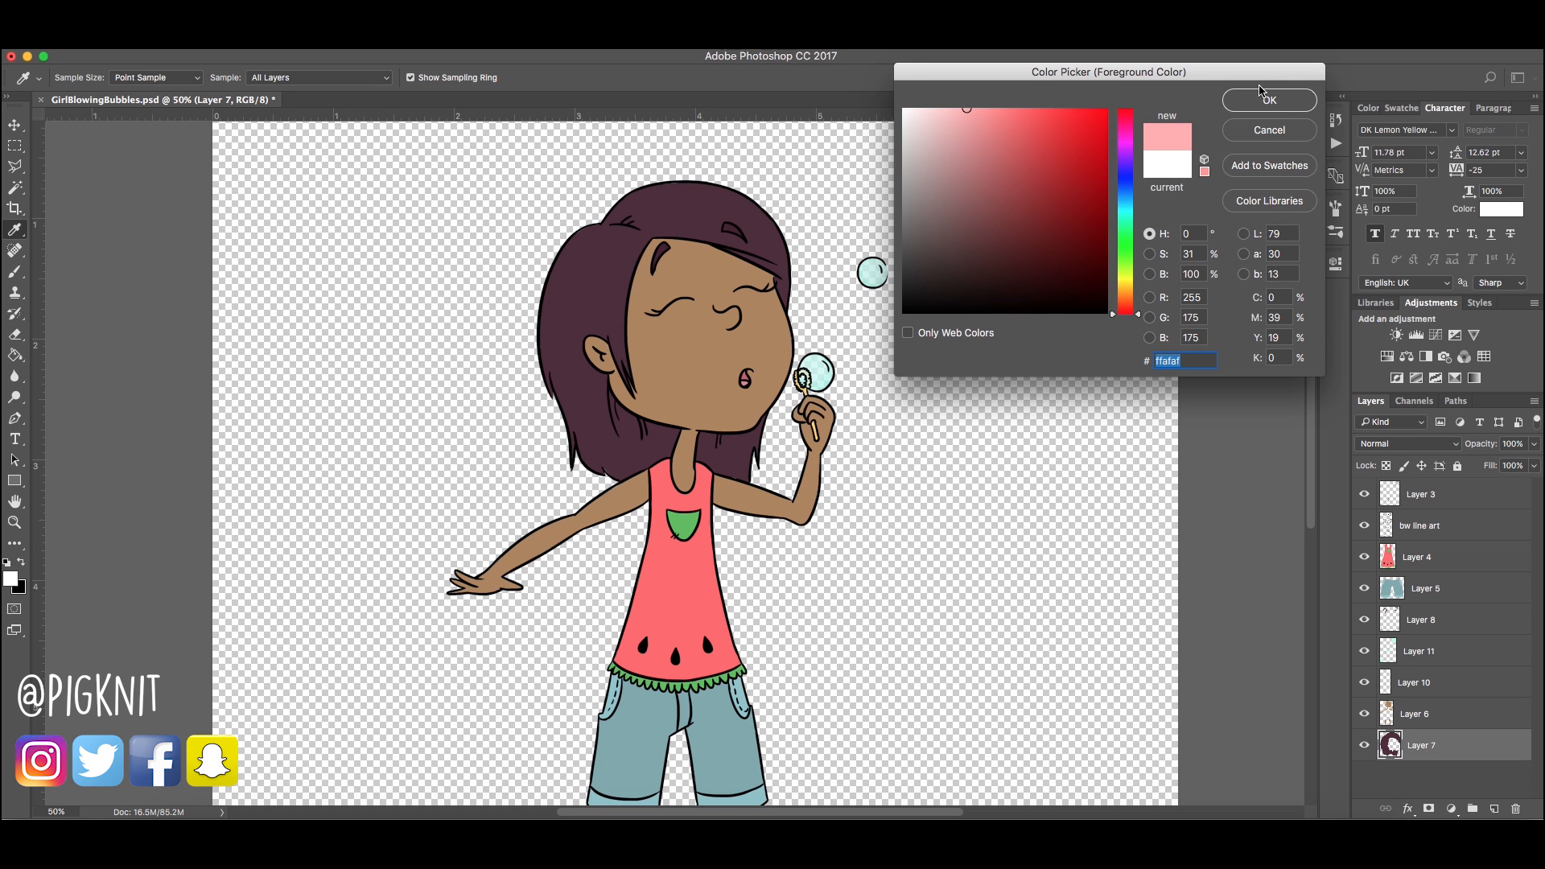
left_click(1113, 313)
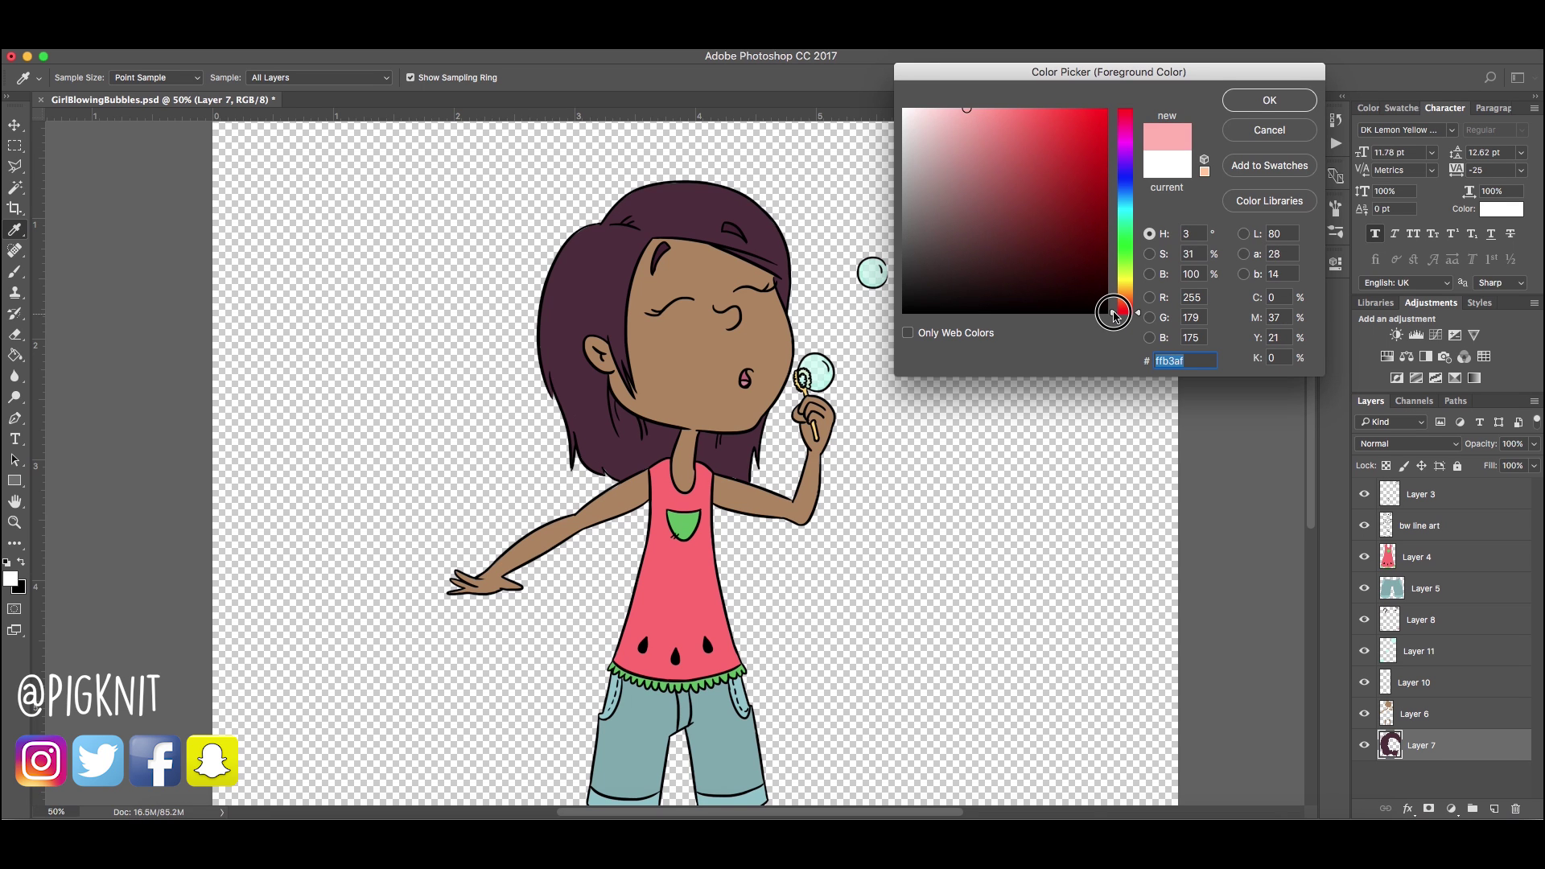
left_click_drag(1137, 312, 1124, 308)
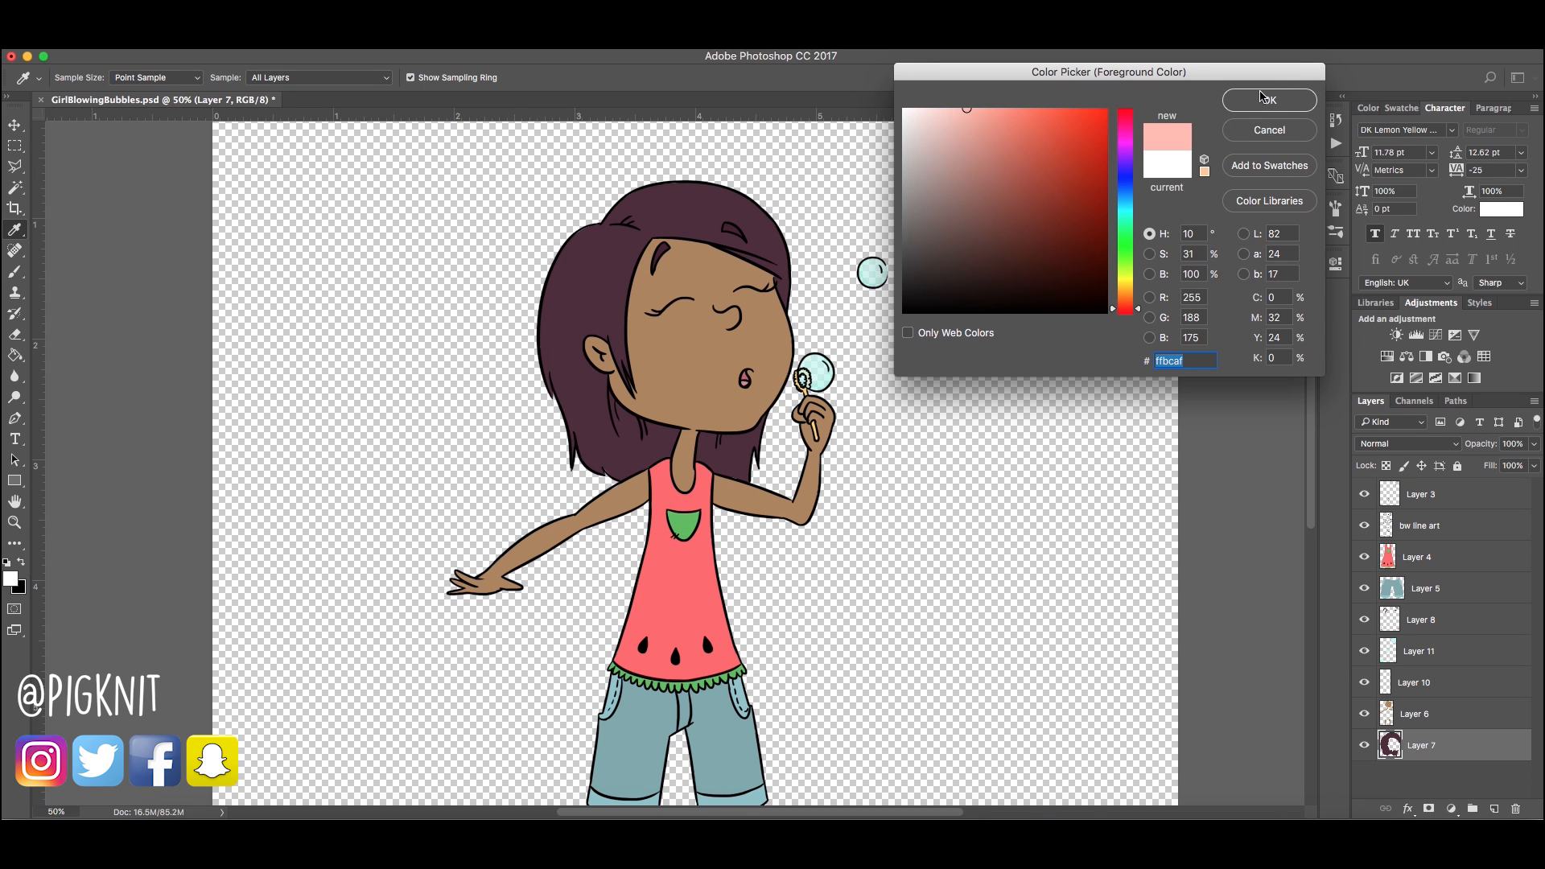
left_click(1269, 100)
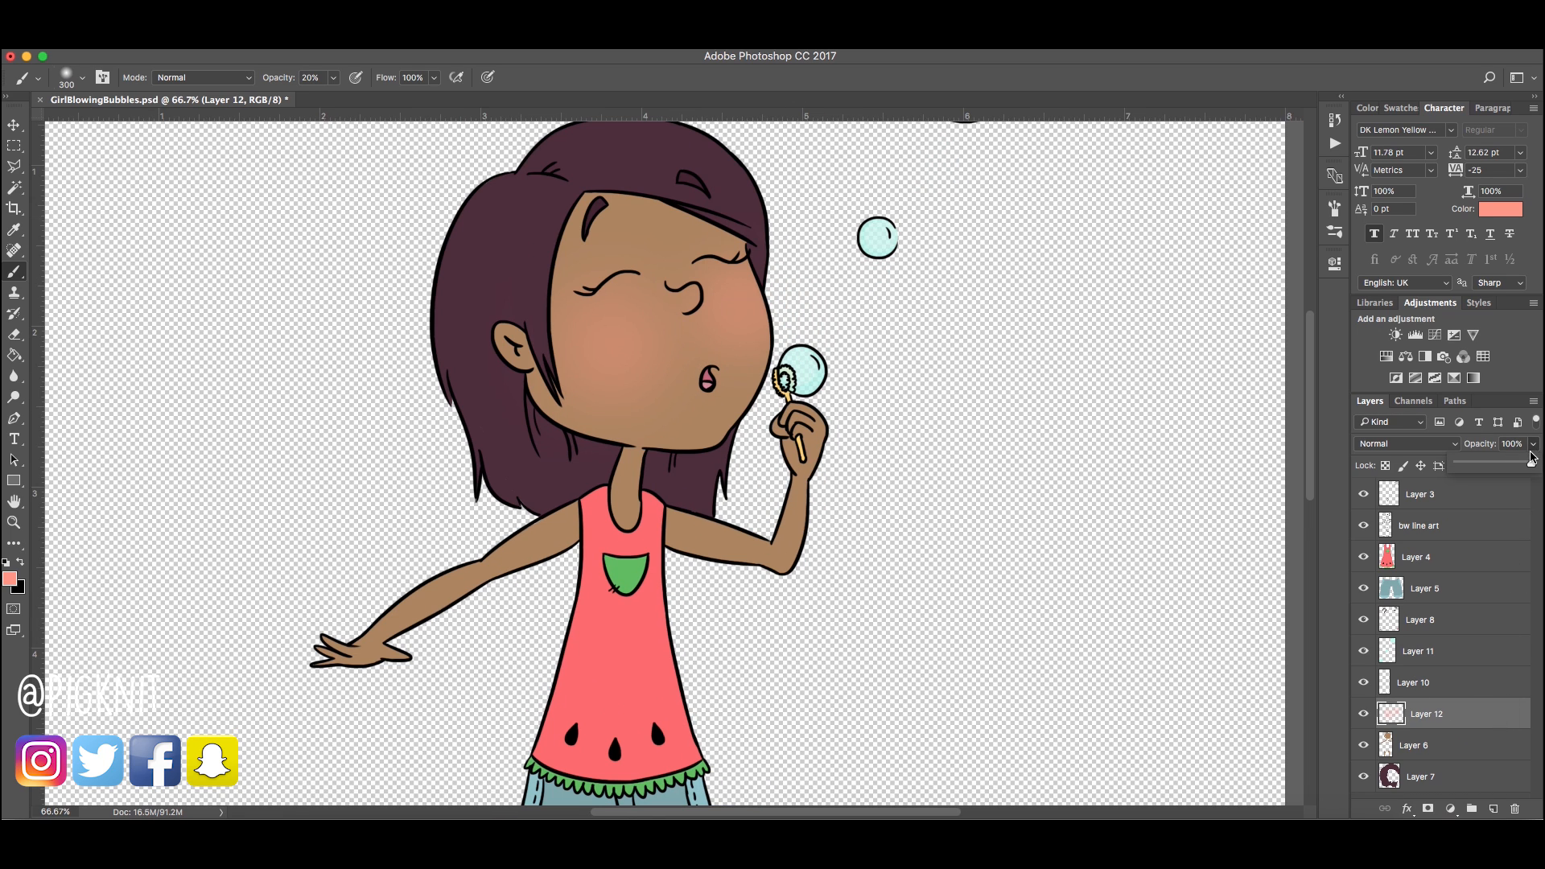
left_click_drag(1527, 465, 1515, 465)
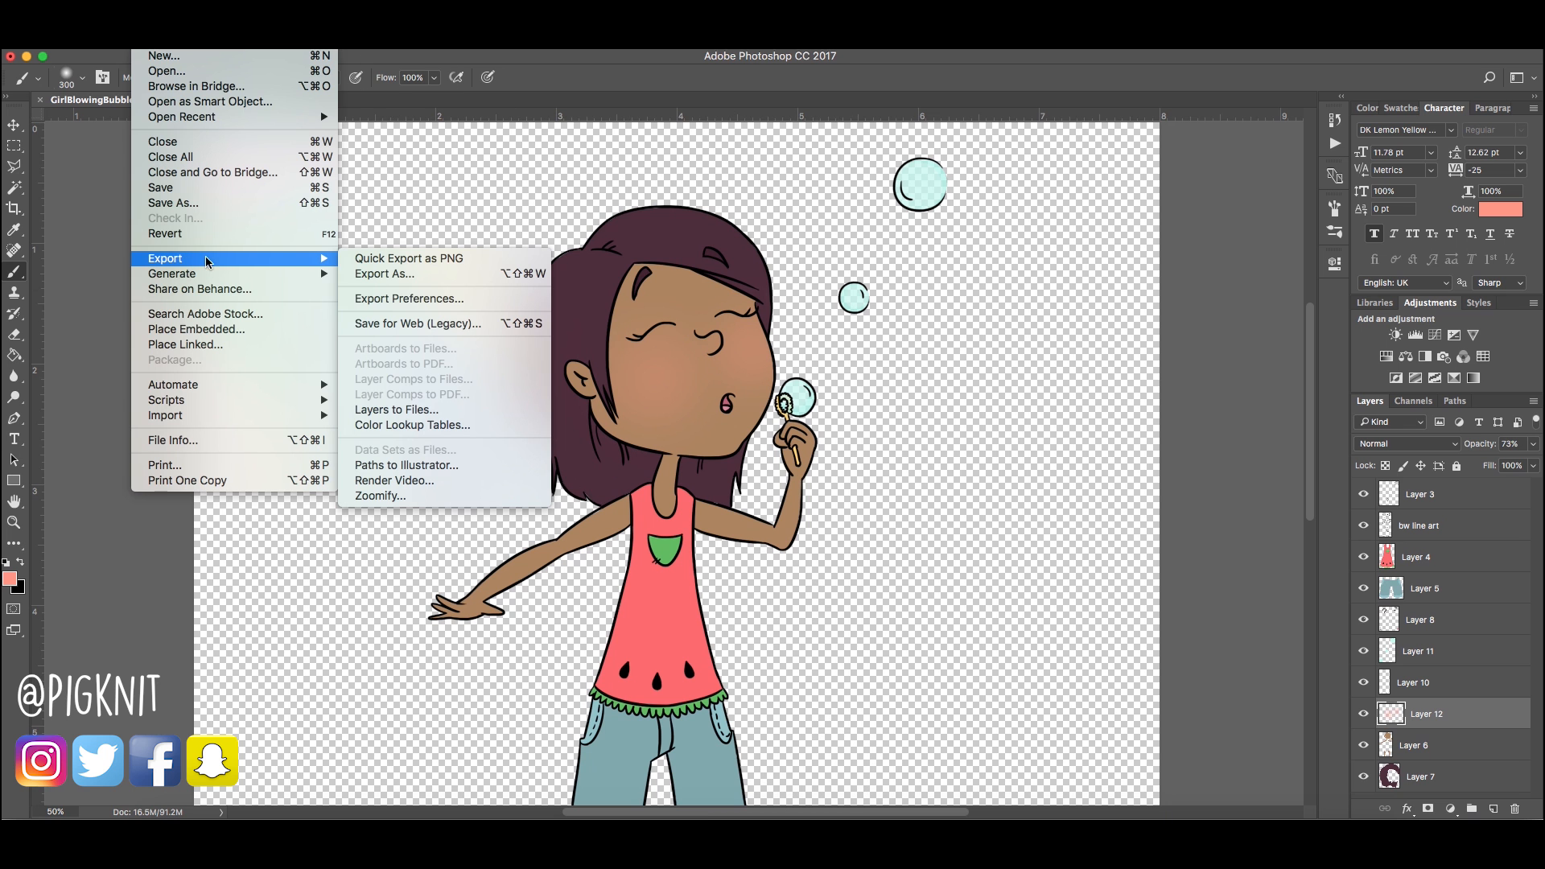
Export the full-color image as a 2400x2400 PNG with transparency
key("Escape")
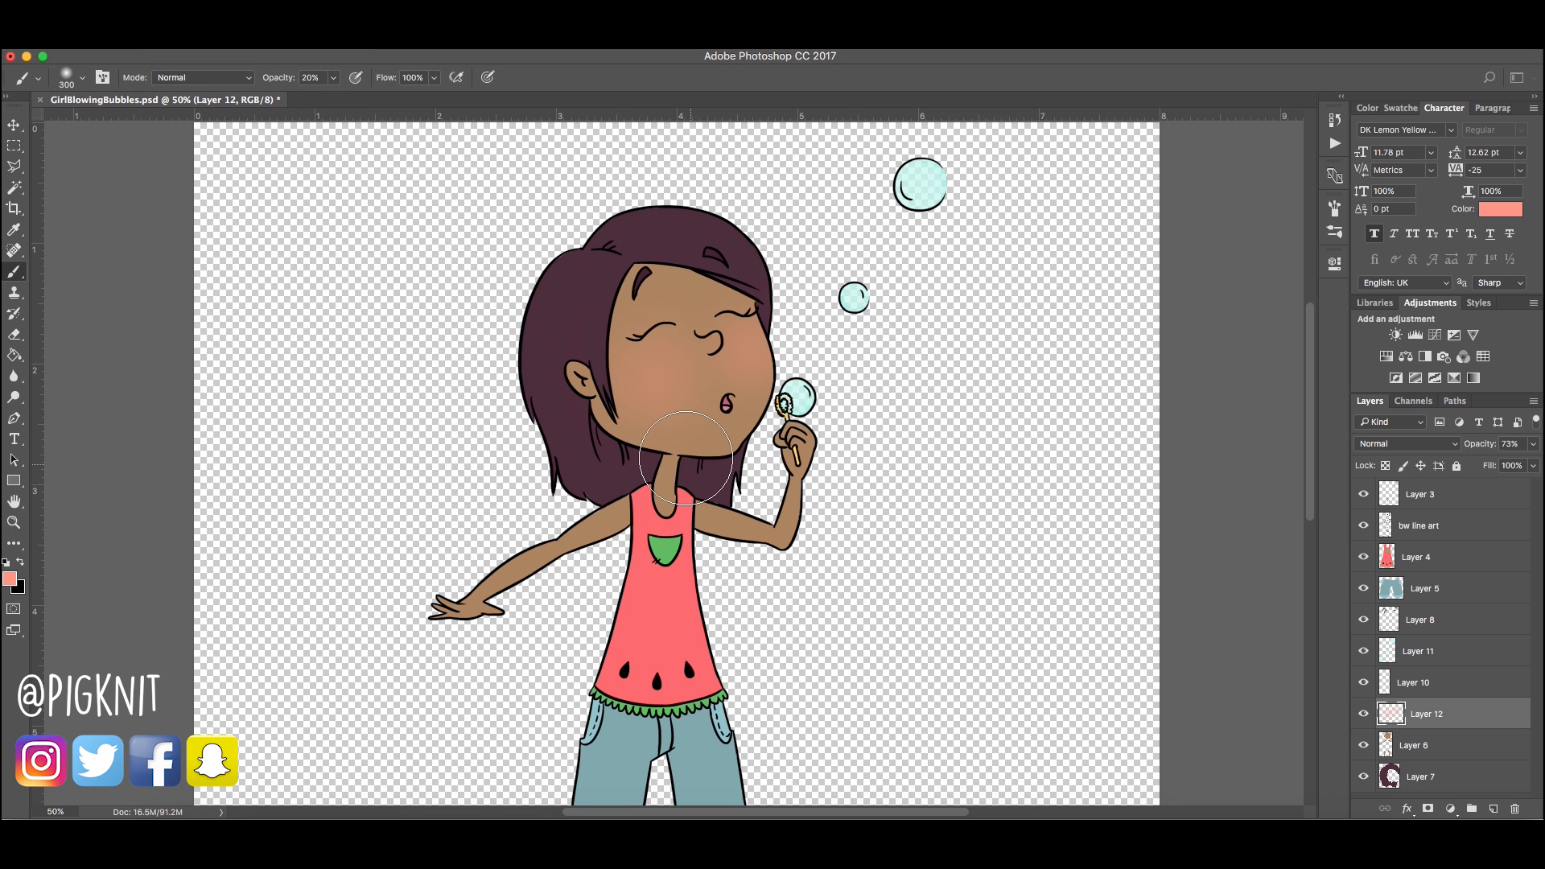
left_click(1161, 732)
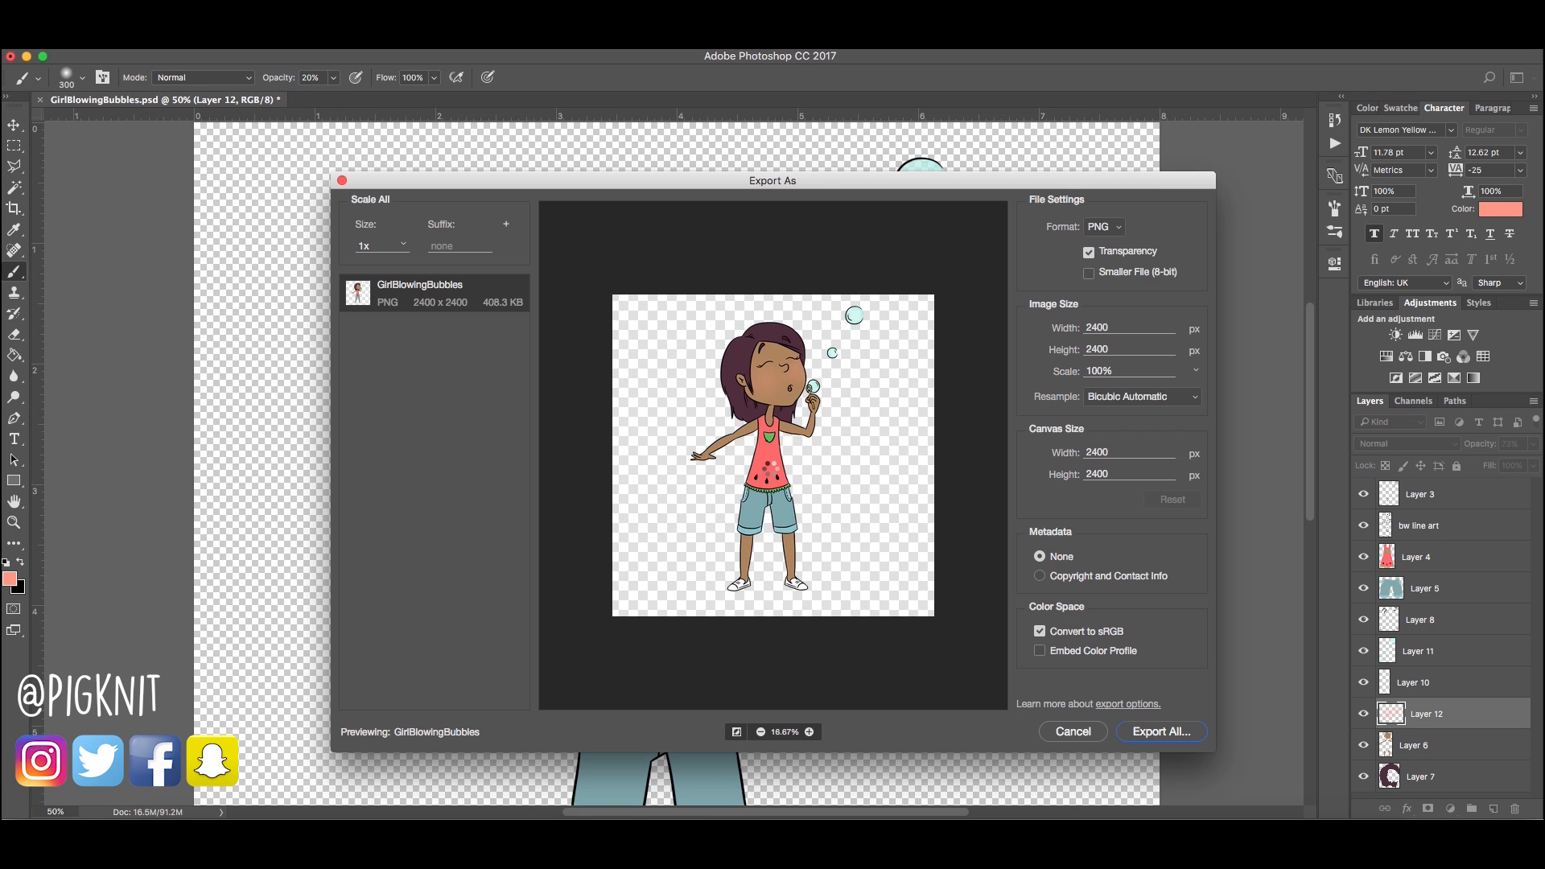
left_click(1072, 731)
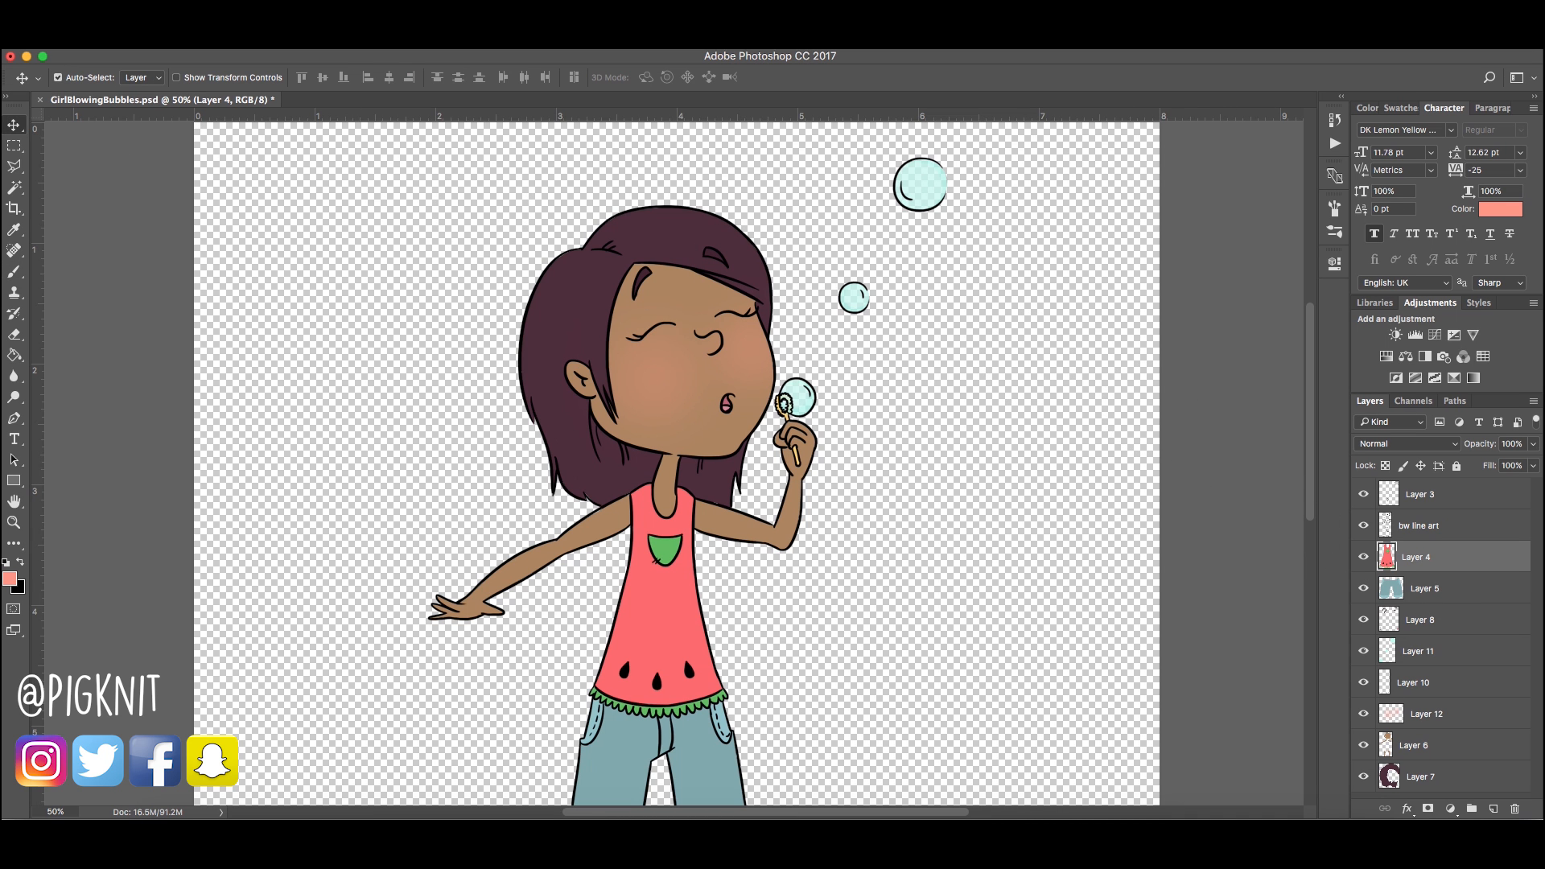
Give the tank top layer (Layer 4) a white Color Overlay via Blending Options
right_click(1416, 556)
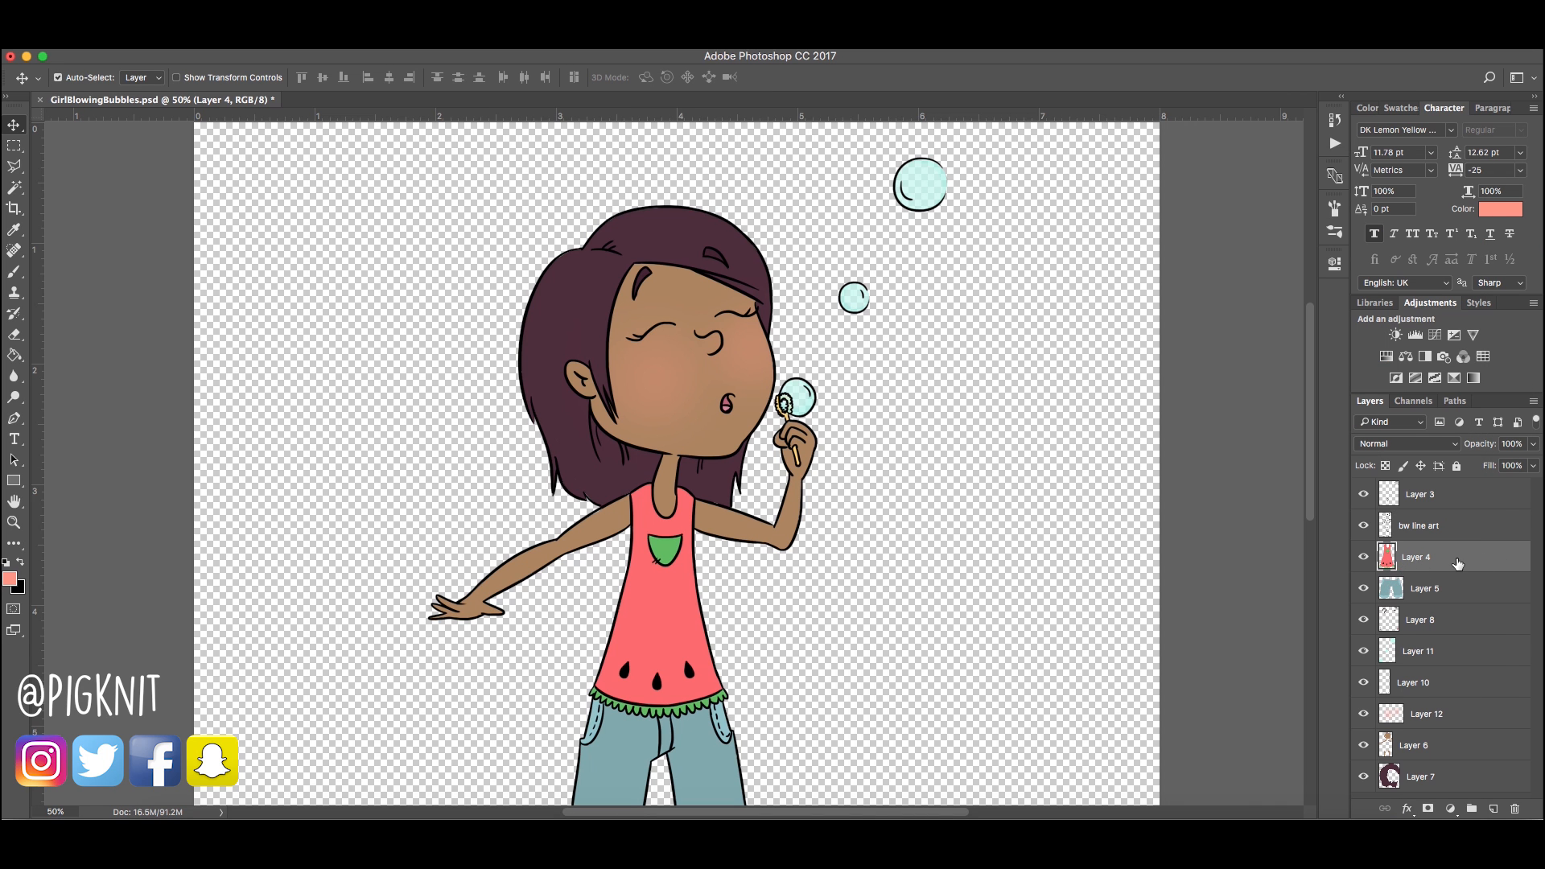
right_click(1456, 556)
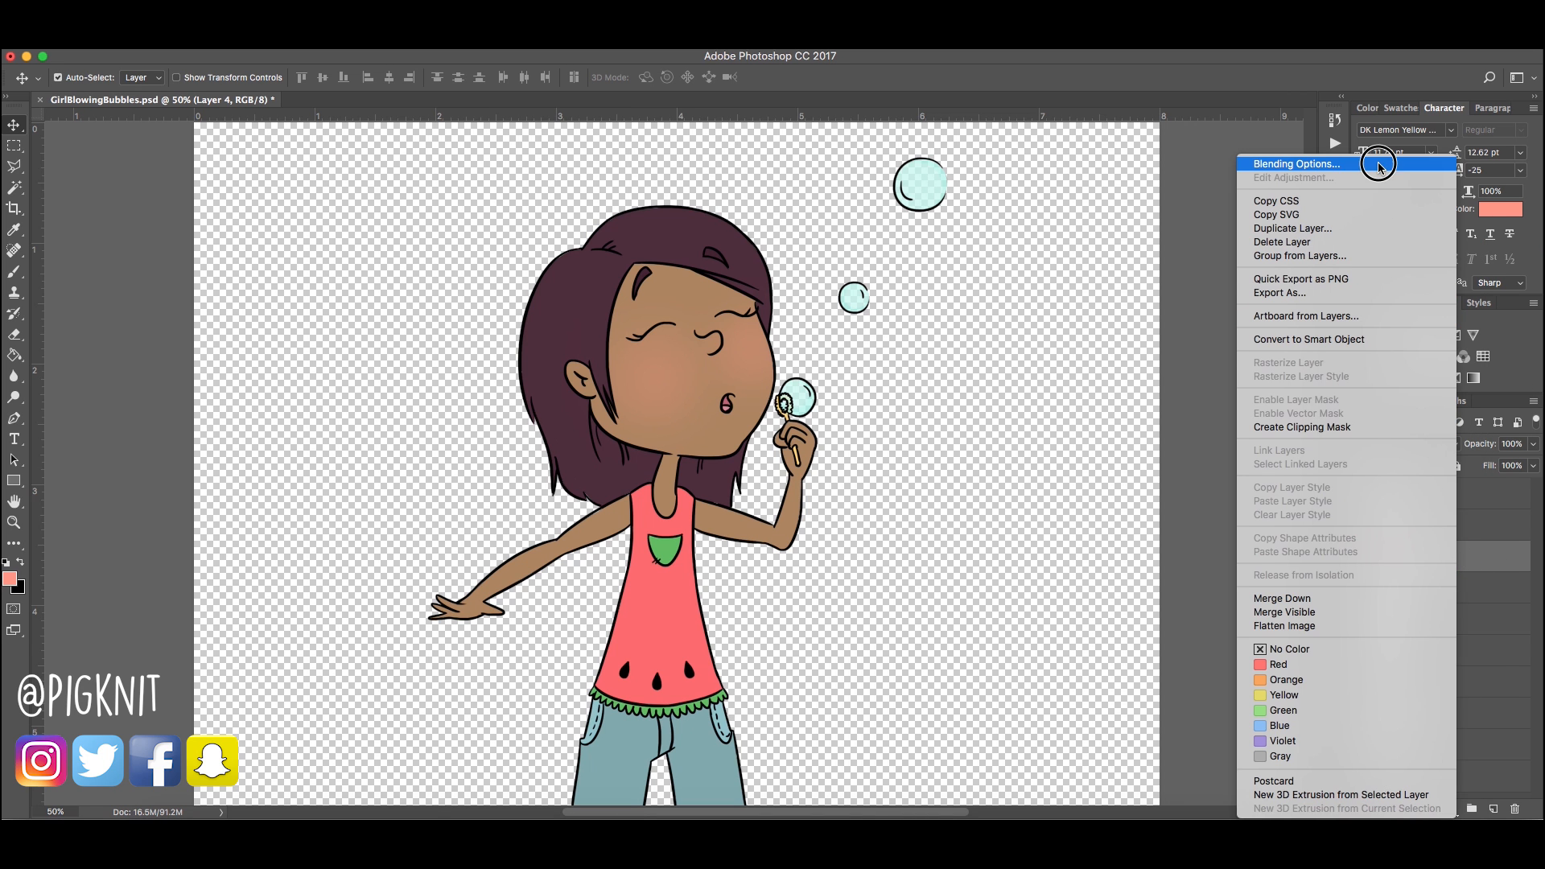
left_click(1296, 165)
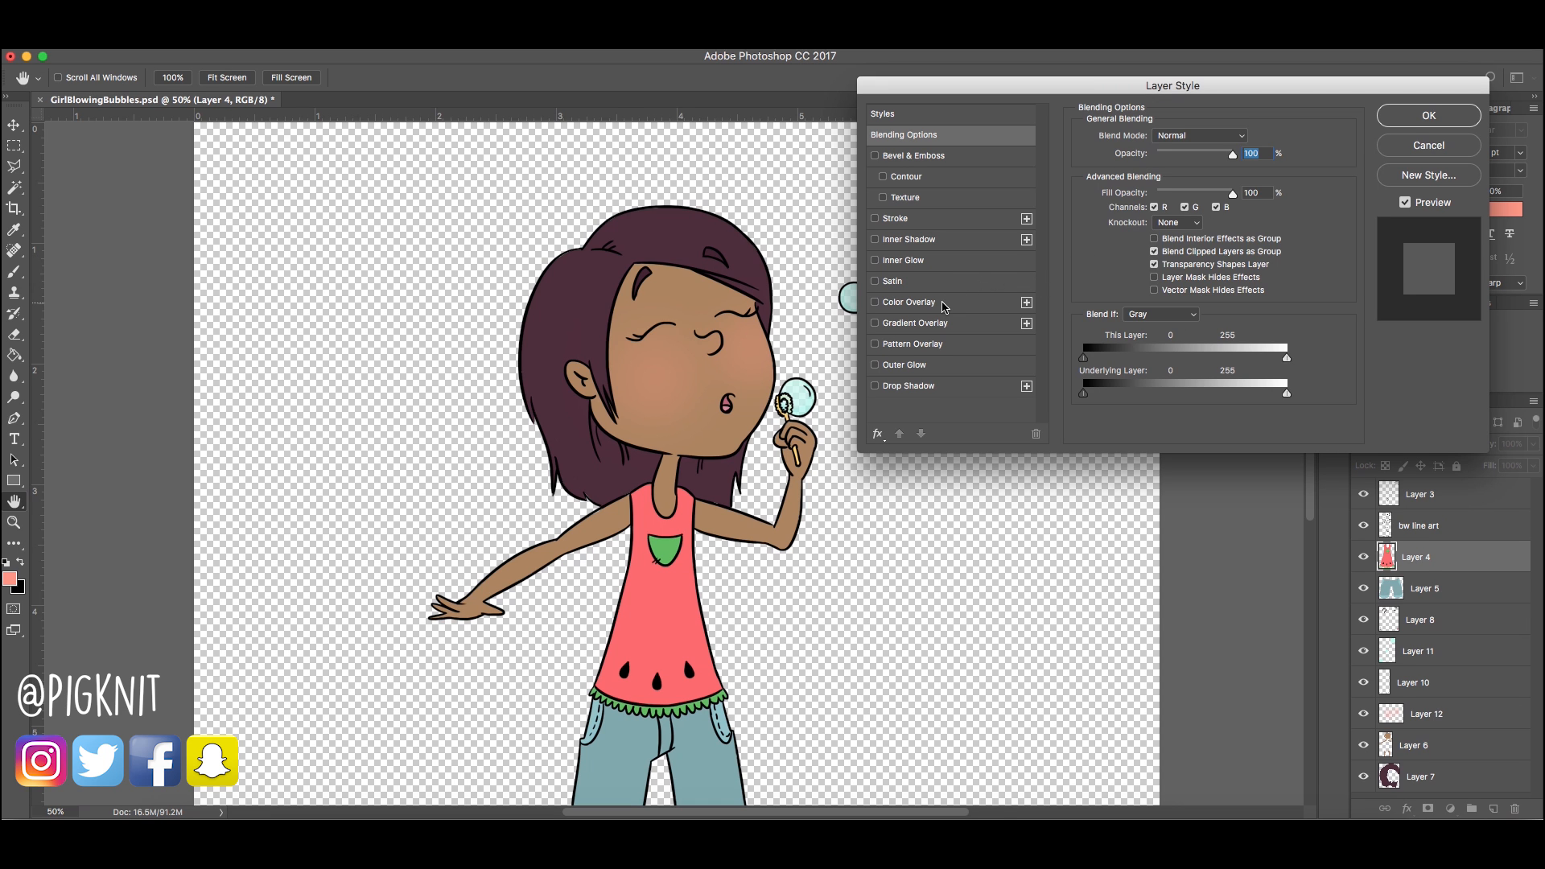
left_click(882, 302)
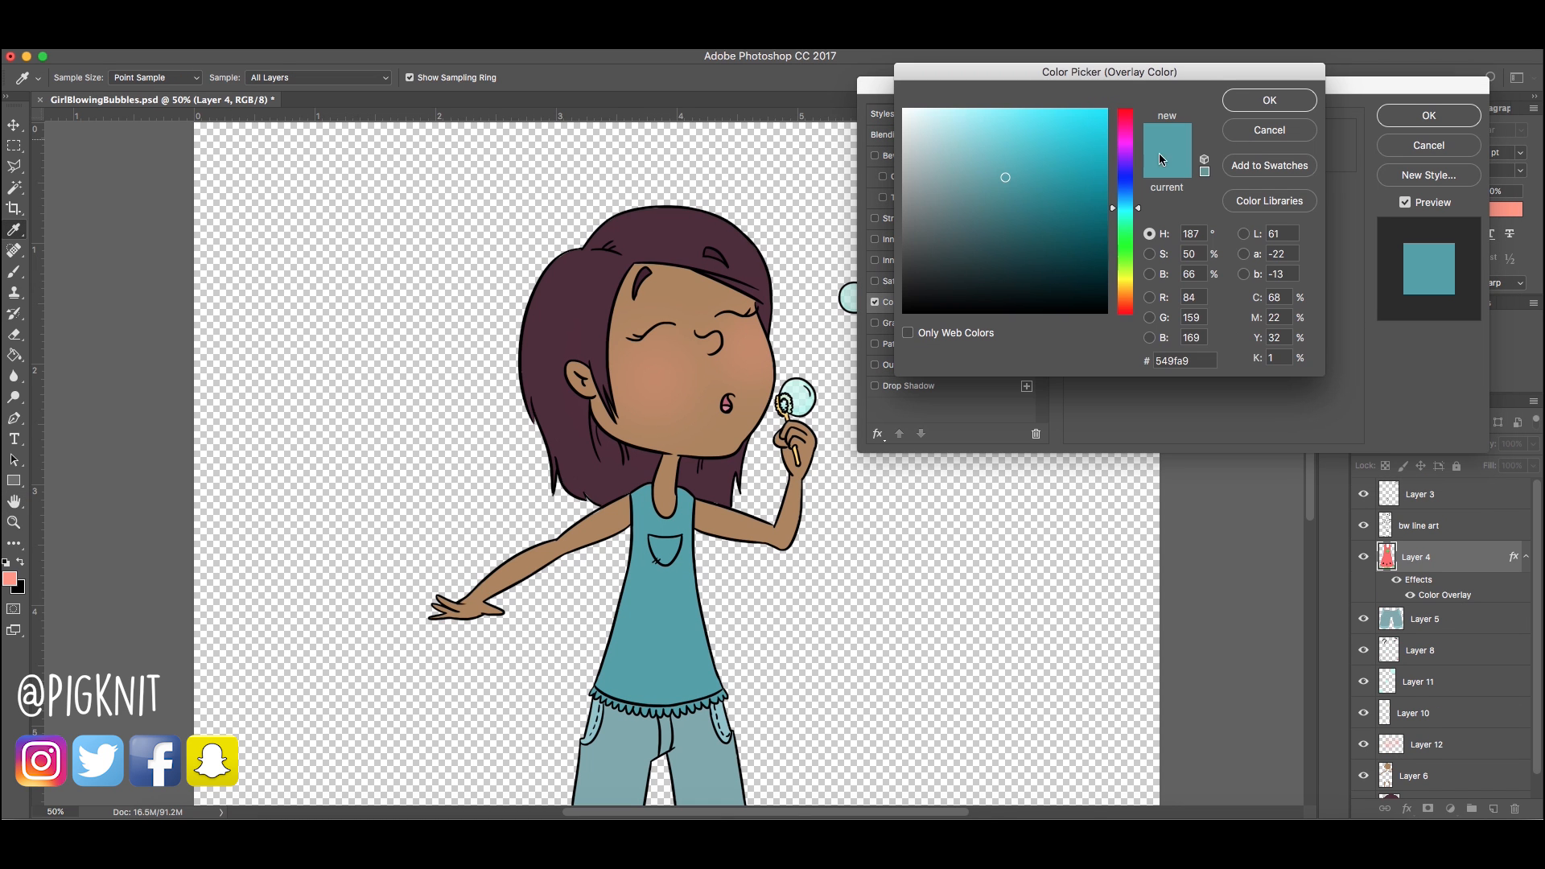
left_click(1269, 100)
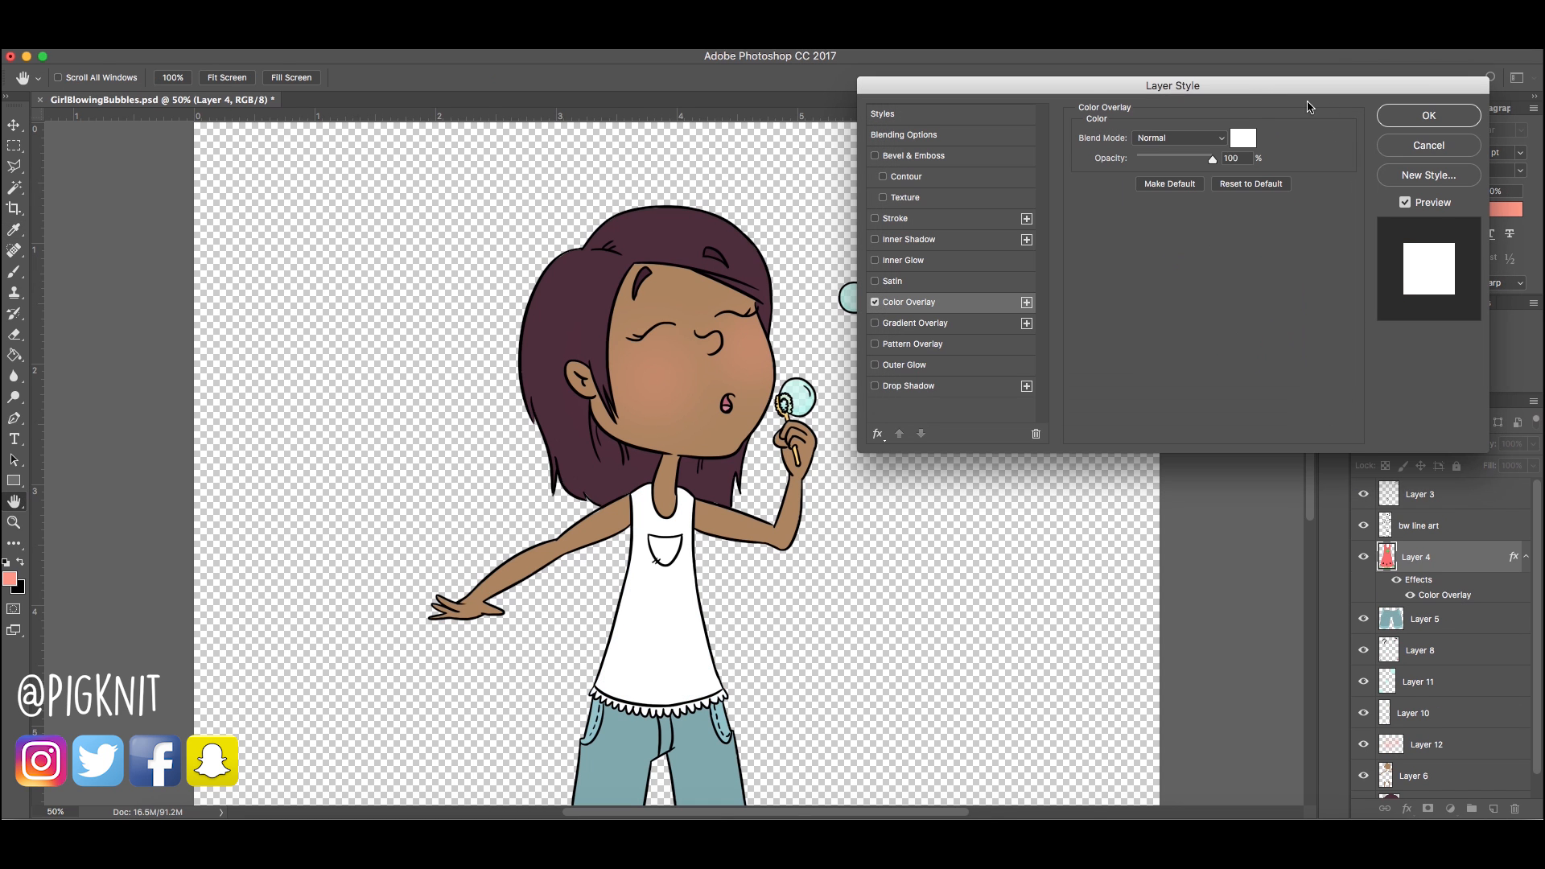
left_click(1428, 115)
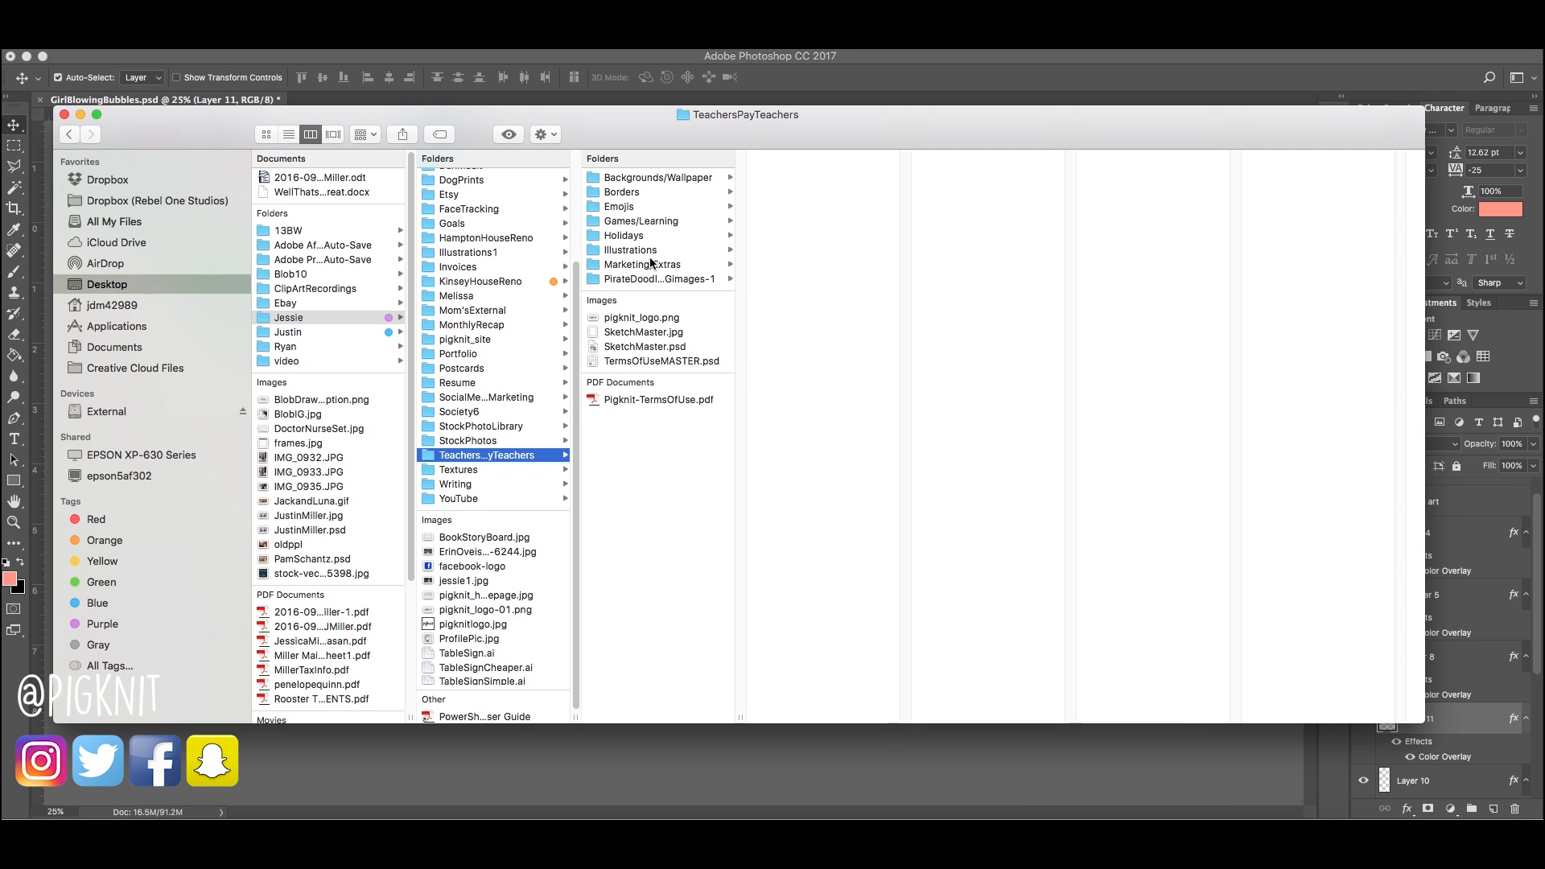
Browse Illustrations > People > GirlBlowingBubbles and bundle the PNGs, logo and terms into Pigknit_GirlBlowingBubbles
left_click(630, 249)
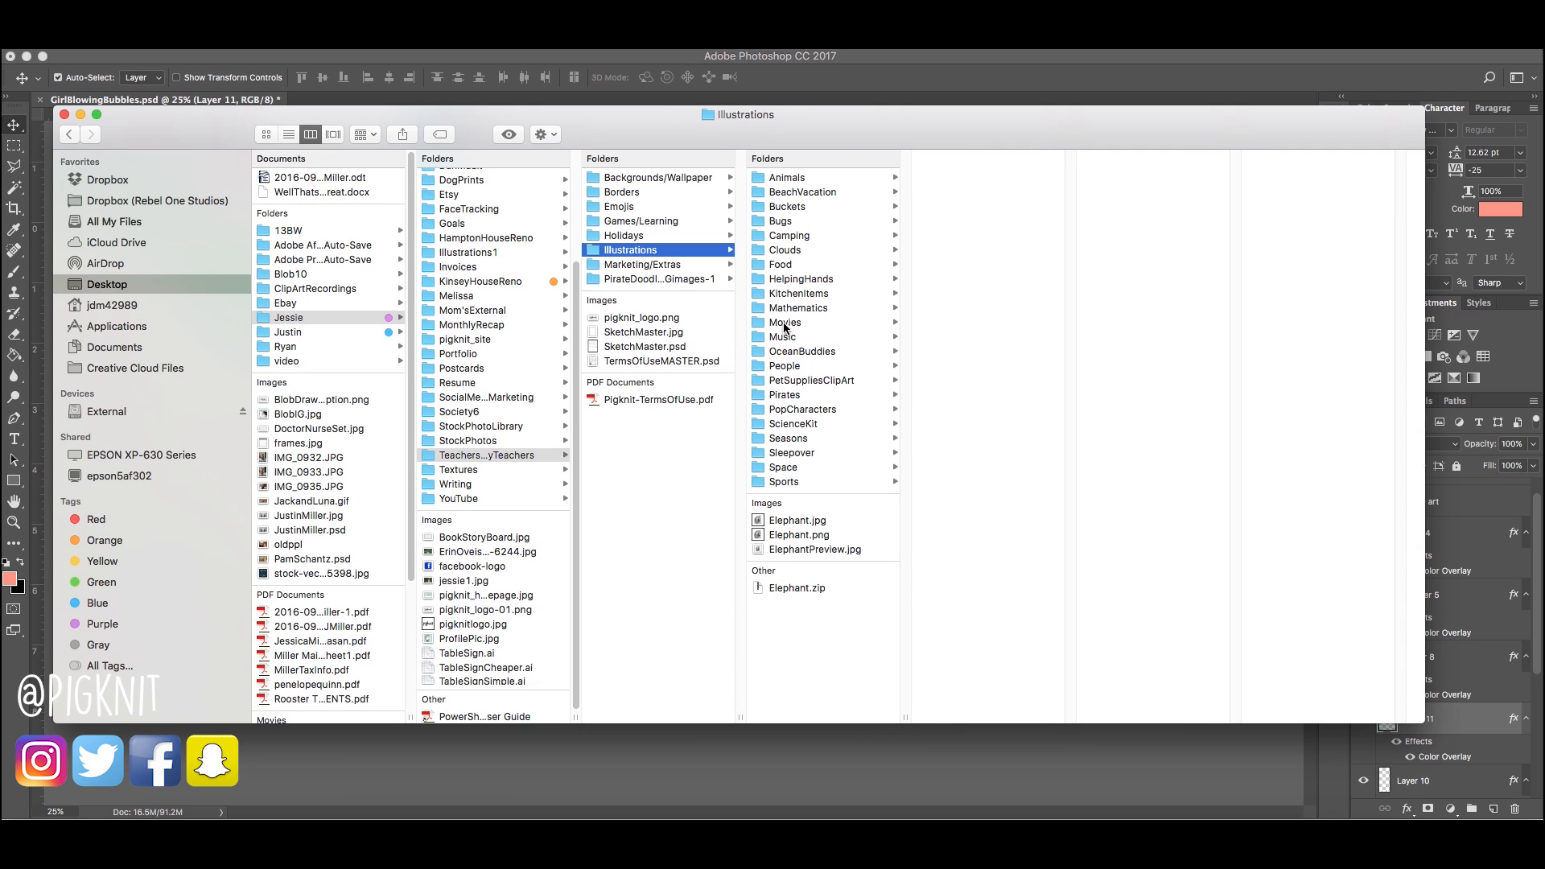
left_click(785, 365)
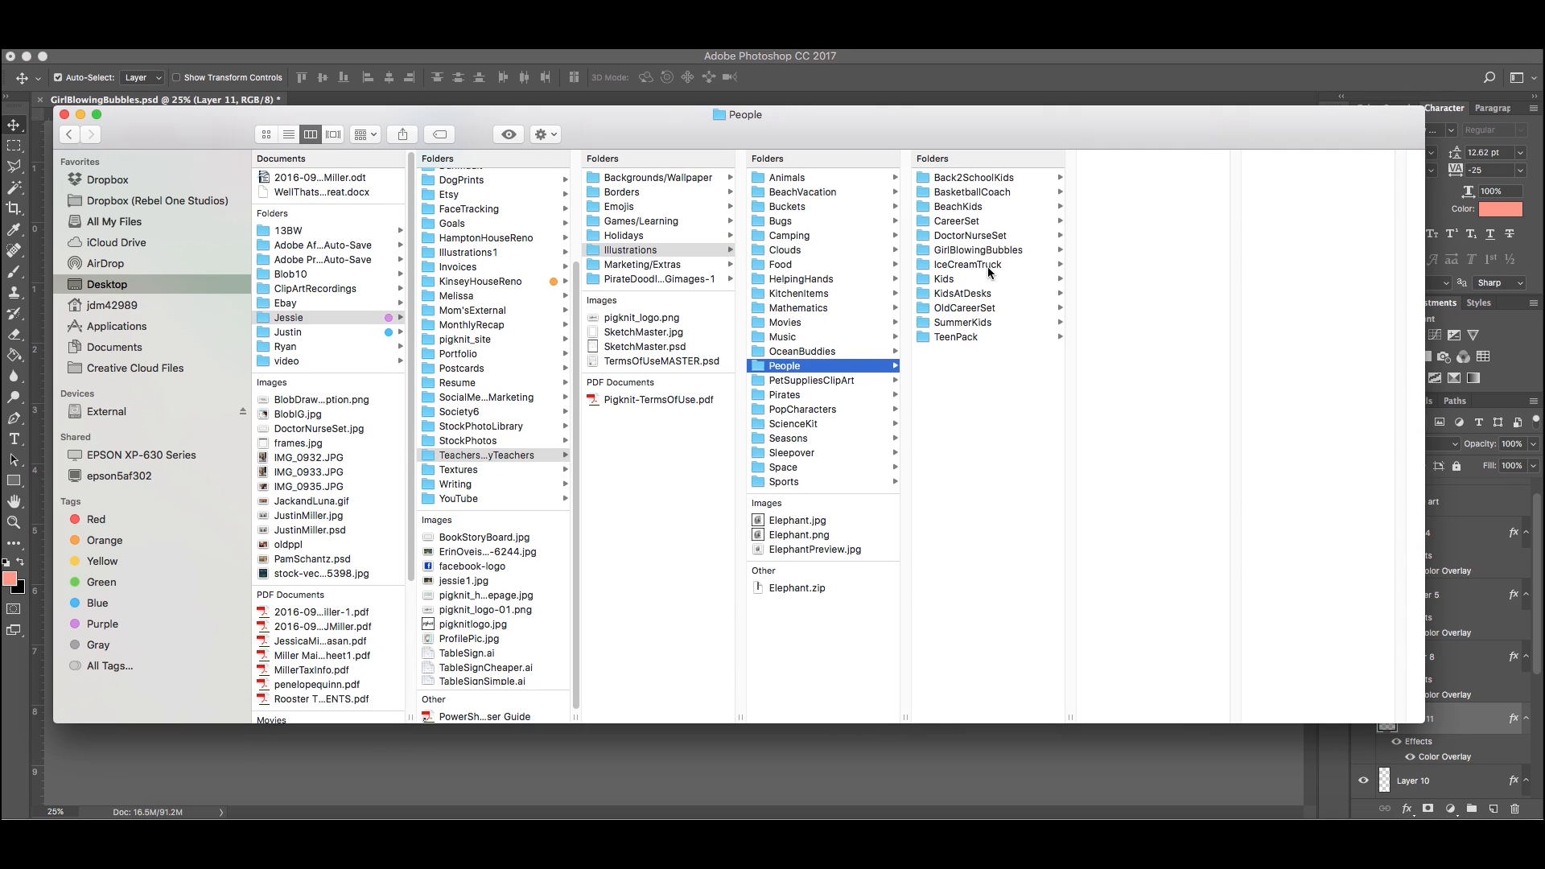
left_click(972, 249)
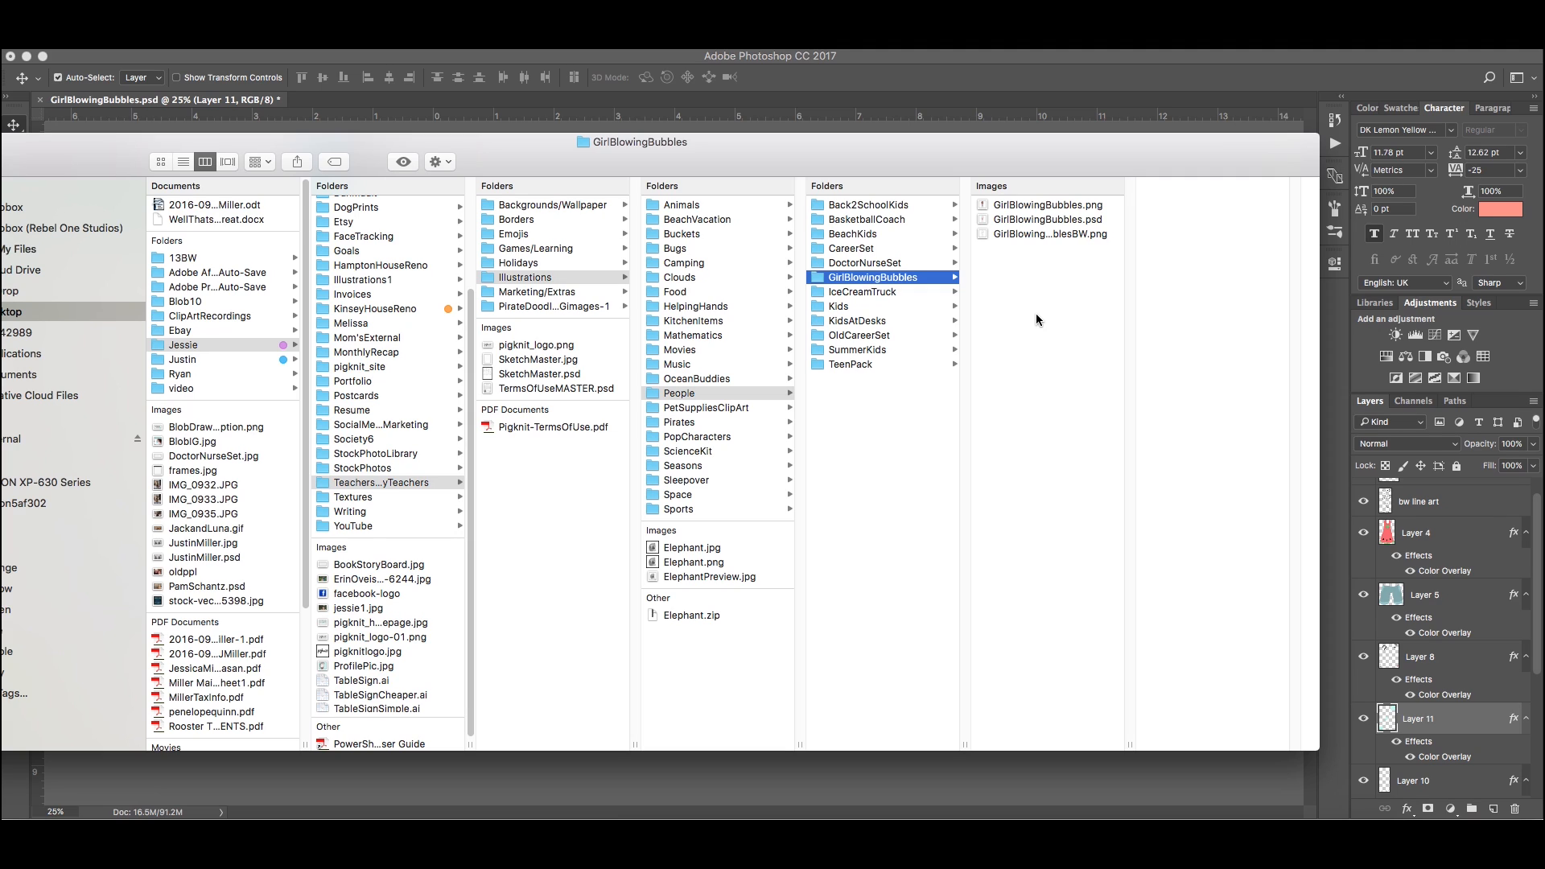
mouse_move(1020, 326)
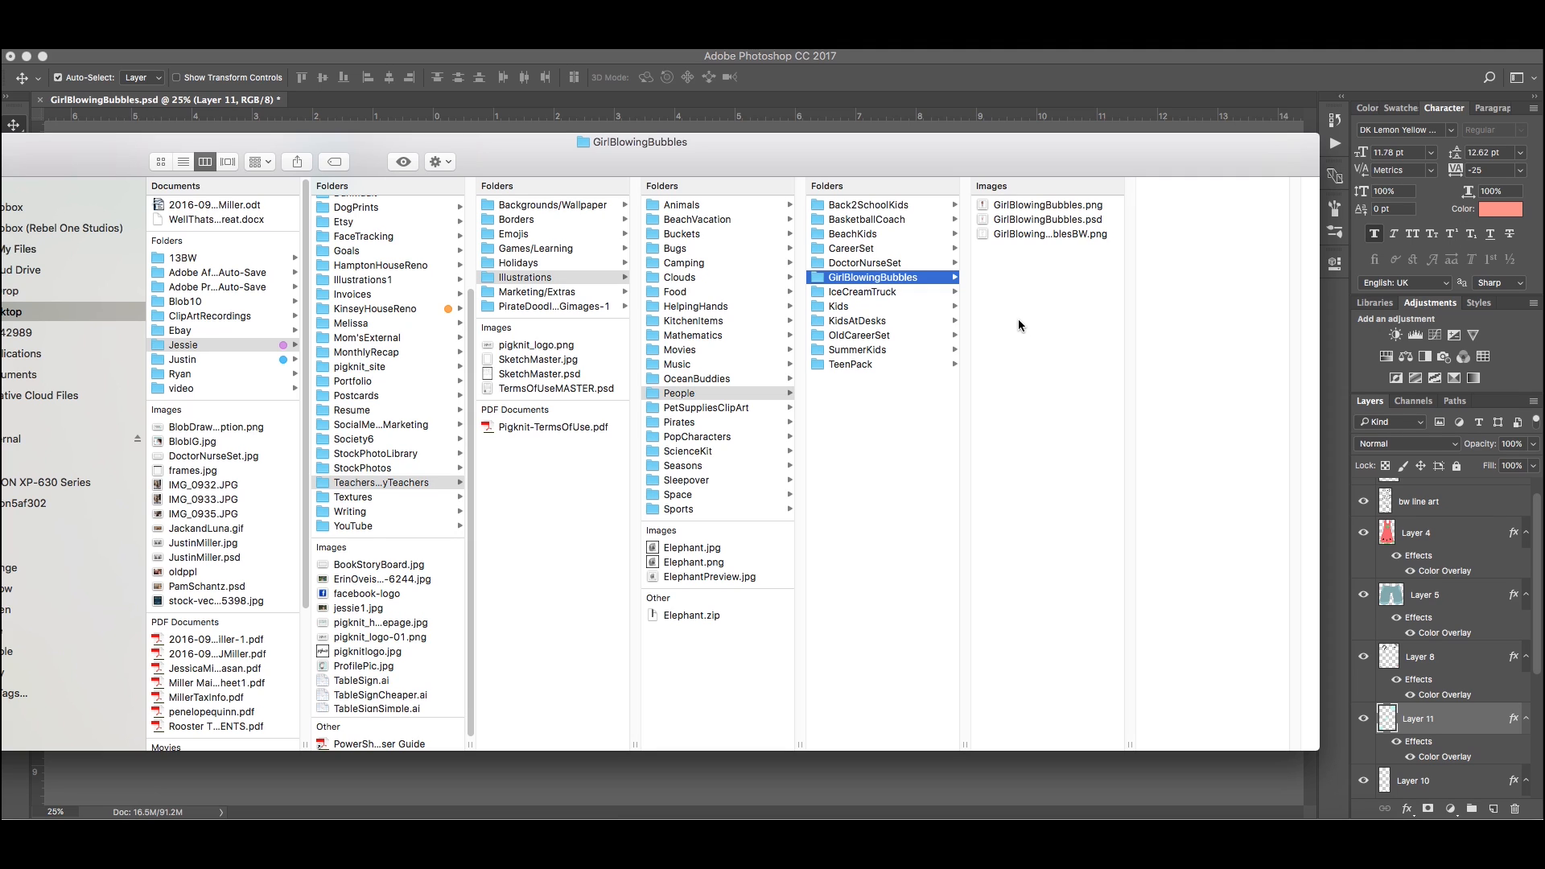
mouse_move(1030, 332)
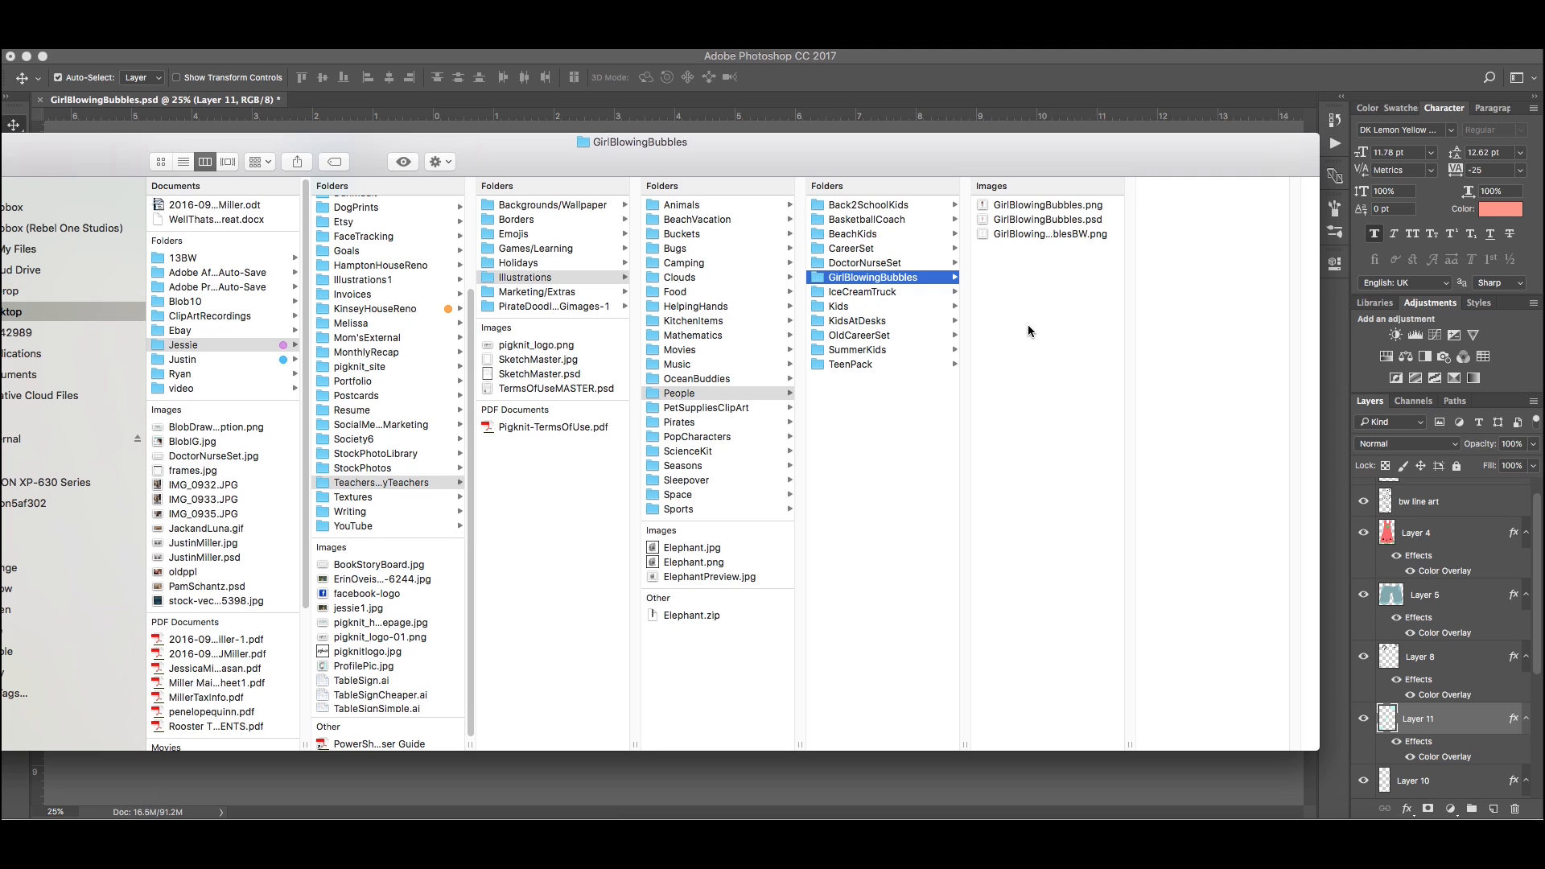
mouse_move(587, 375)
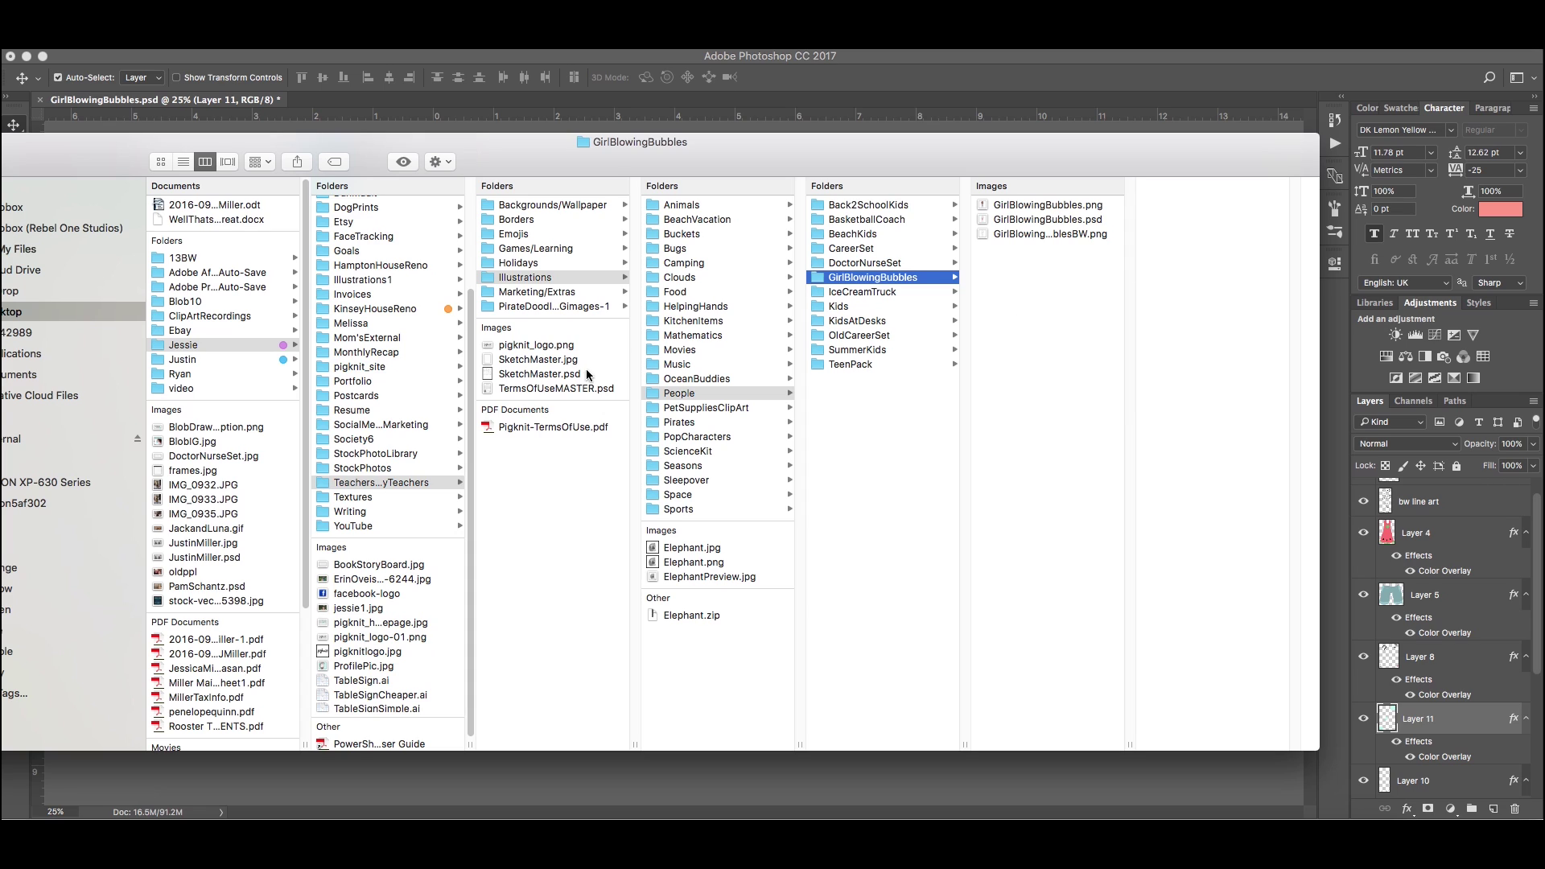
left_click(552, 388)
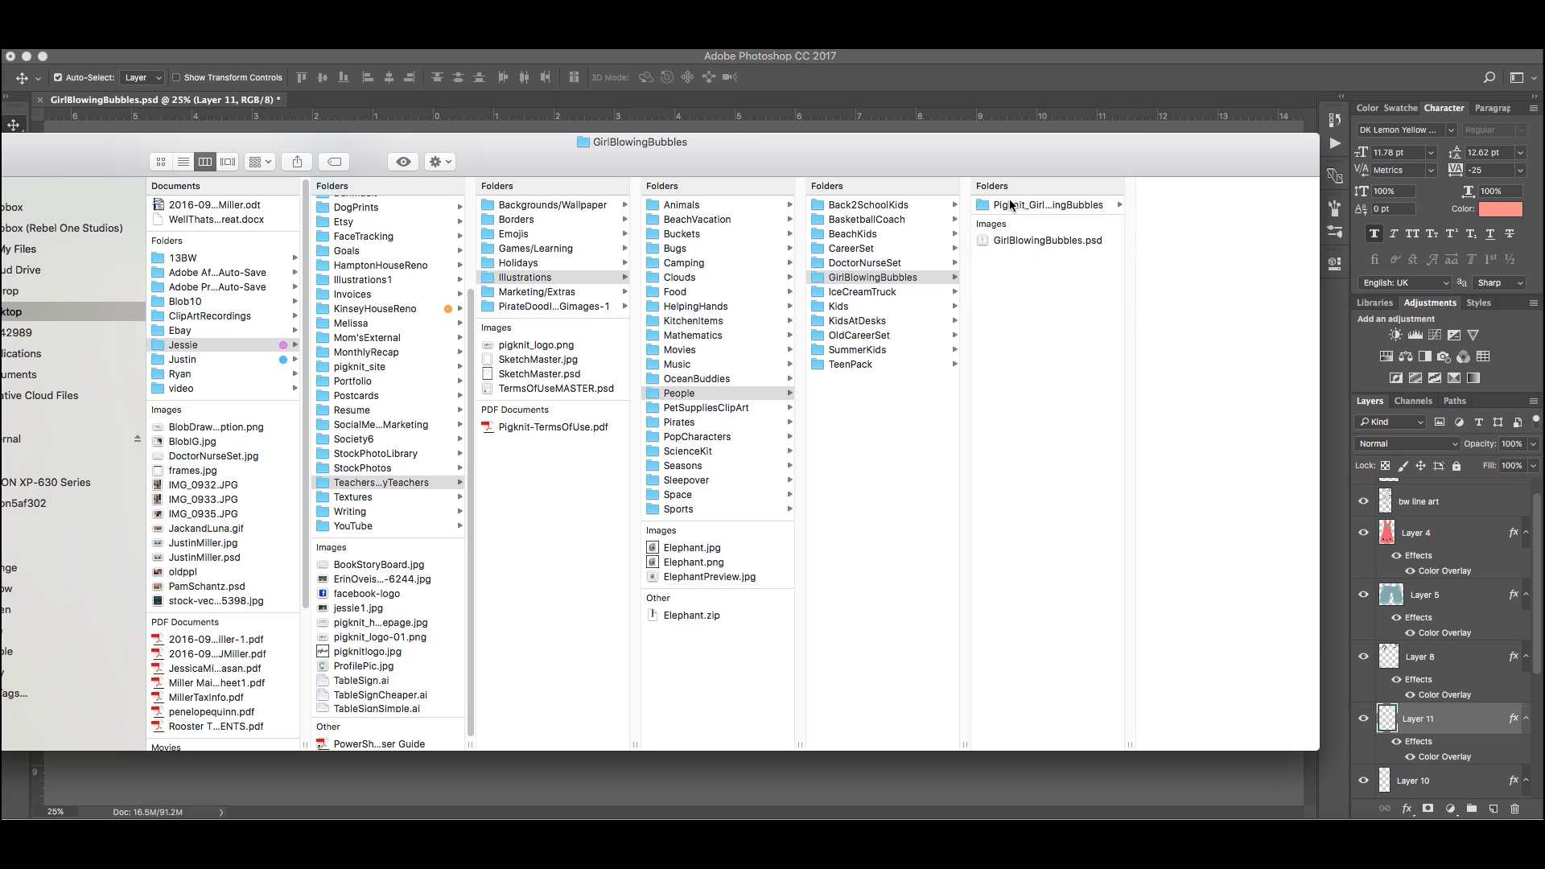
Compress Pigknit_GirlBlowingBubbles into a 1.9 MB zip and select the archive
right_click(1048, 204)
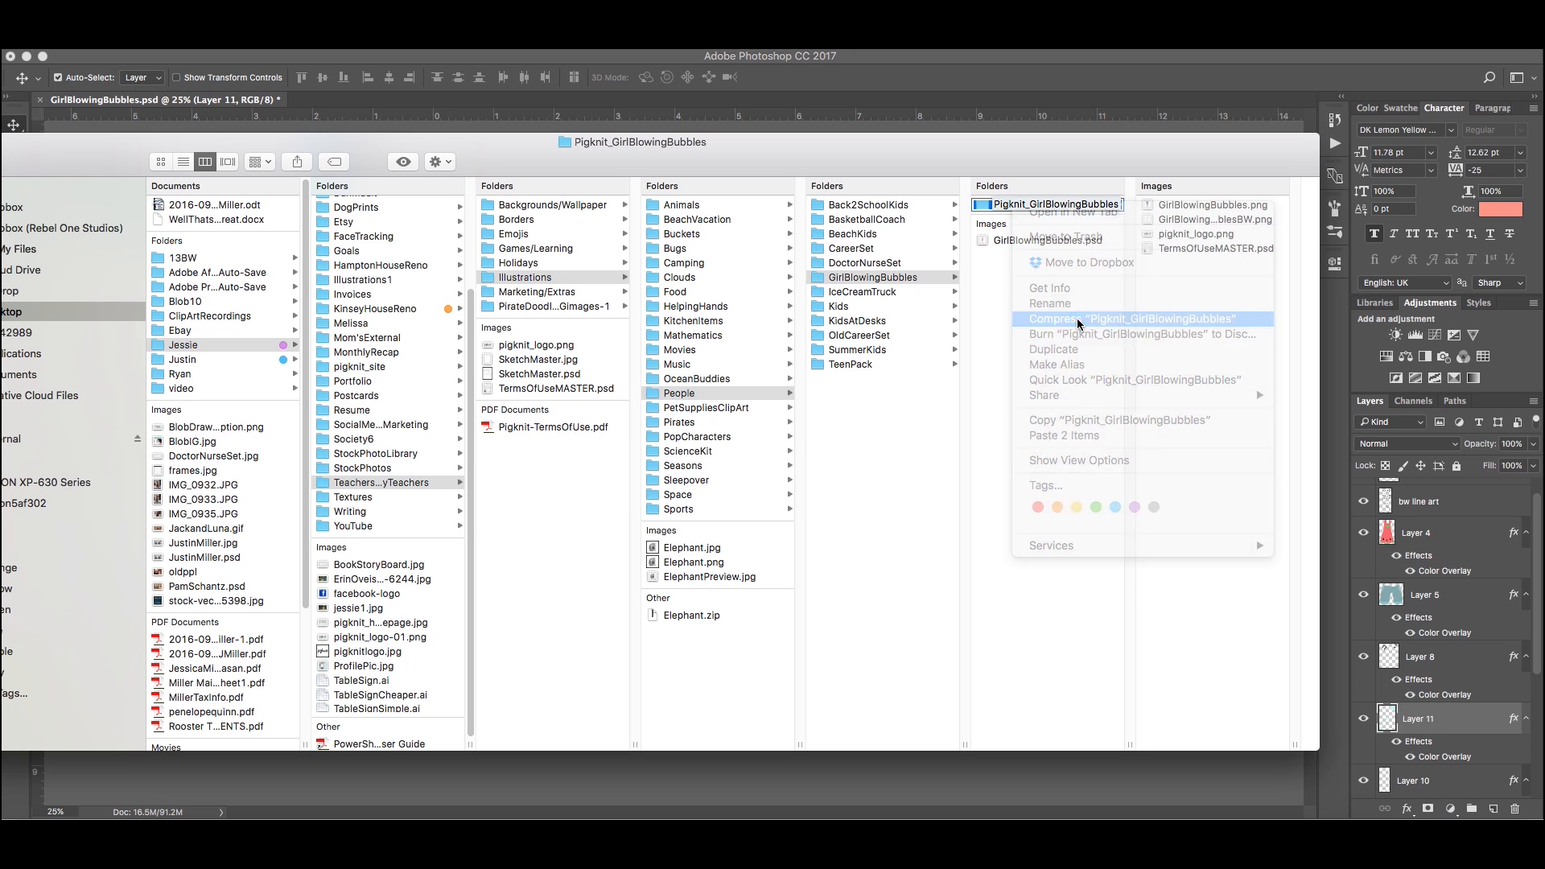
left_click(1131, 319)
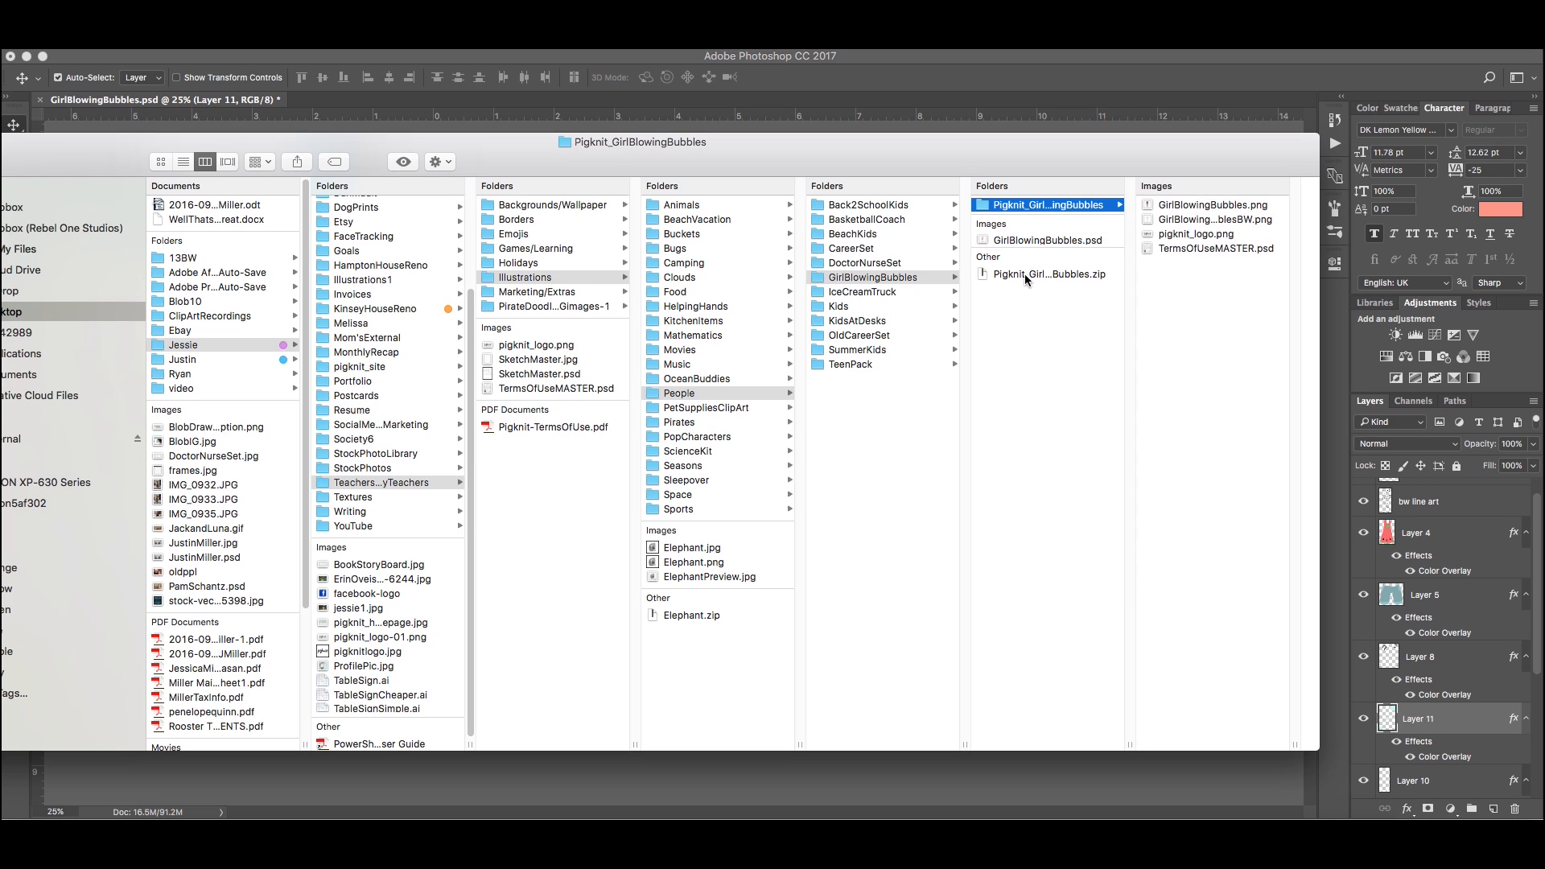
left_click(1046, 273)
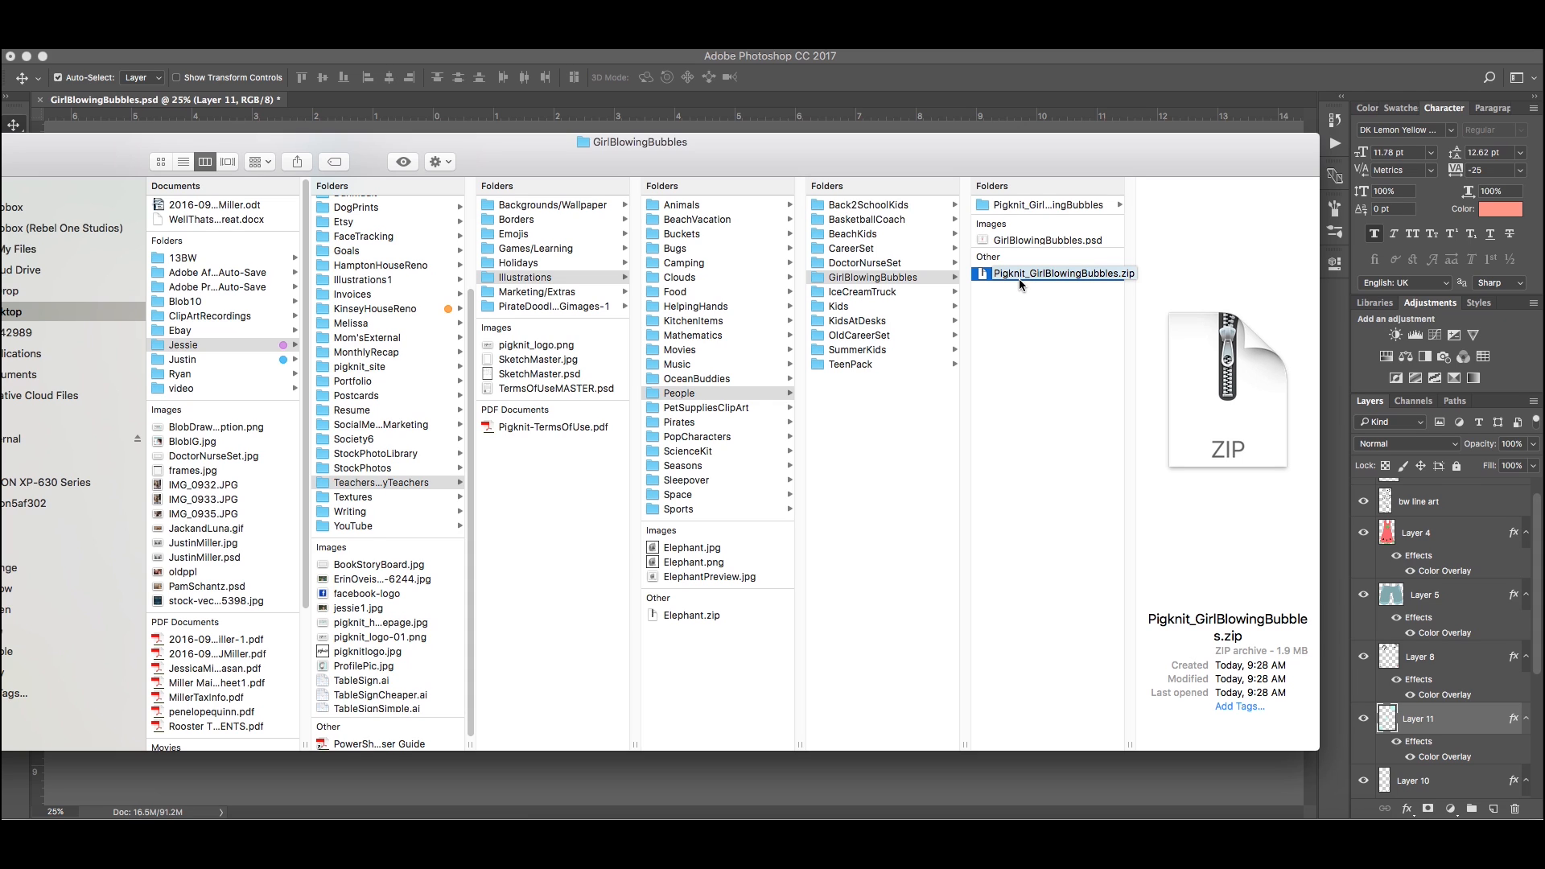